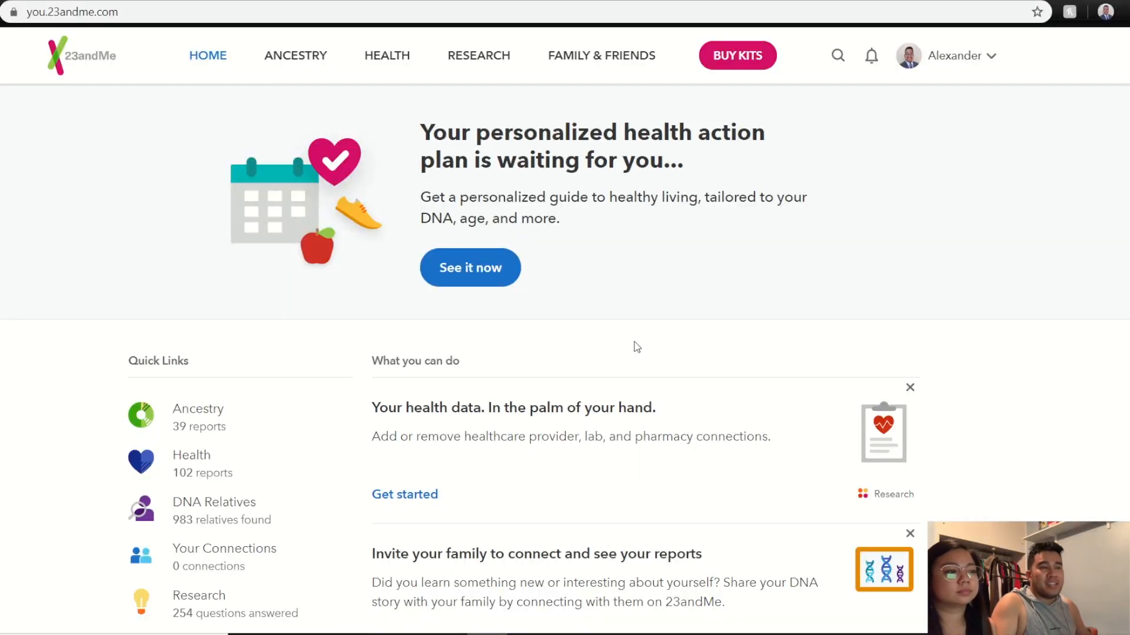
pyautogui.moveTo(551, 408)
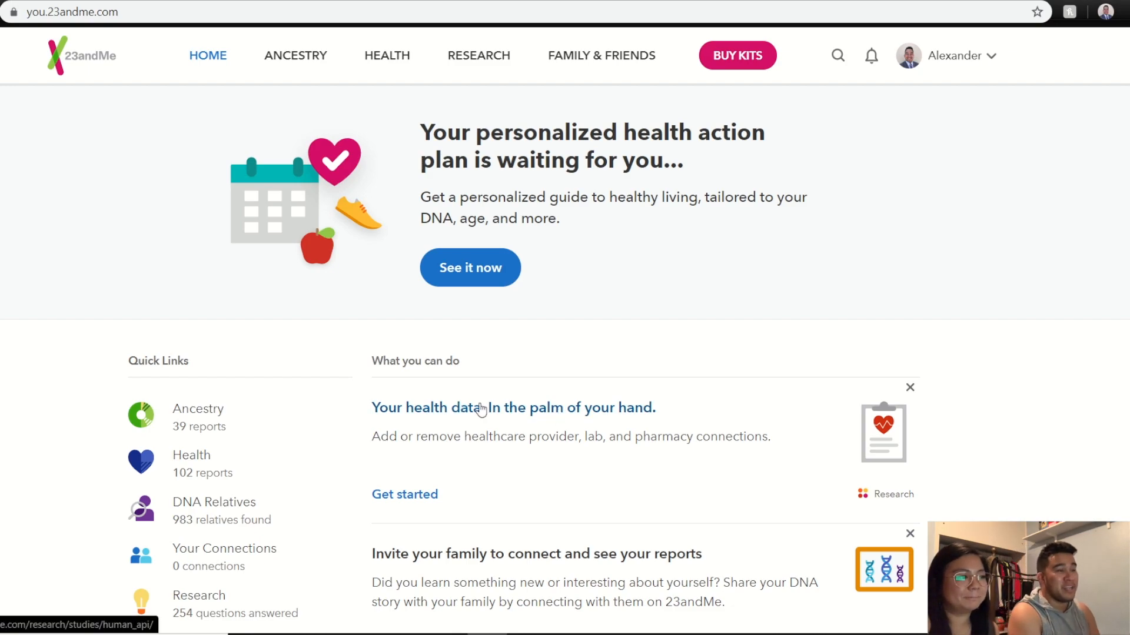
# Open the Ancestry overview and highlight the Filipino & Austronesian share among the top populations.
pyautogui.scroll(-3)
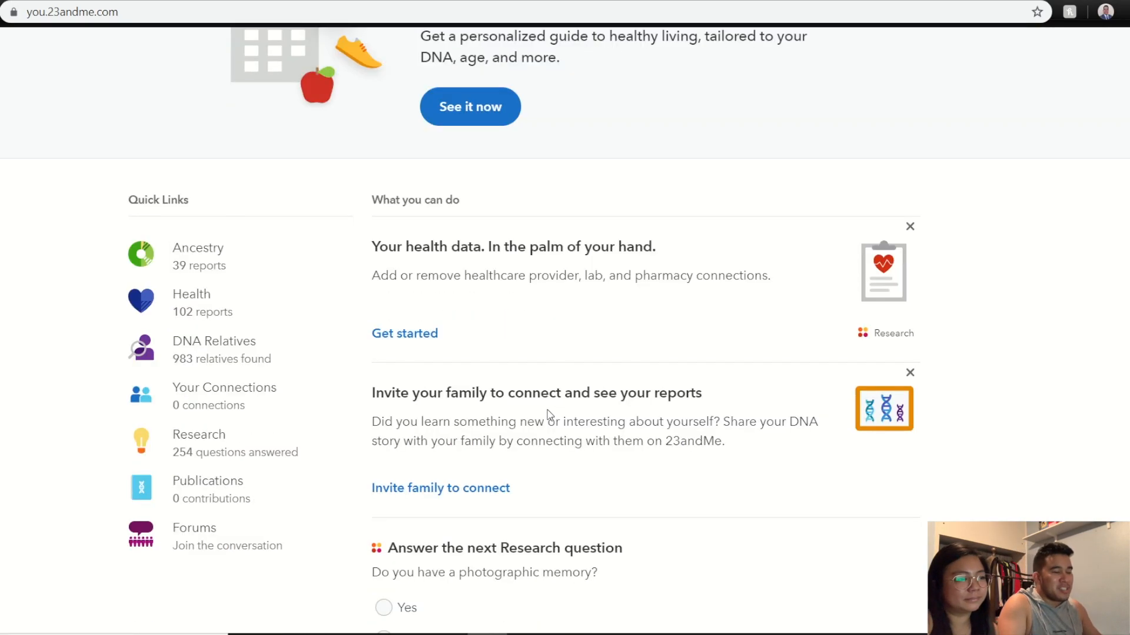
pyautogui.moveTo(472, 406)
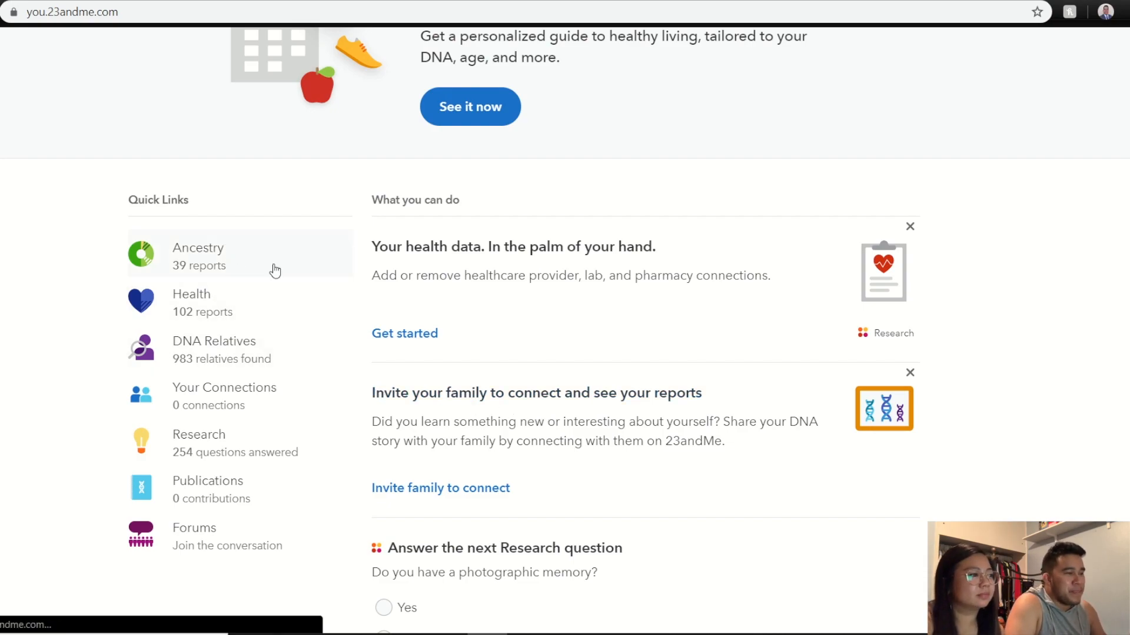
pyautogui.click(198, 256)
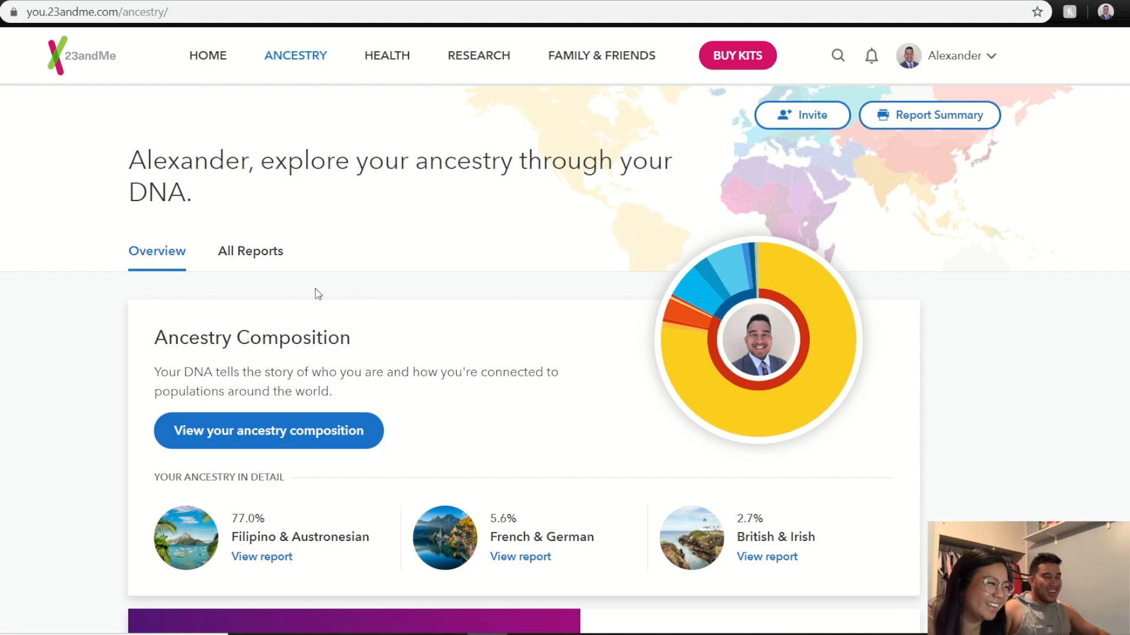
pyautogui.scroll(-3)
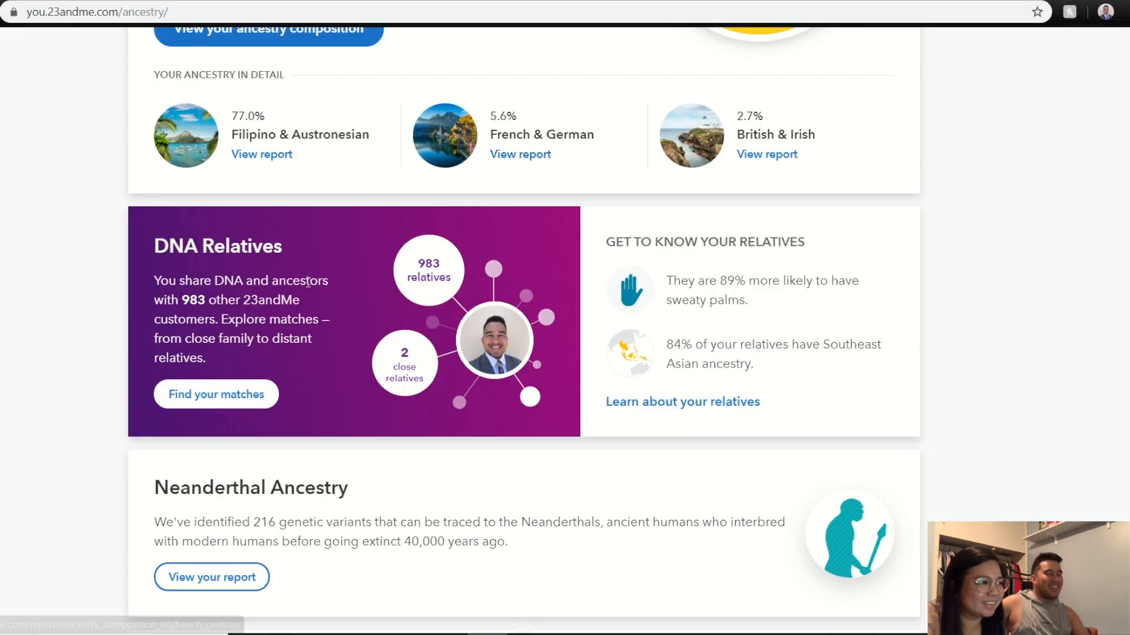
pyautogui.scroll(3)
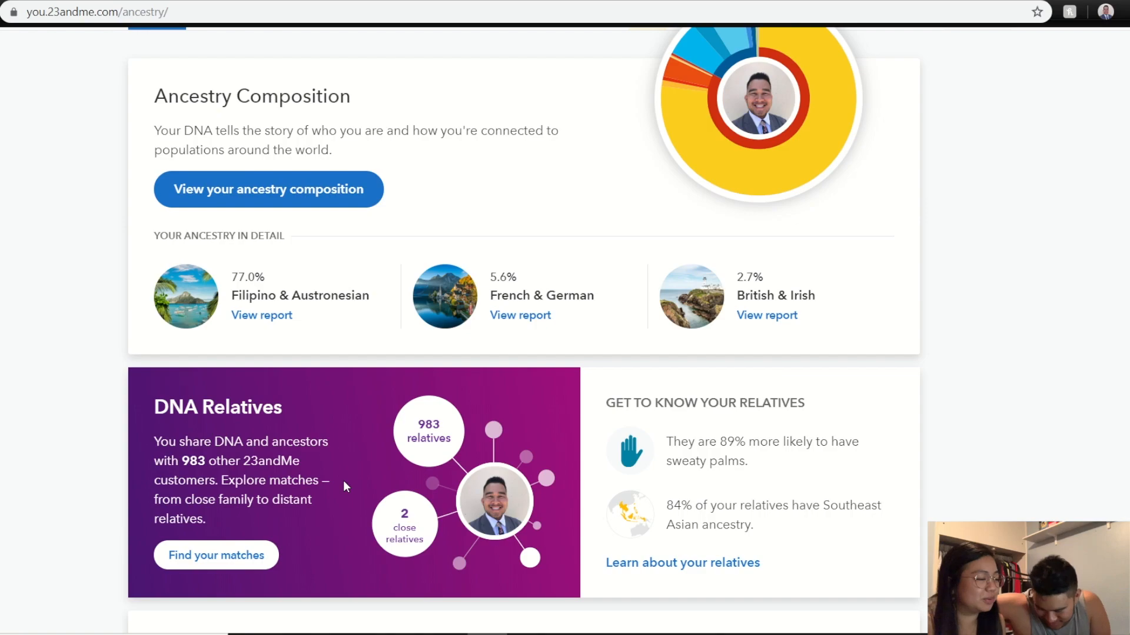
pyautogui.scroll(3)
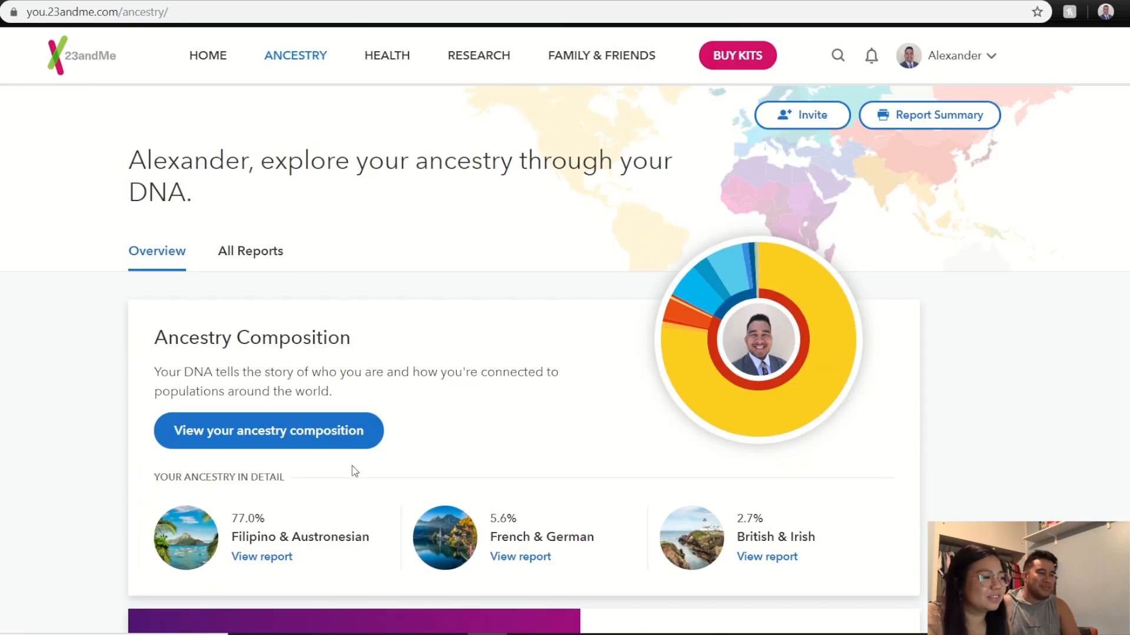
pyautogui.doubleClick(247, 518)
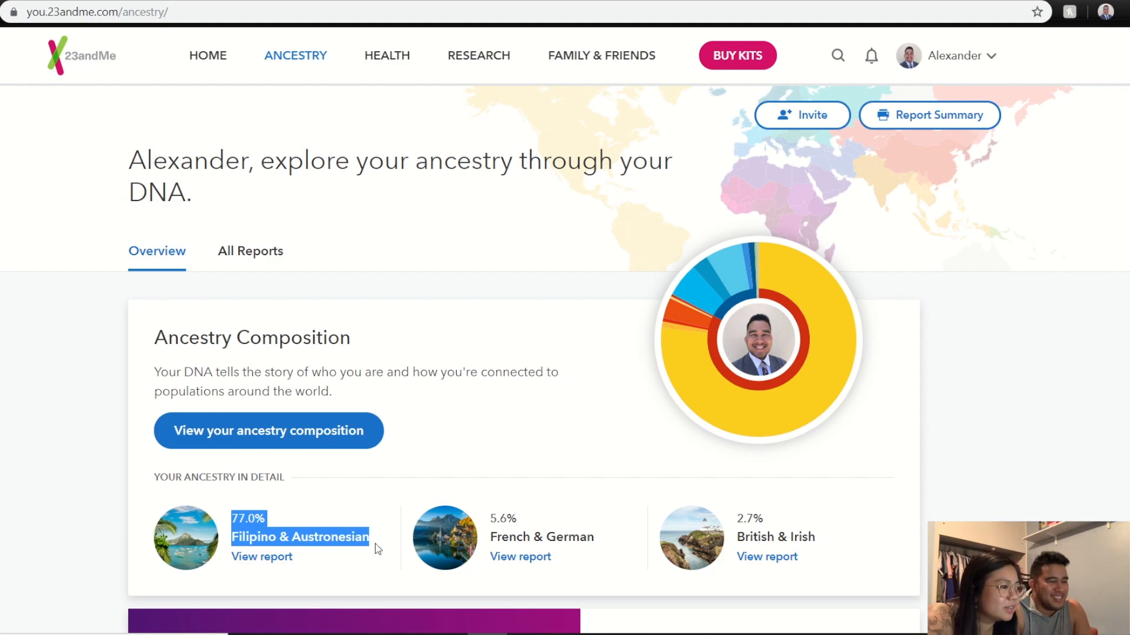
pyautogui.moveTo(474, 539)
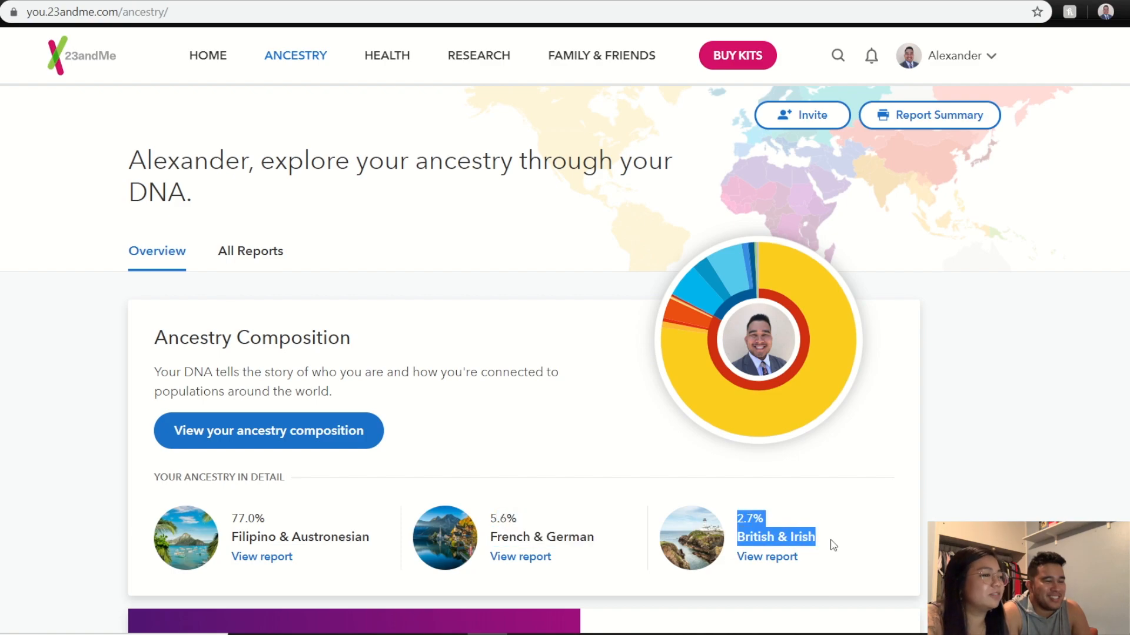
pyautogui.scroll(-3)
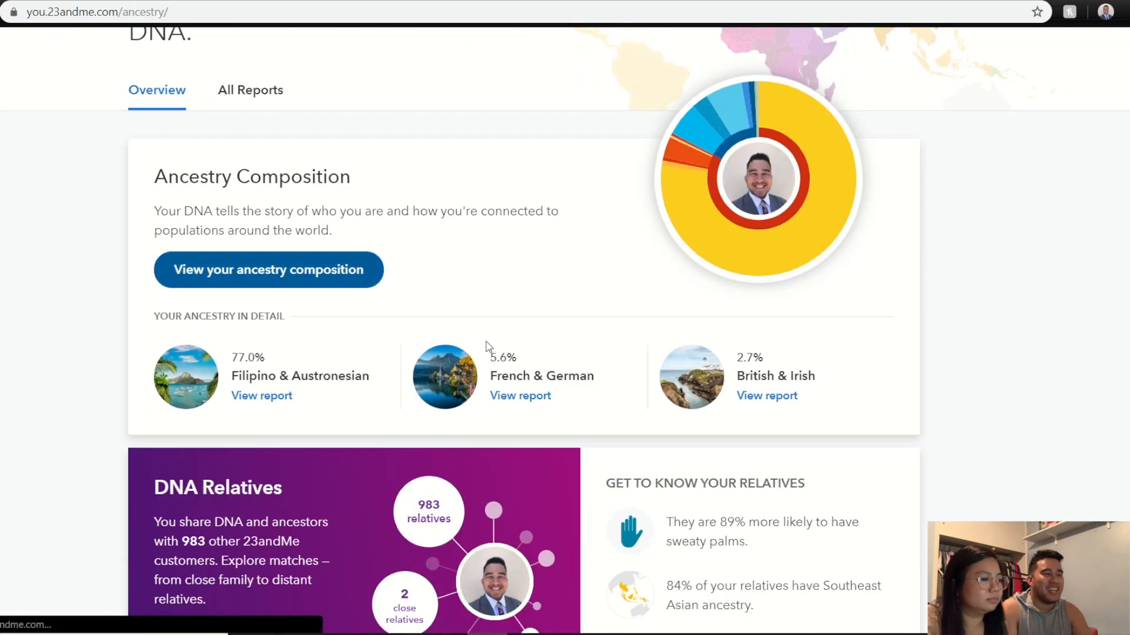
# Open 'View your ancestry composition' and scroll to the regional breakdown and world map.
pyautogui.click(267, 270)
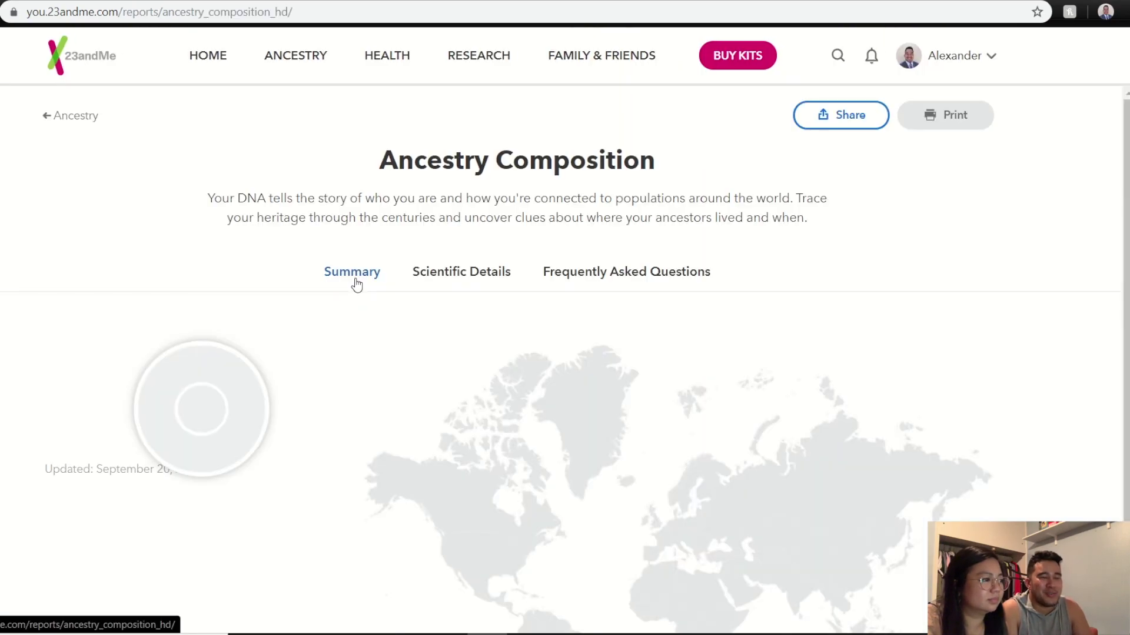
pyautogui.scroll(-3)
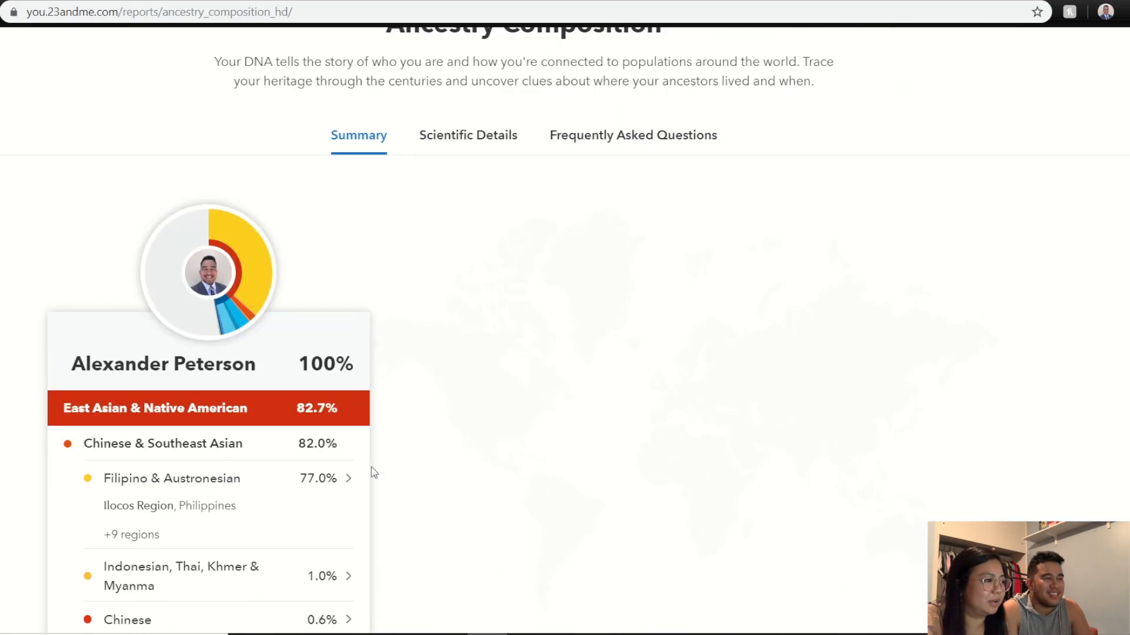
pyautogui.scroll(-3)
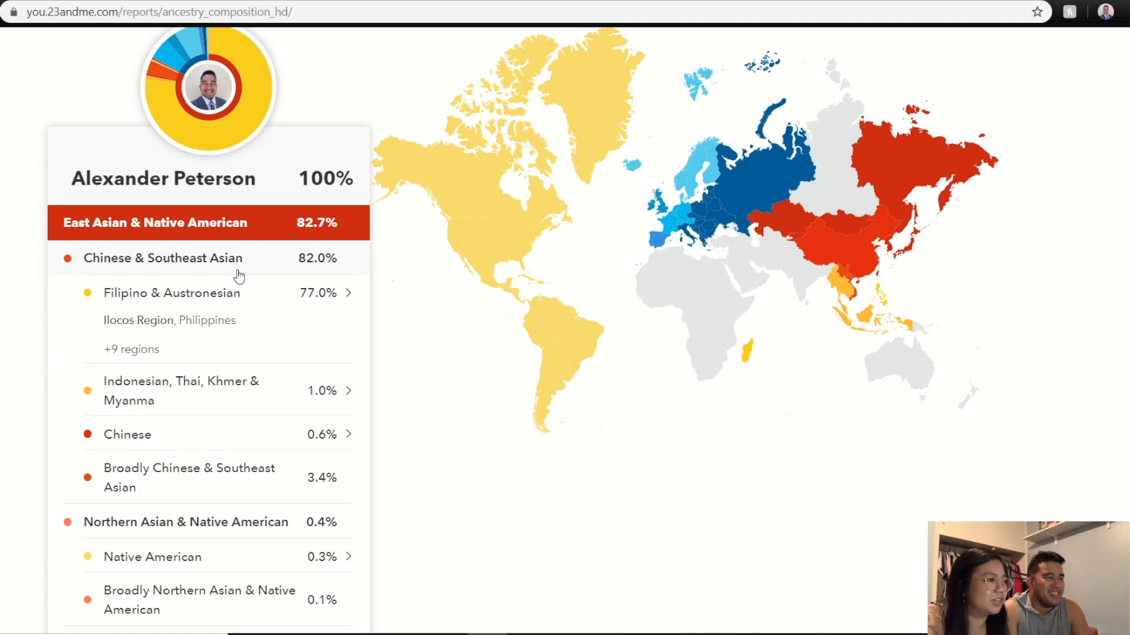
pyautogui.moveTo(311, 279)
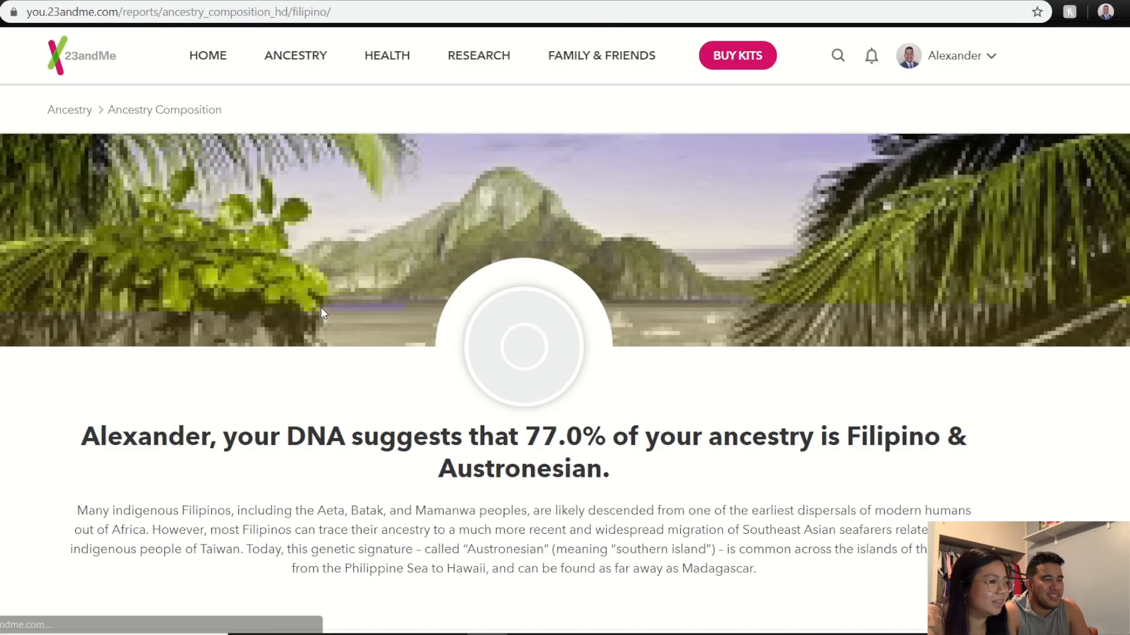
# Browse the 77.0% Filipino & Austronesian report's top Philippine regions and map, then return to top.
pyautogui.scroll(-3)
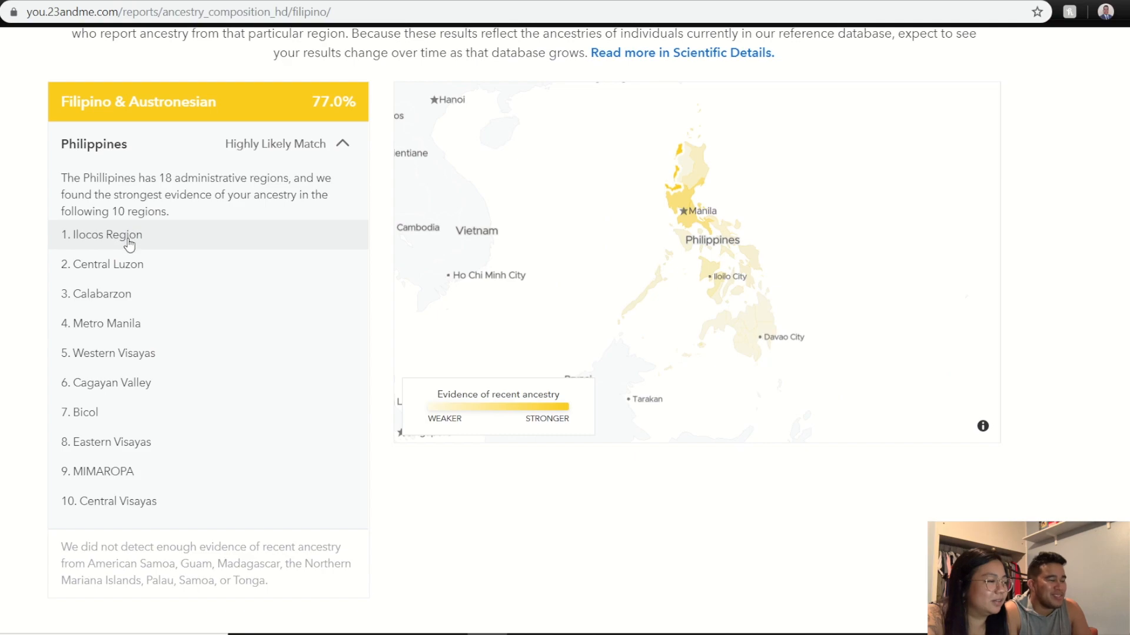
pyautogui.moveTo(101, 264)
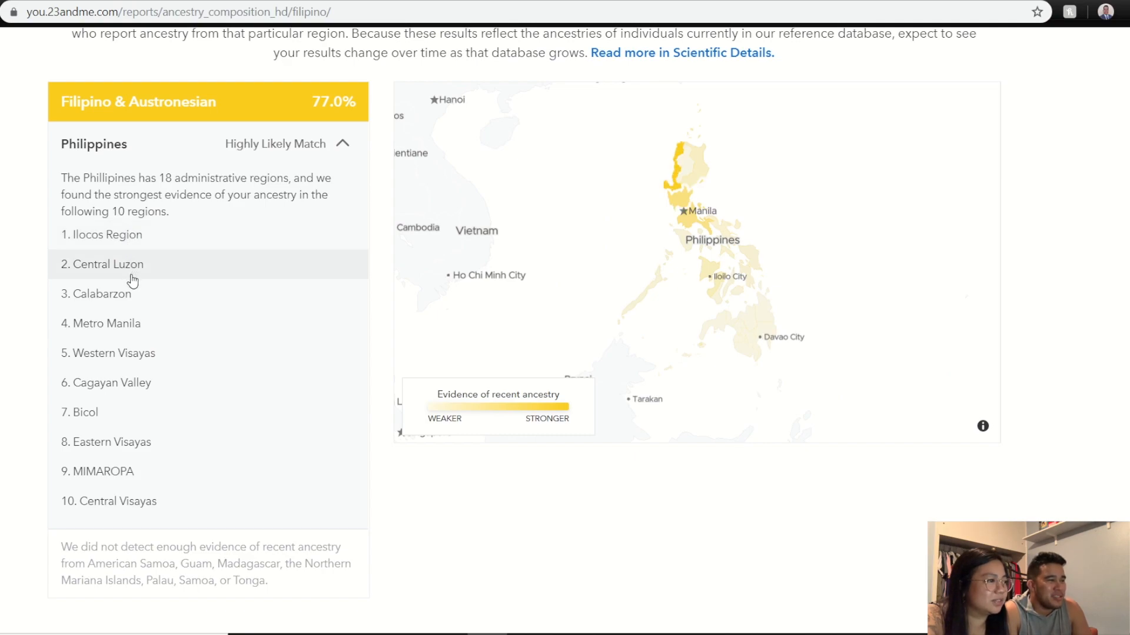
pyautogui.moveTo(165, 306)
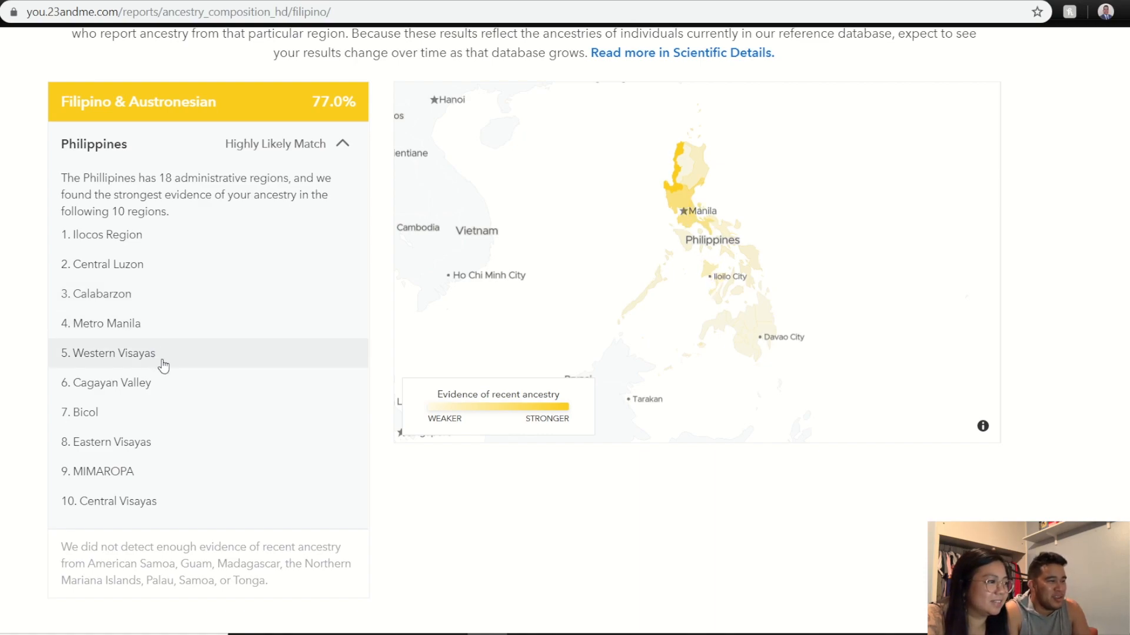
pyautogui.moveTo(160, 401)
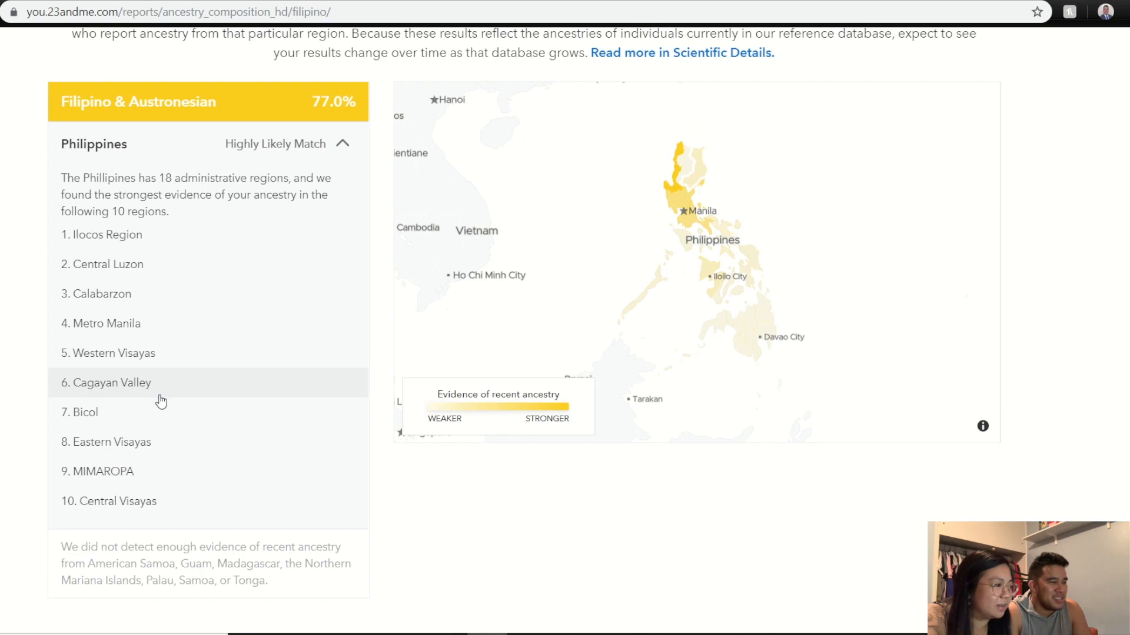
pyautogui.moveTo(211, 442)
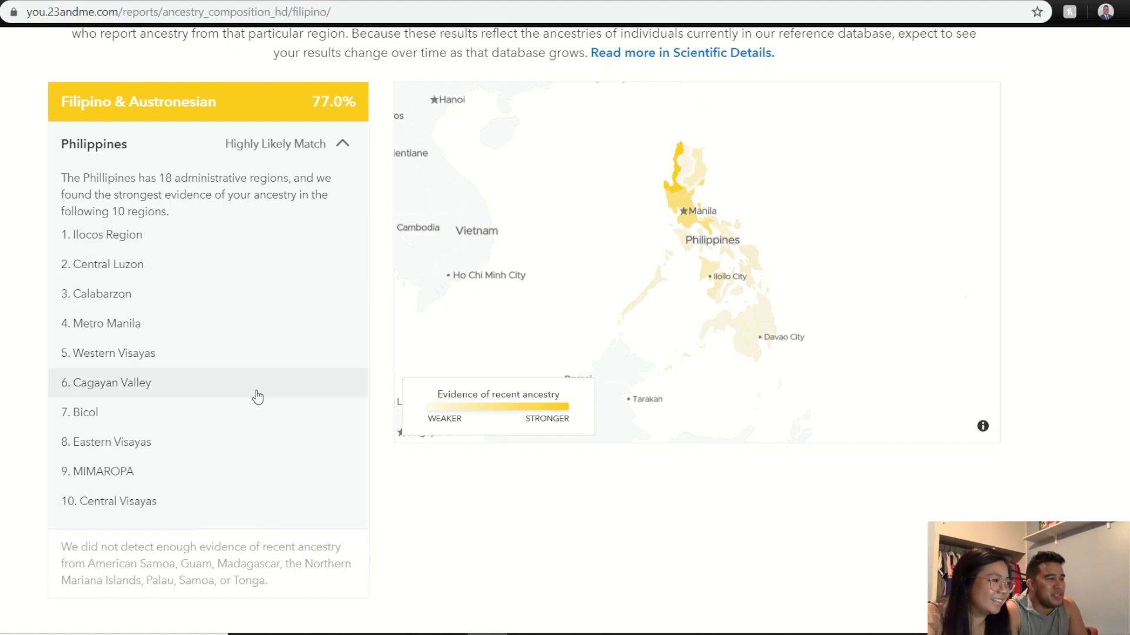
pyautogui.scroll(-3)
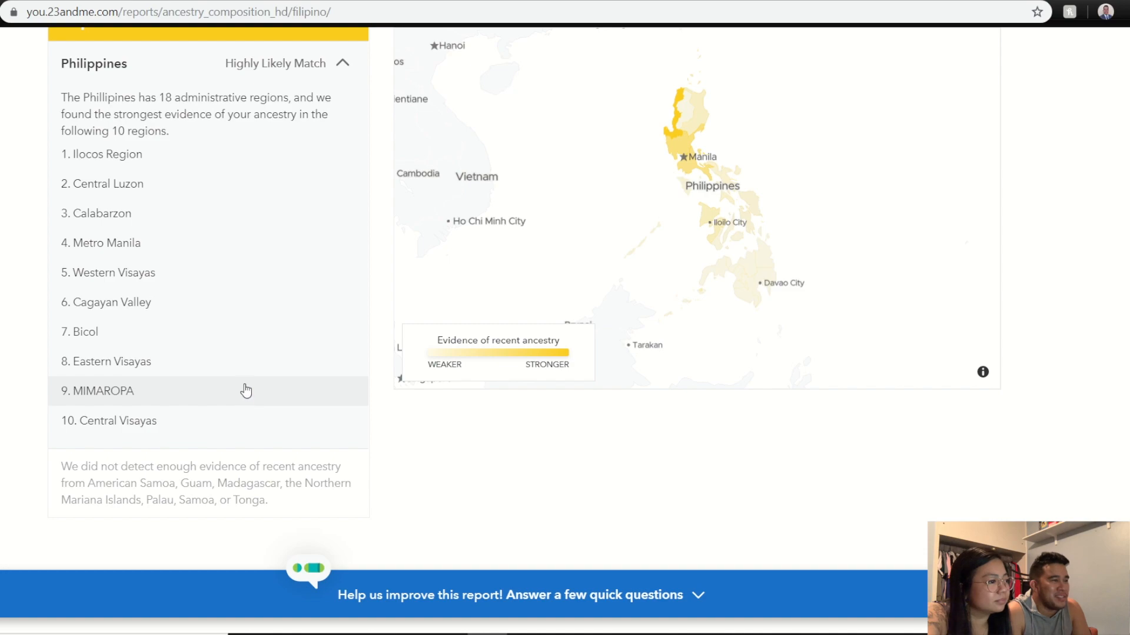
pyautogui.moveTo(207, 467)
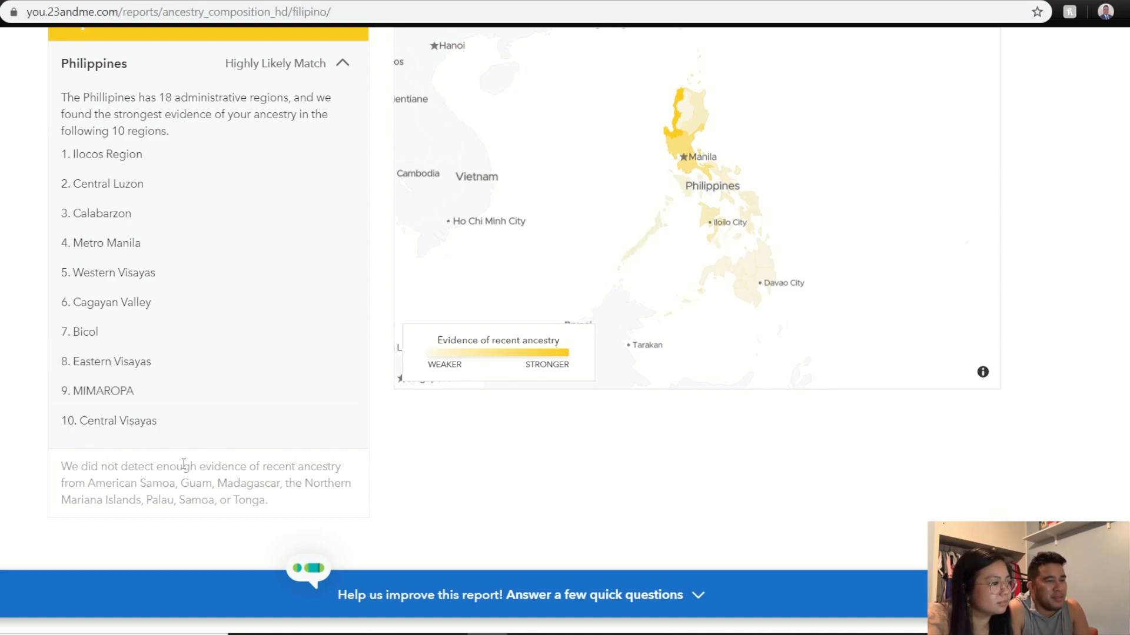
pyautogui.scroll(3)
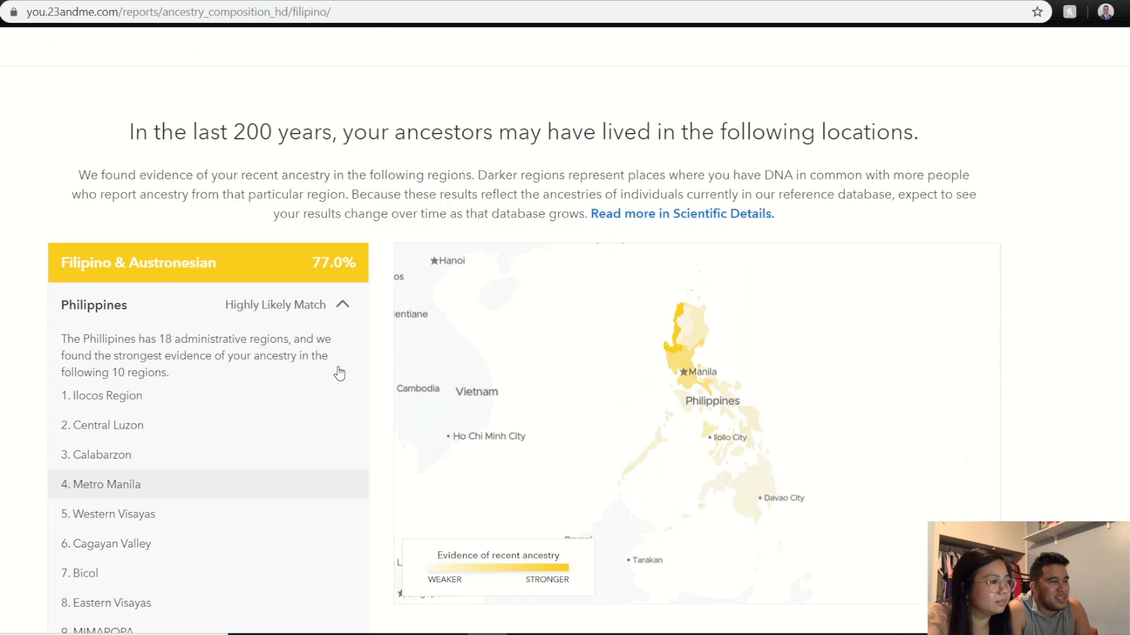
pyautogui.scroll(-3)
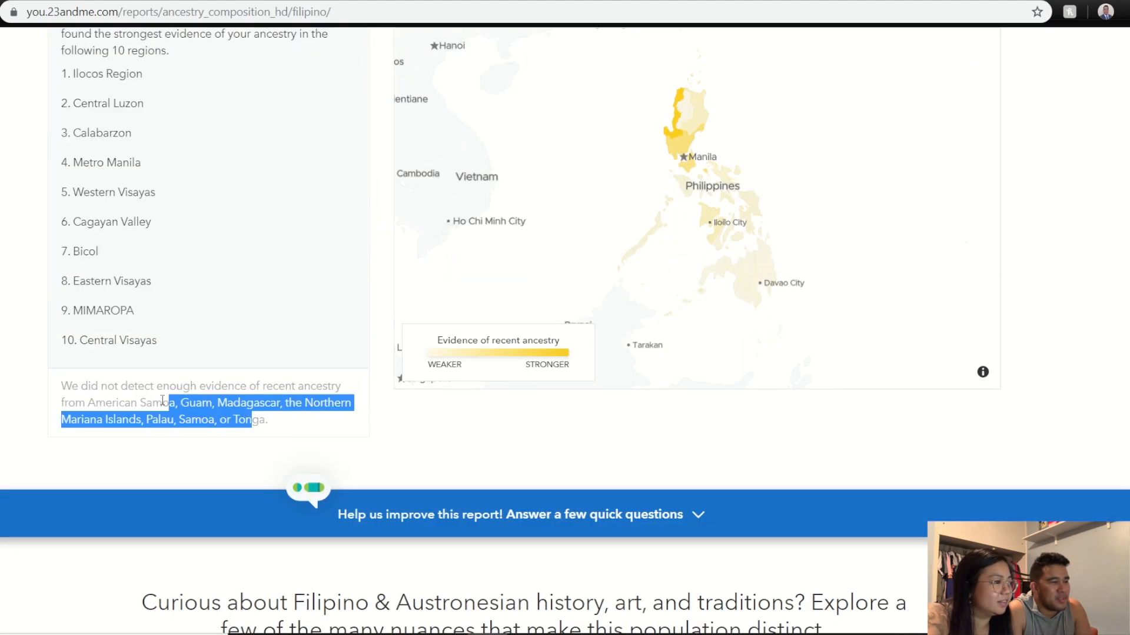
pyautogui.click(314, 439)
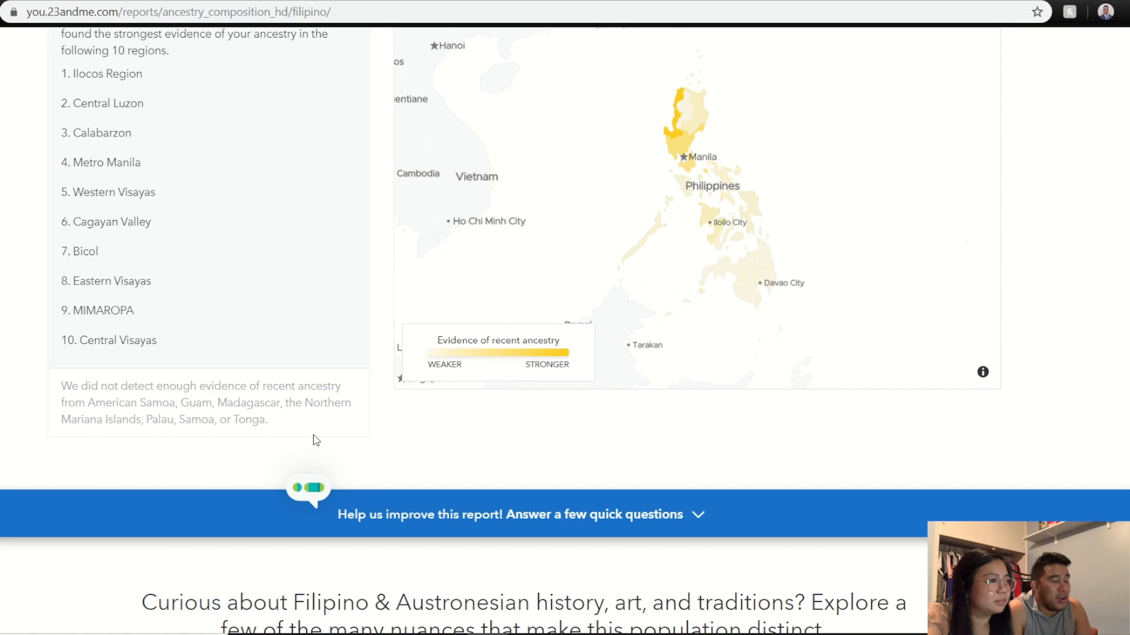
pyautogui.scroll(3)
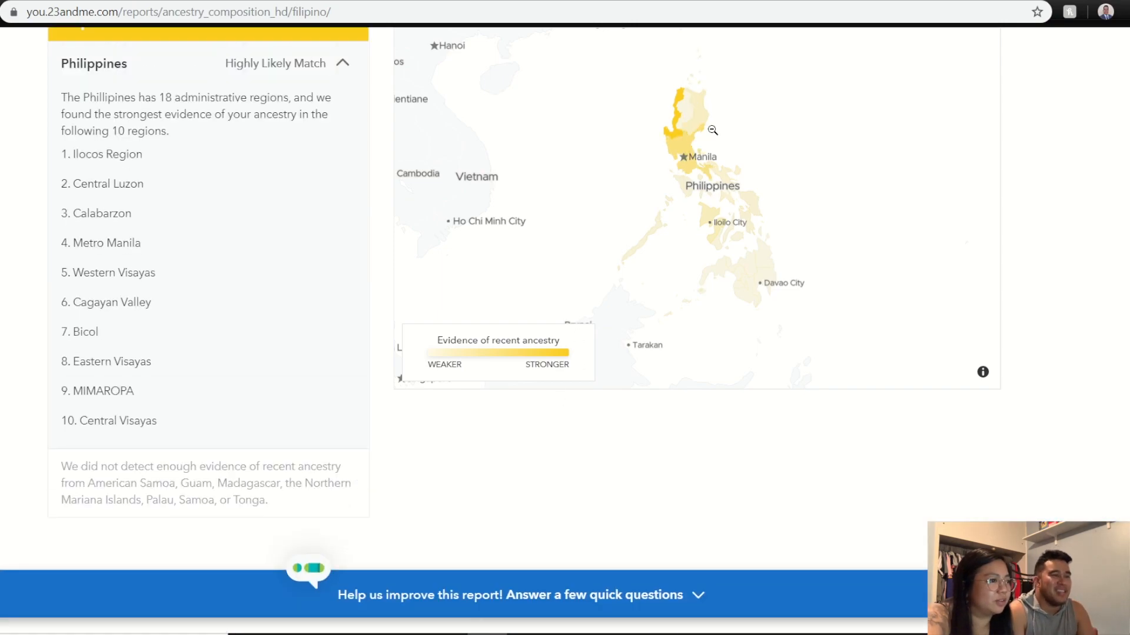
pyautogui.moveTo(696, 152)
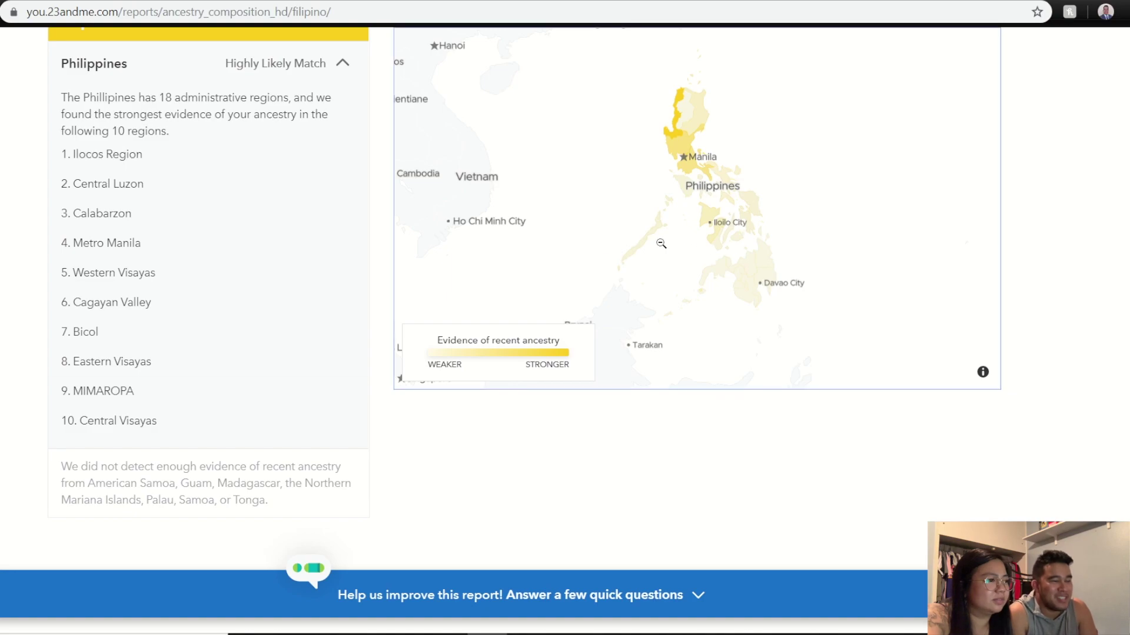
pyautogui.scroll(3)
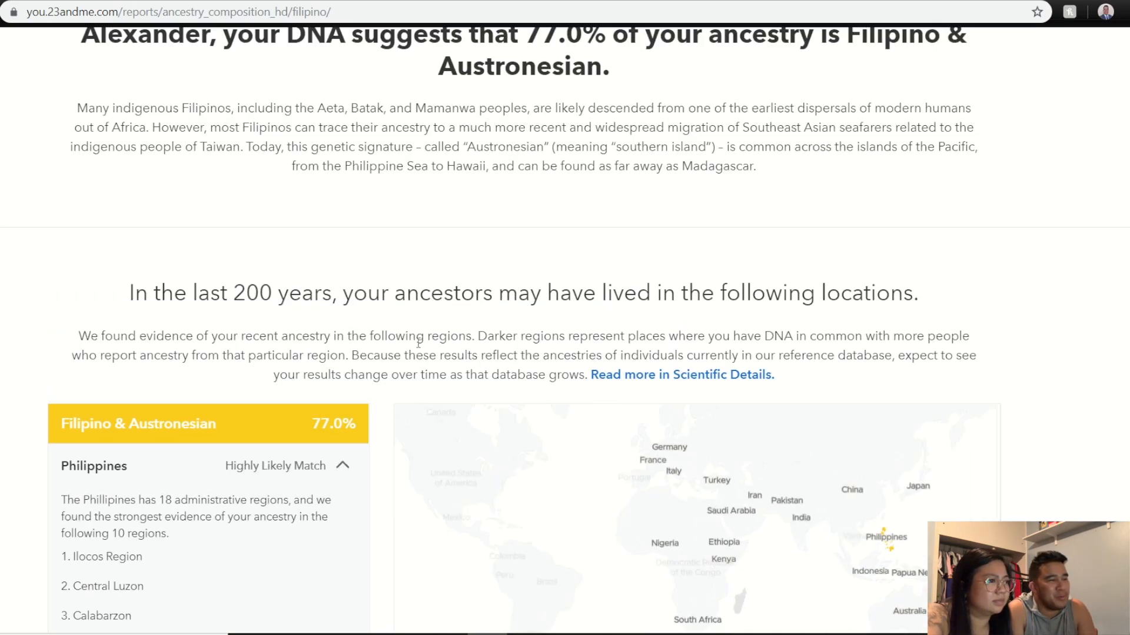
pyautogui.scroll(3)
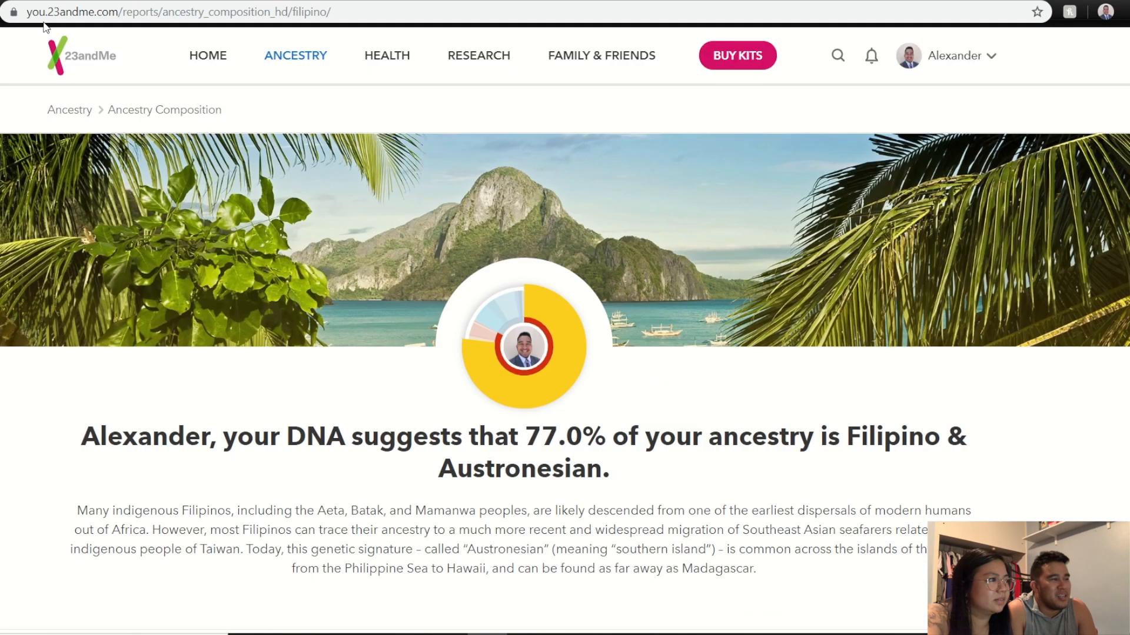
pyautogui.moveTo(184, 177)
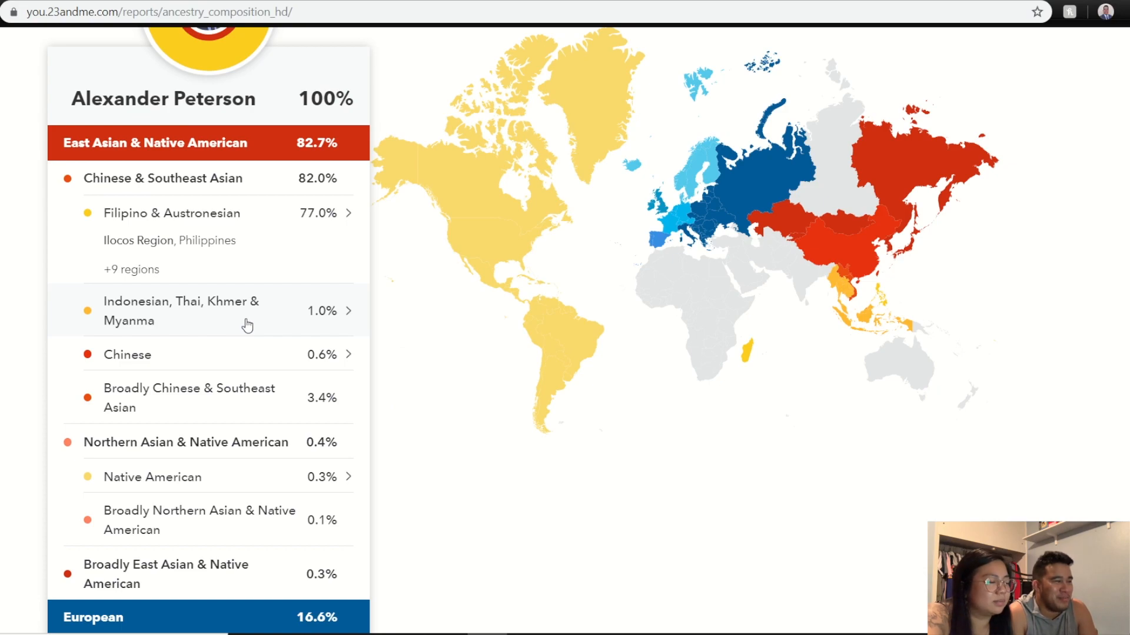
pyautogui.moveTo(294, 360)
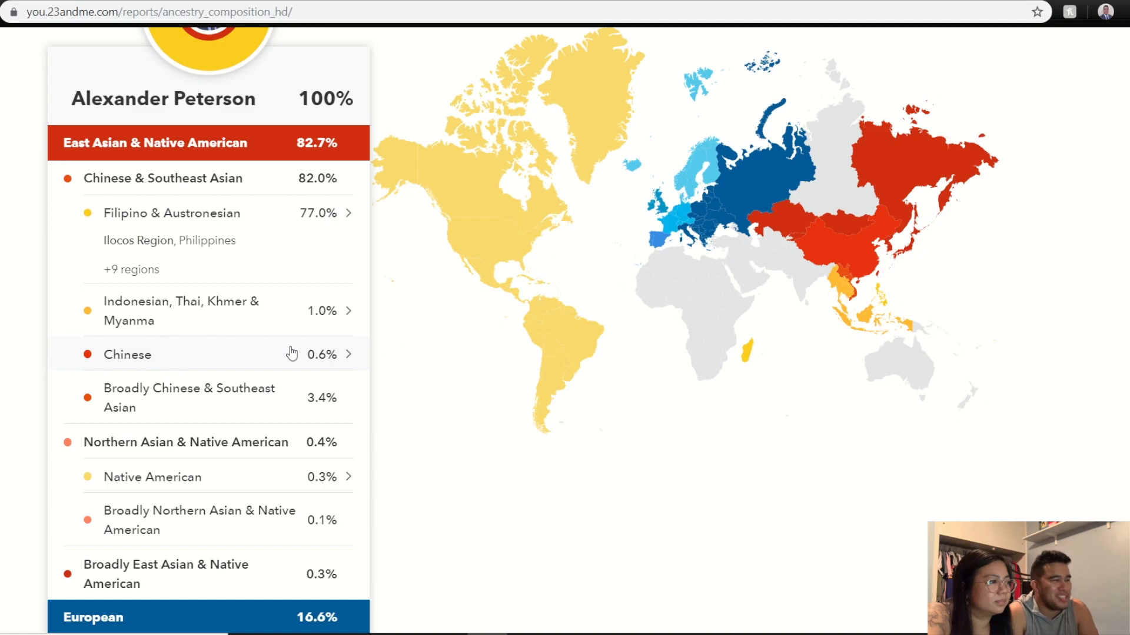
pyautogui.scroll(-3)
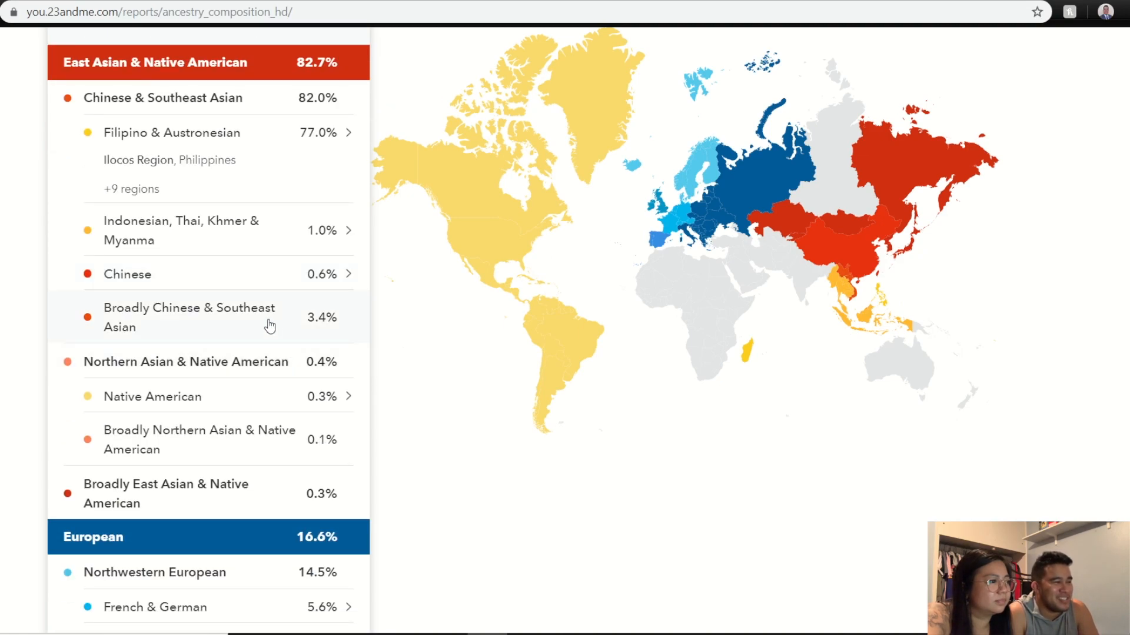
pyautogui.moveTo(298, 459)
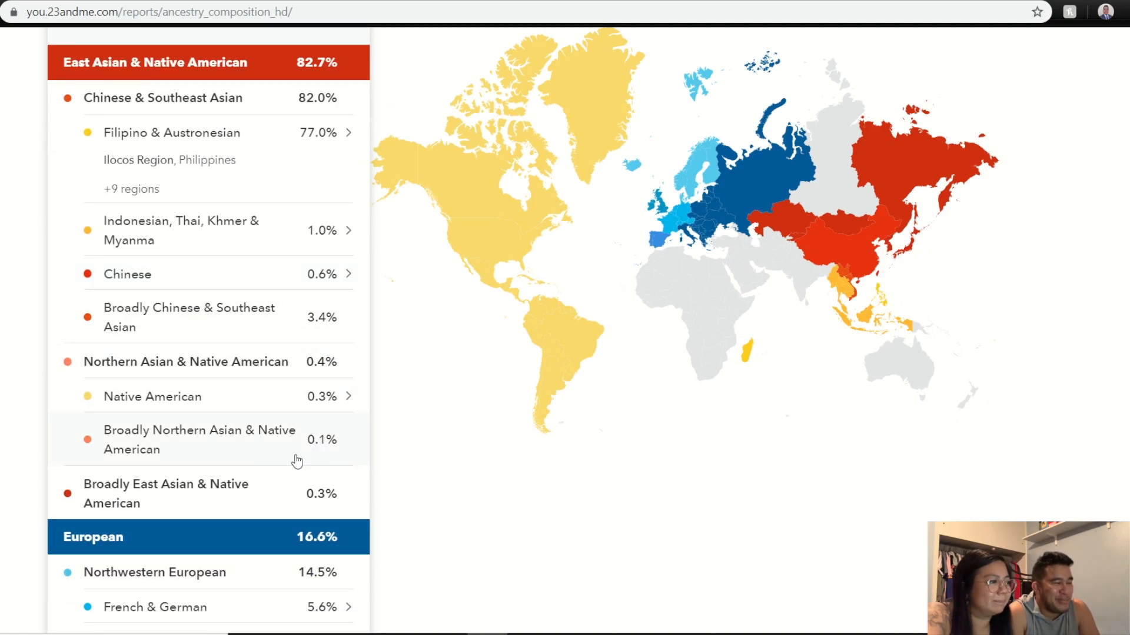
pyautogui.scroll(-3)
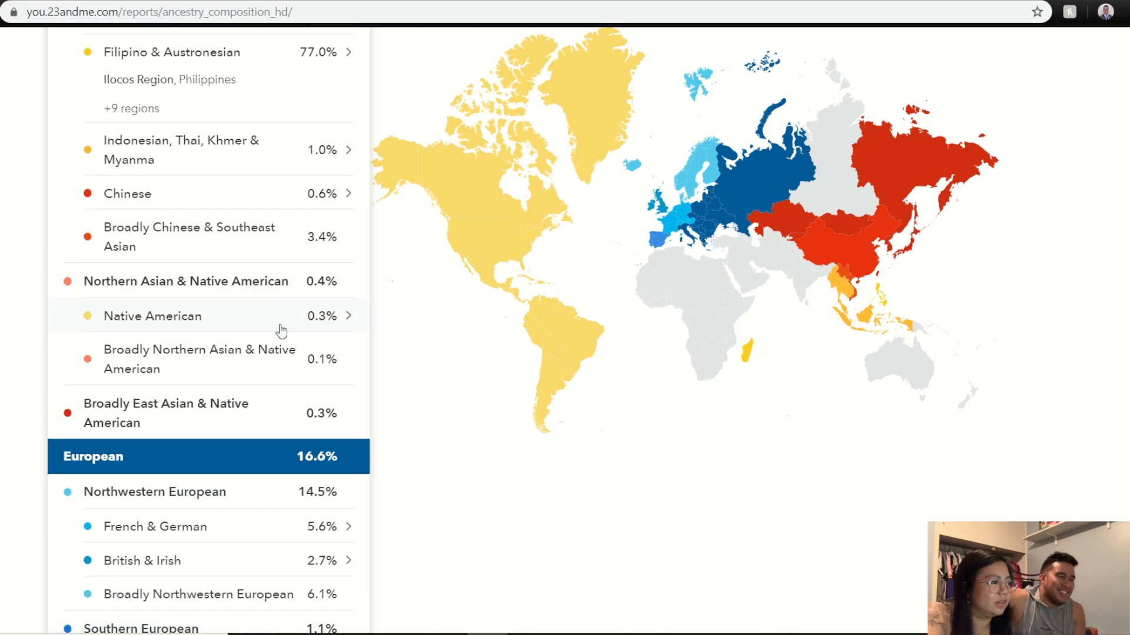
pyautogui.moveTo(285, 369)
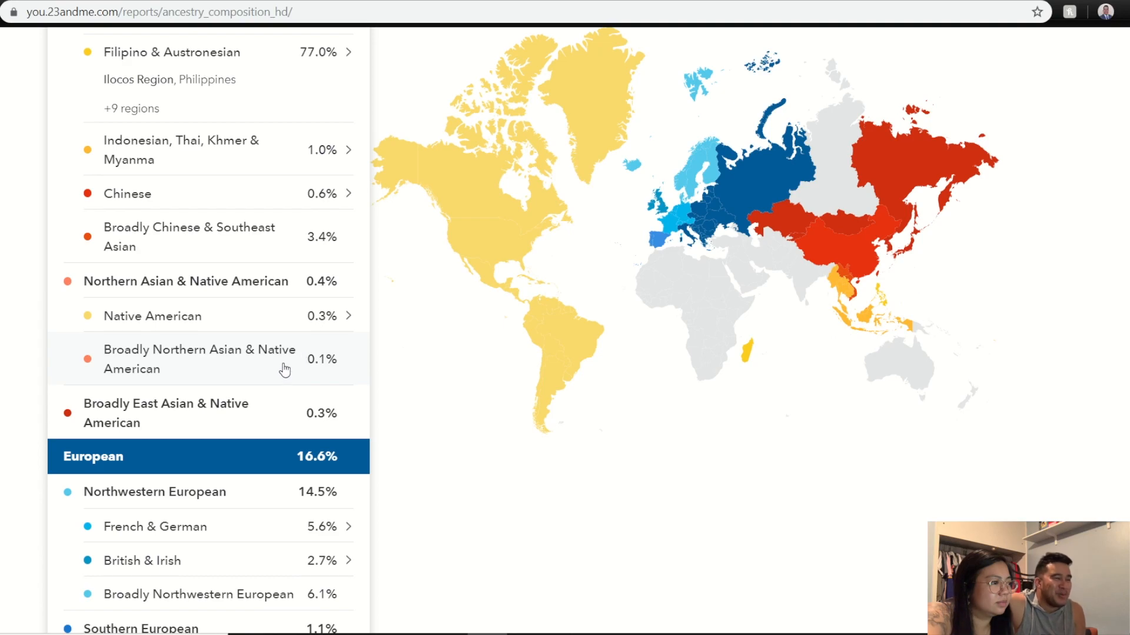
pyautogui.scroll(-3)
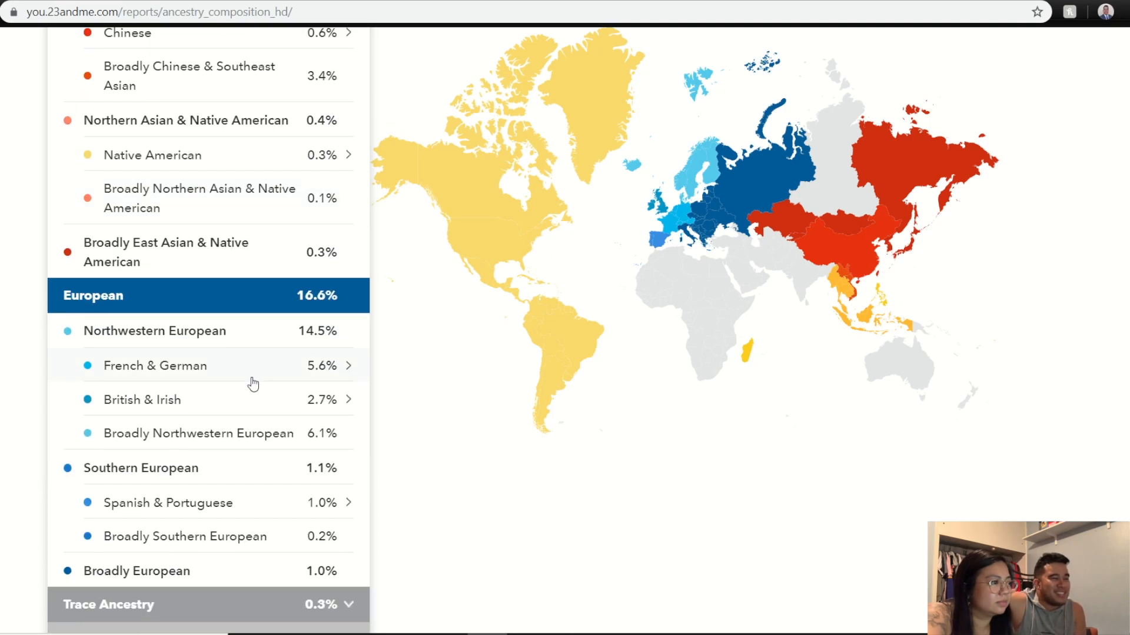
pyautogui.moveTo(211, 302)
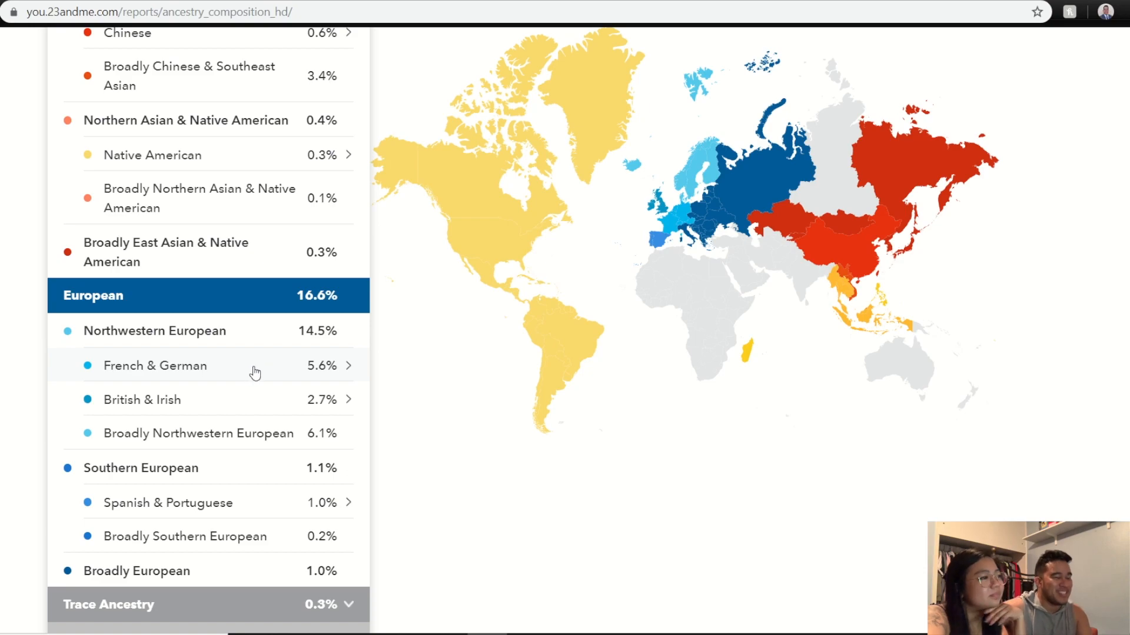
pyautogui.moveTo(262, 336)
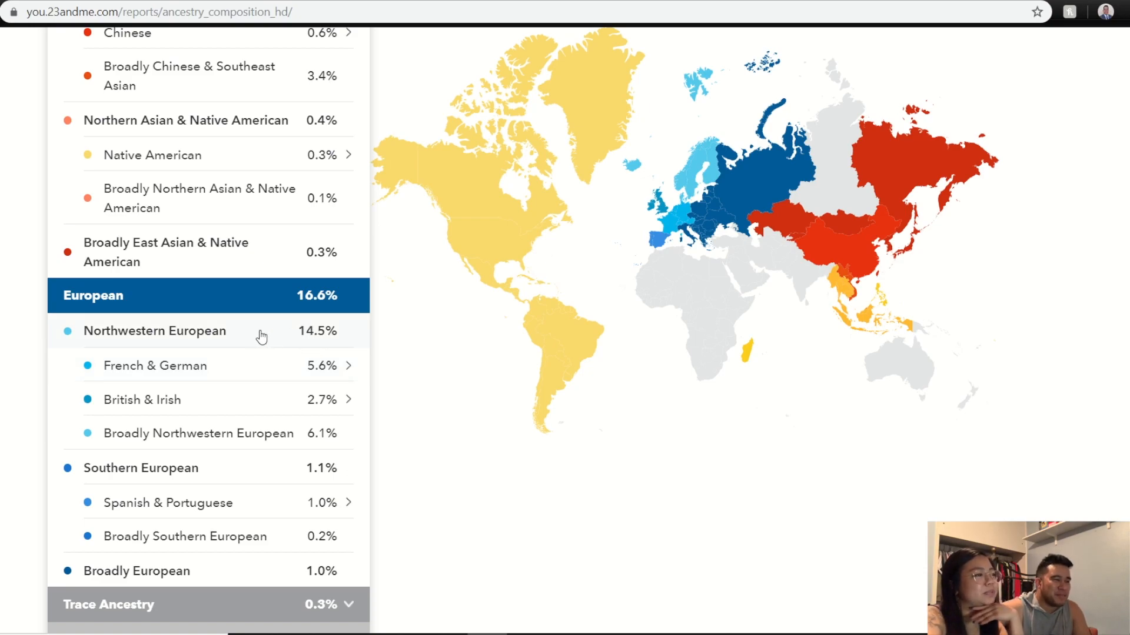
pyautogui.moveTo(235, 351)
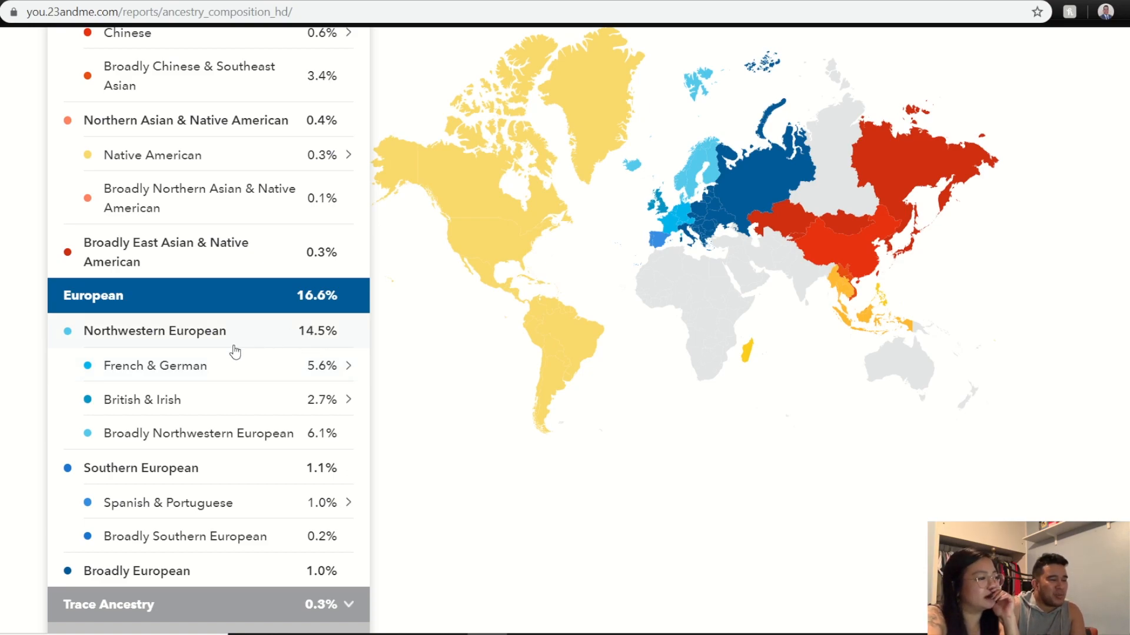
pyautogui.moveTo(278, 536)
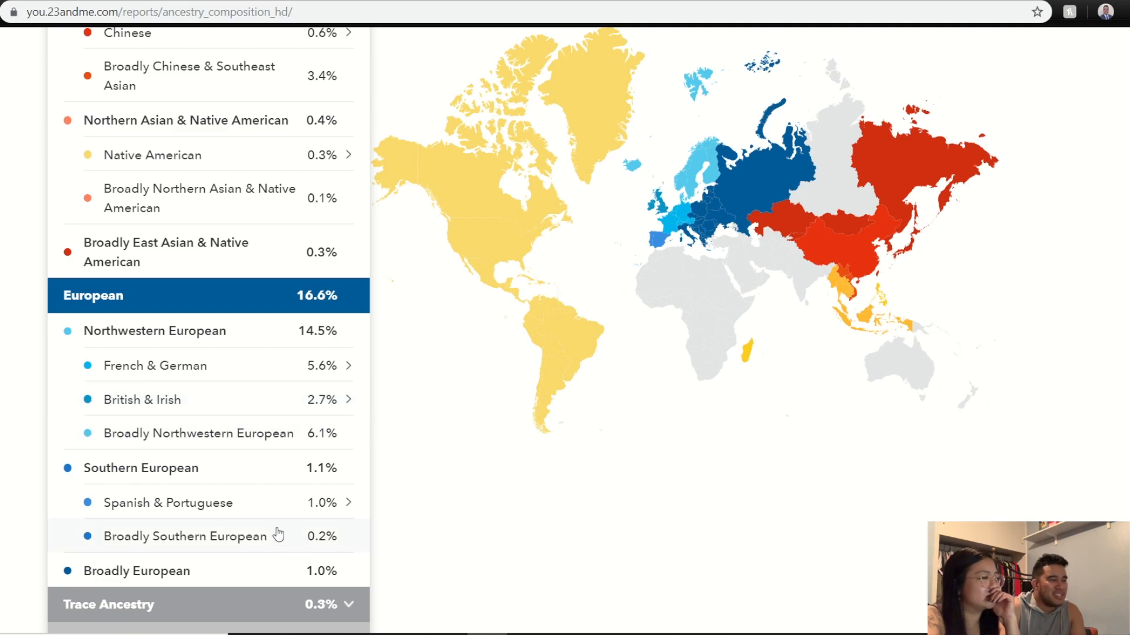
pyautogui.moveTo(273, 423)
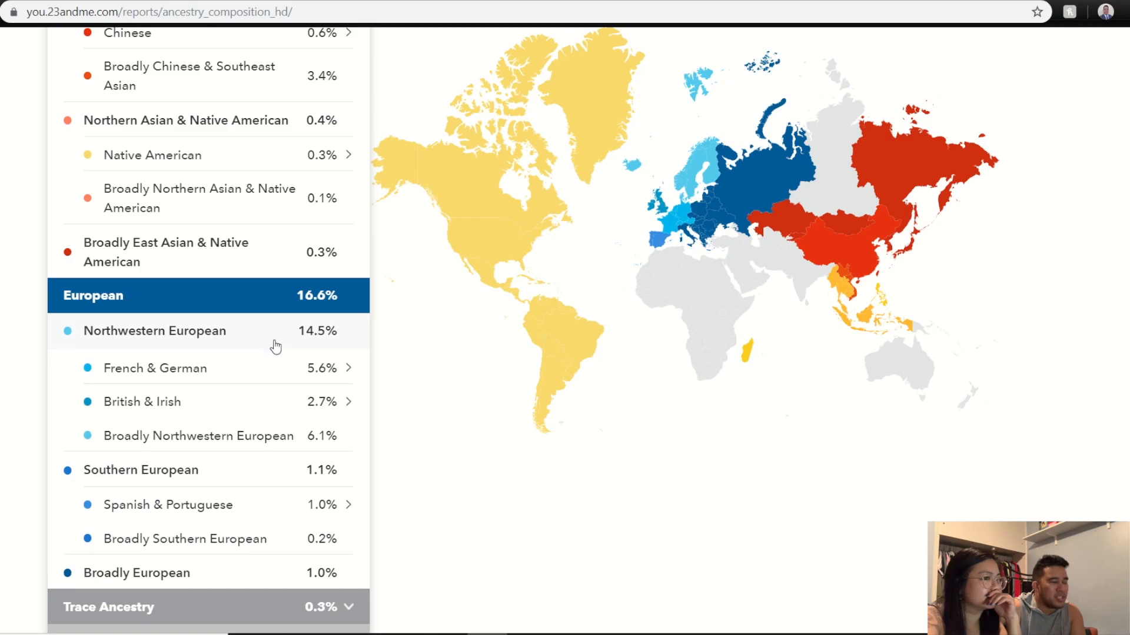
# Expand and then collapse the Northwestern European ancestry description.
pyautogui.click(154, 331)
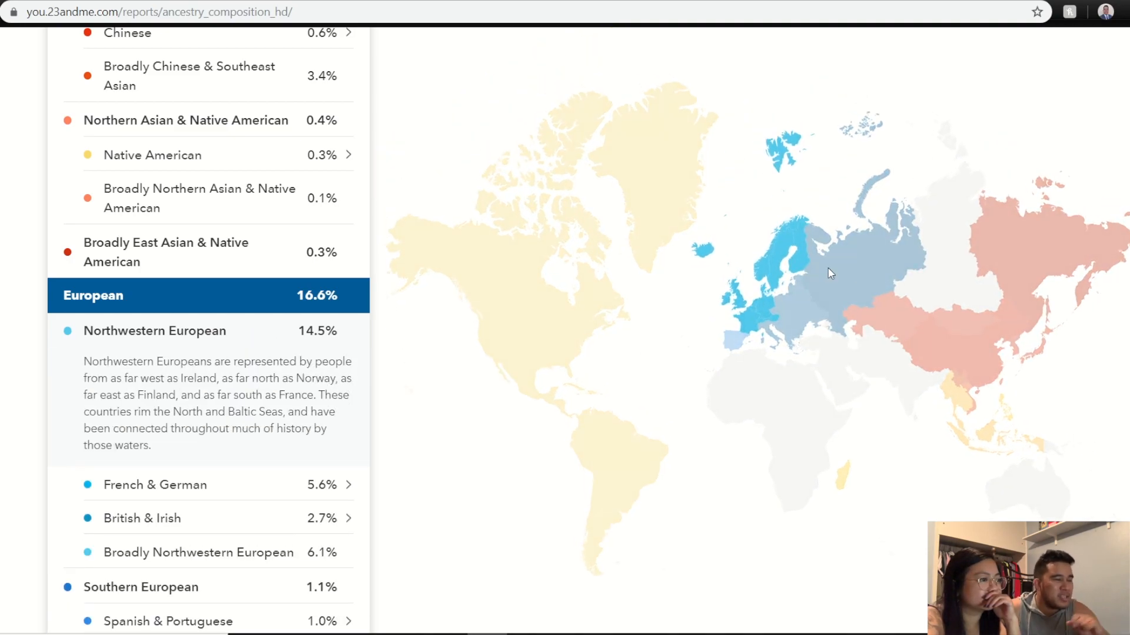
pyautogui.moveTo(781, 488)
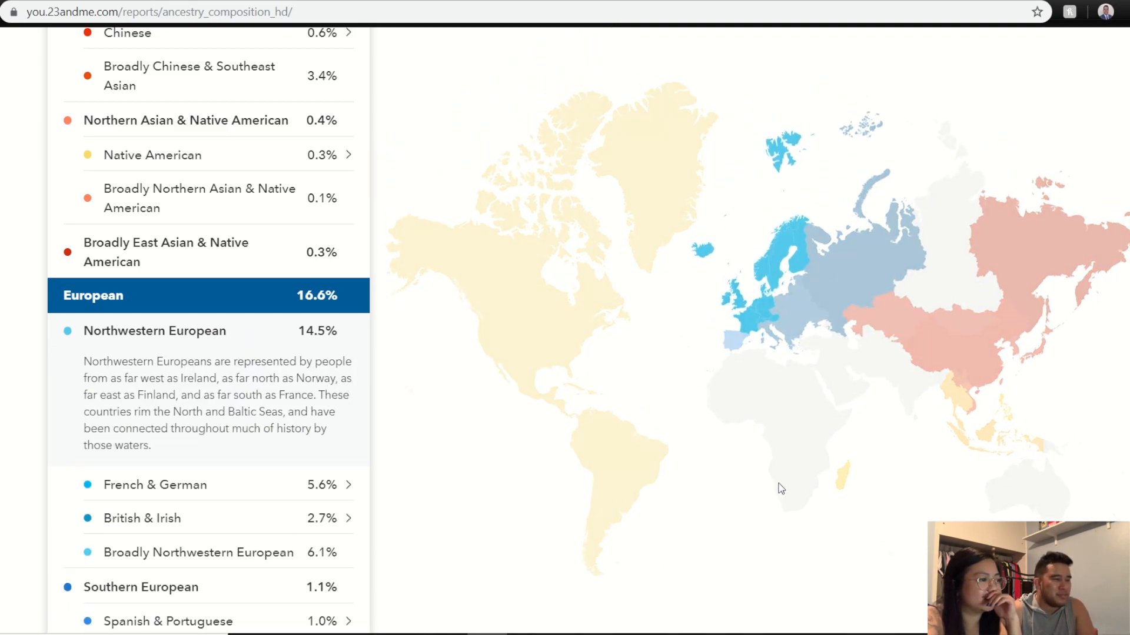
pyautogui.scroll(3)
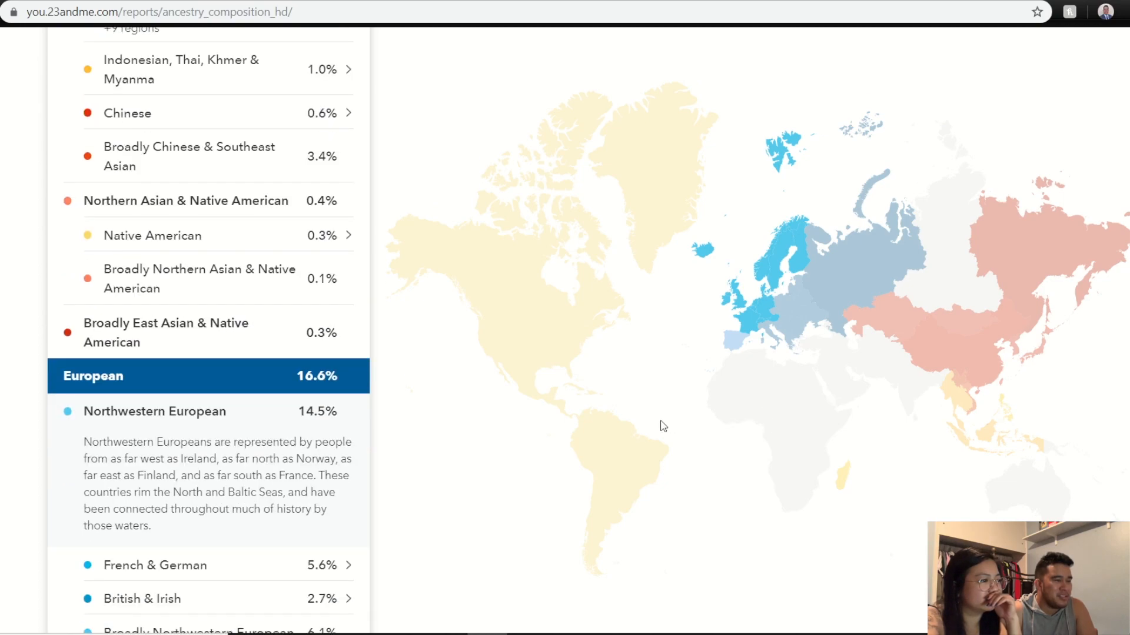
pyautogui.scroll(-3)
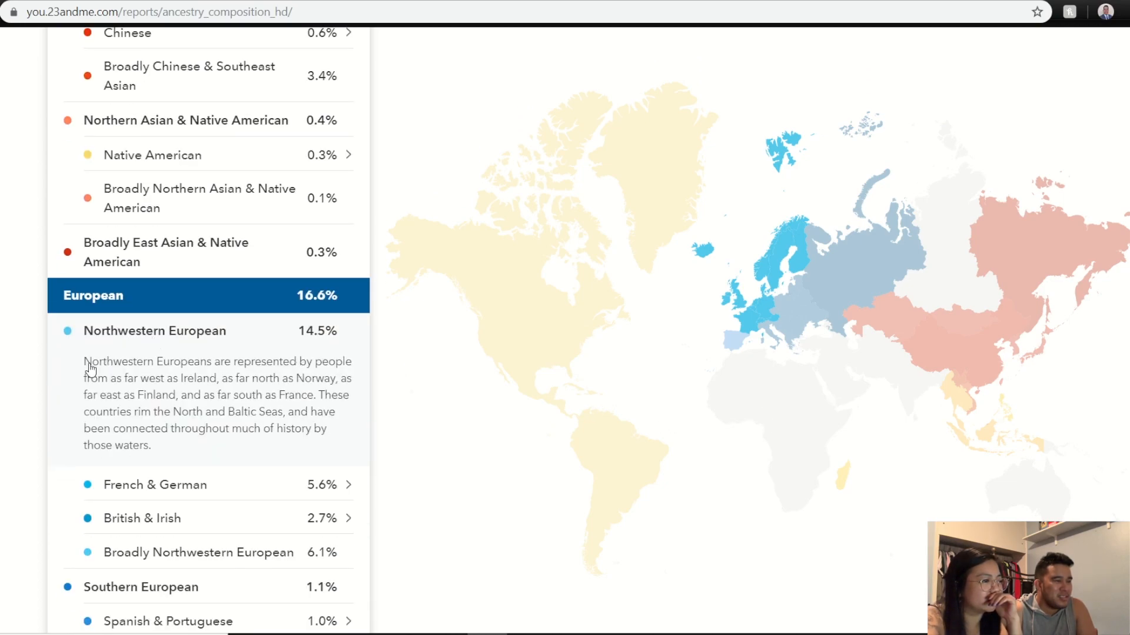
pyautogui.moveTo(261, 387)
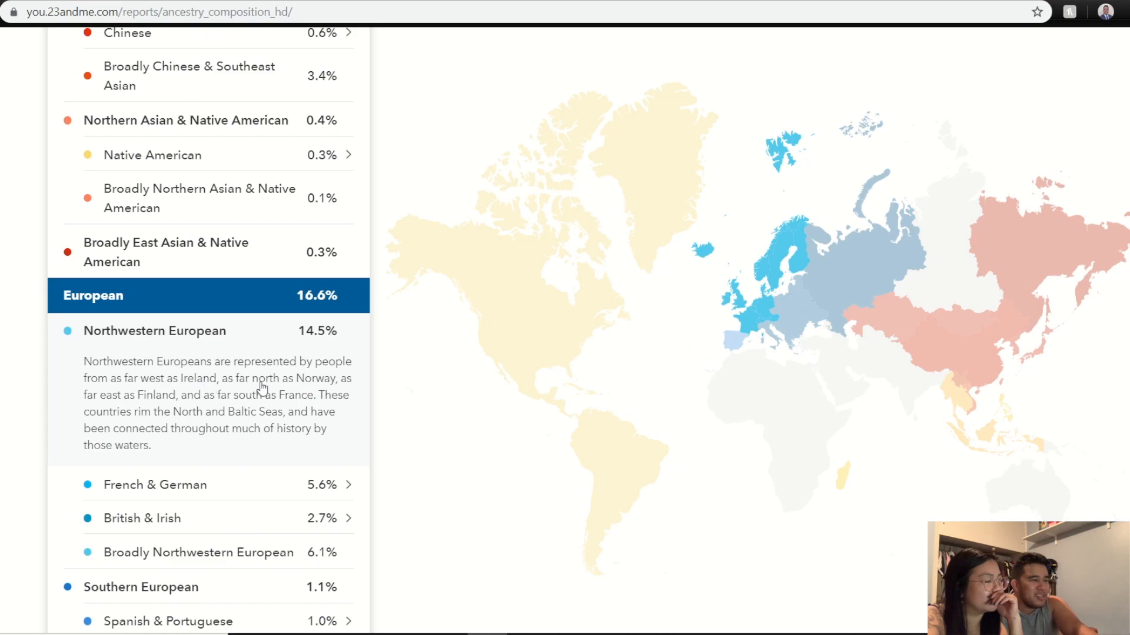
pyautogui.moveTo(305, 409)
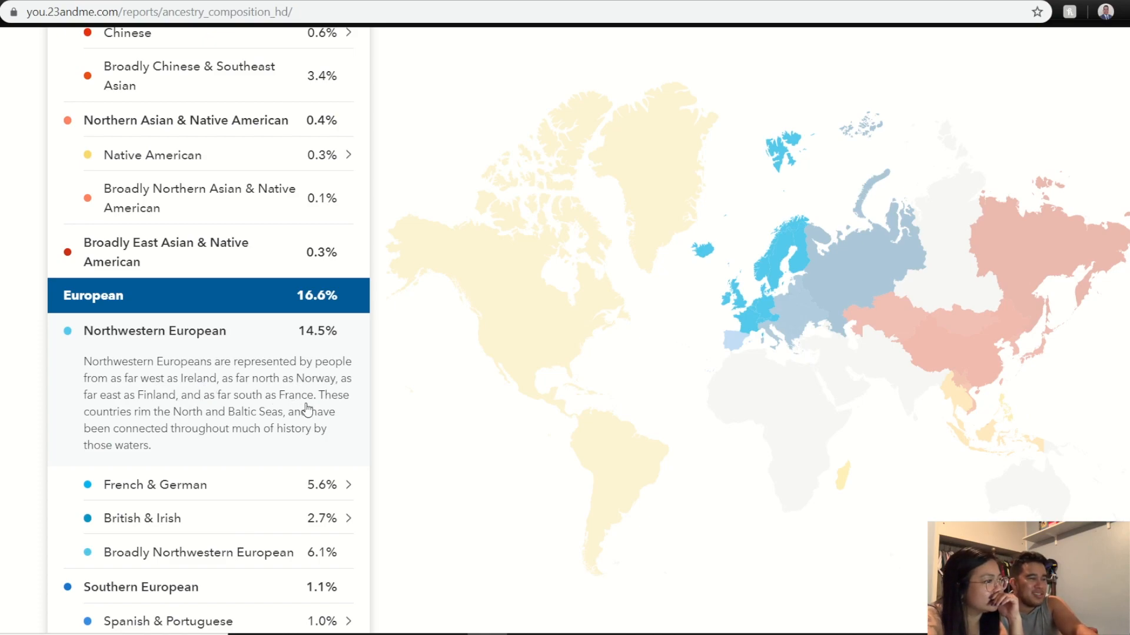
pyautogui.moveTo(809, 289)
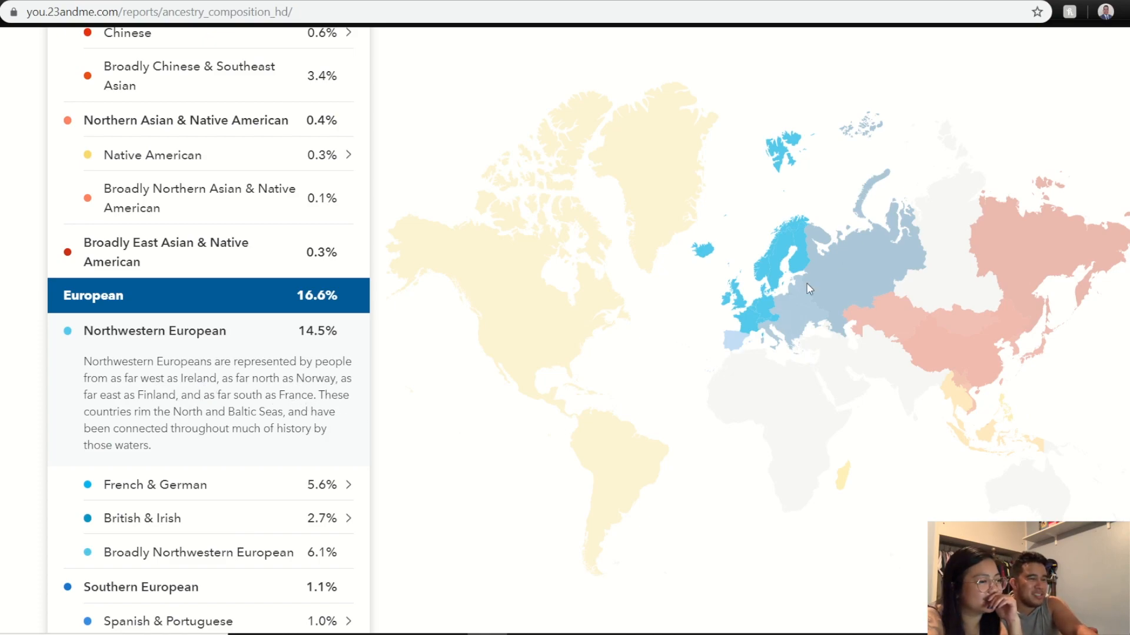
pyautogui.scroll(3)
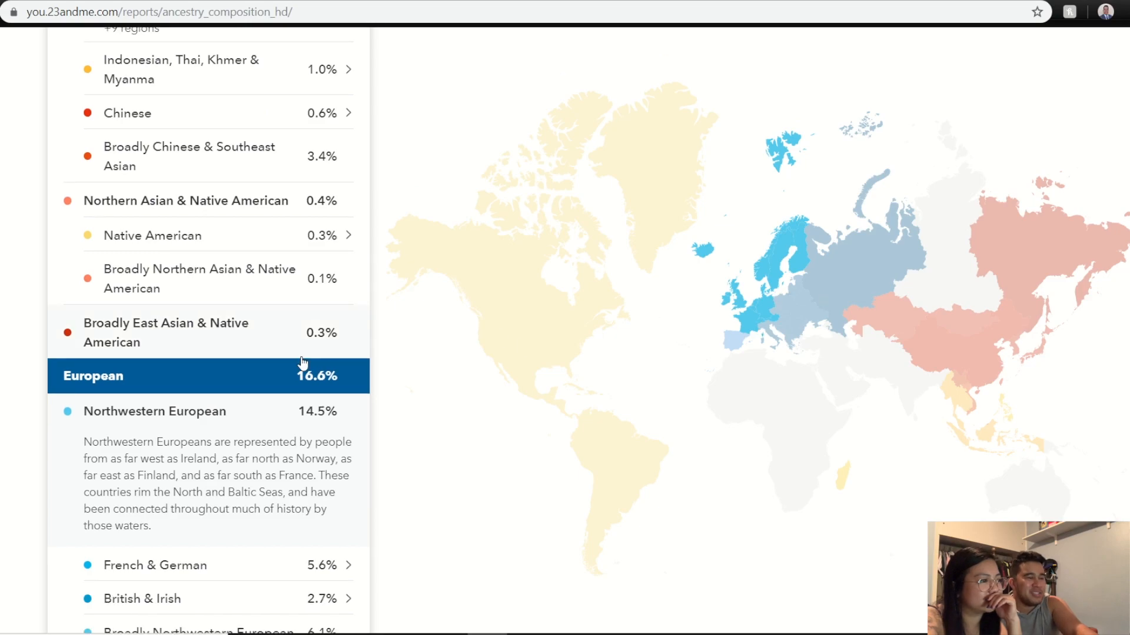
pyautogui.click(154, 412)
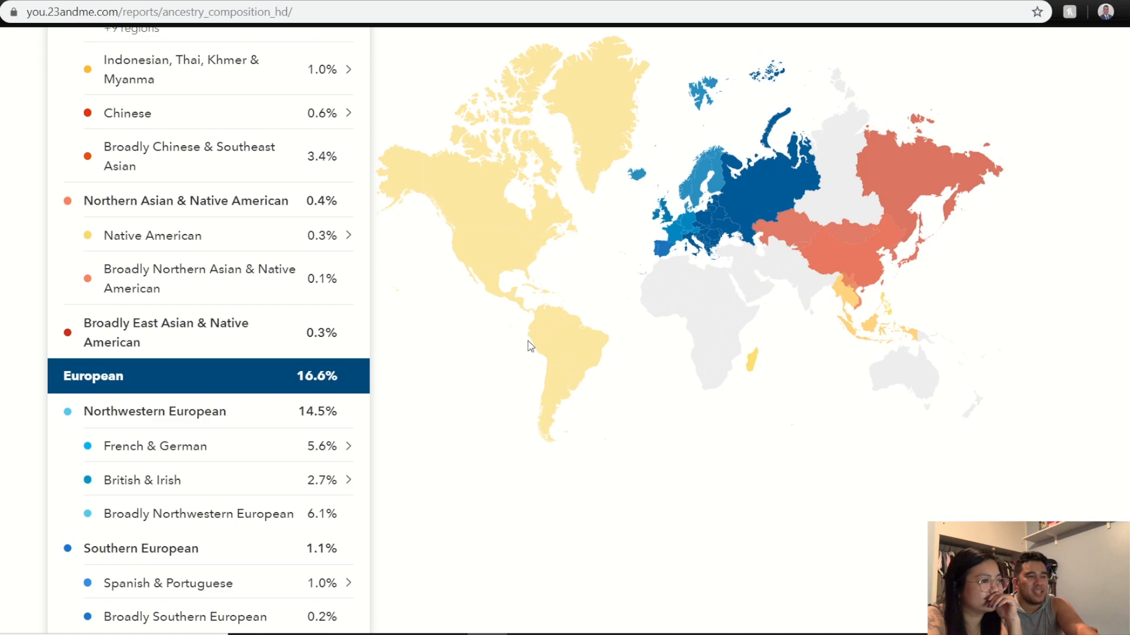
# Read the Broadly European explanation, then expand Broadly Northwestern European (6.1%).
pyautogui.scroll(3)
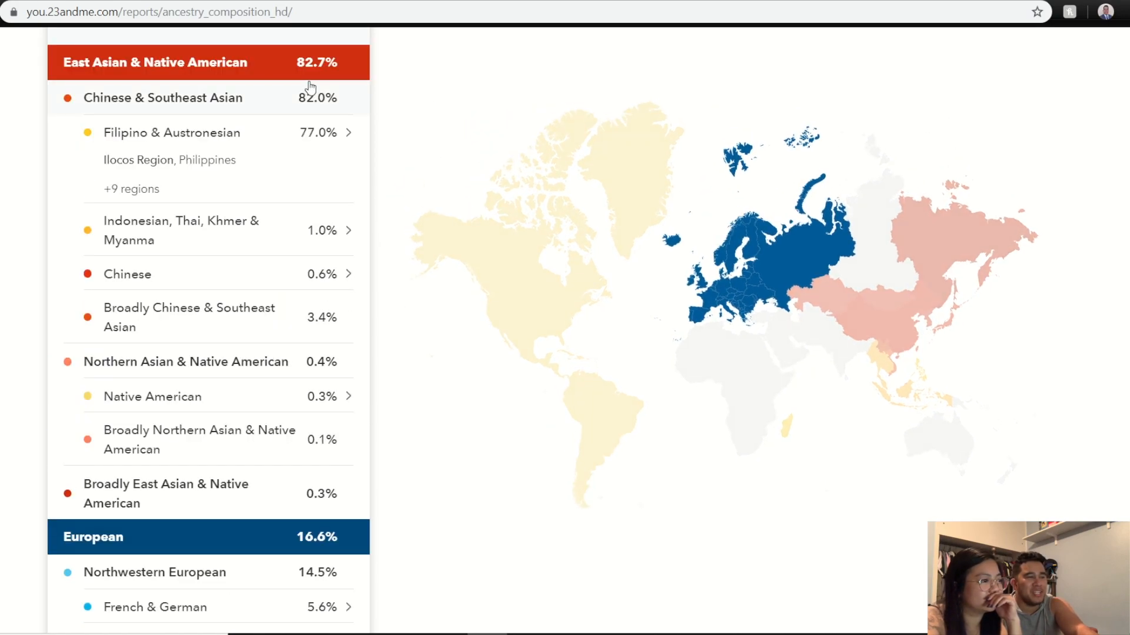
pyautogui.scroll(-3)
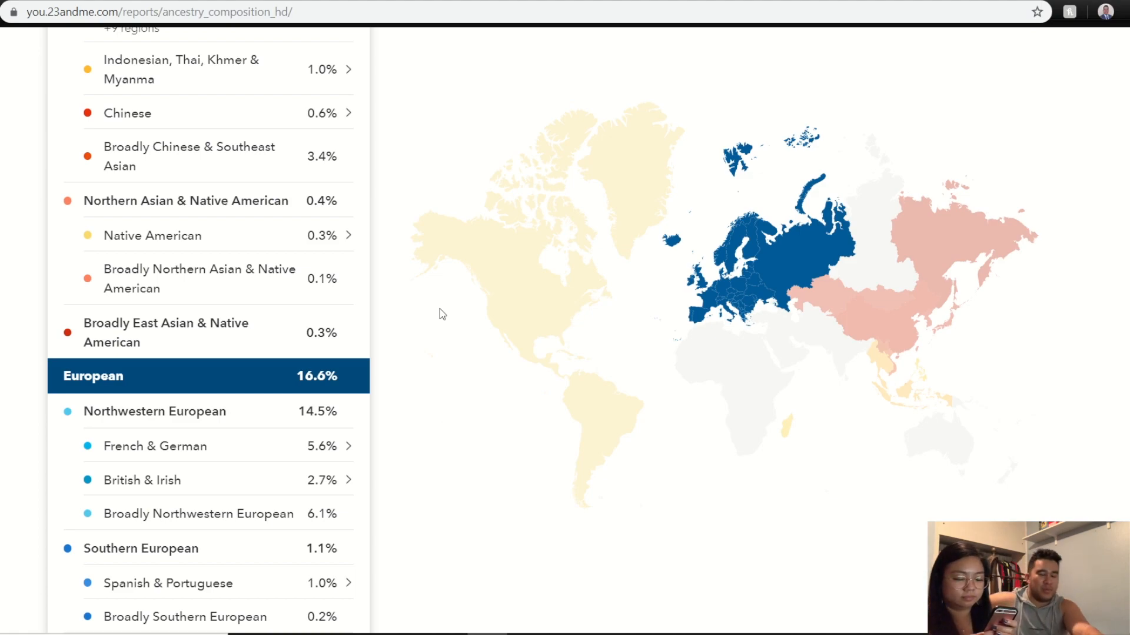
pyautogui.moveTo(170, 357)
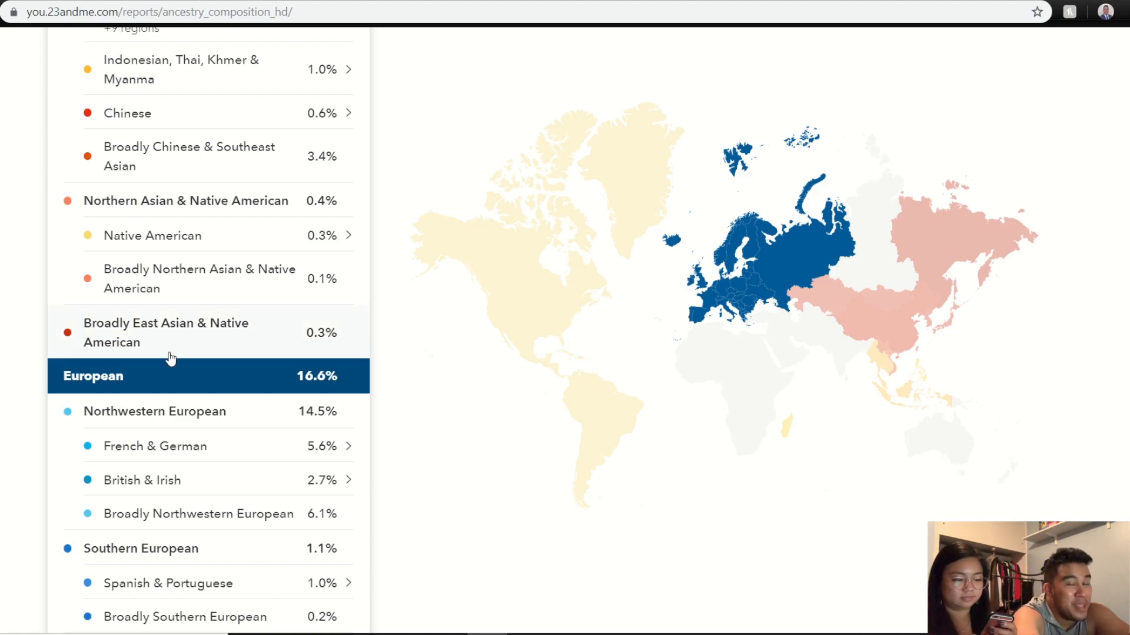
pyautogui.moveTo(212, 394)
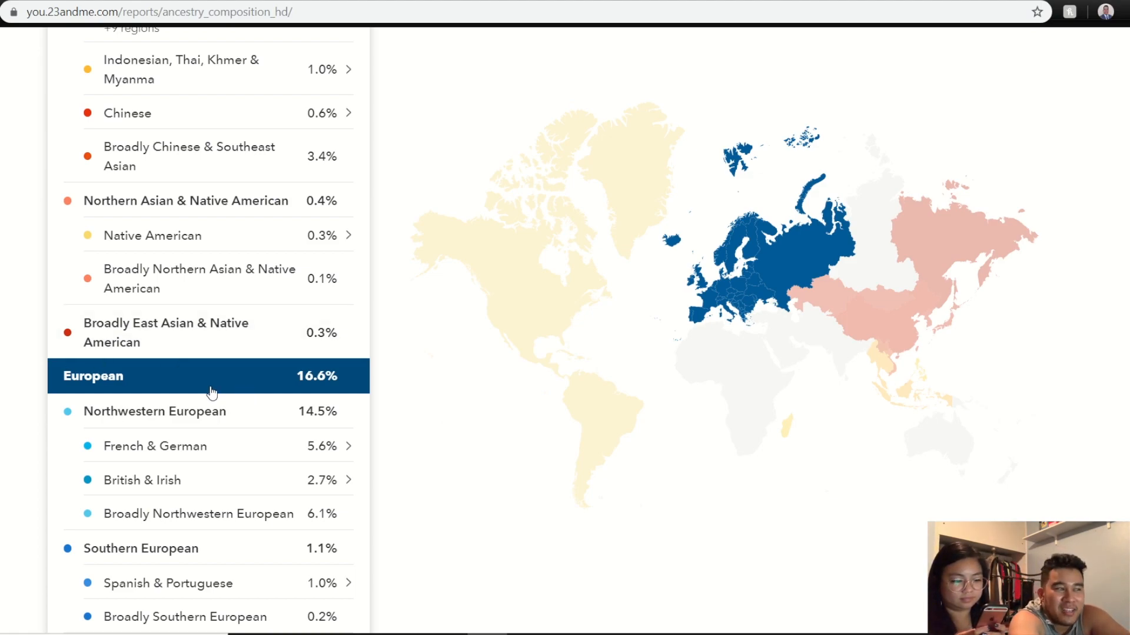
pyautogui.scroll(-3)
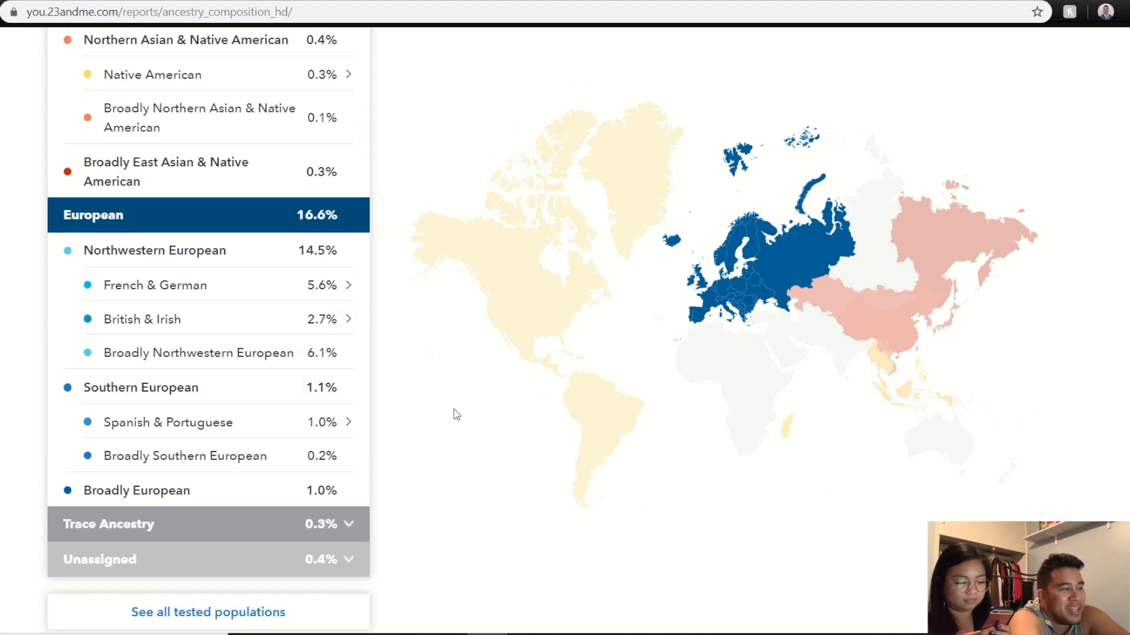
pyautogui.moveTo(190, 497)
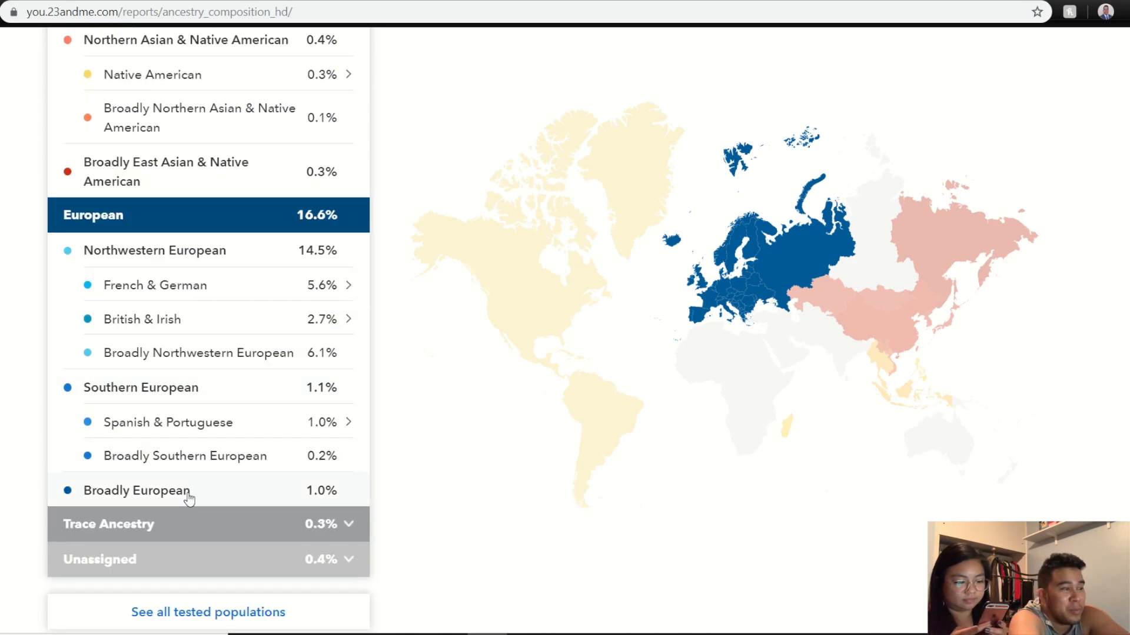
pyautogui.click(137, 491)
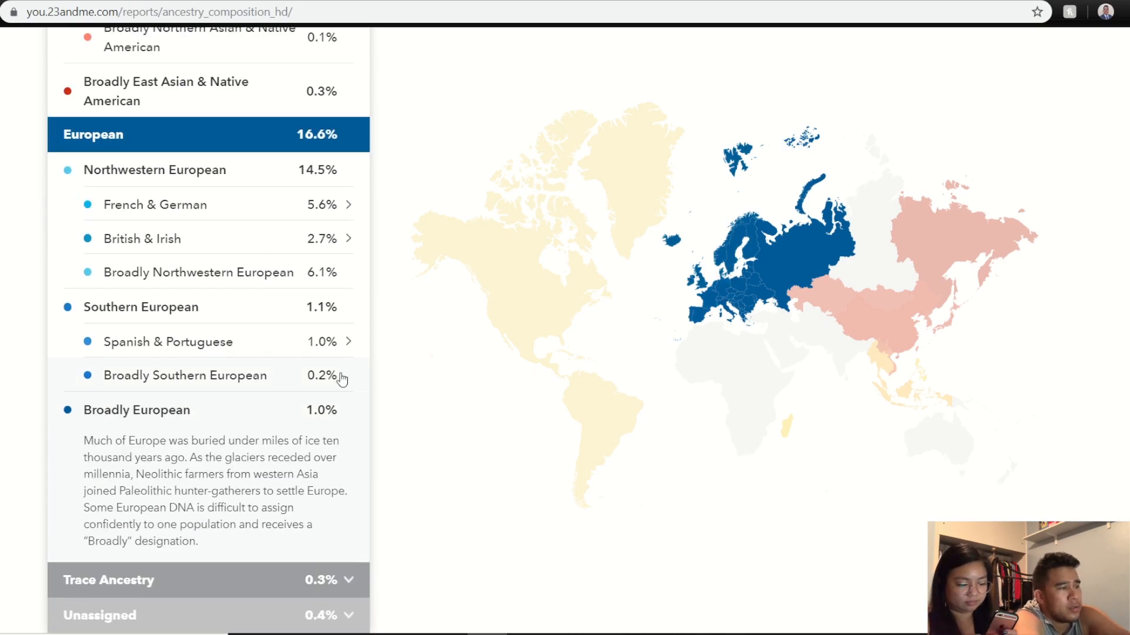
pyautogui.moveTo(324, 450)
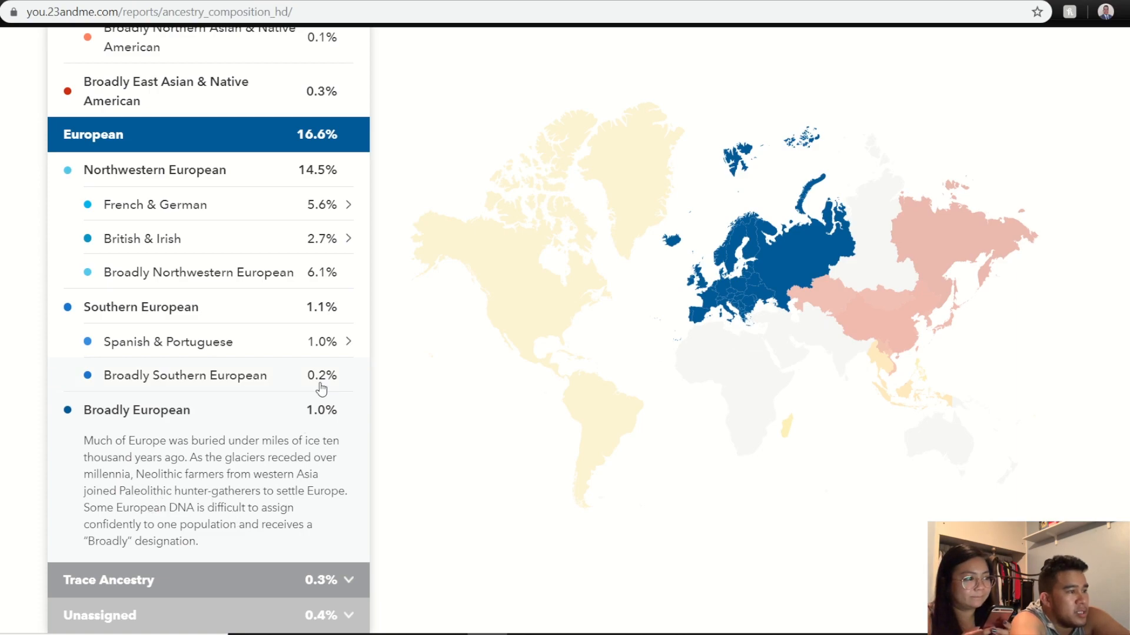
pyautogui.click(199, 272)
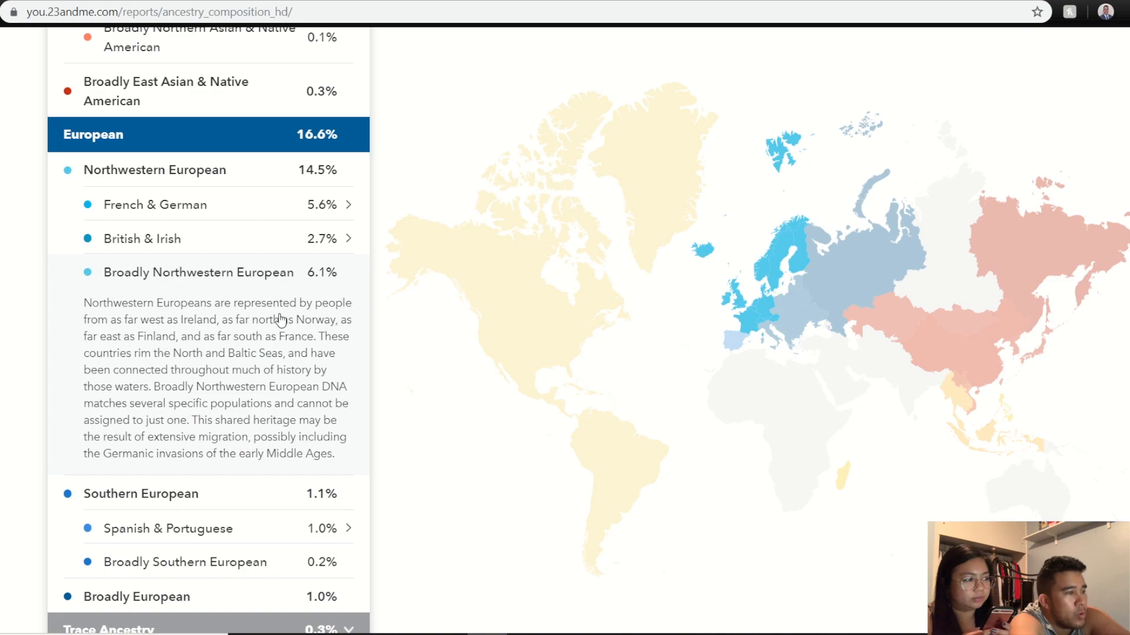
pyautogui.moveTo(274, 354)
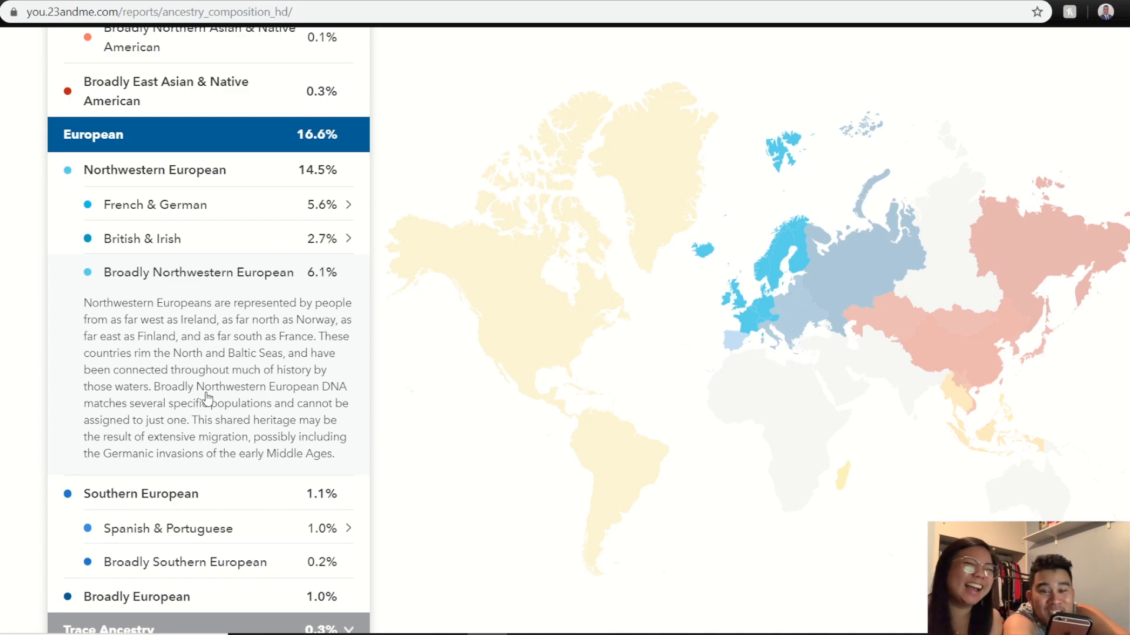
pyautogui.moveTo(274, 372)
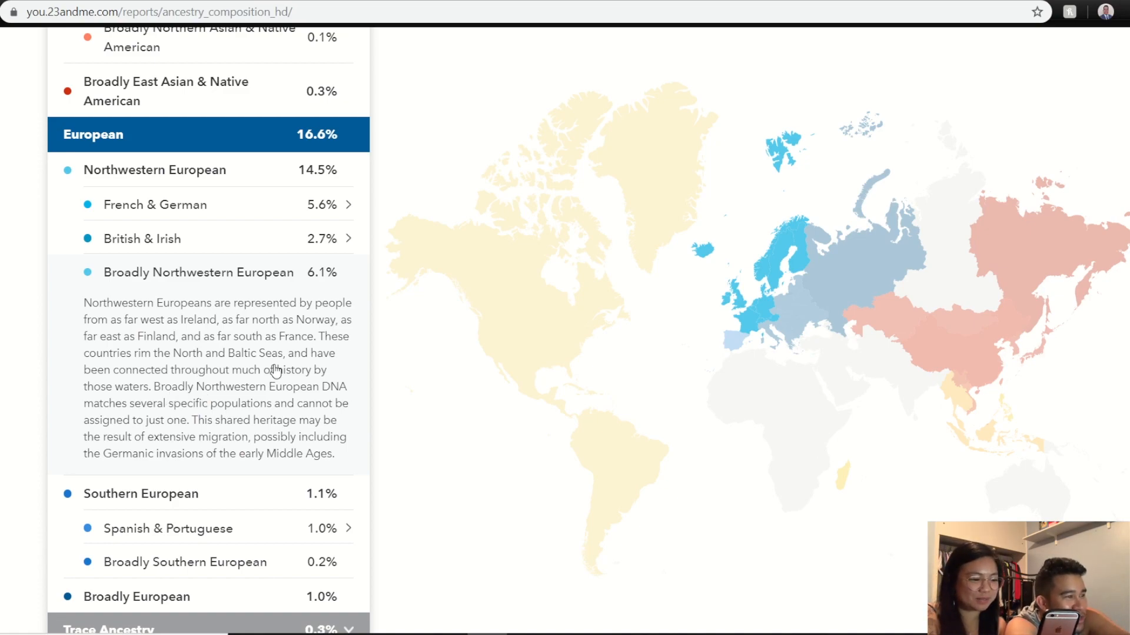
pyautogui.moveTo(346, 272)
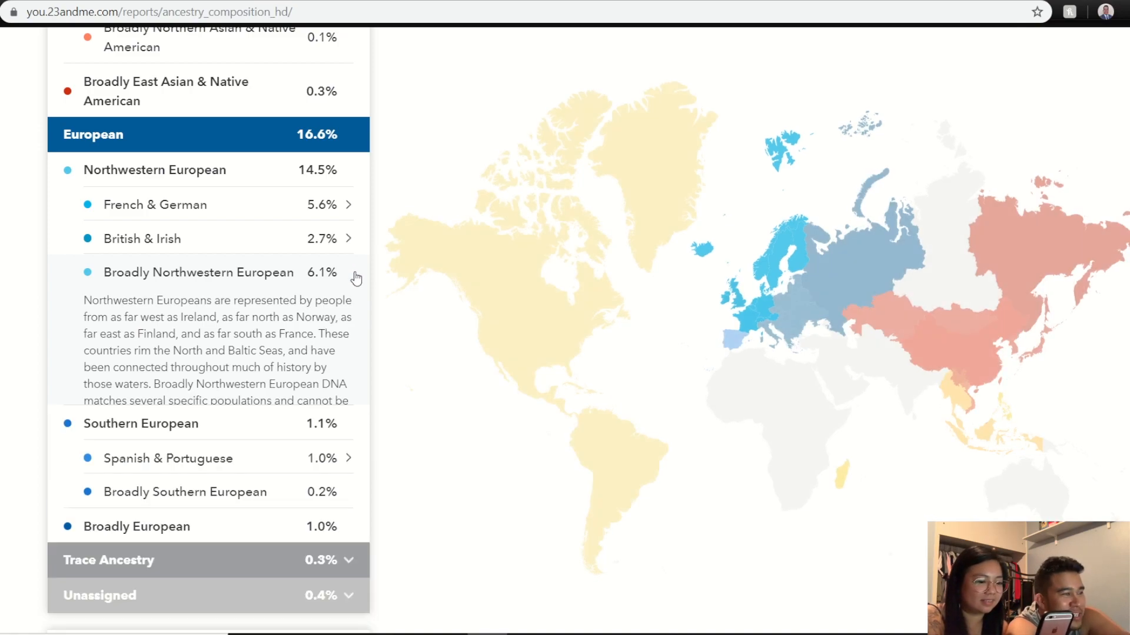
# Collapse the Broadly Northwestern European description.
pyautogui.click(198, 273)
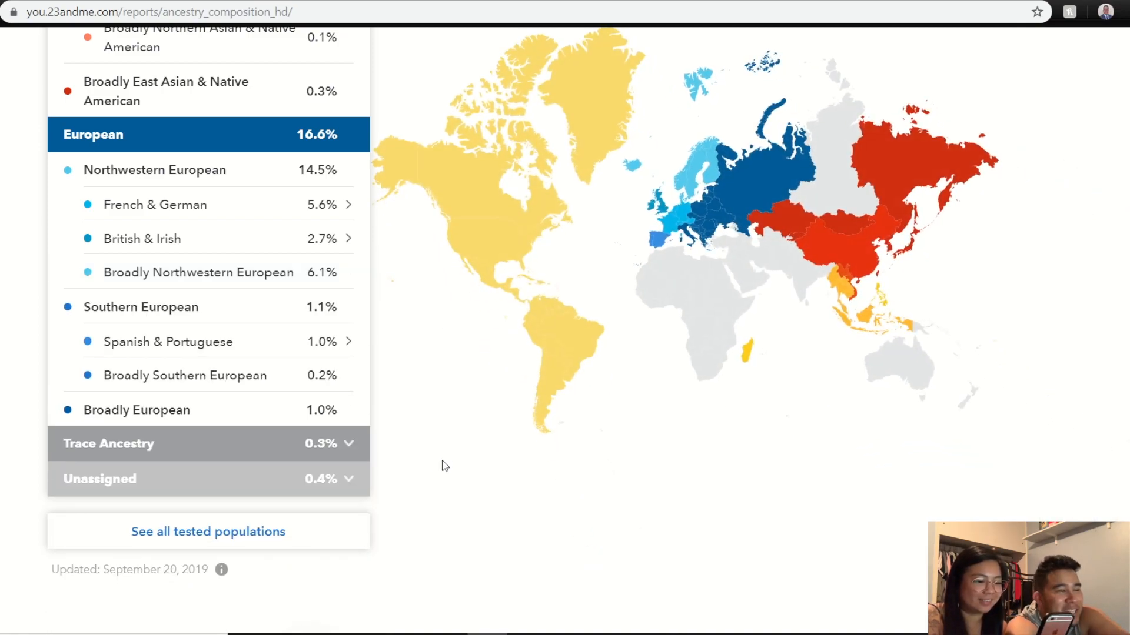
pyautogui.scroll(-3)
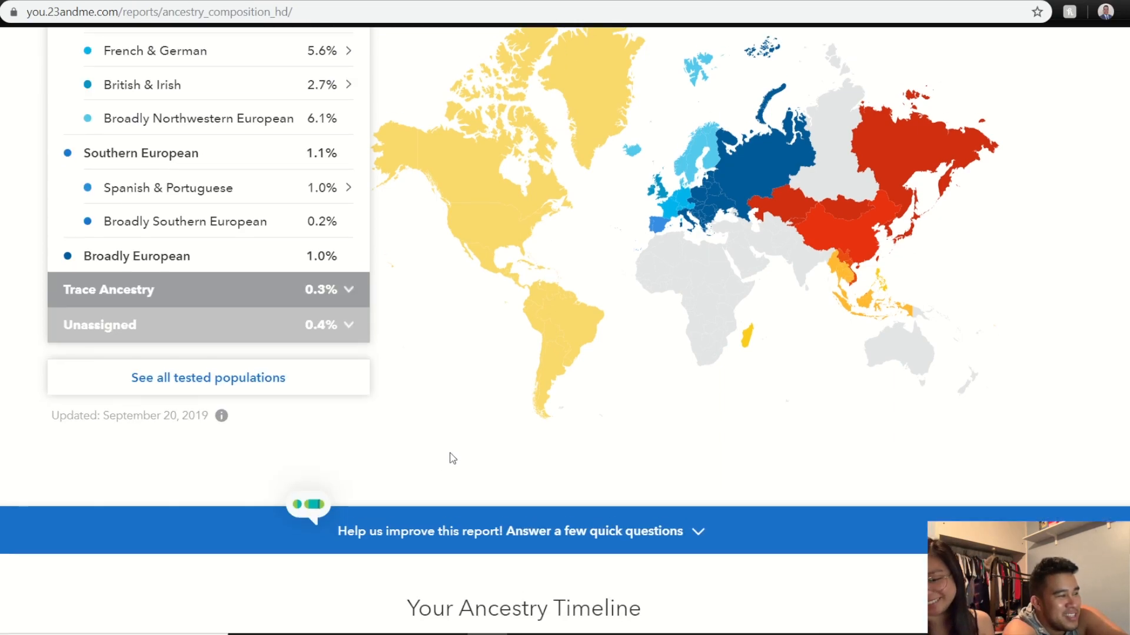
pyautogui.scroll(3)
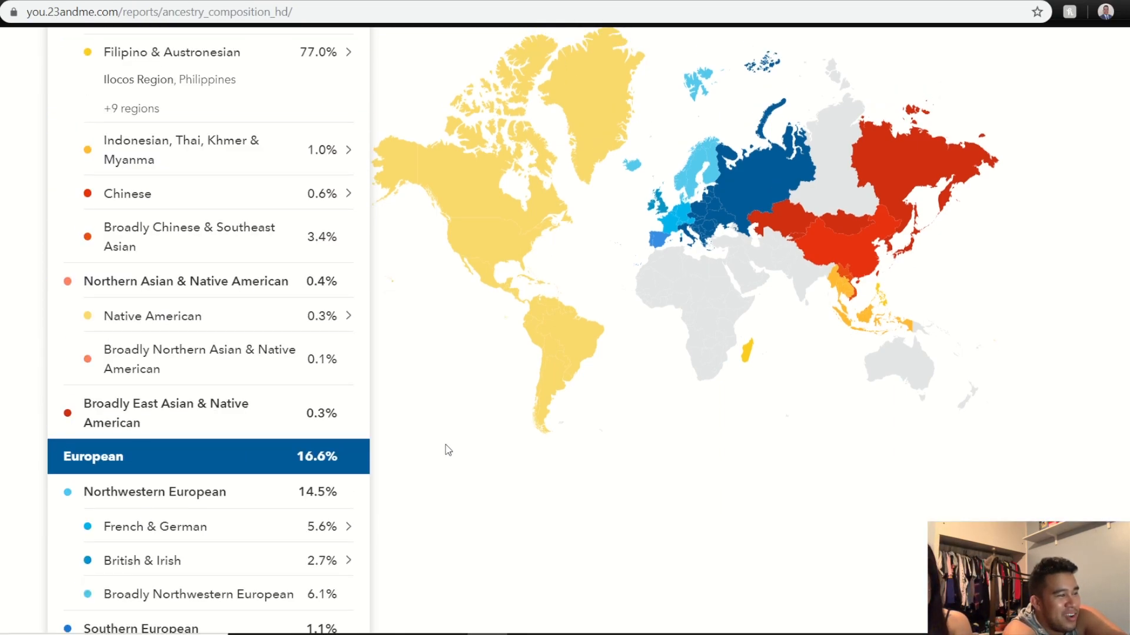
pyautogui.scroll(-3)
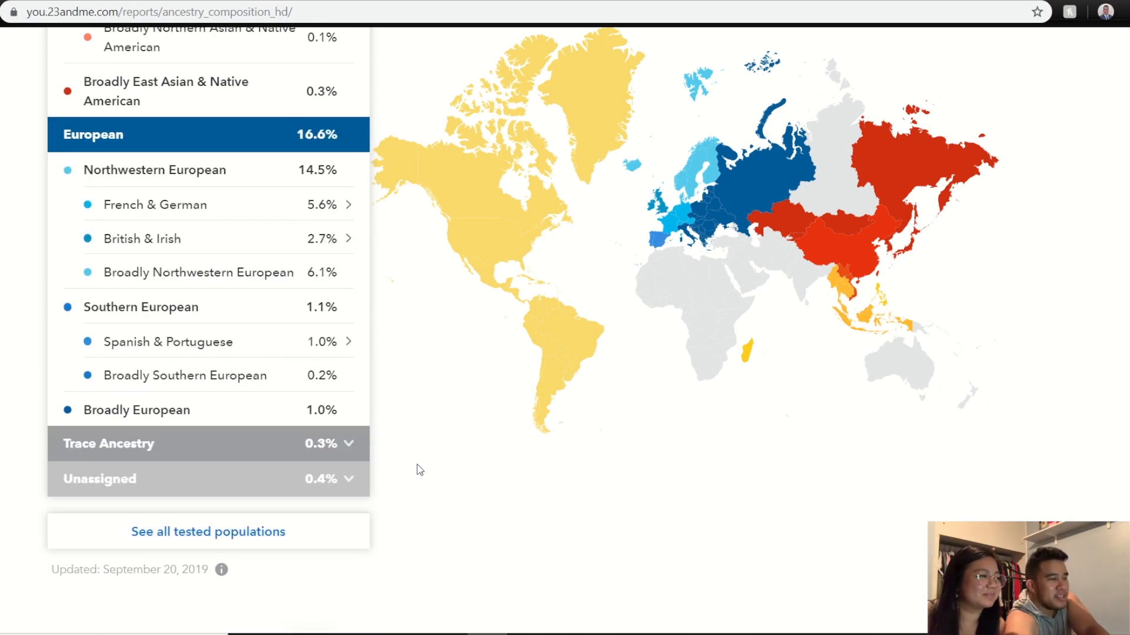
# Review the Unassigned (0.4%) and Trace Ancestry (0.3%) explanations, then collapse Trace Ancestry.
pyautogui.click(207, 478)
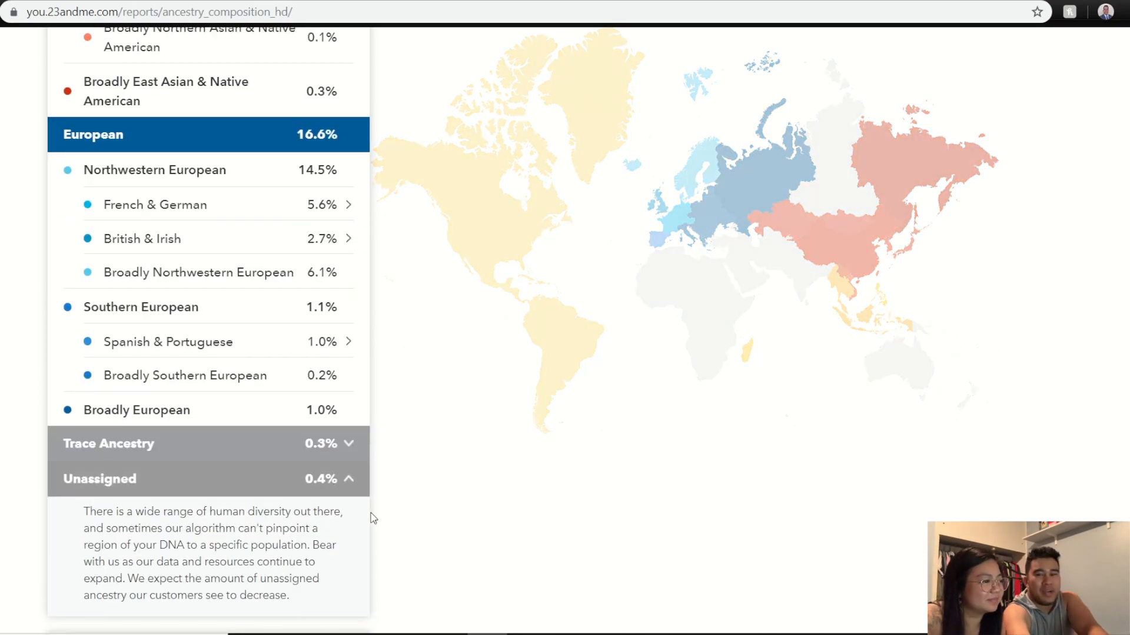
pyautogui.scroll(-3)
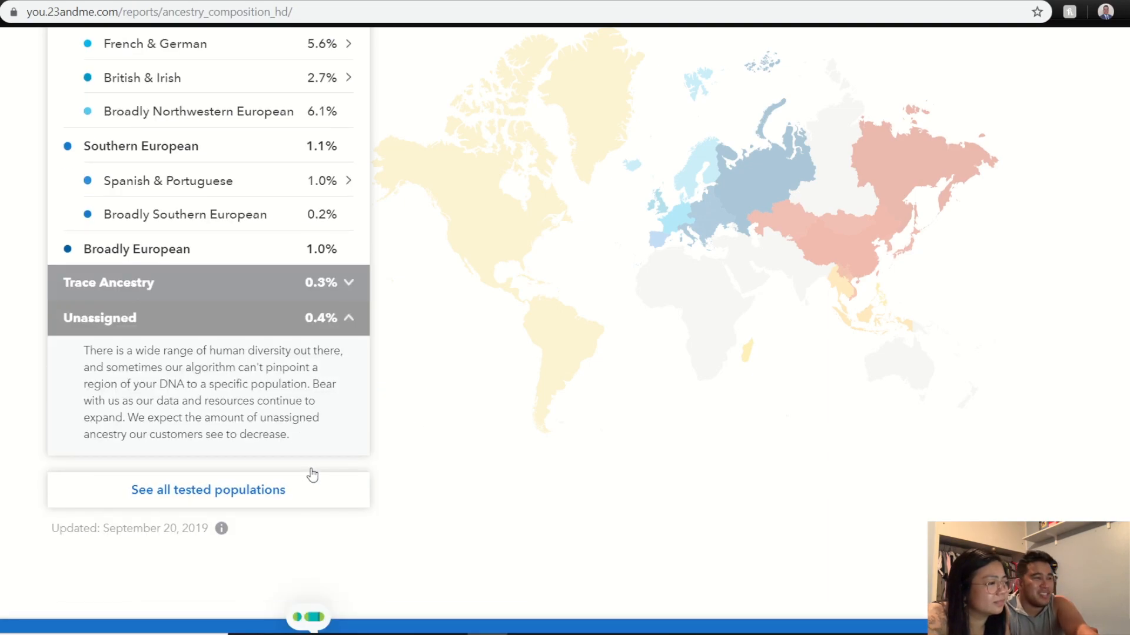
pyautogui.scroll(3)
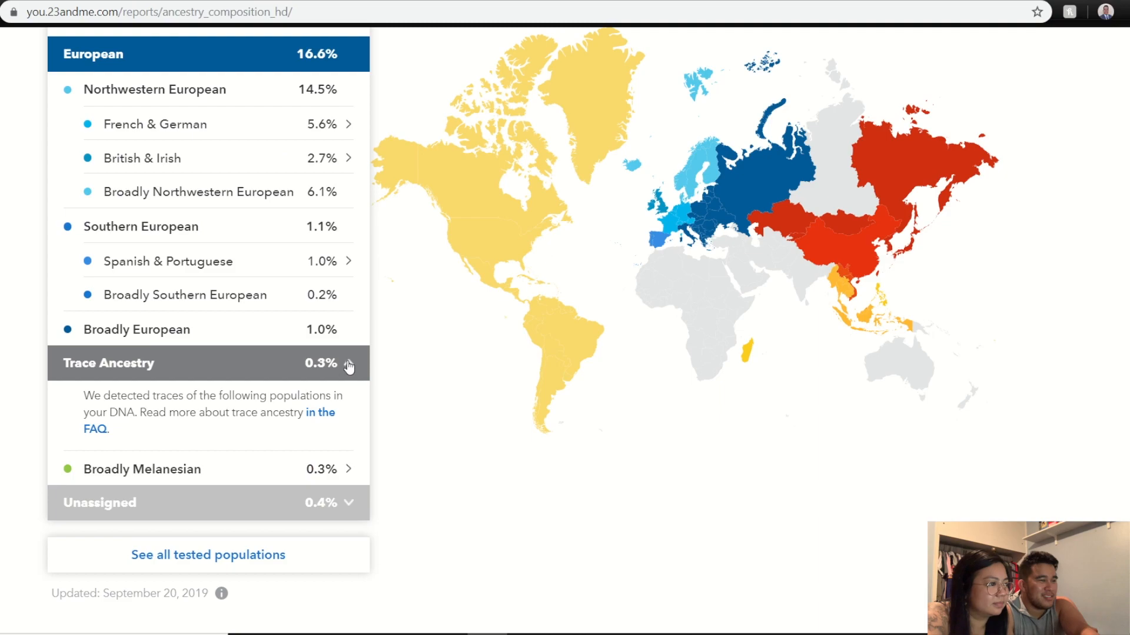
pyautogui.click(348, 363)
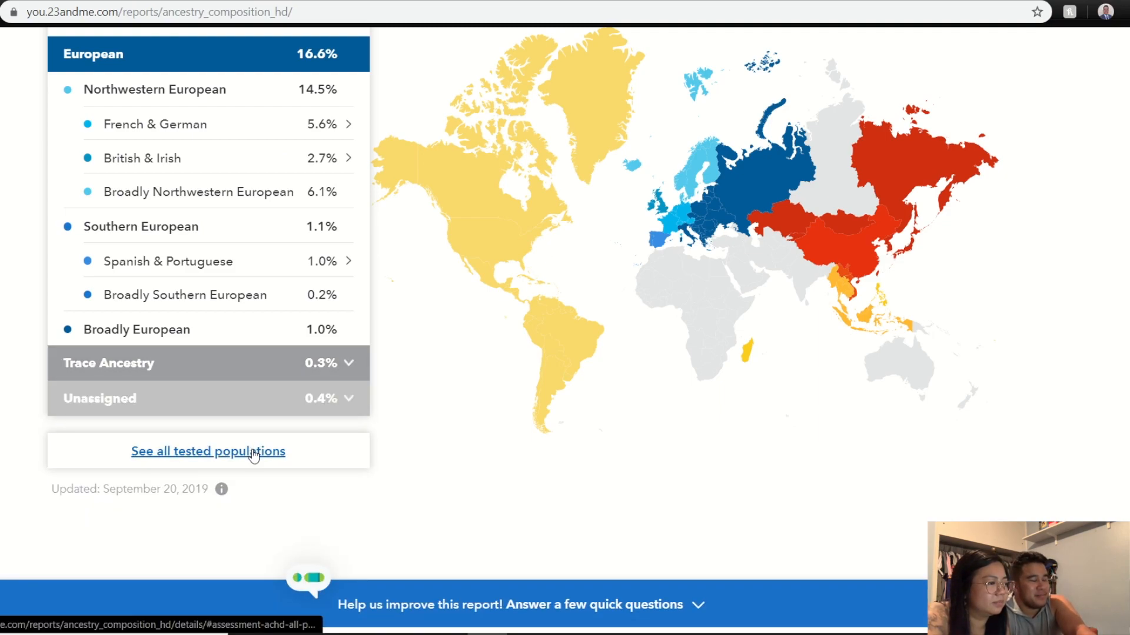
# Open 'See all tested populations' and scroll through the Scientific Details page.
pyautogui.click(208, 451)
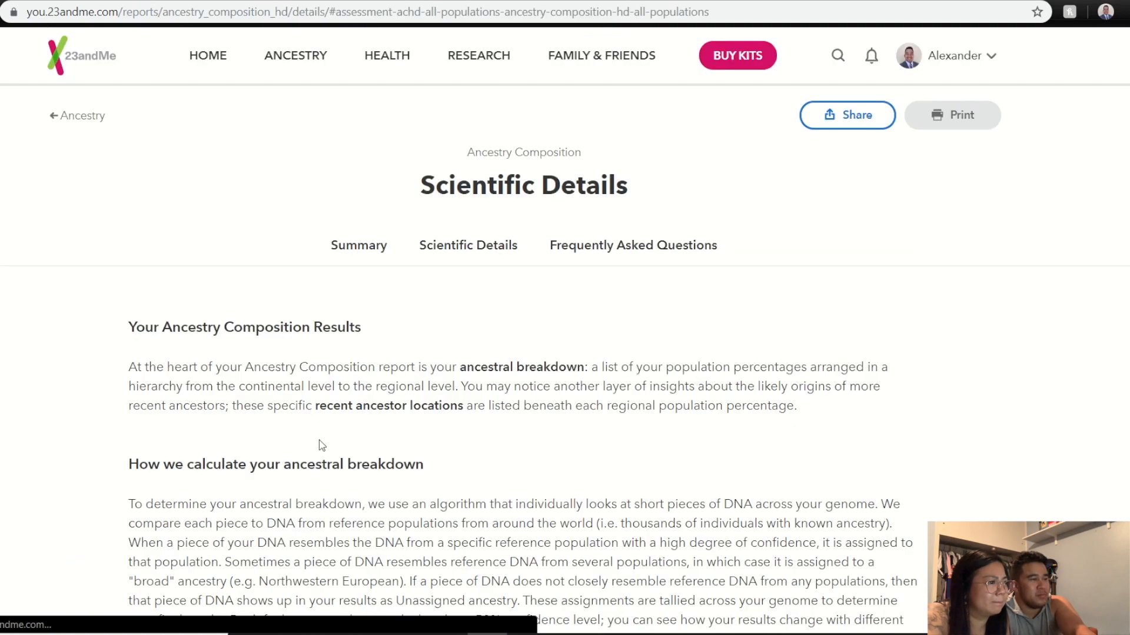
pyautogui.scroll(-3)
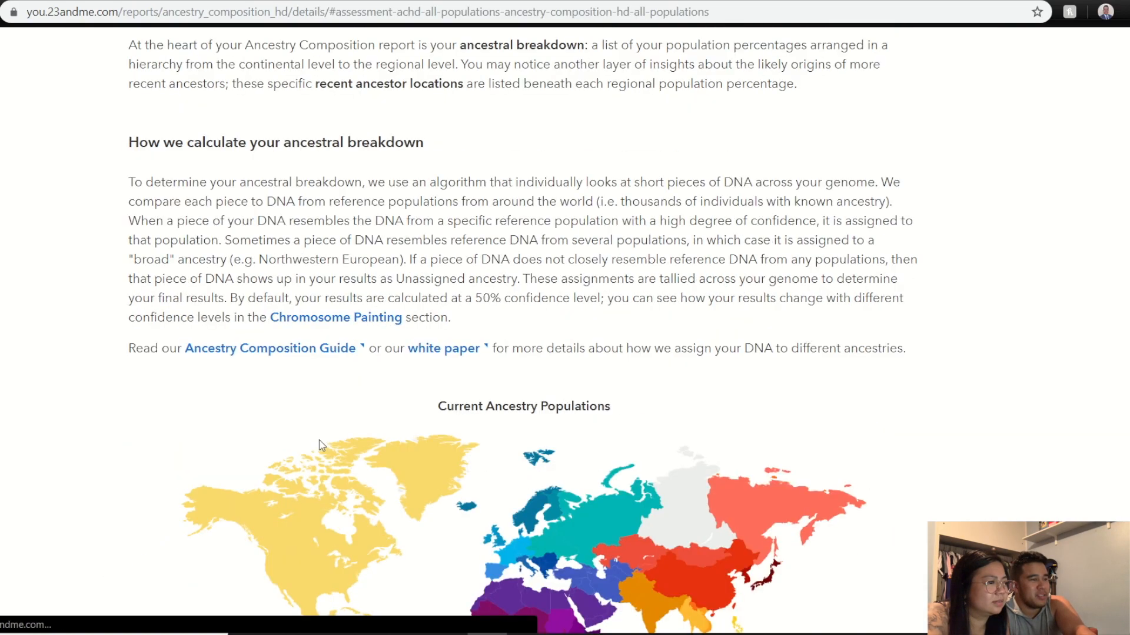
pyautogui.scroll(-3)
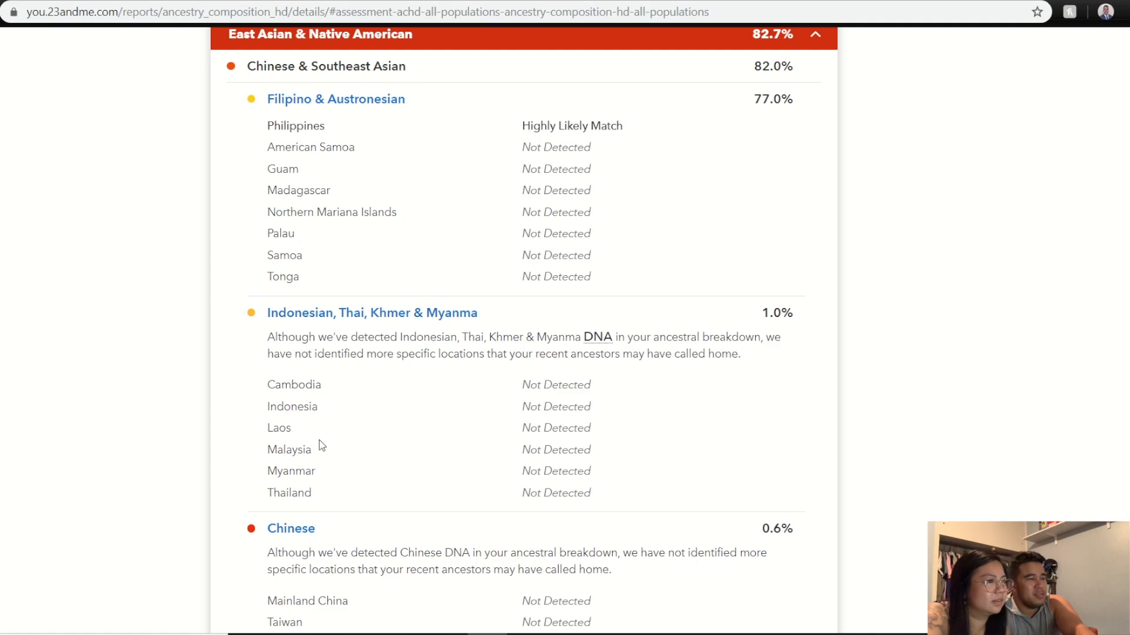
pyautogui.moveTo(295, 196)
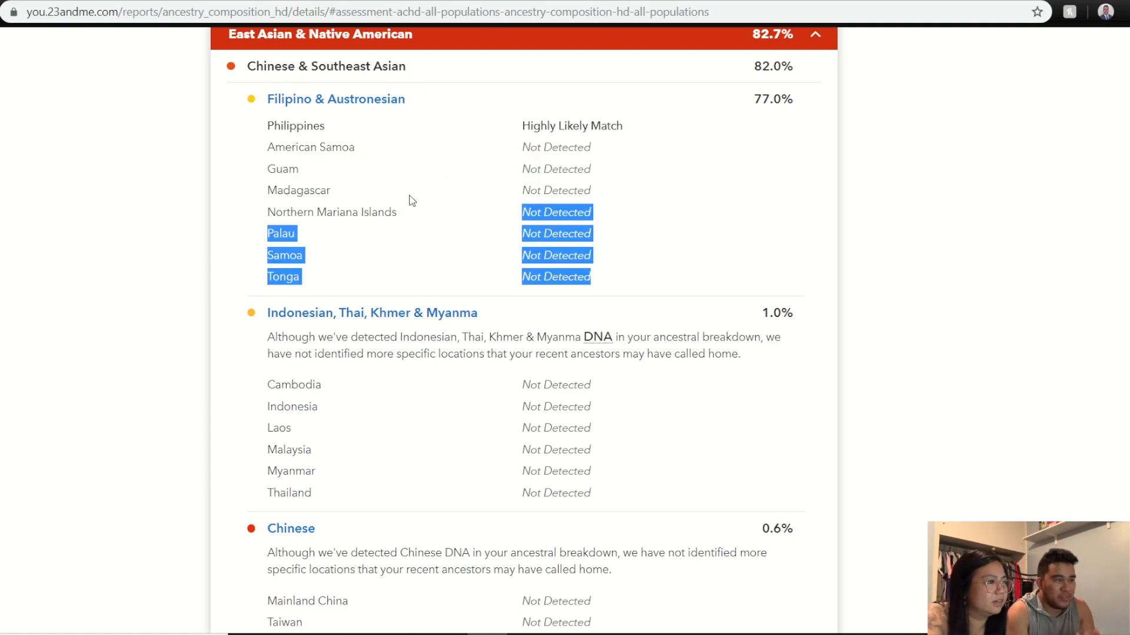
pyautogui.scroll(-3)
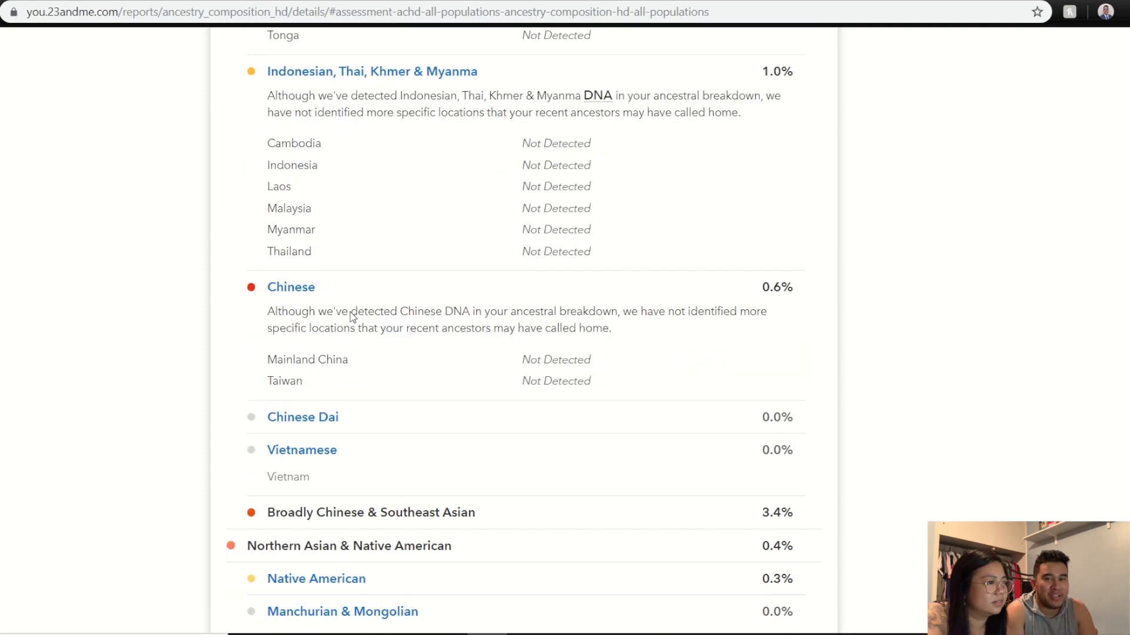
pyautogui.scroll(-3)
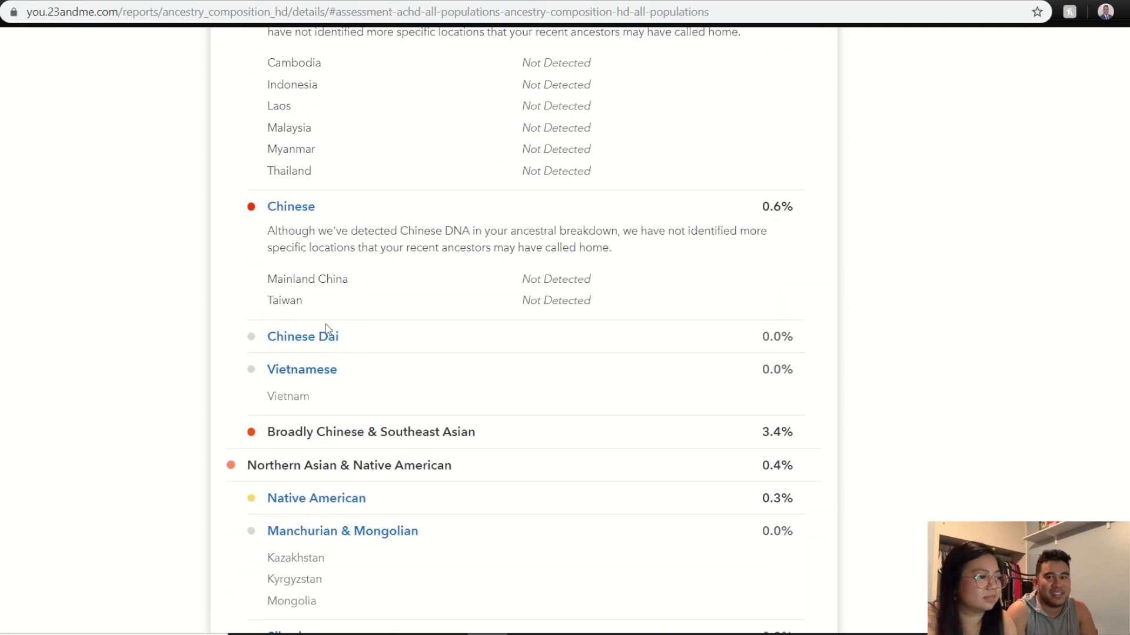
pyautogui.scroll(-3)
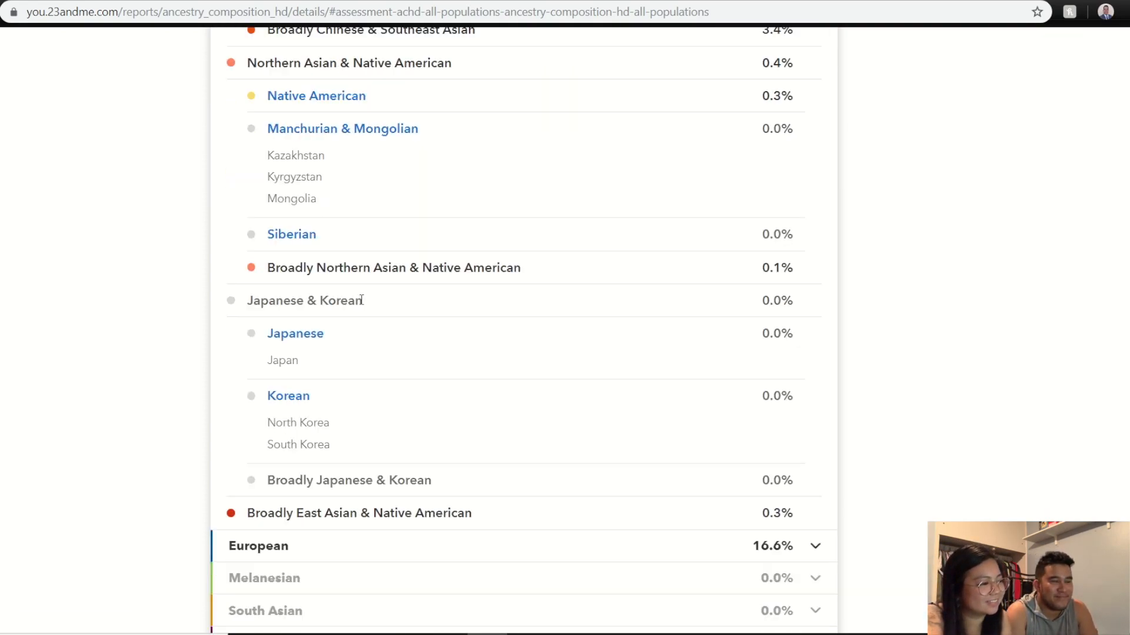
pyautogui.scroll(-3)
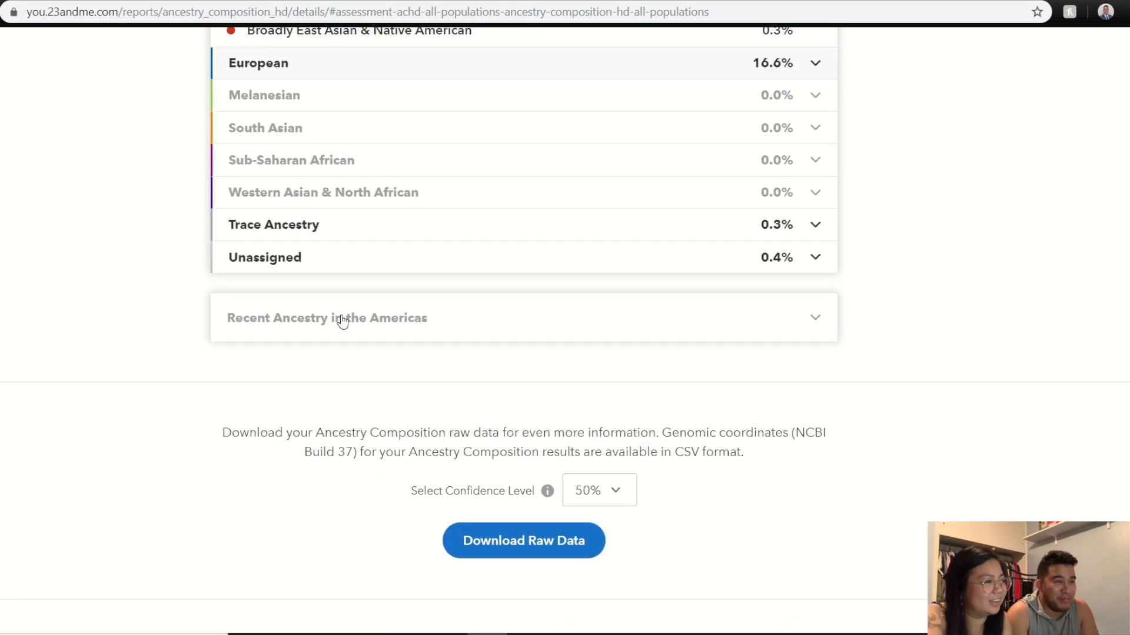
pyautogui.scroll(-3)
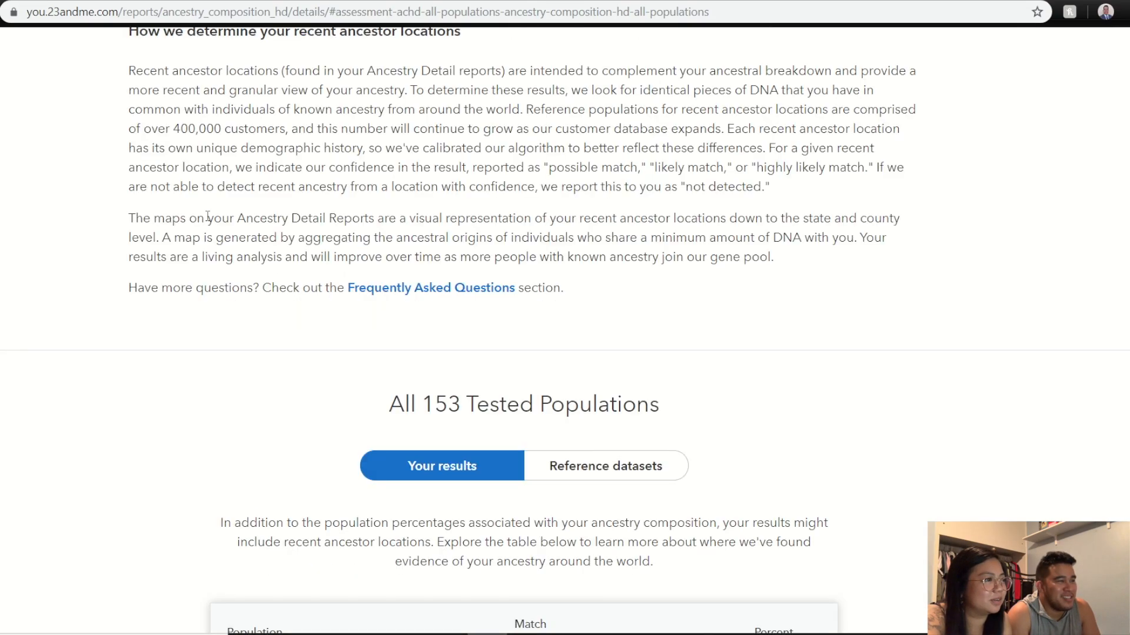
pyautogui.scroll(3)
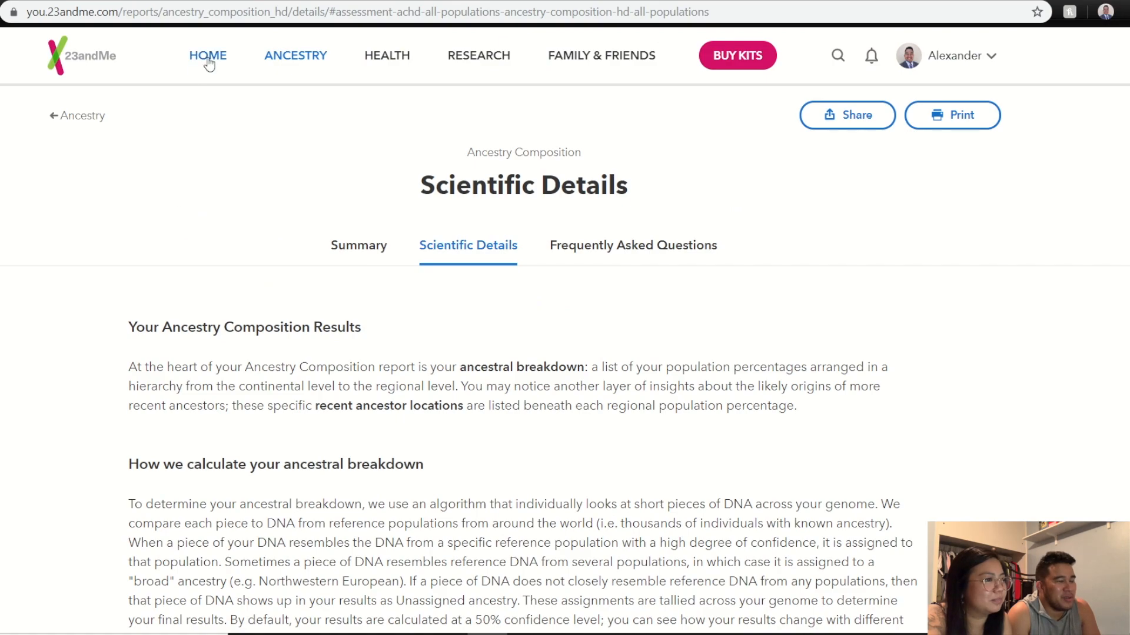
# From Home, open Health and scroll through Action Plan, Predisposition, Carrier Status, Wellness and Traits.
pyautogui.click(208, 56)
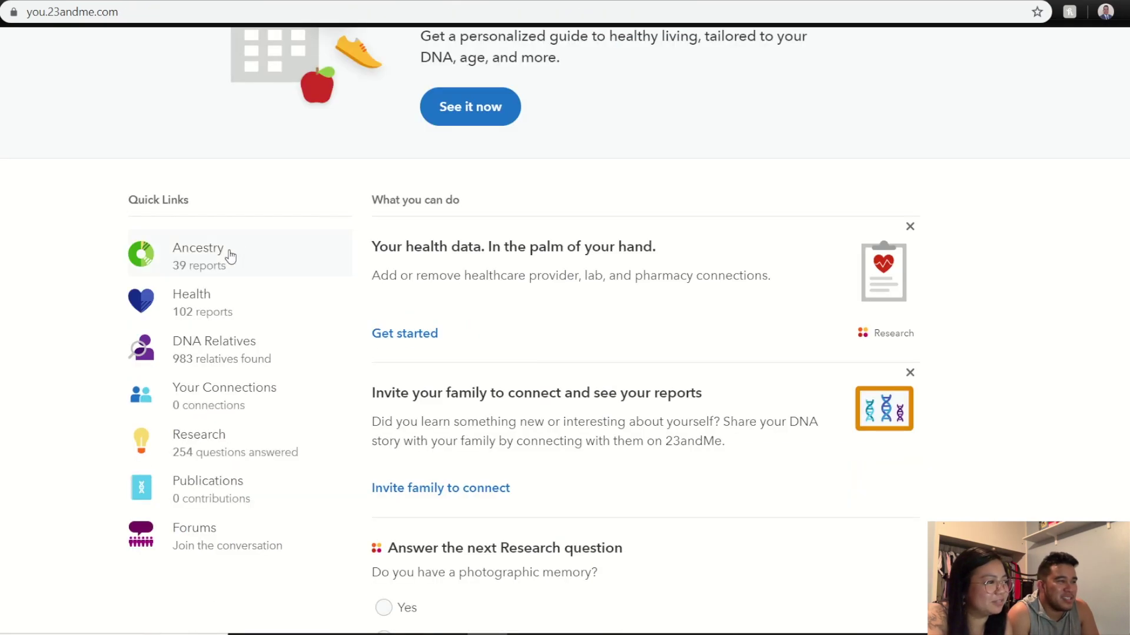
pyautogui.click(191, 294)
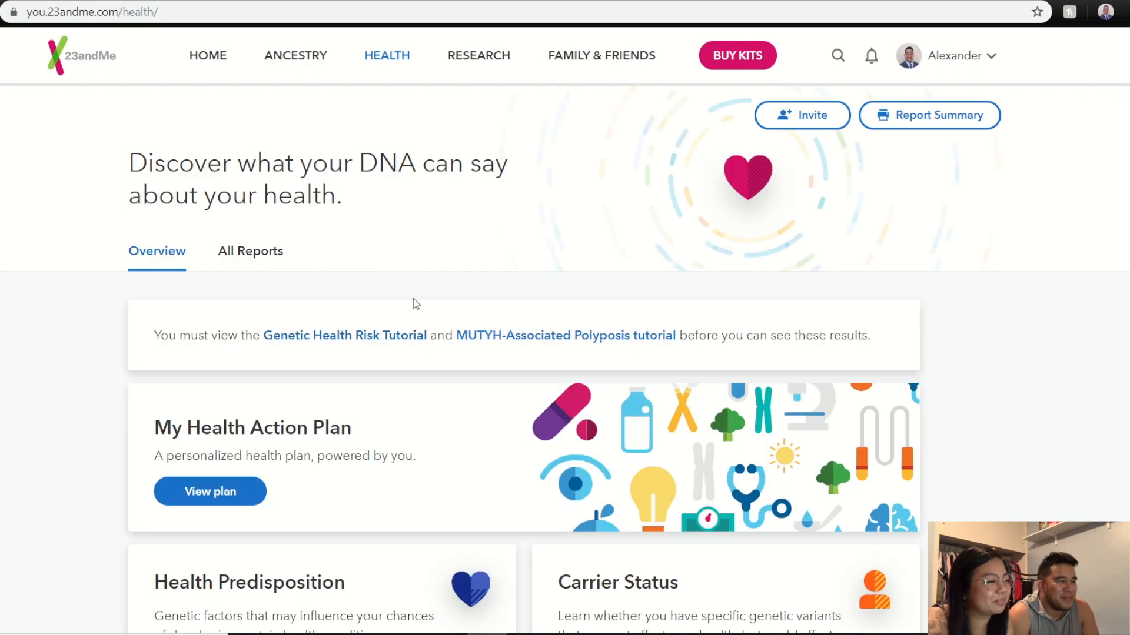
pyautogui.scroll(-3)
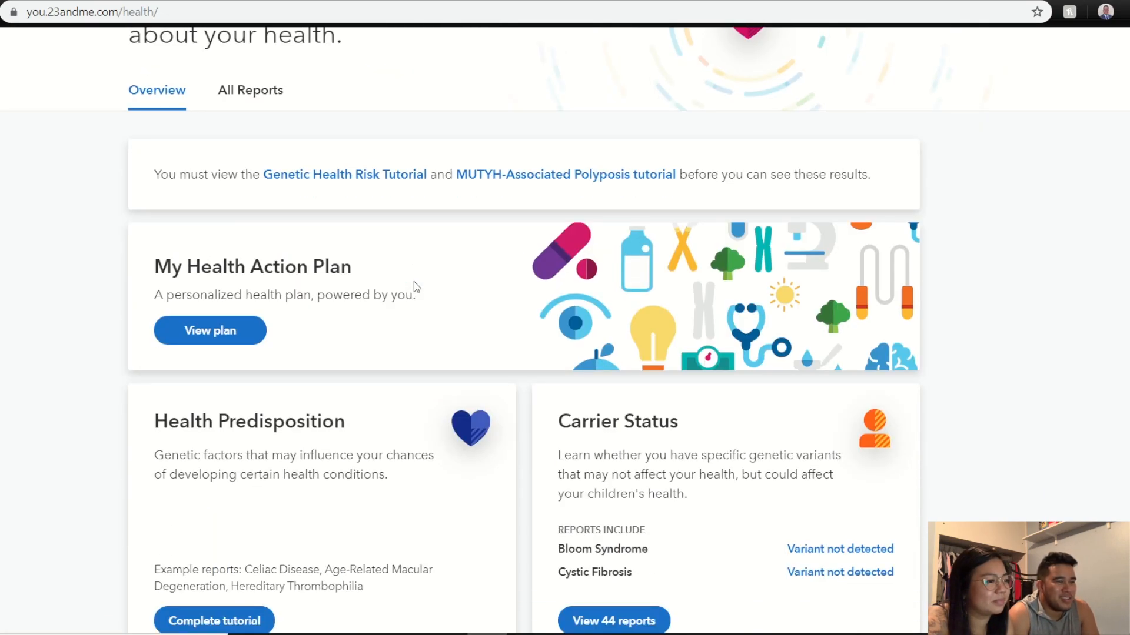
pyautogui.scroll(-3)
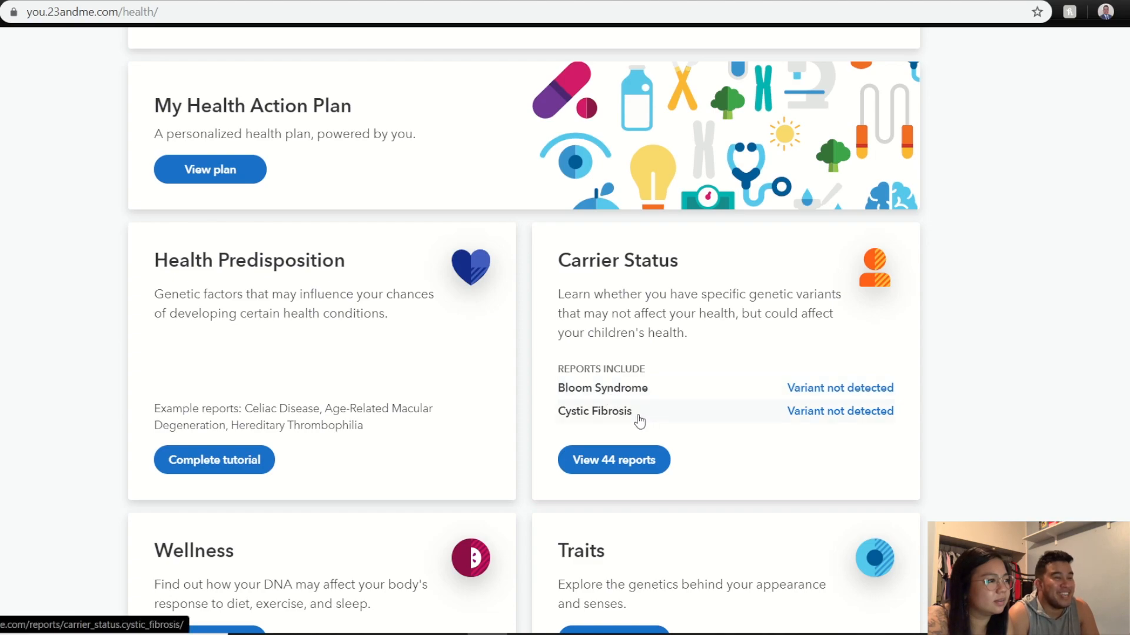
pyautogui.moveTo(631, 453)
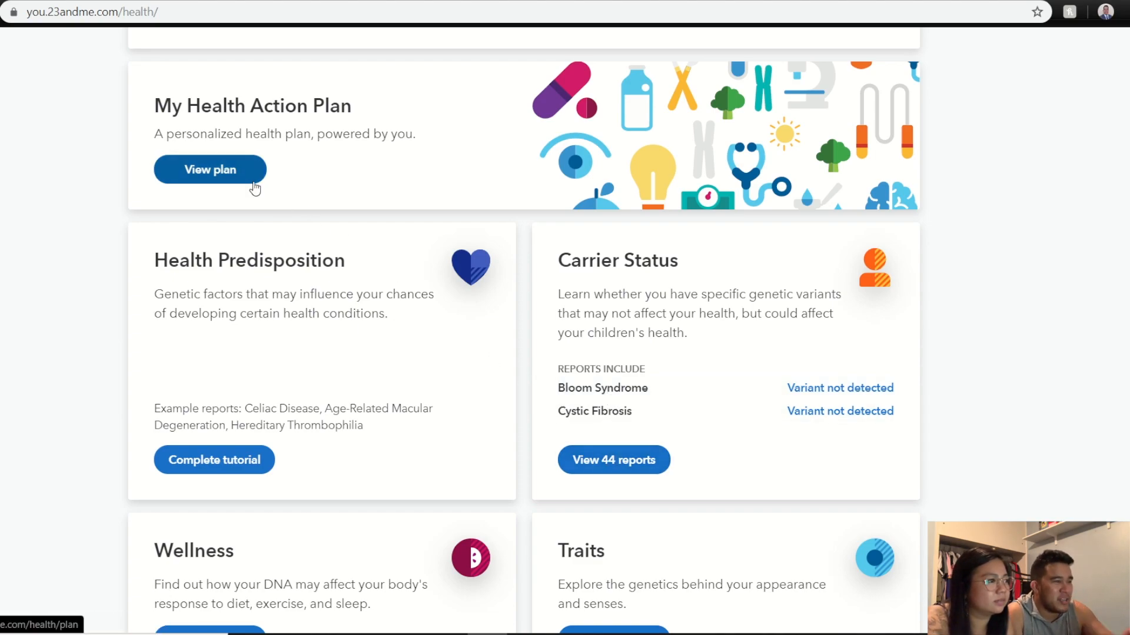
pyautogui.moveTo(262, 452)
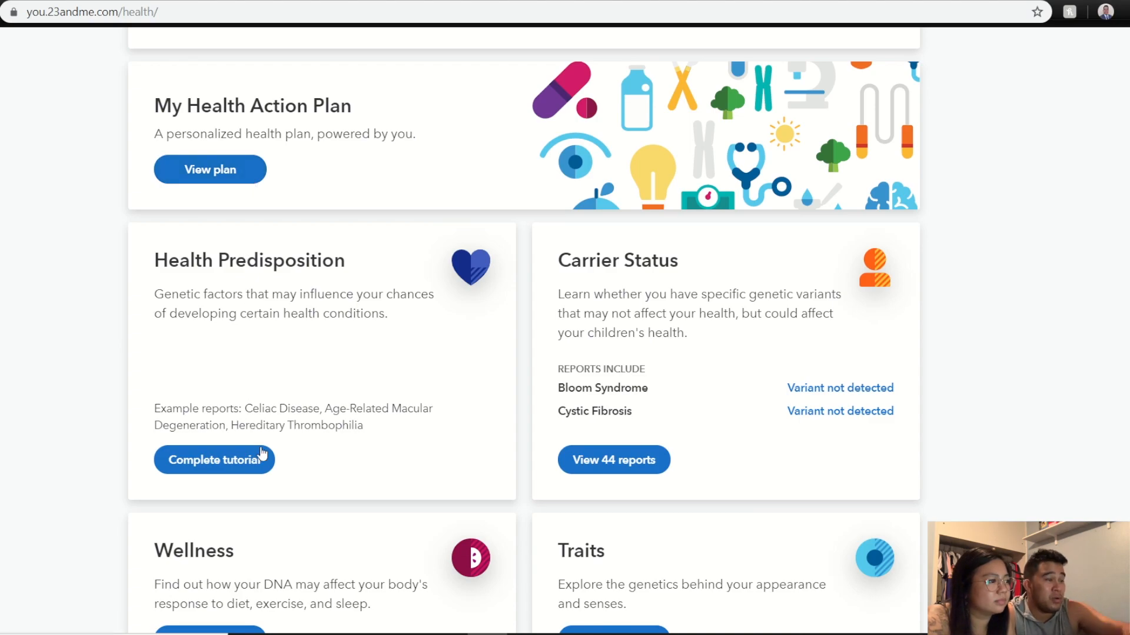
pyautogui.moveTo(183, 406)
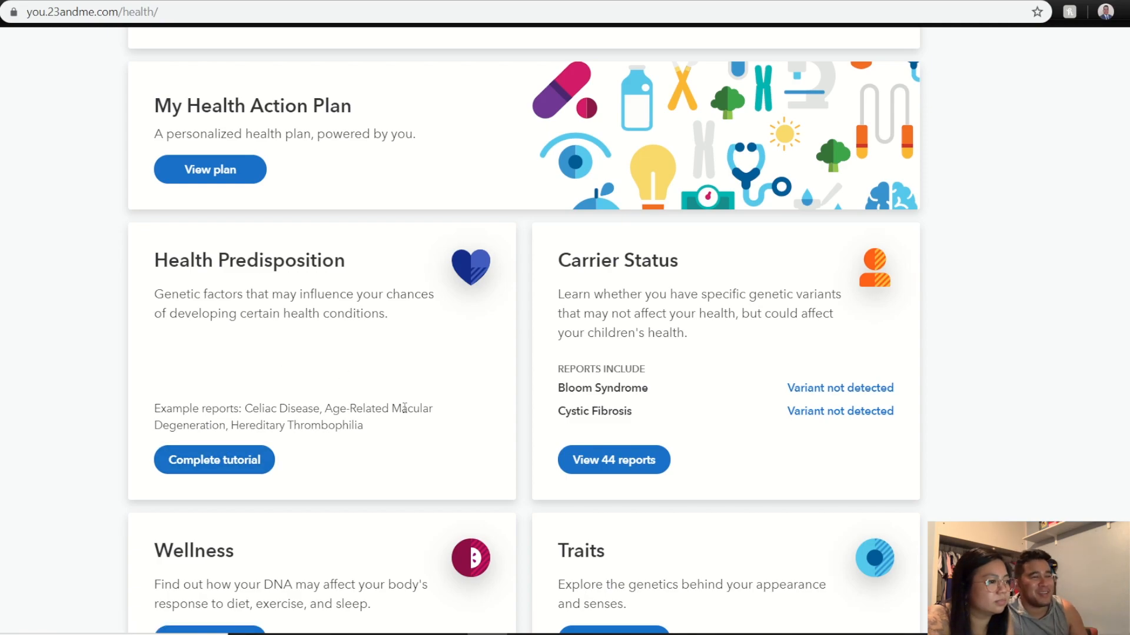
pyautogui.scroll(-3)
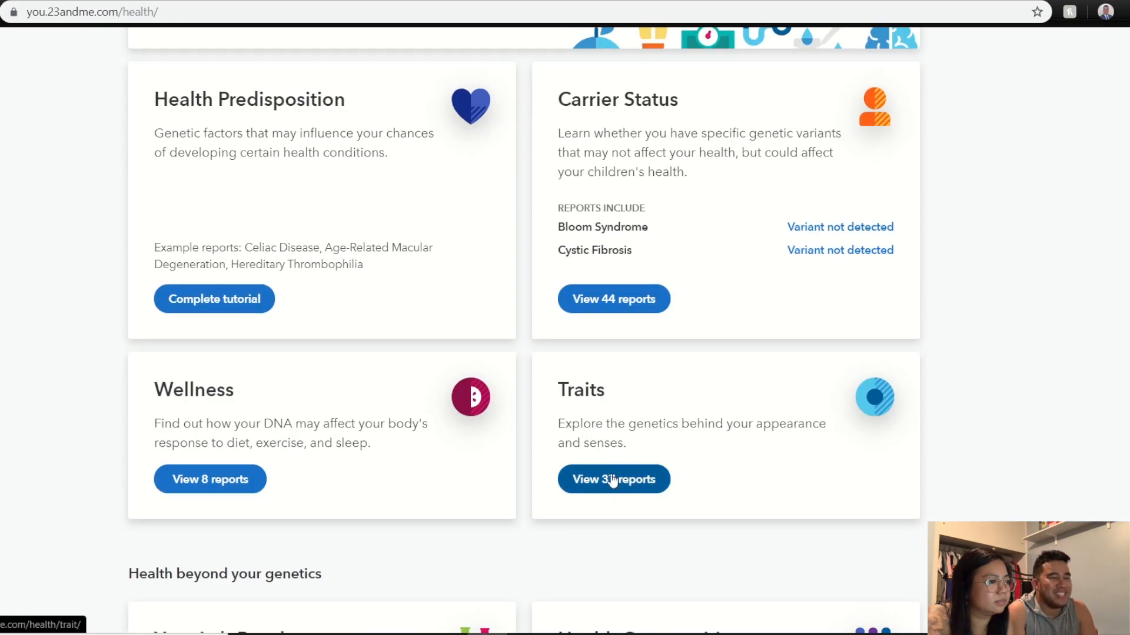
# Open the Traits report list and scroll toward Ability to Match Musical Pitch.
pyautogui.click(613, 479)
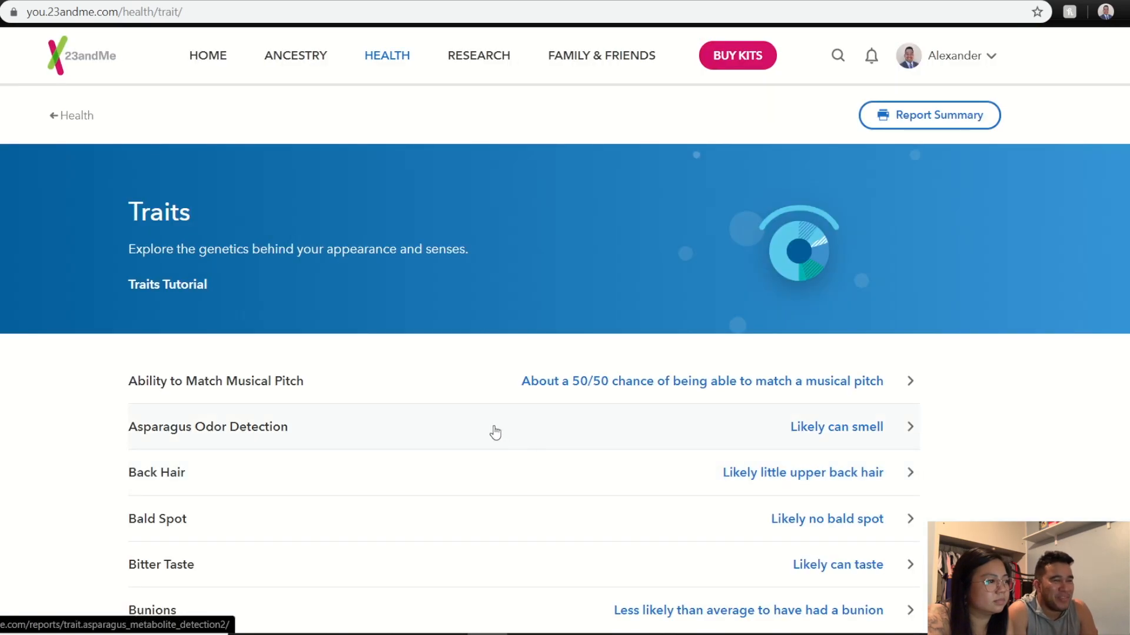
pyautogui.scroll(-3)
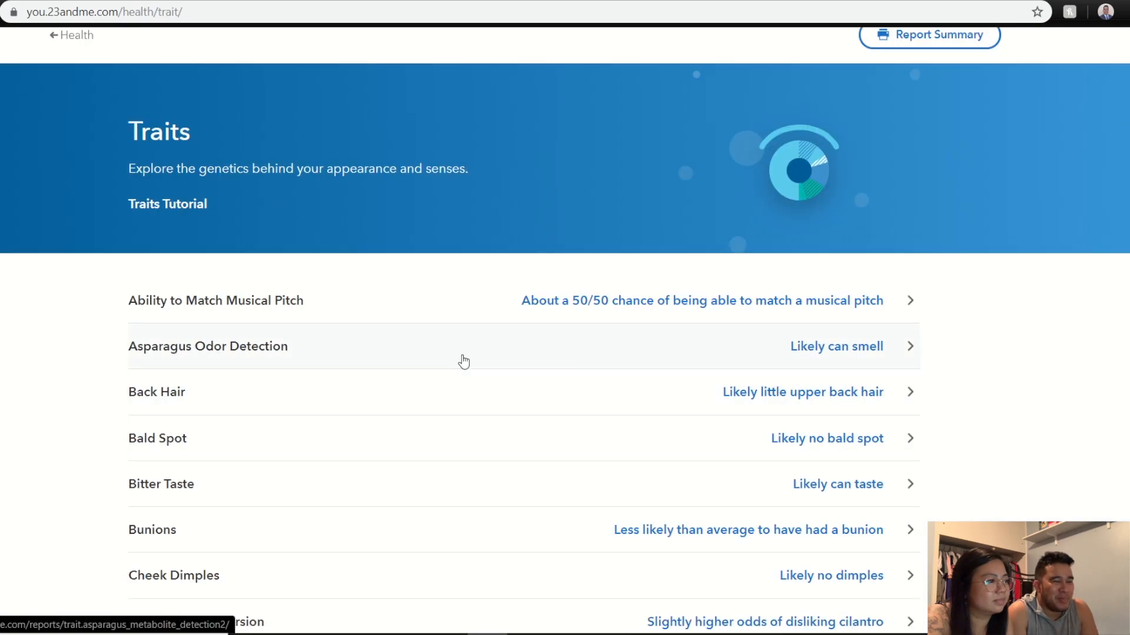
pyautogui.moveTo(437, 346)
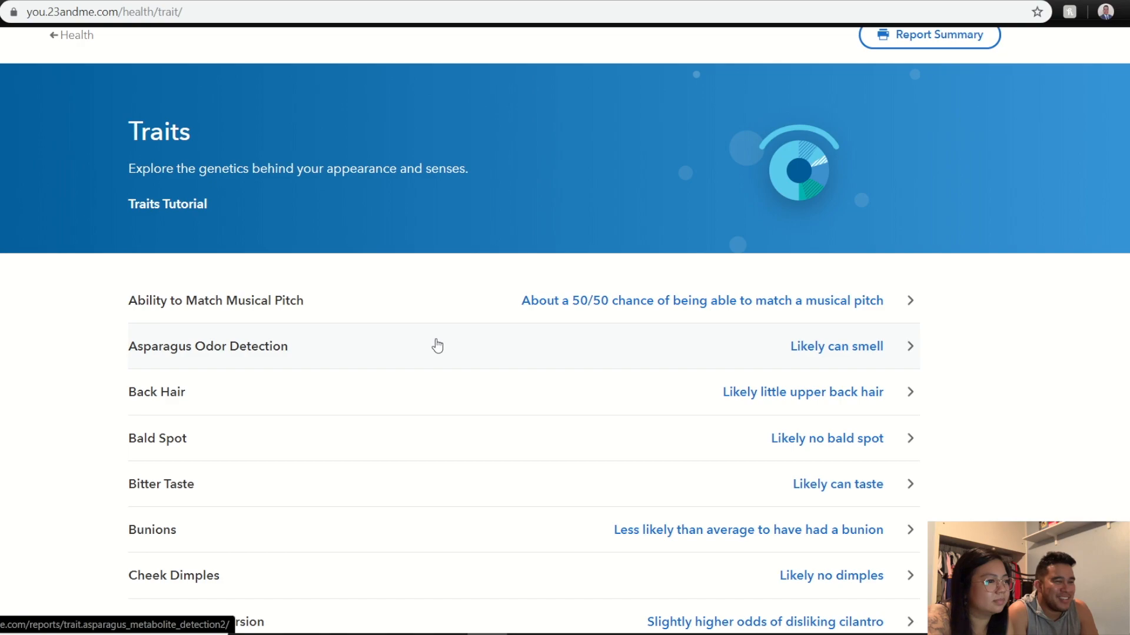
pyautogui.moveTo(360, 324)
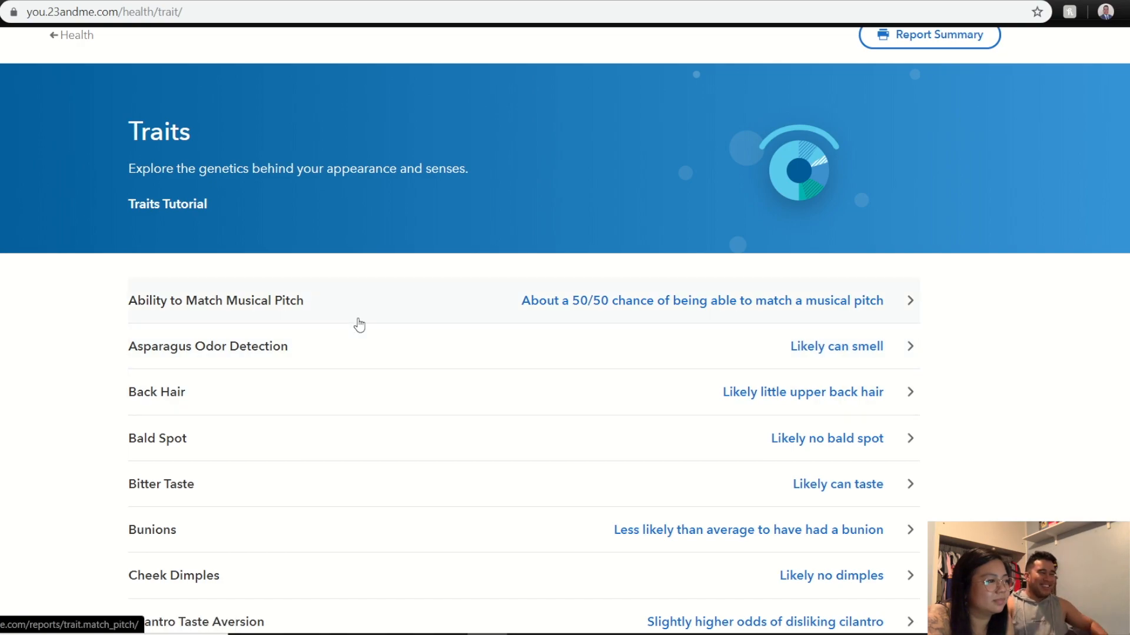
pyautogui.moveTo(449, 320)
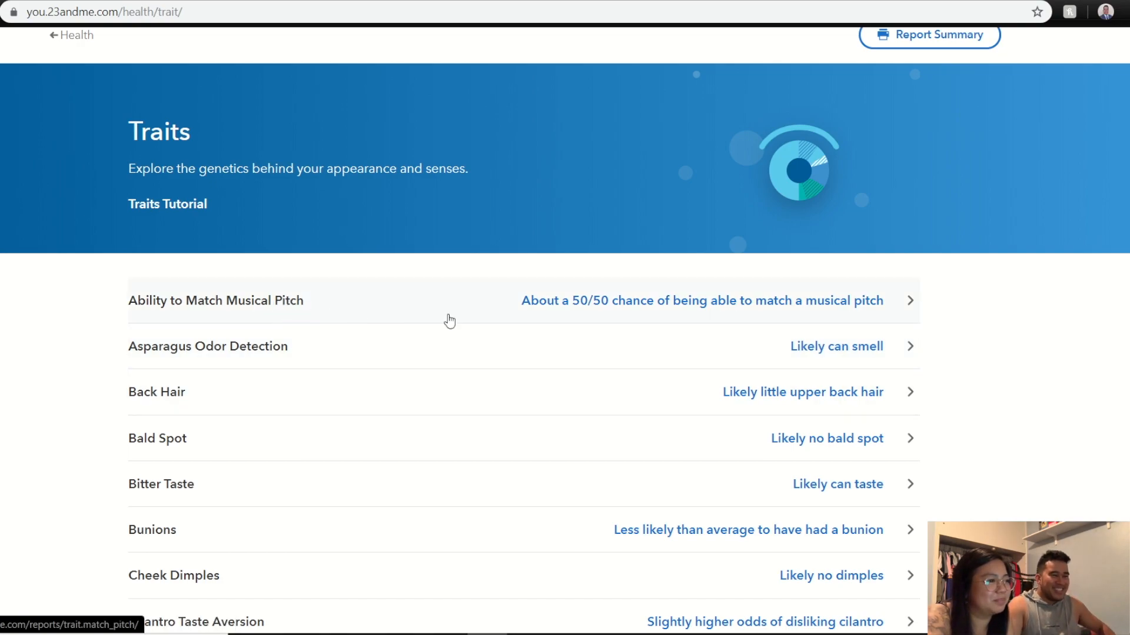
pyautogui.moveTo(586, 310)
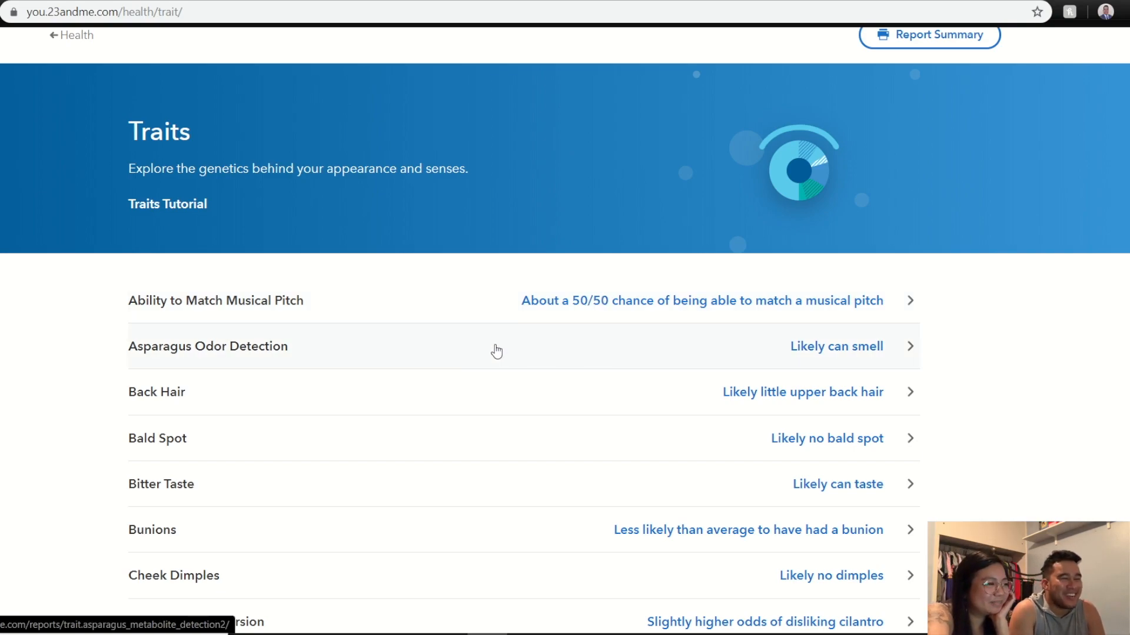
pyautogui.moveTo(612, 300)
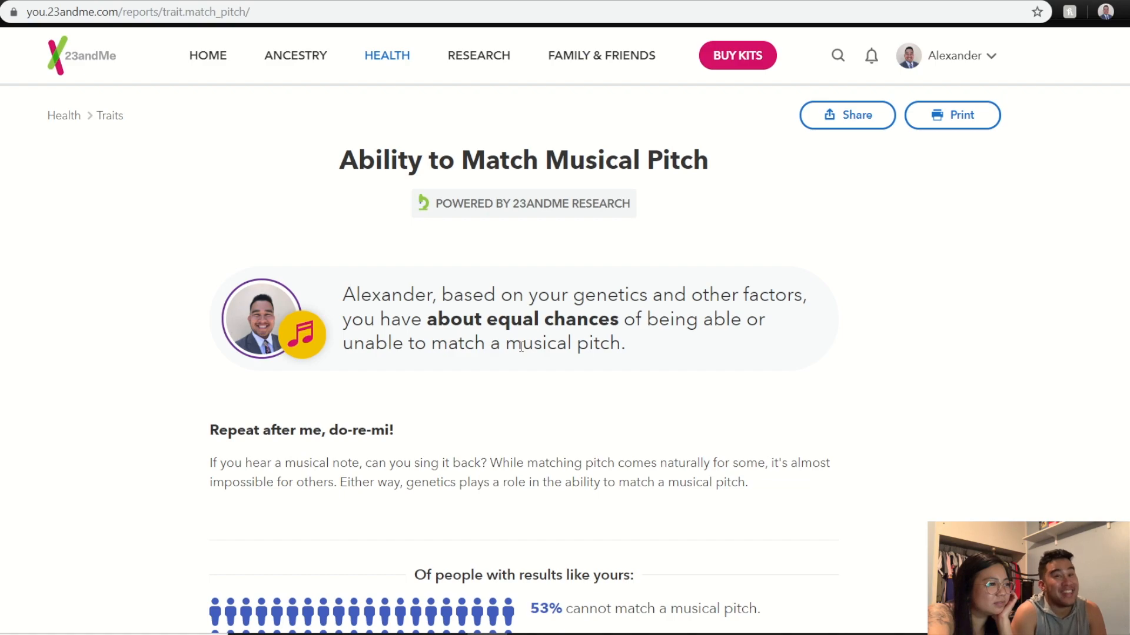
# Scroll through the musical pitch report showing about equal chances of matching pitch.
pyautogui.scroll(-3)
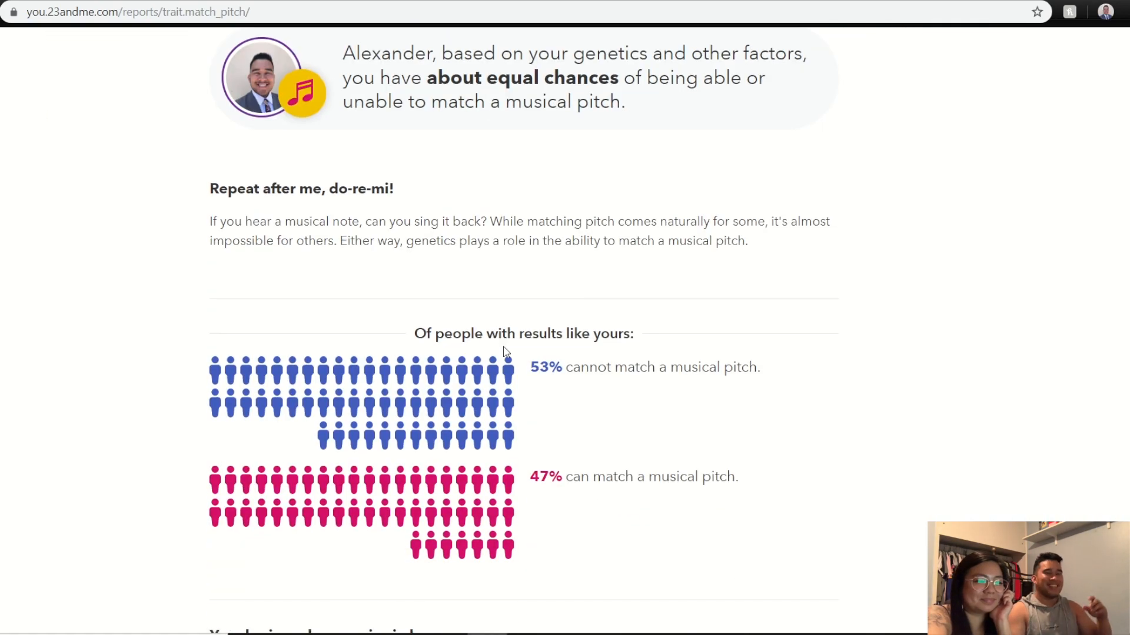
pyautogui.moveTo(493, 344)
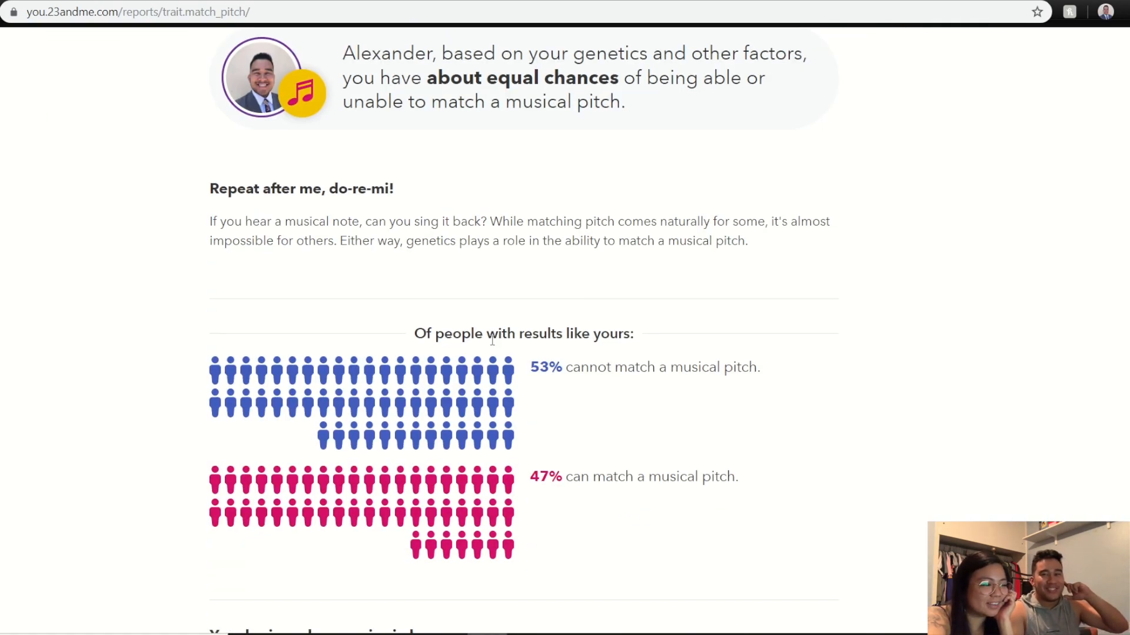
pyautogui.scroll(-3)
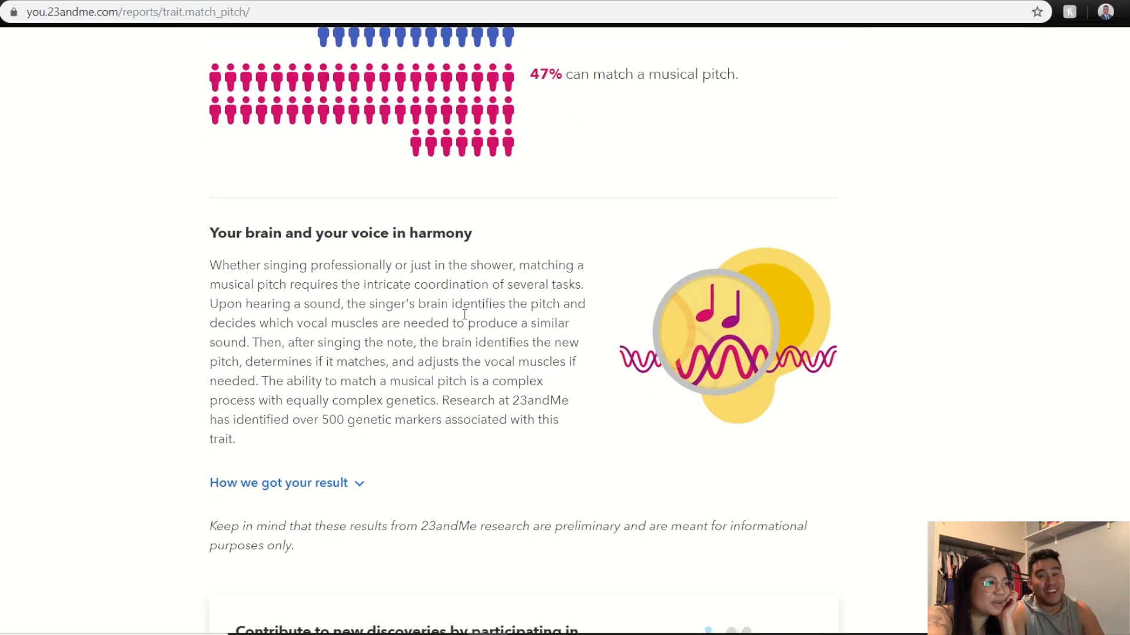
pyautogui.scroll(-3)
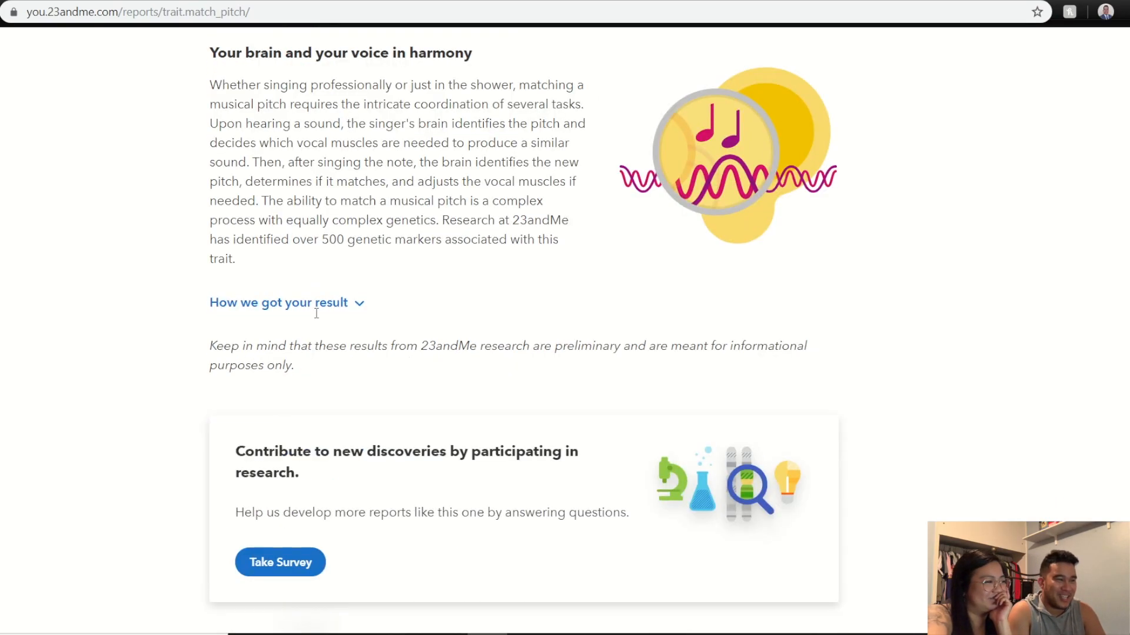
pyautogui.scroll(3)
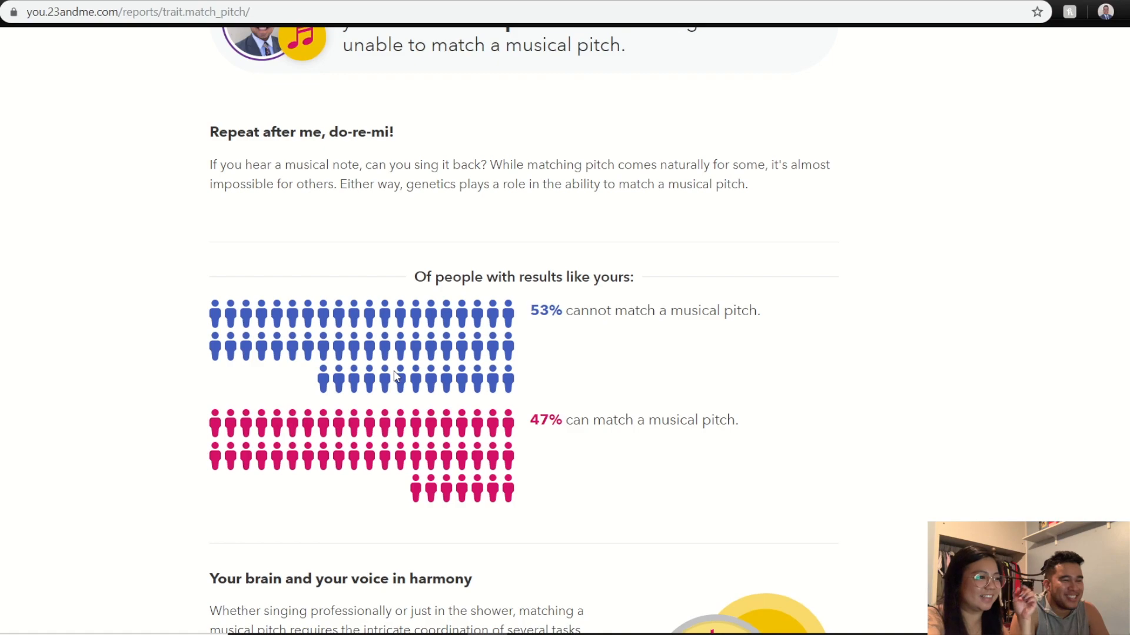
pyautogui.scroll(3)
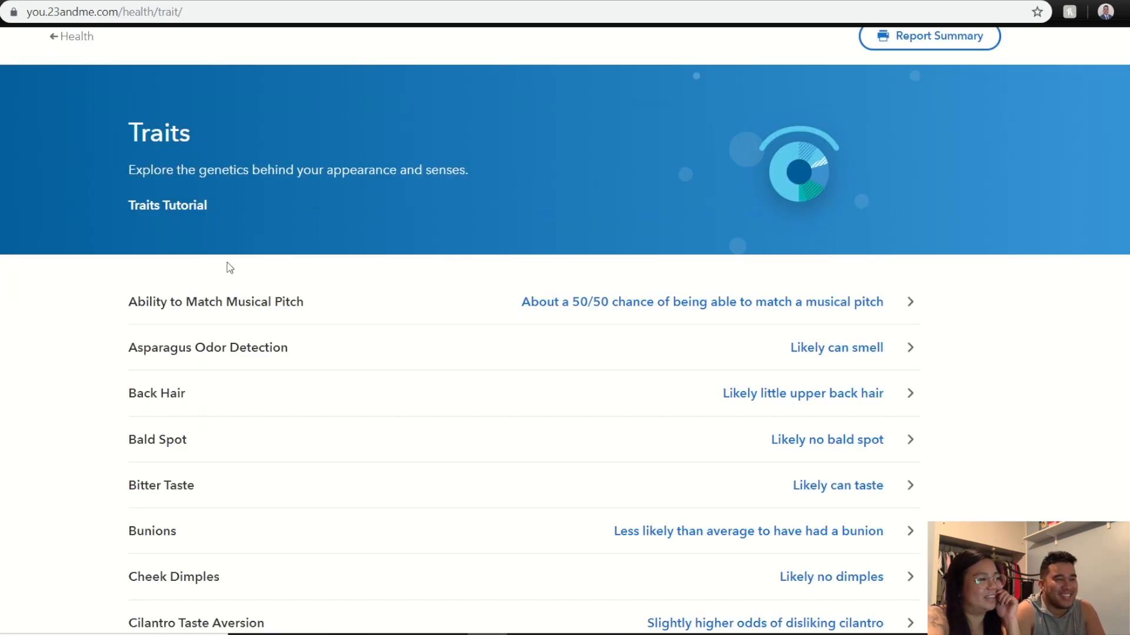
pyautogui.moveTo(320, 363)
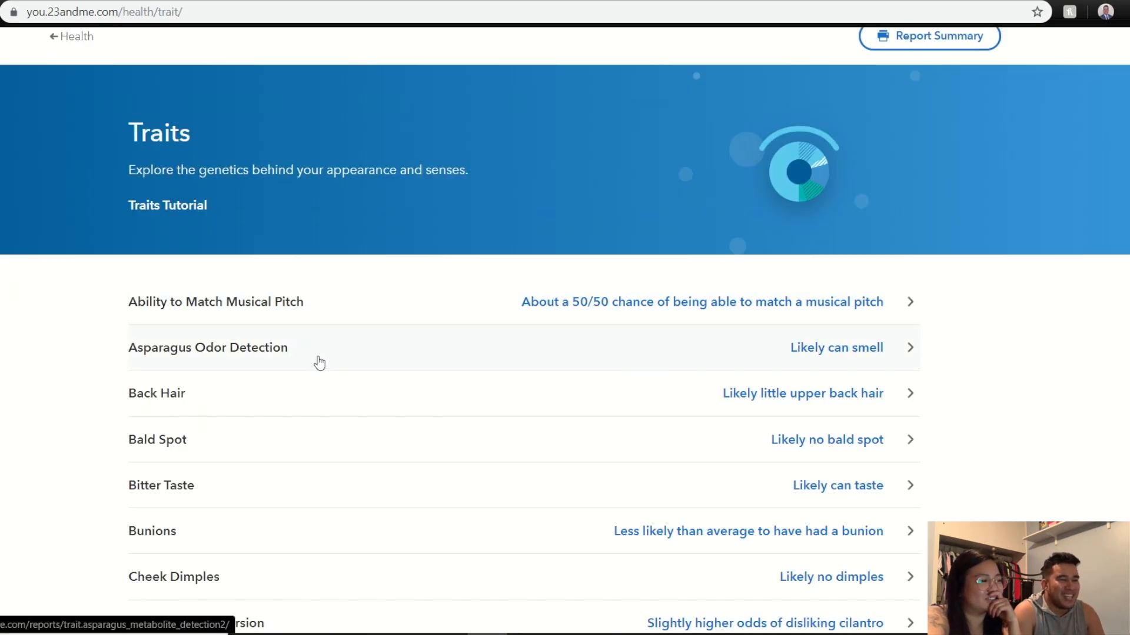
pyautogui.scroll(-3)
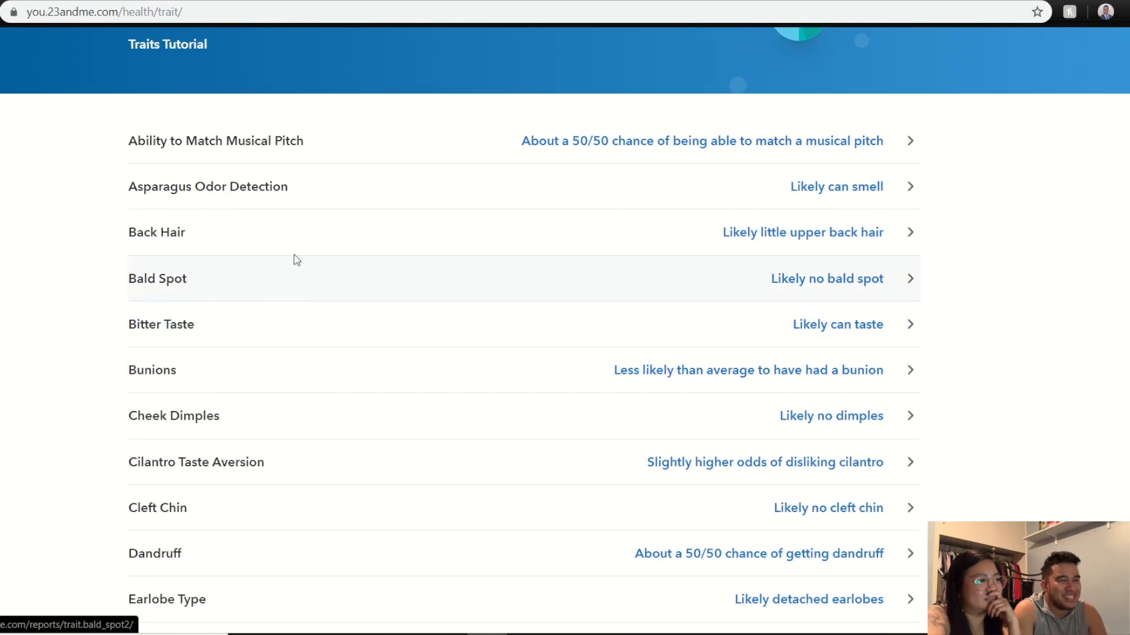
pyautogui.moveTo(658, 261)
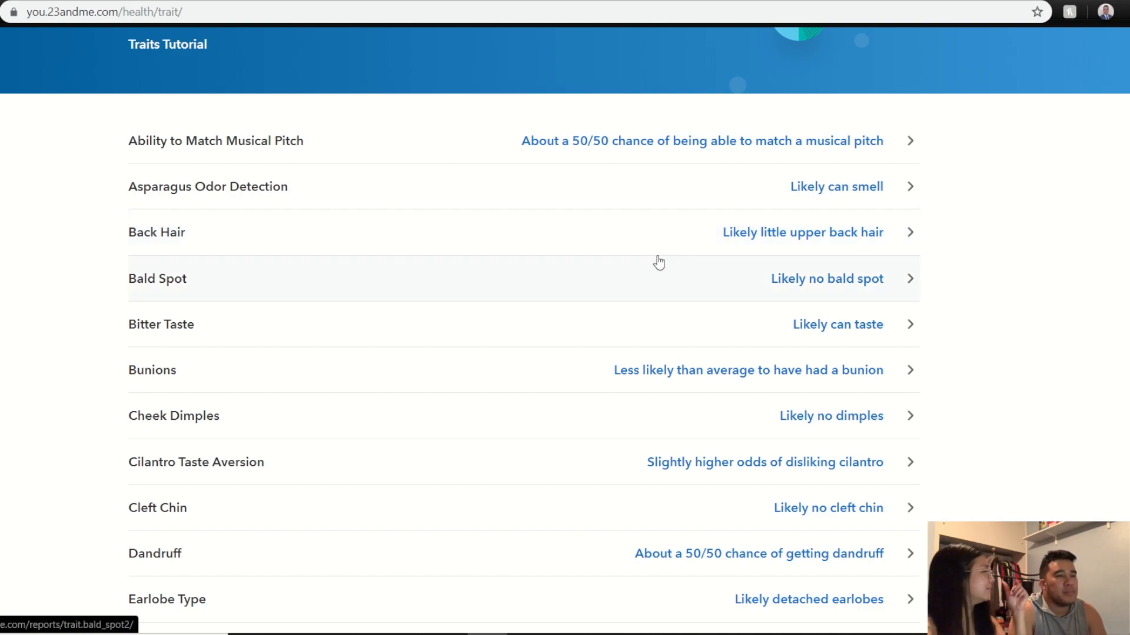
pyautogui.moveTo(663, 231)
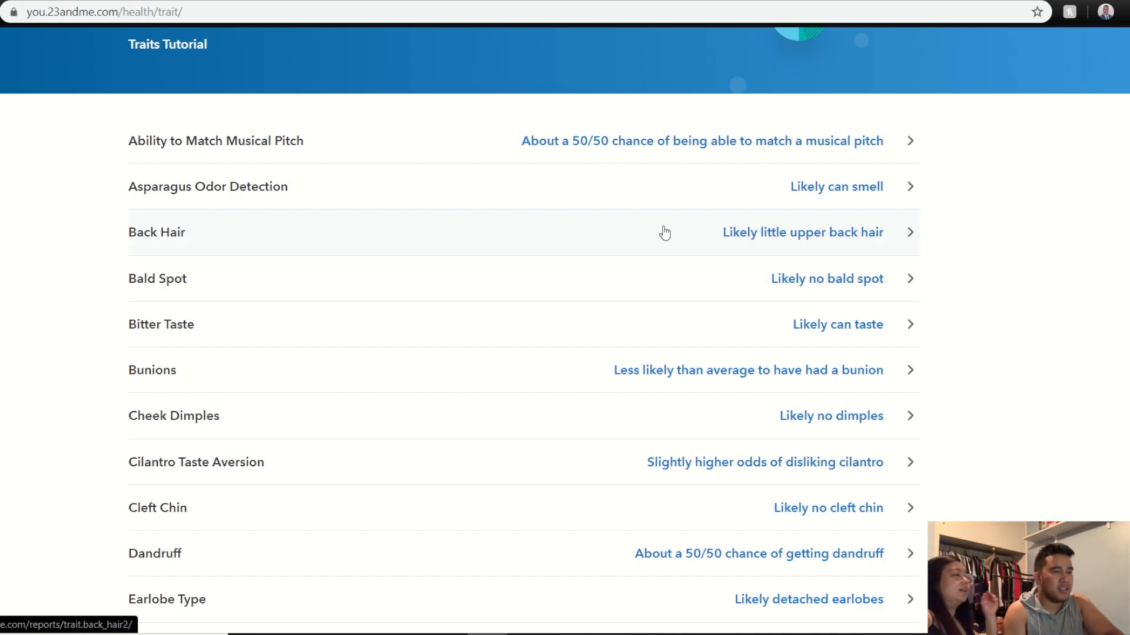
pyautogui.moveTo(619, 289)
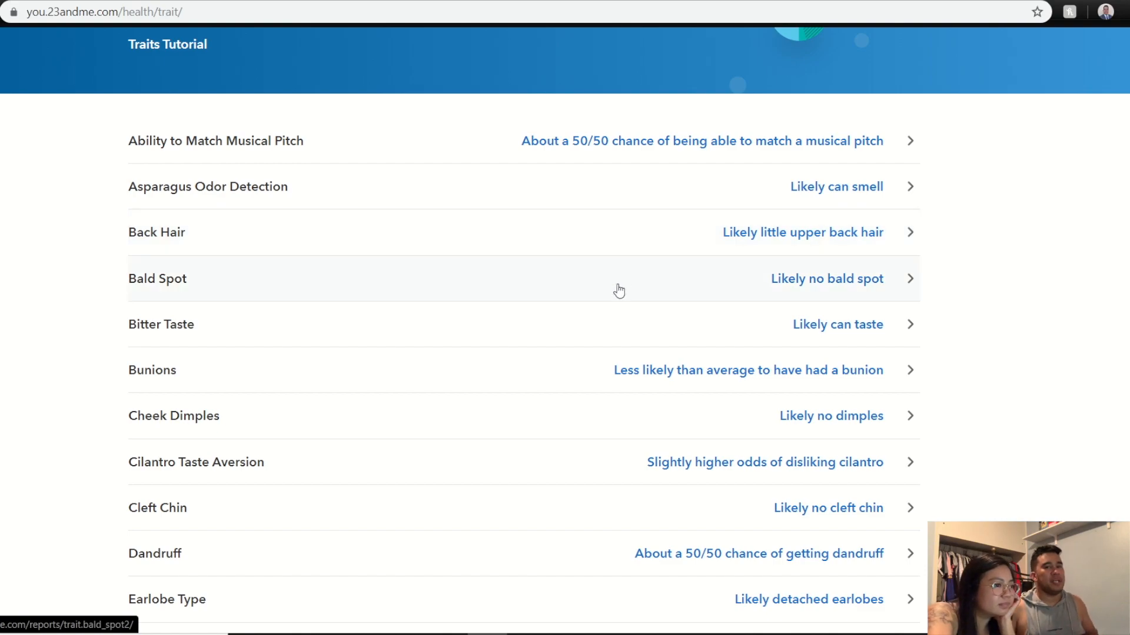
pyautogui.moveTo(834, 293)
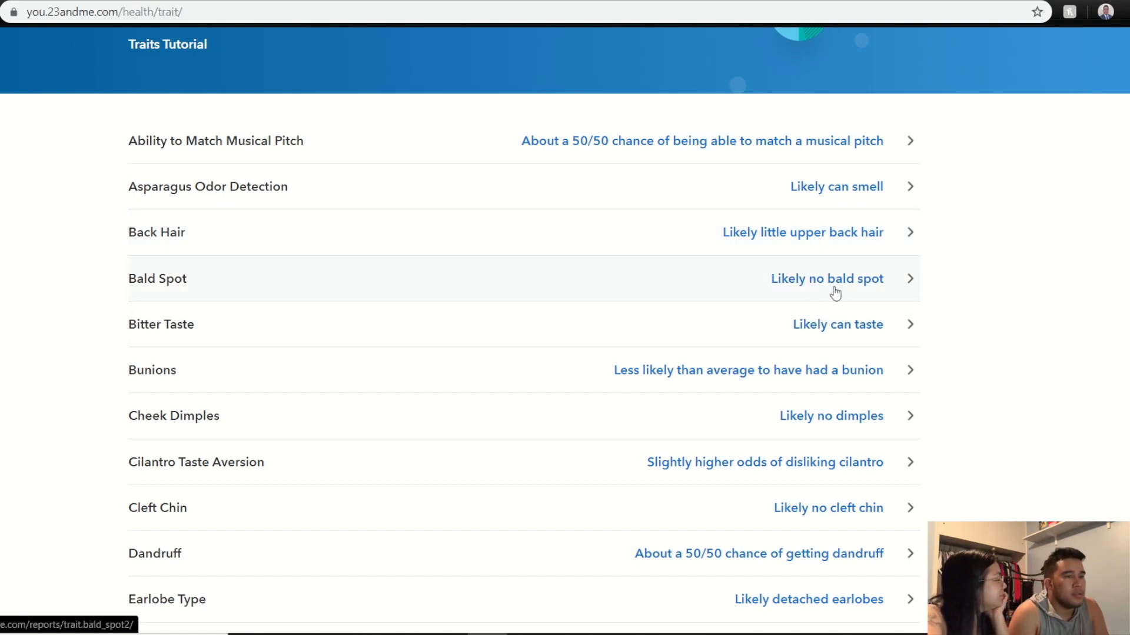
pyautogui.moveTo(824, 332)
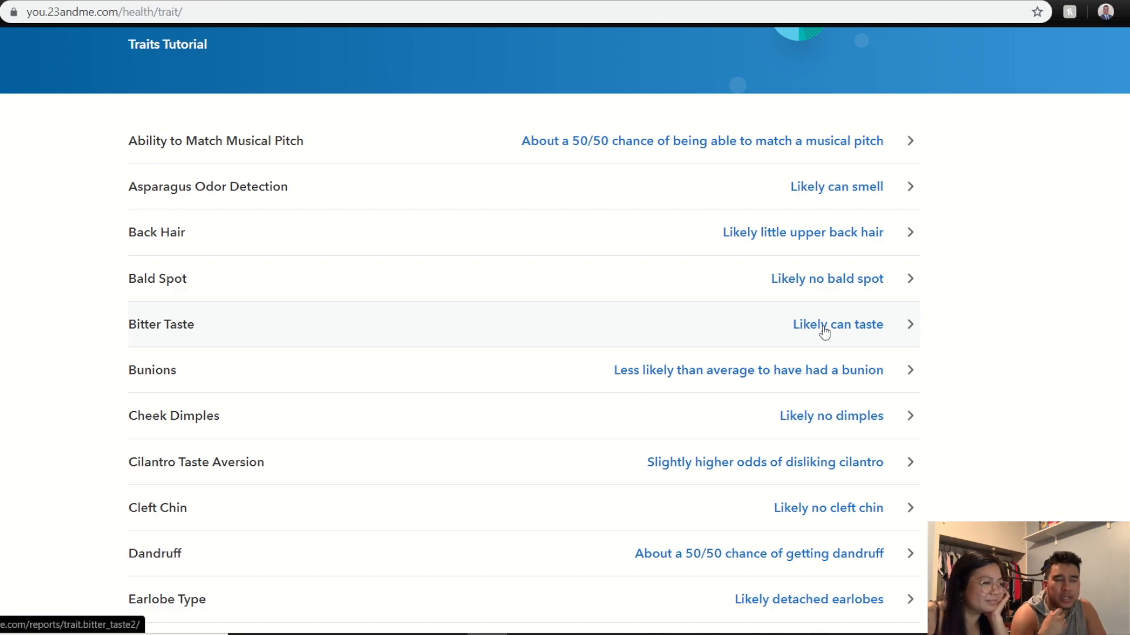
pyautogui.moveTo(808, 492)
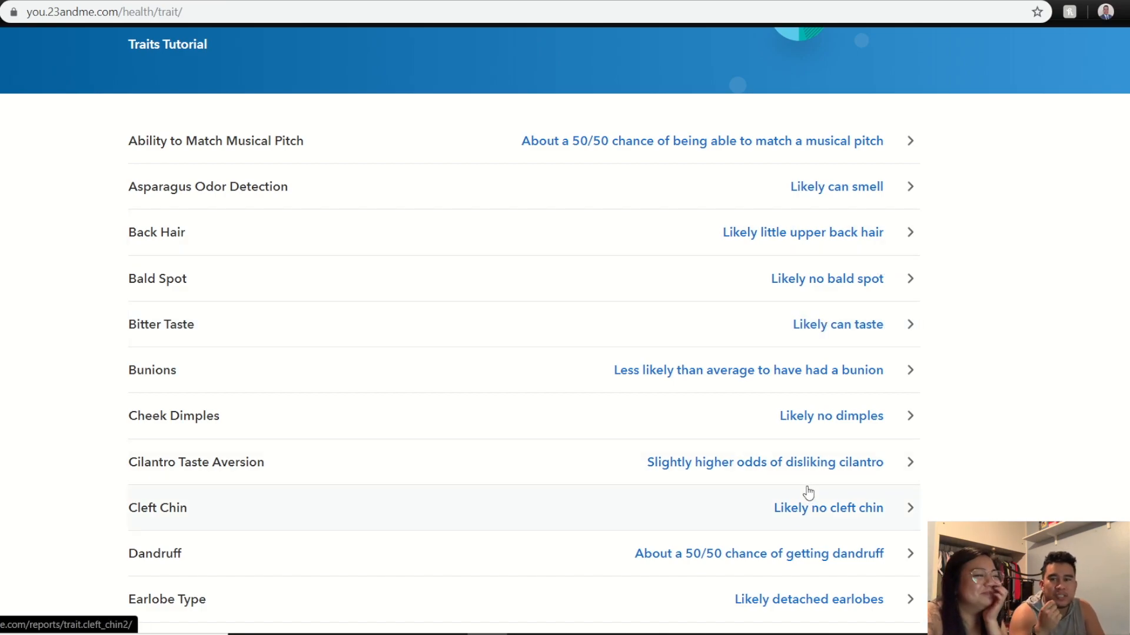
pyautogui.moveTo(566, 299)
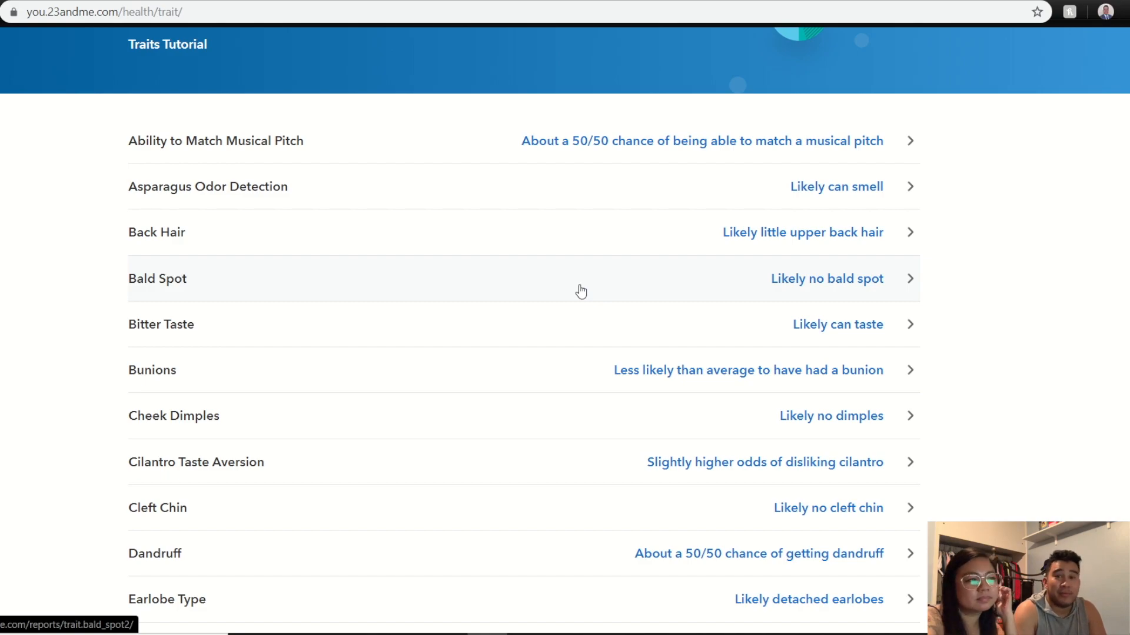
pyautogui.moveTo(539, 296)
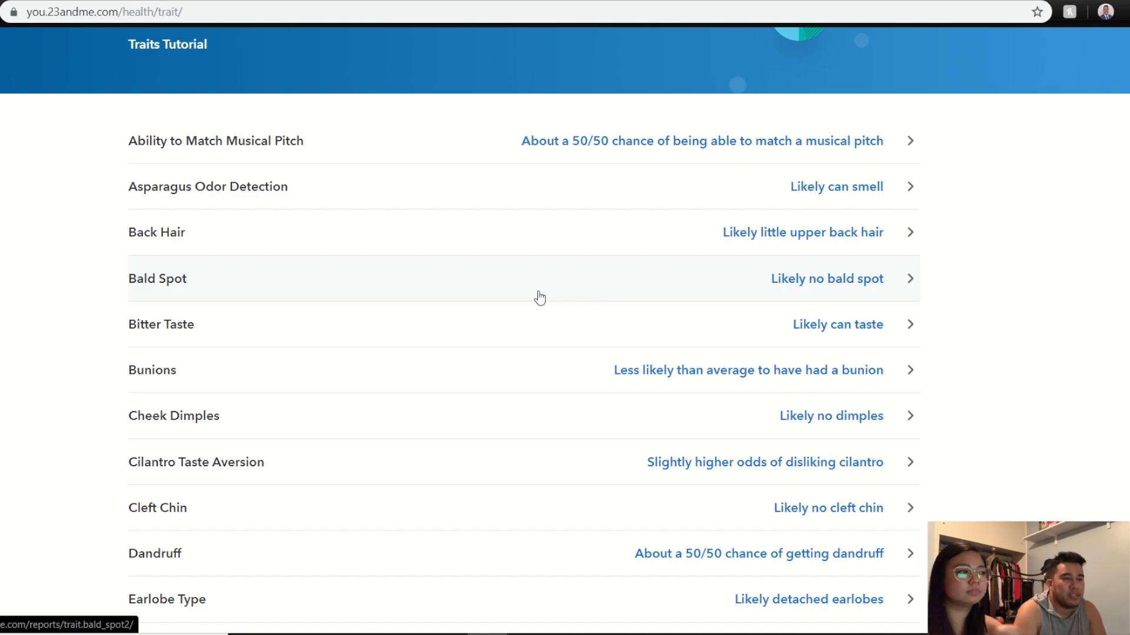
pyautogui.moveTo(628, 382)
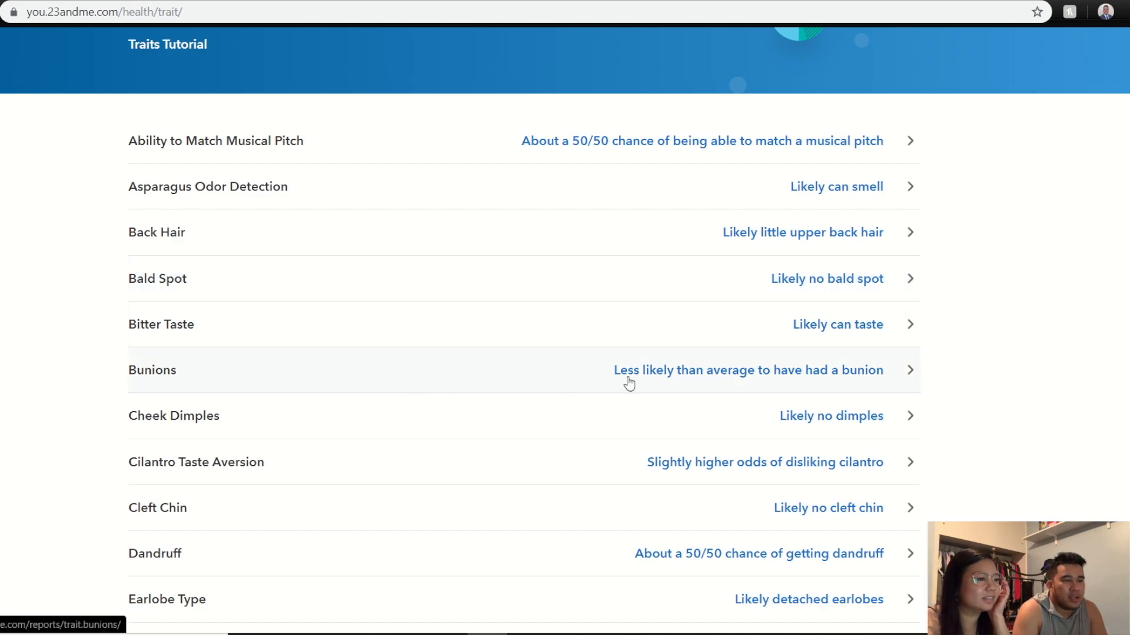
pyautogui.moveTo(538, 369)
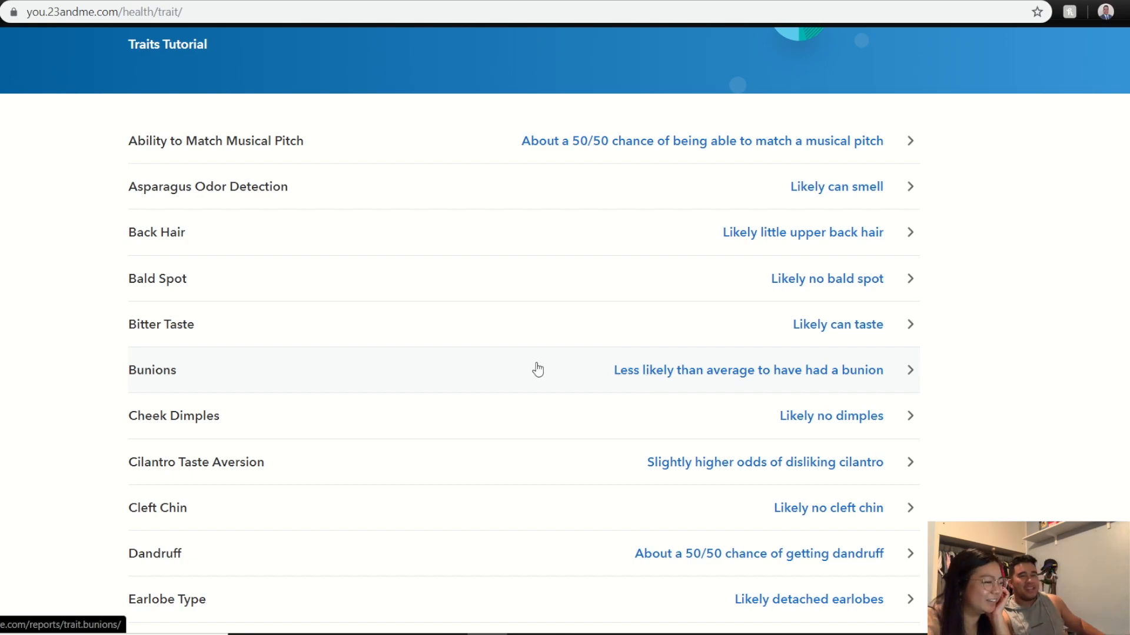
pyautogui.moveTo(525, 387)
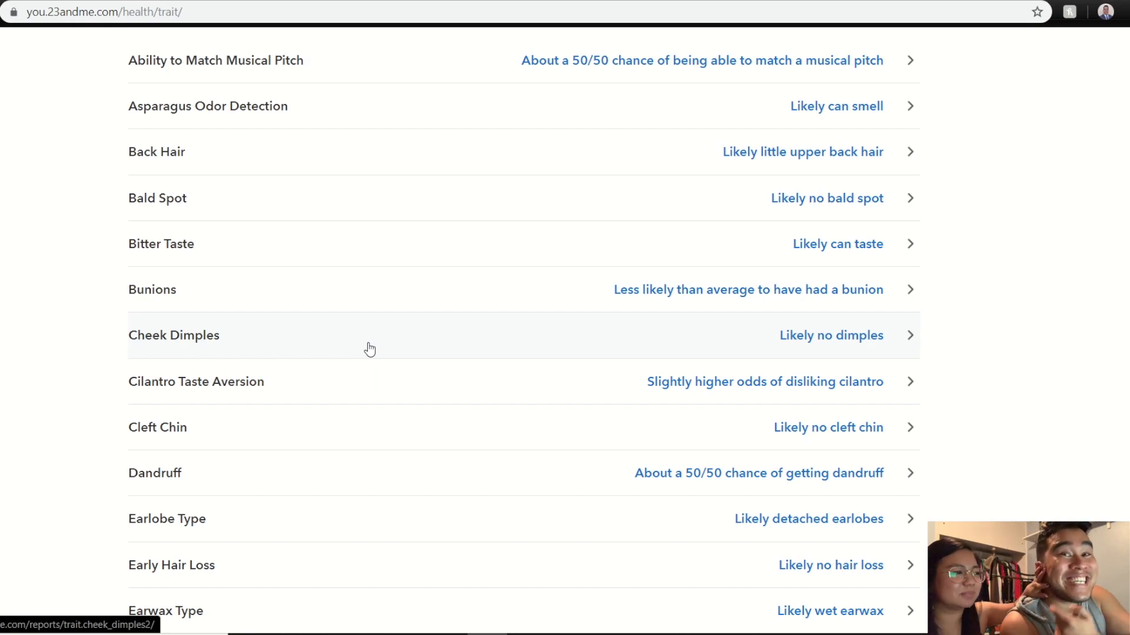
pyautogui.moveTo(667, 401)
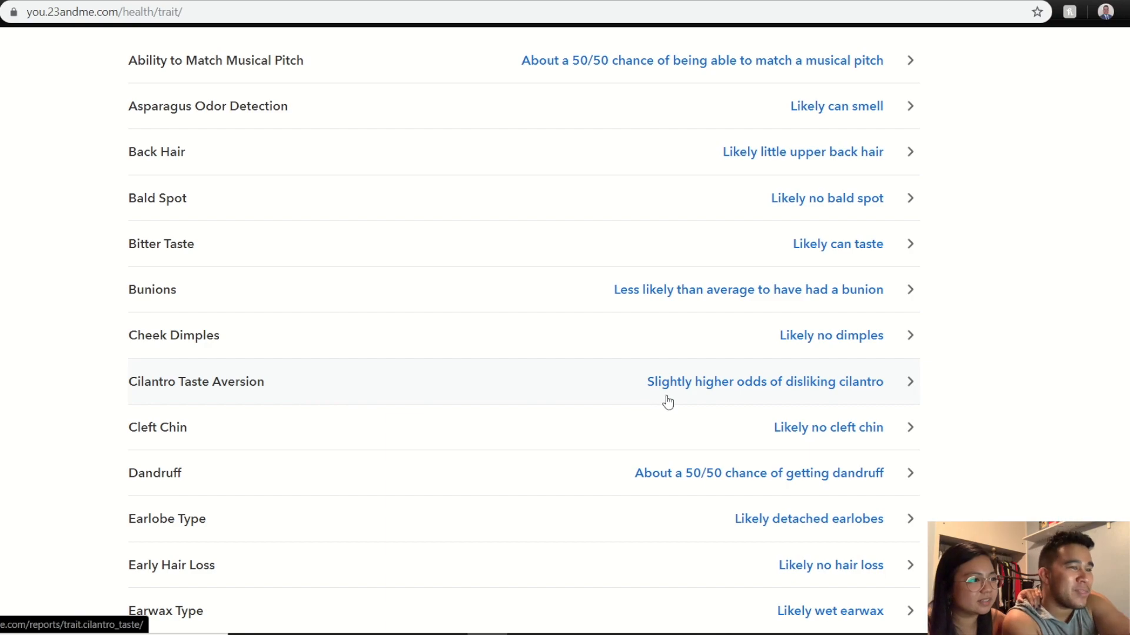
pyautogui.moveTo(848, 399)
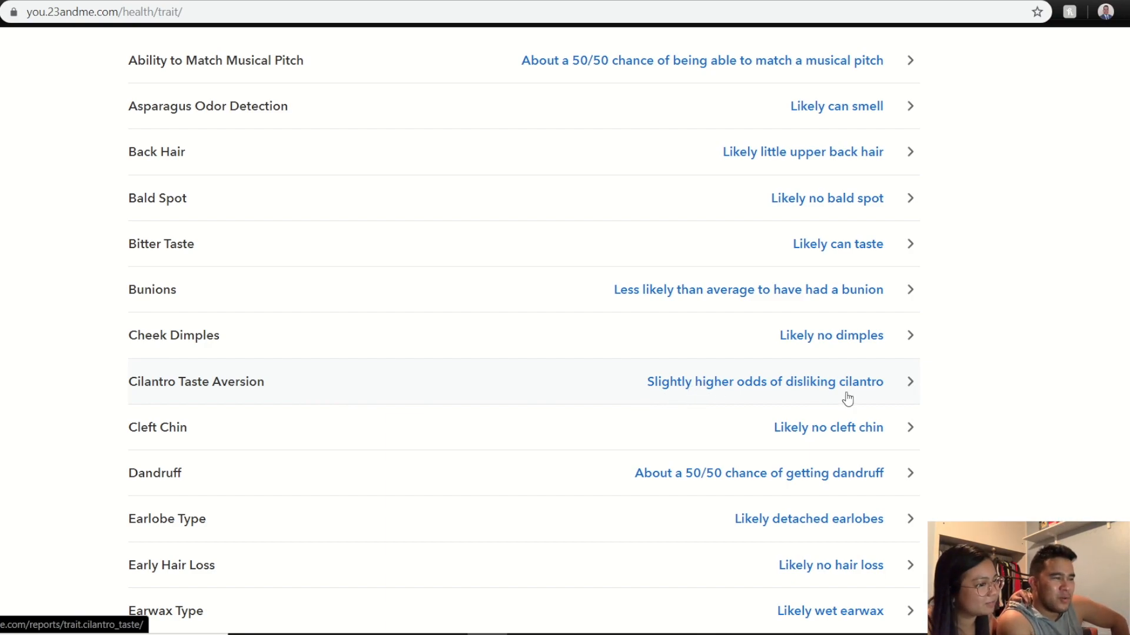
pyautogui.moveTo(844, 400)
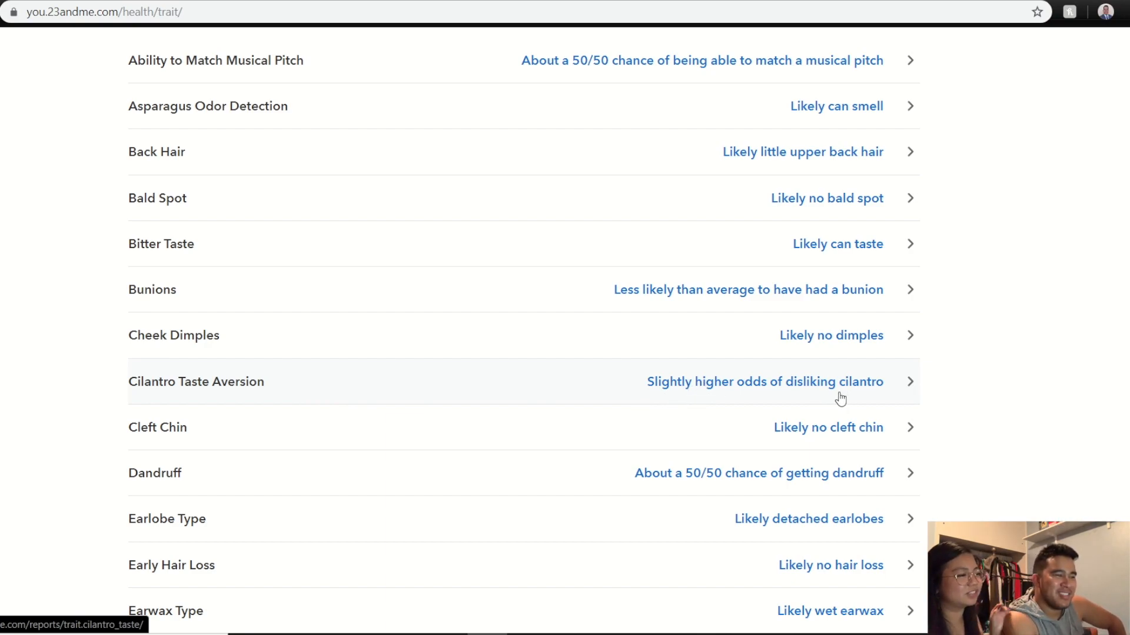
pyautogui.moveTo(751, 450)
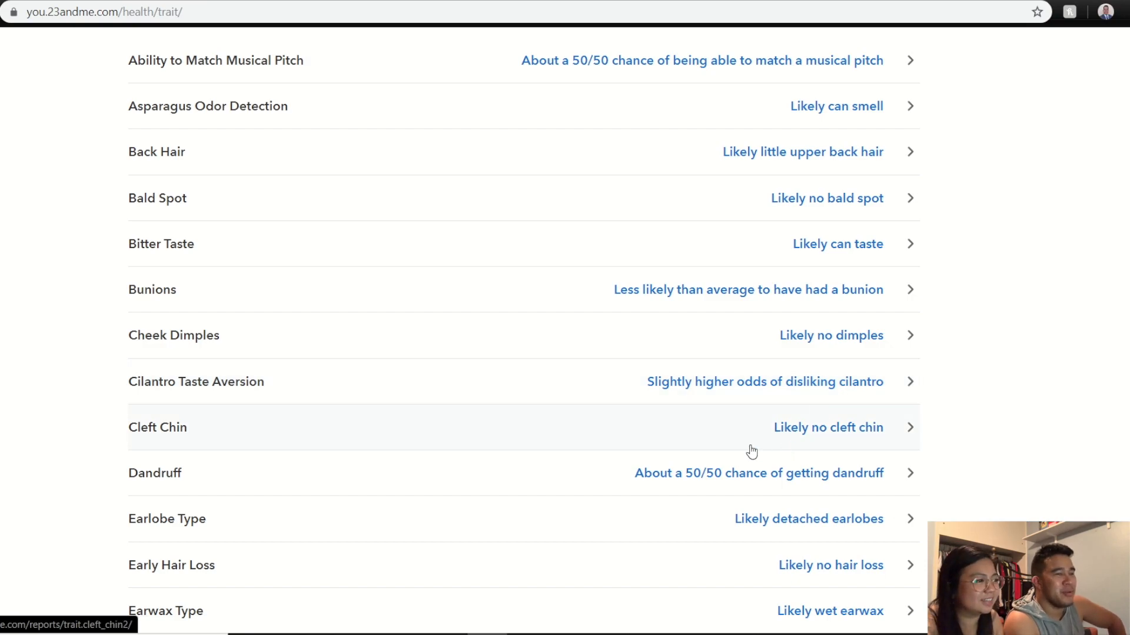
pyautogui.moveTo(723, 481)
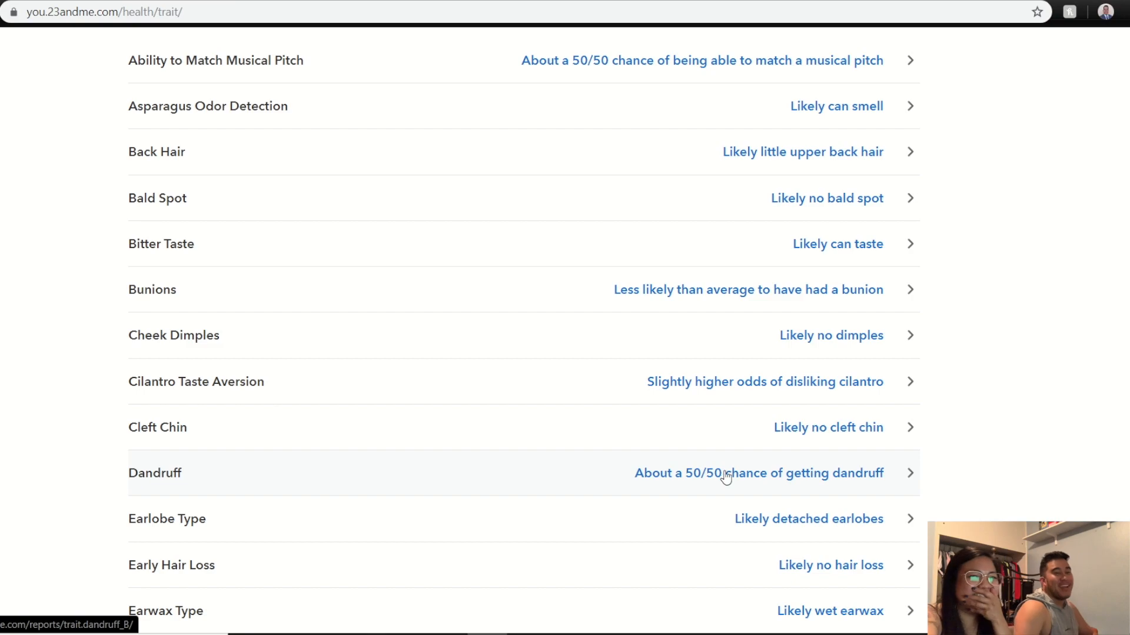
pyautogui.moveTo(730, 464)
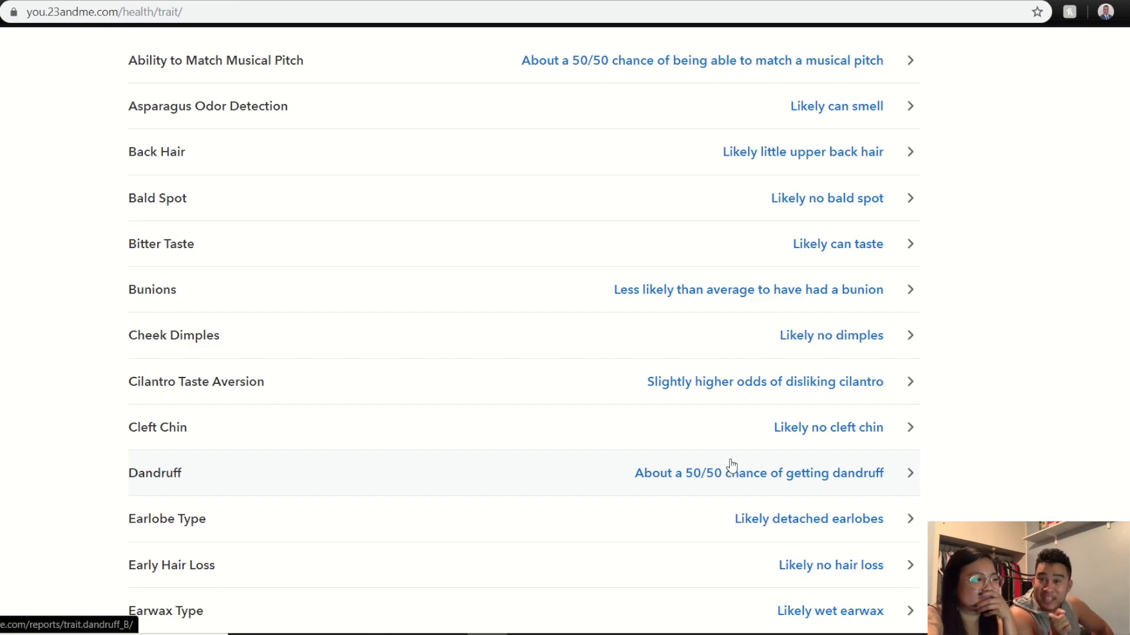
pyautogui.scroll(-3)
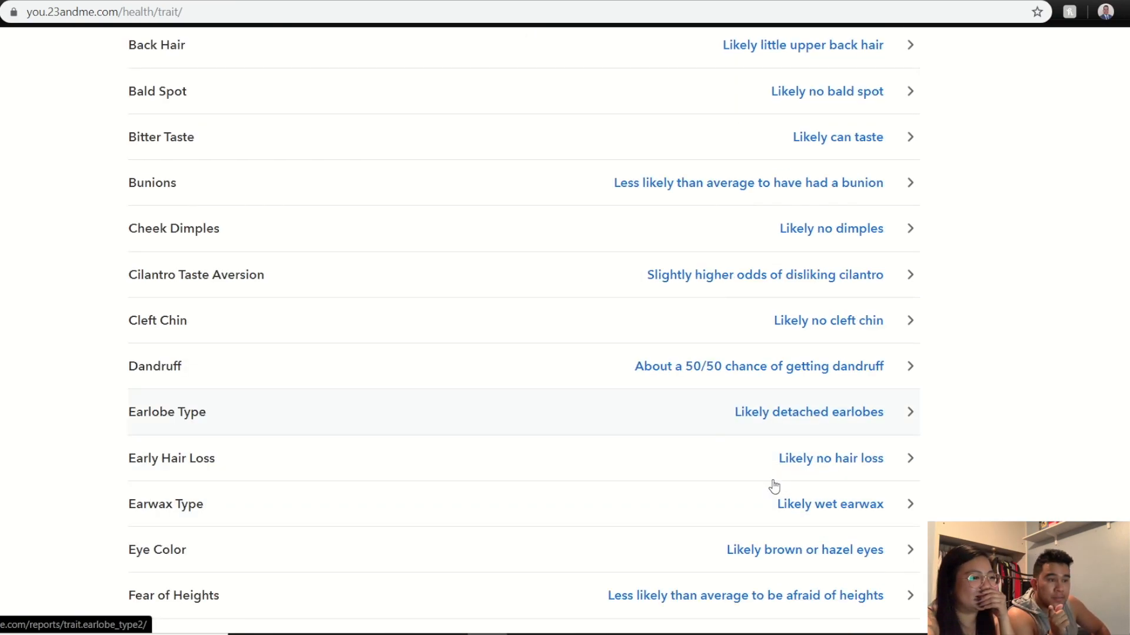
pyautogui.scroll(-3)
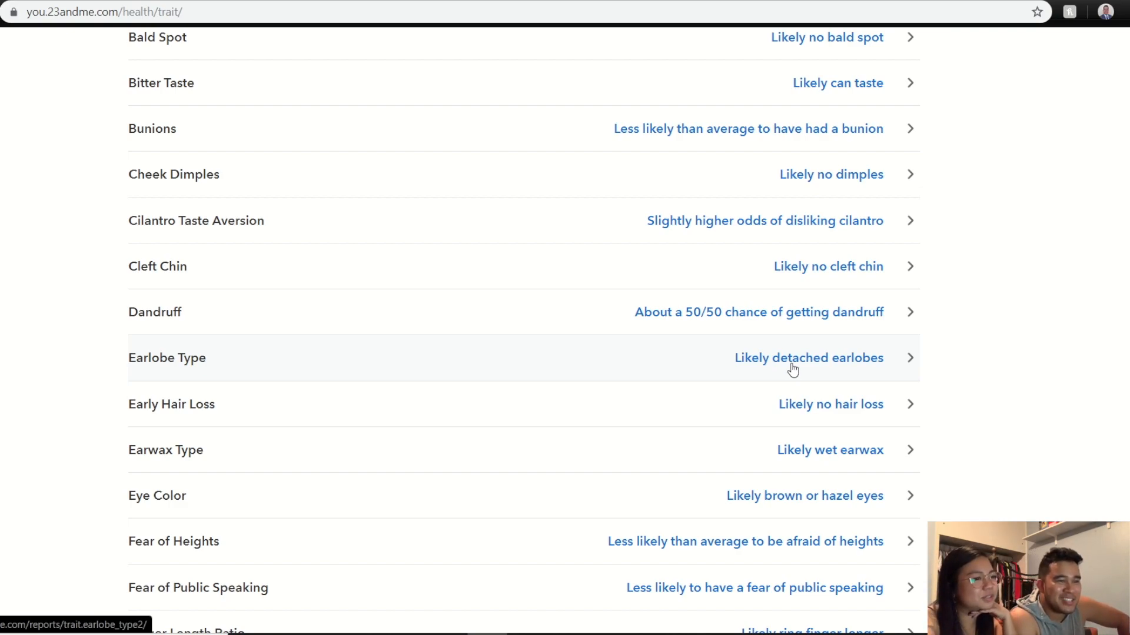
pyautogui.moveTo(776, 420)
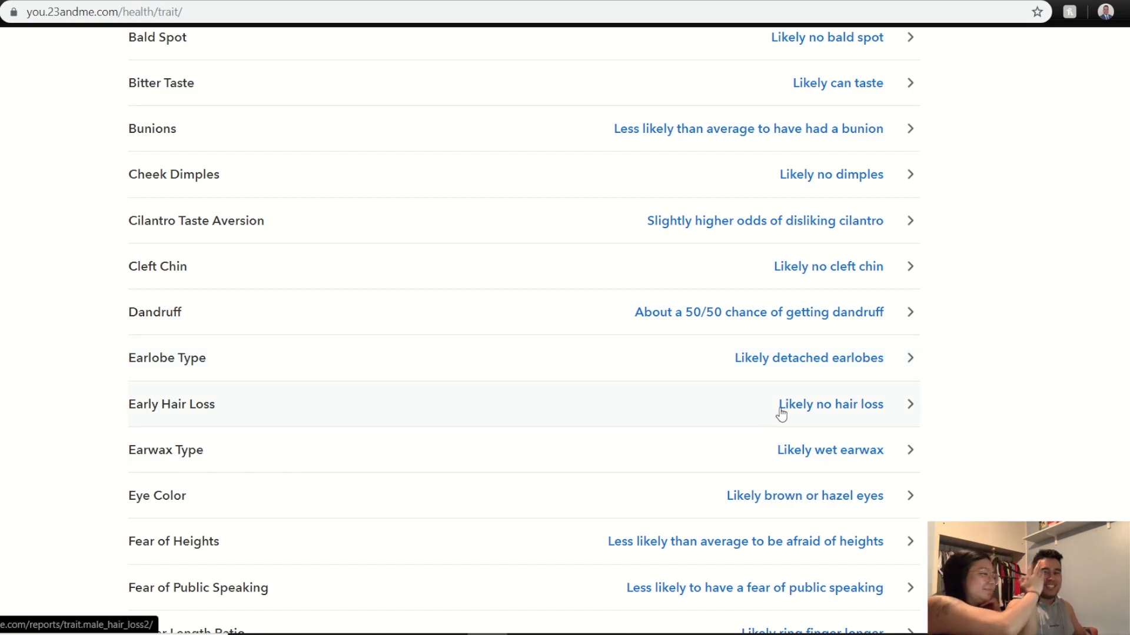
pyautogui.moveTo(754, 463)
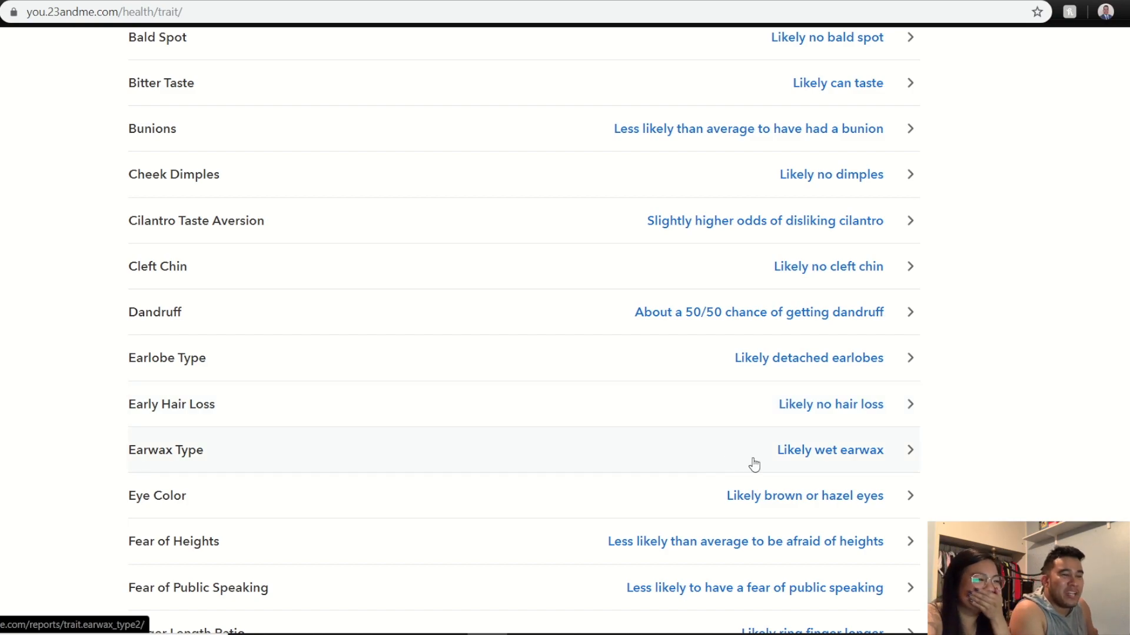
pyautogui.moveTo(757, 459)
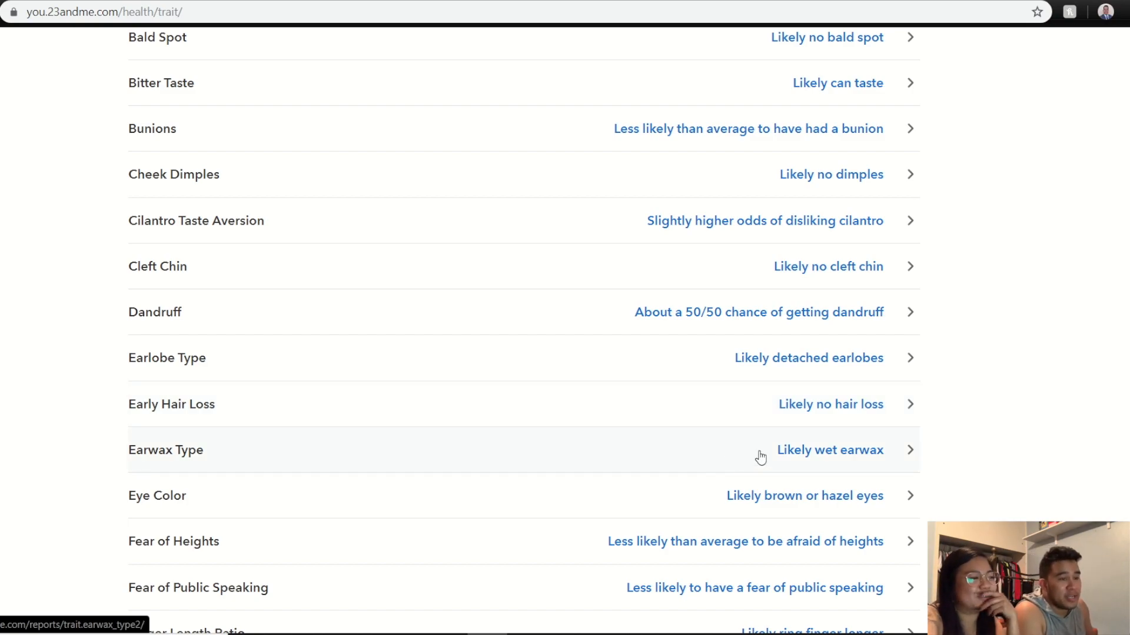
pyautogui.moveTo(796, 504)
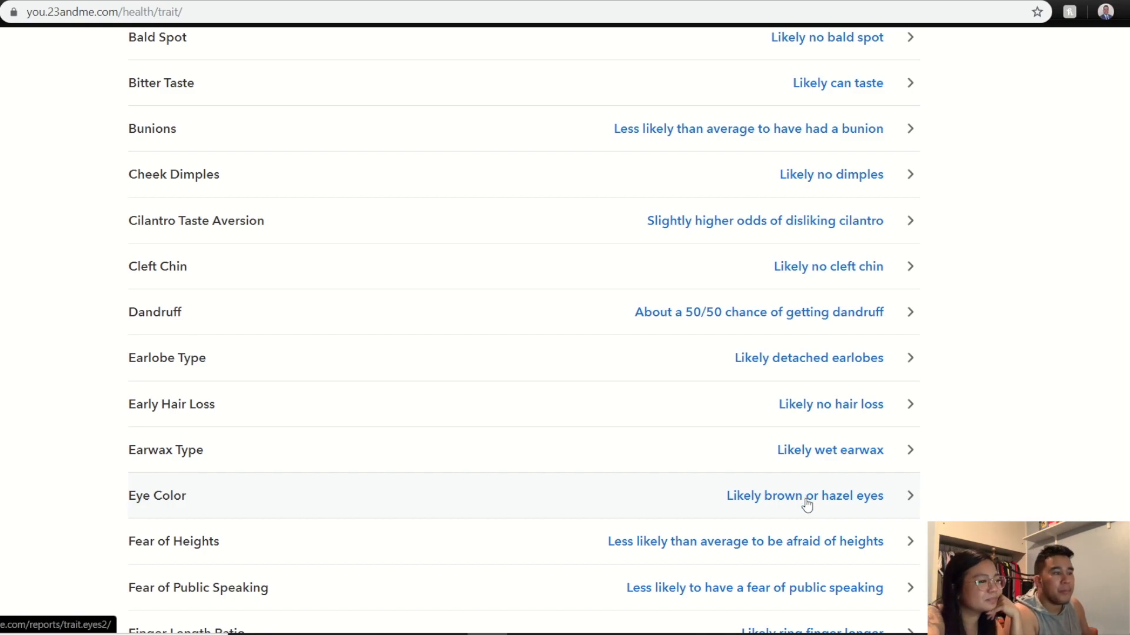
pyautogui.moveTo(603, 490)
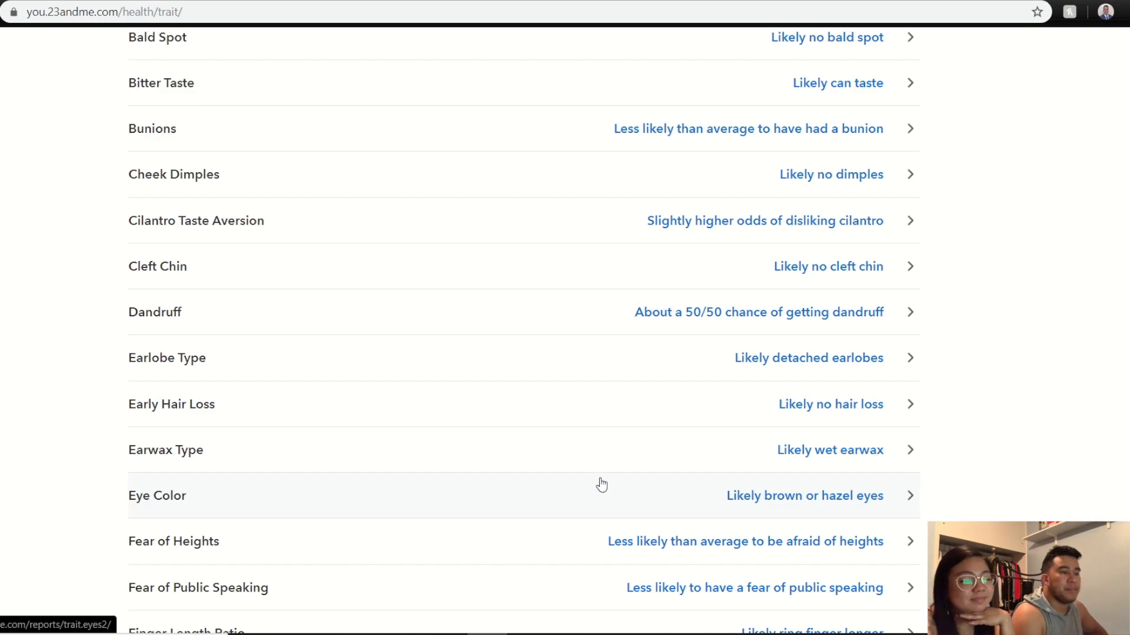
pyautogui.moveTo(590, 490)
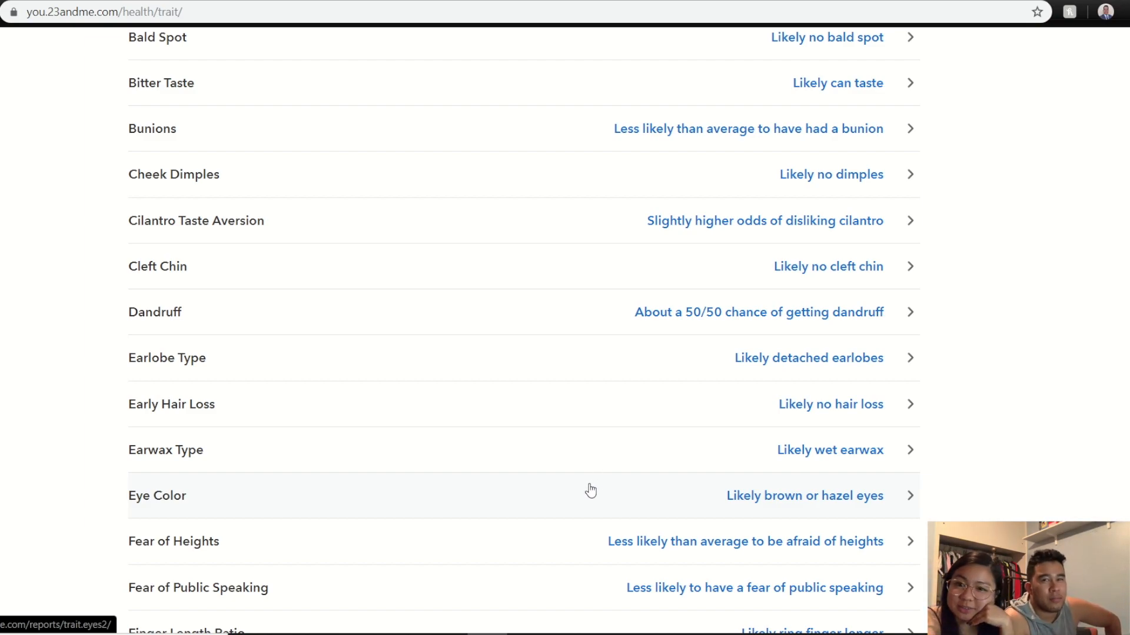
pyautogui.moveTo(580, 495)
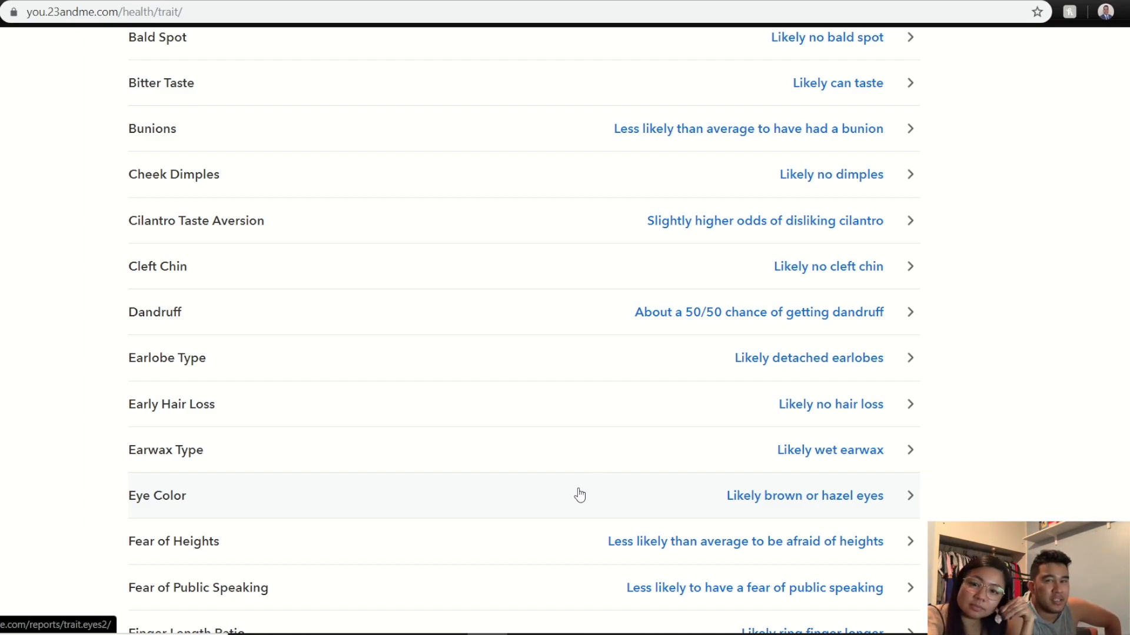
pyautogui.moveTo(615, 413)
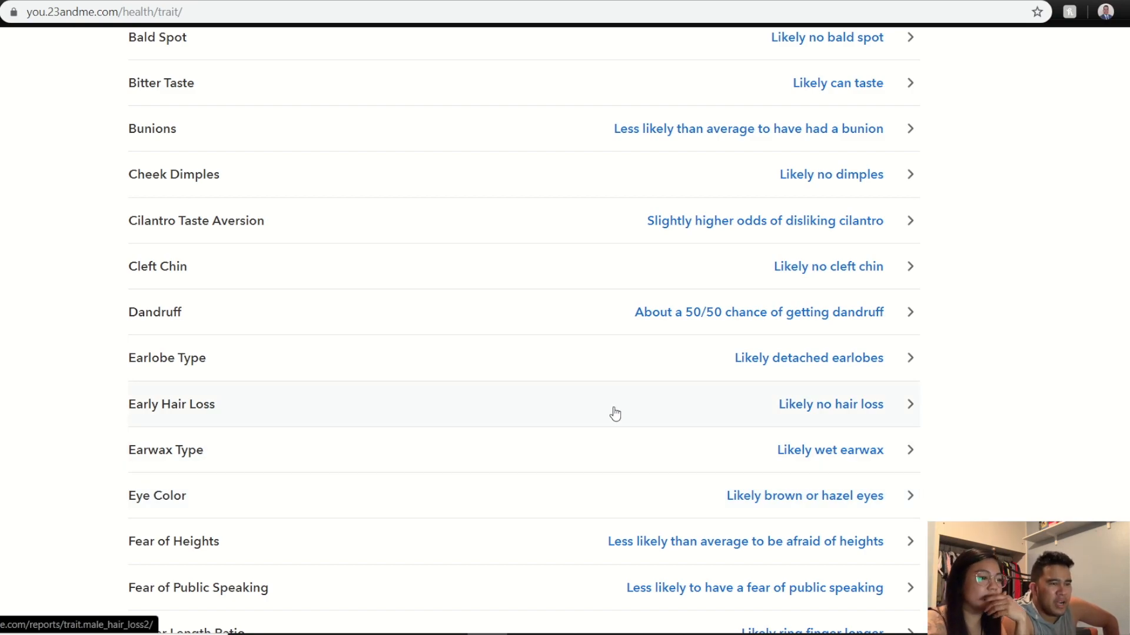
pyautogui.moveTo(498, 326)
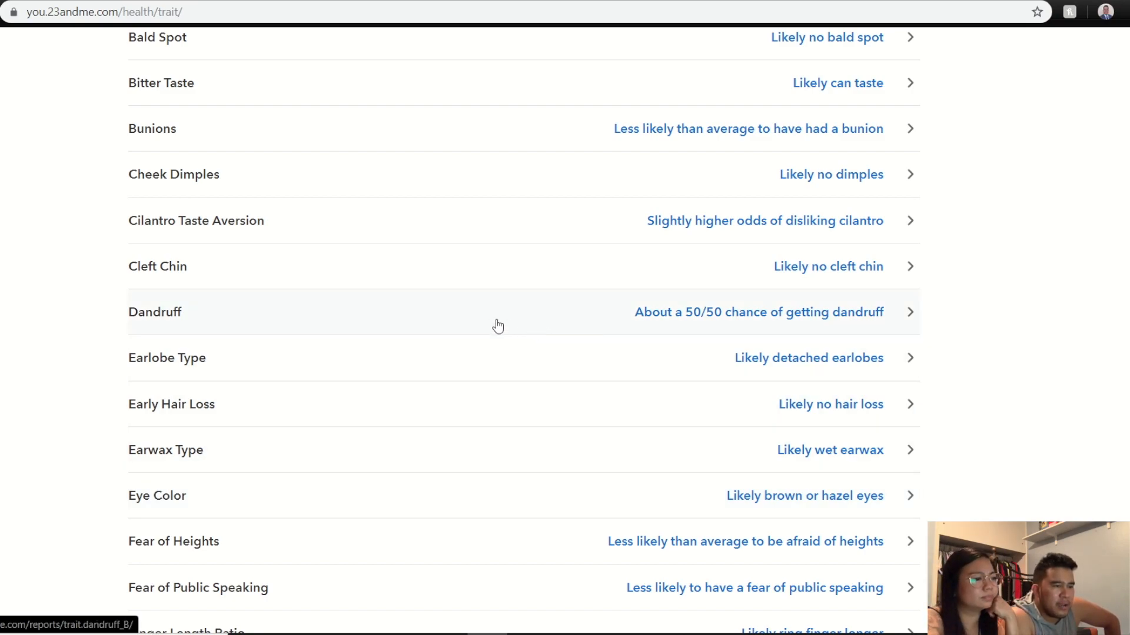
pyautogui.scroll(-3)
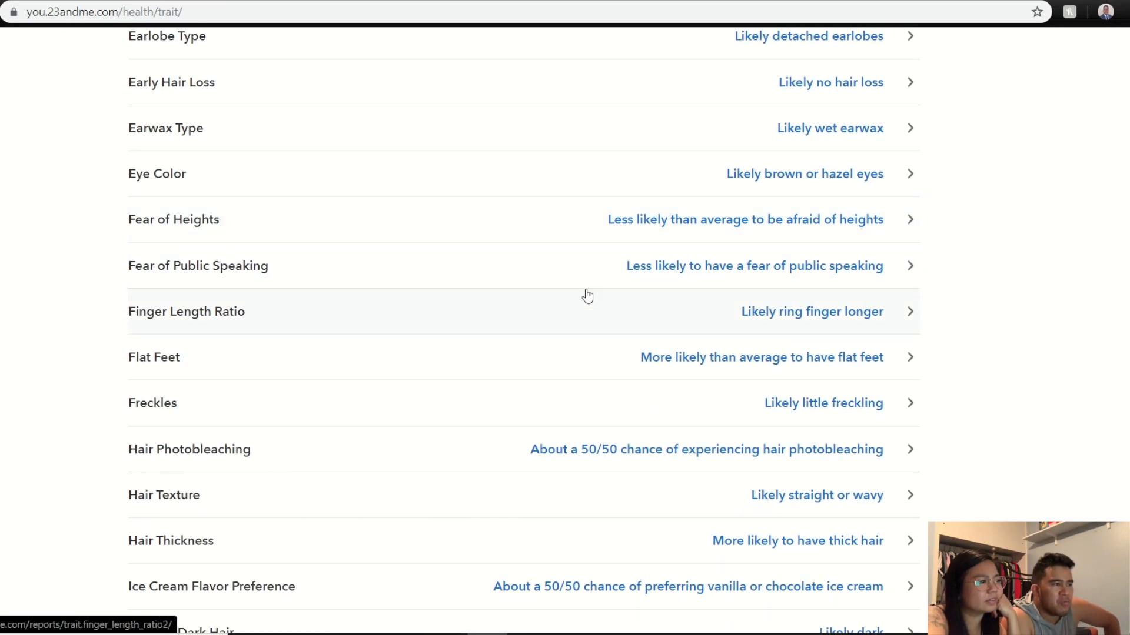
pyautogui.moveTo(678, 279)
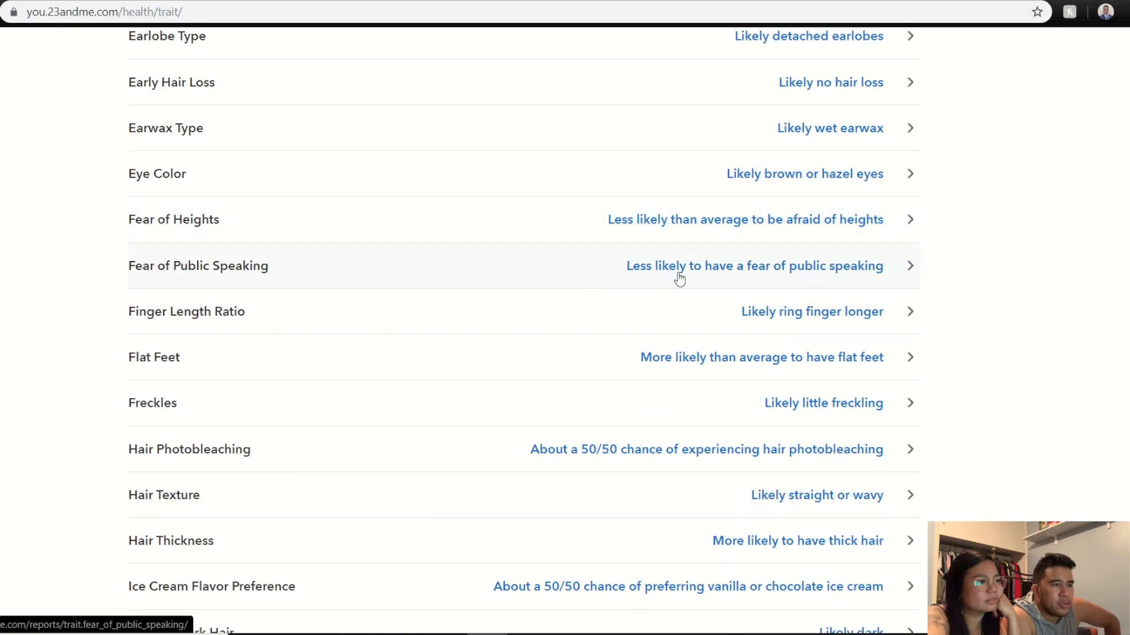
pyautogui.moveTo(777, 315)
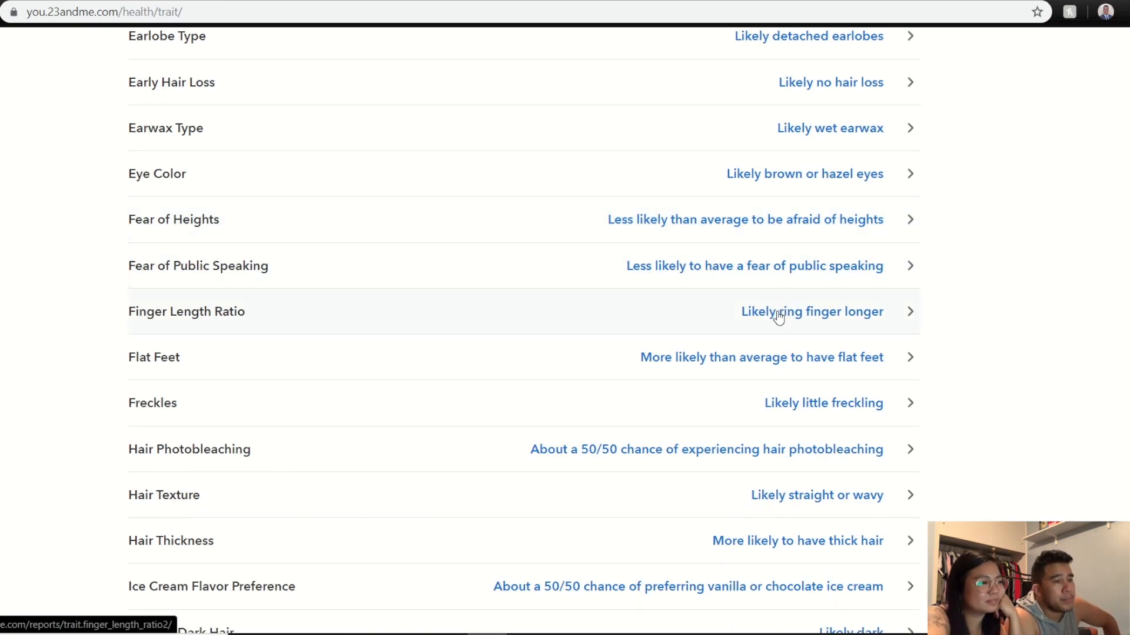
pyautogui.moveTo(292, 327)
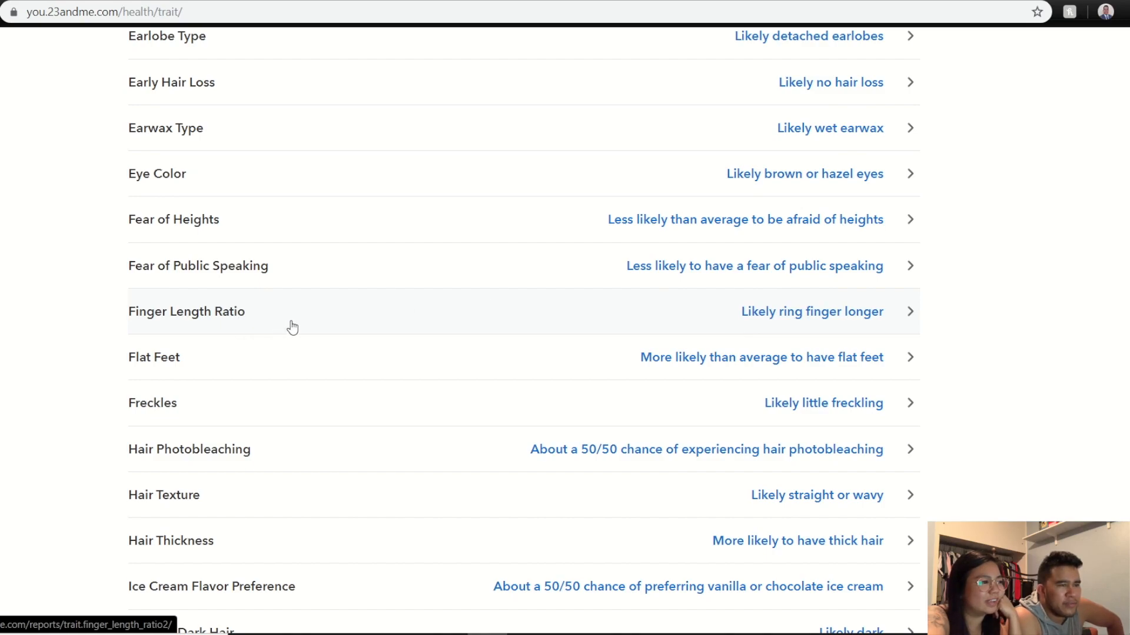
pyautogui.moveTo(769, 330)
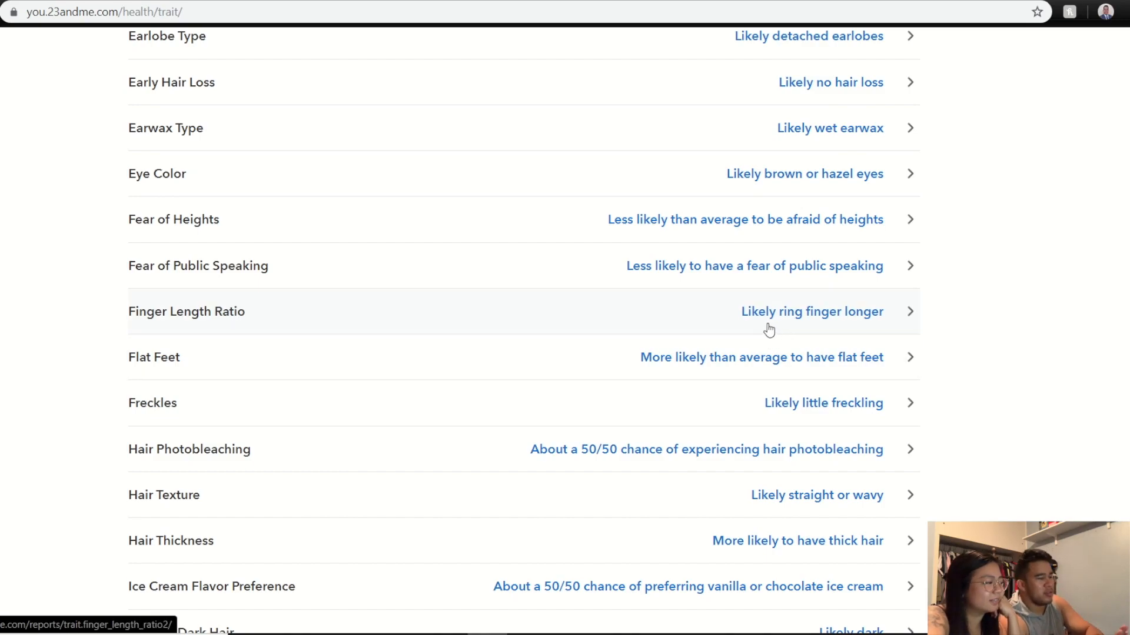
pyautogui.moveTo(763, 321)
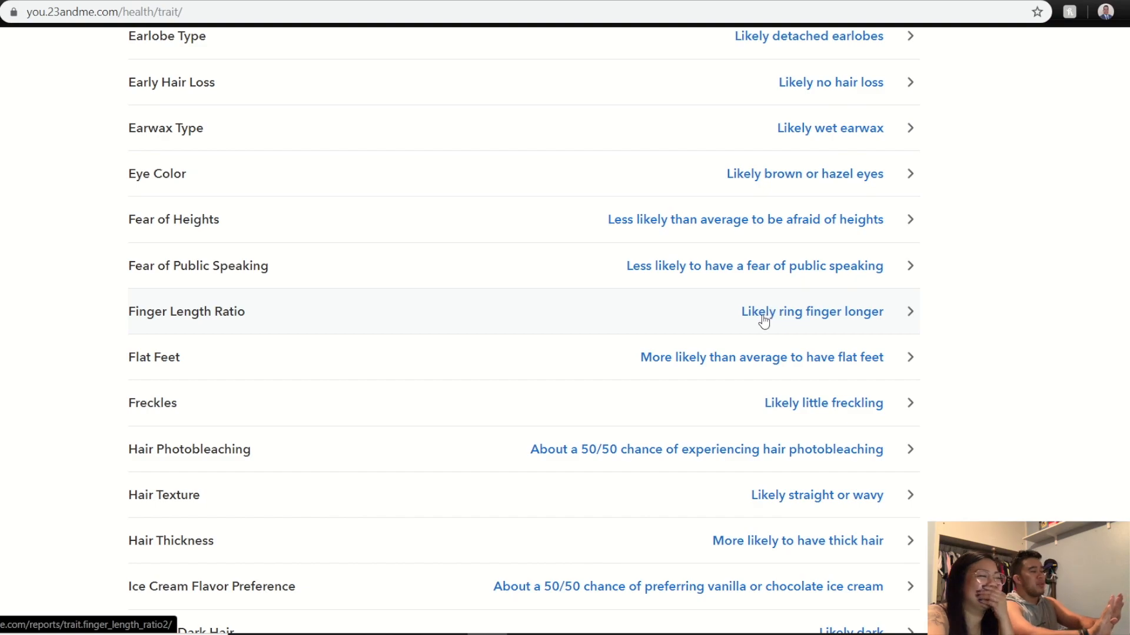
pyautogui.moveTo(689, 367)
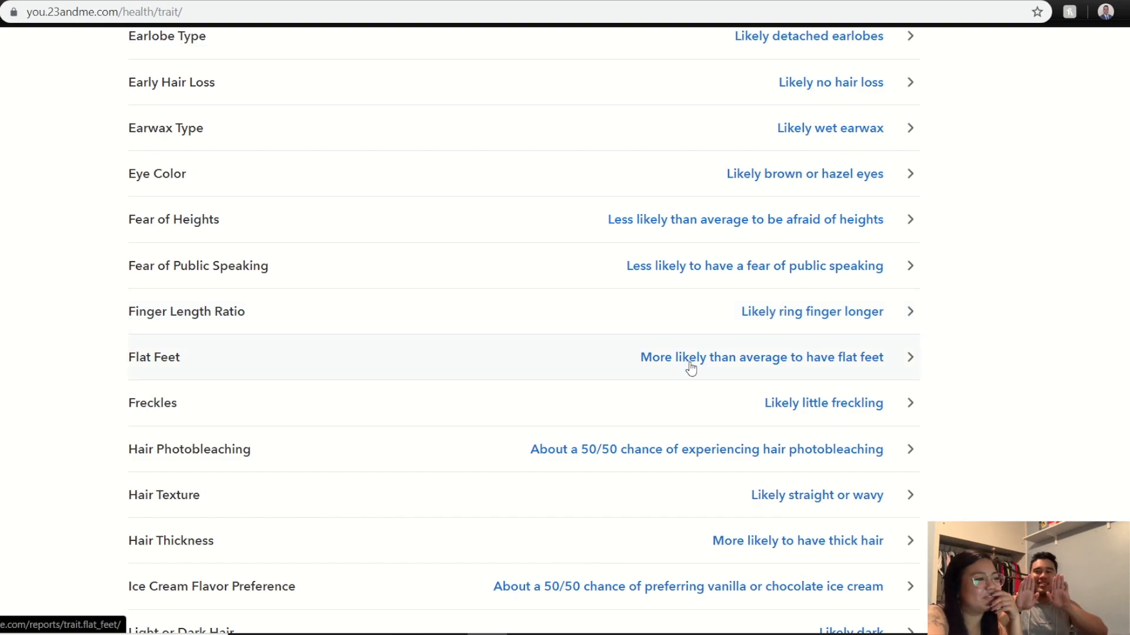
pyautogui.moveTo(730, 363)
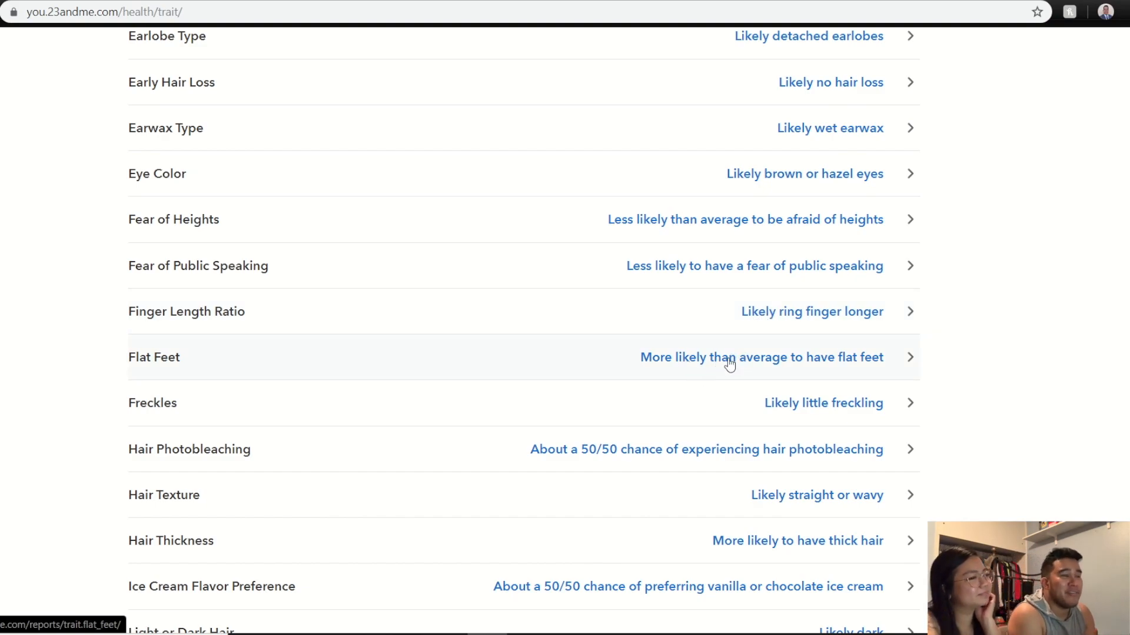
pyautogui.moveTo(517, 393)
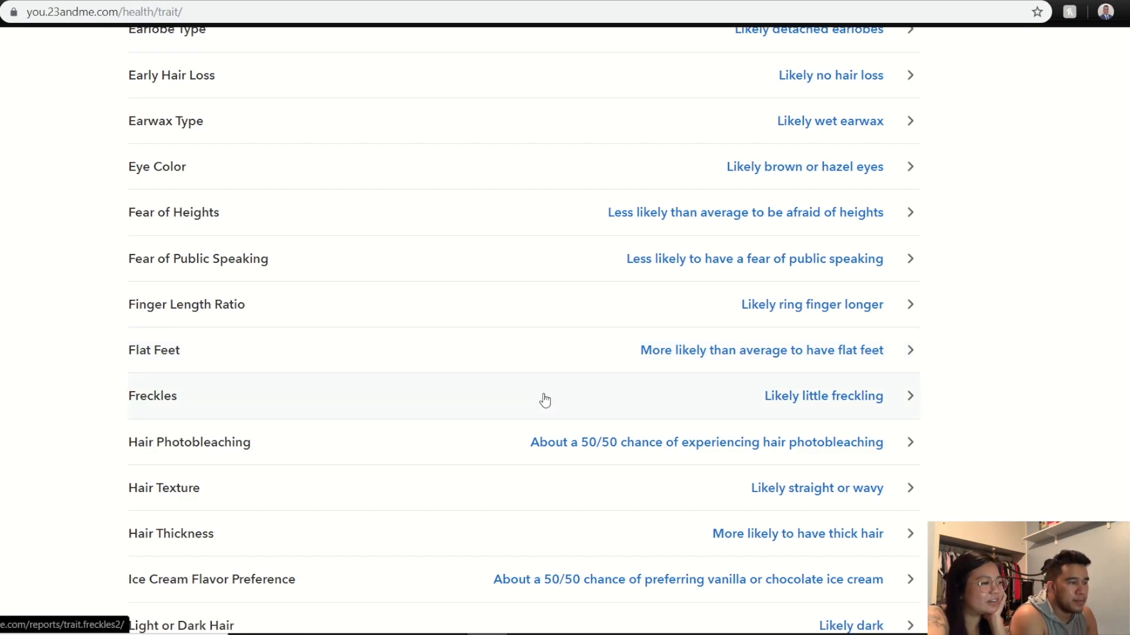
pyautogui.scroll(-3)
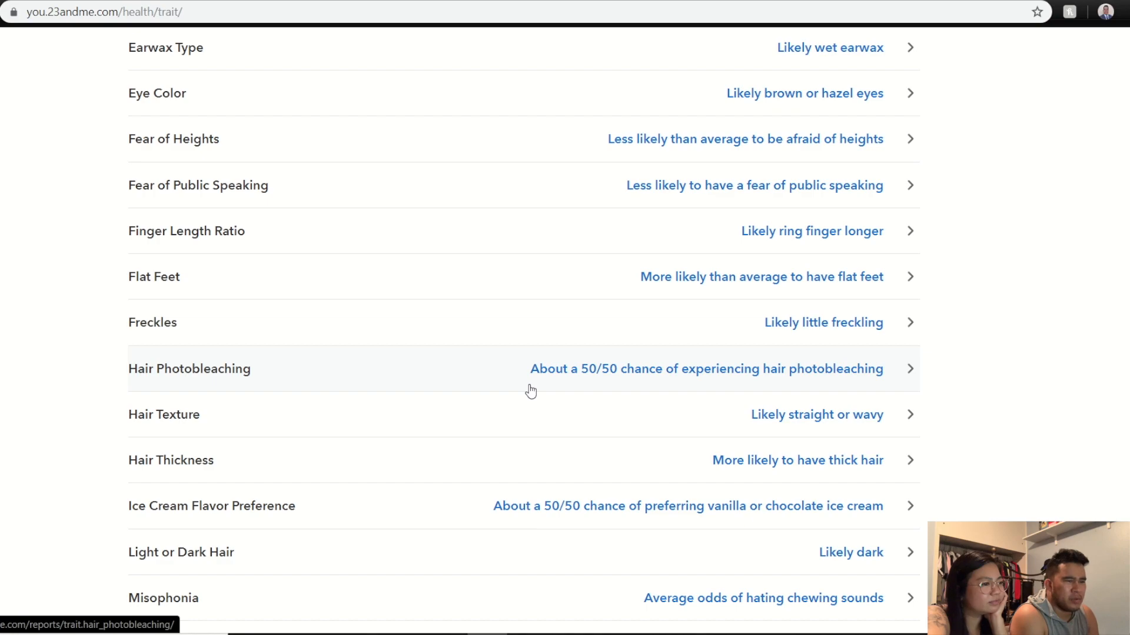
pyautogui.moveTo(700, 411)
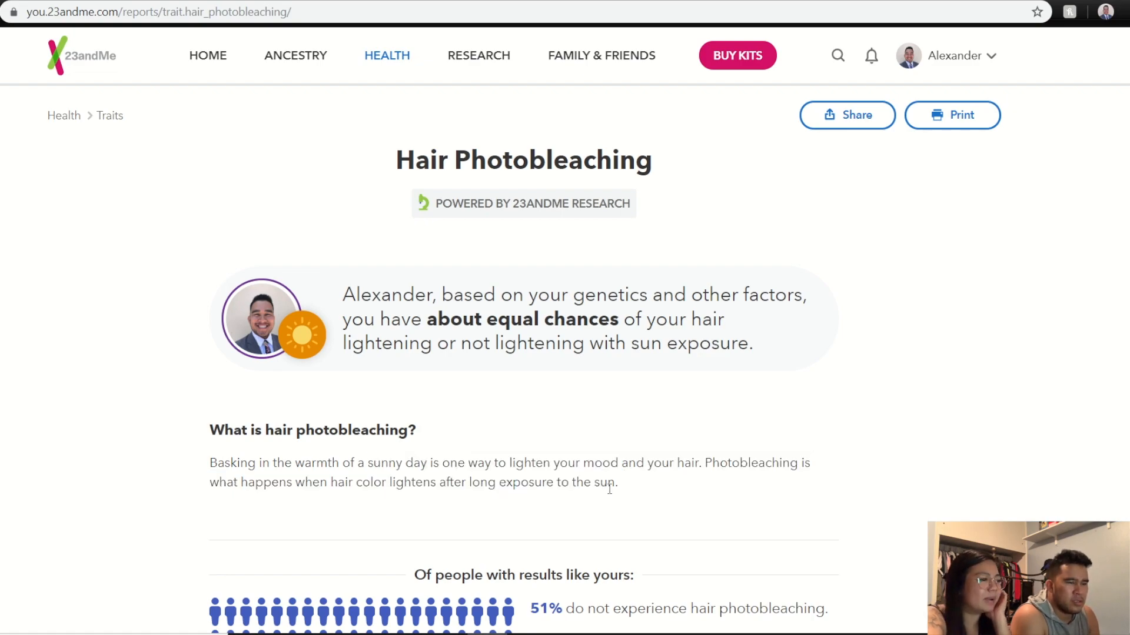
pyautogui.moveTo(638, 455)
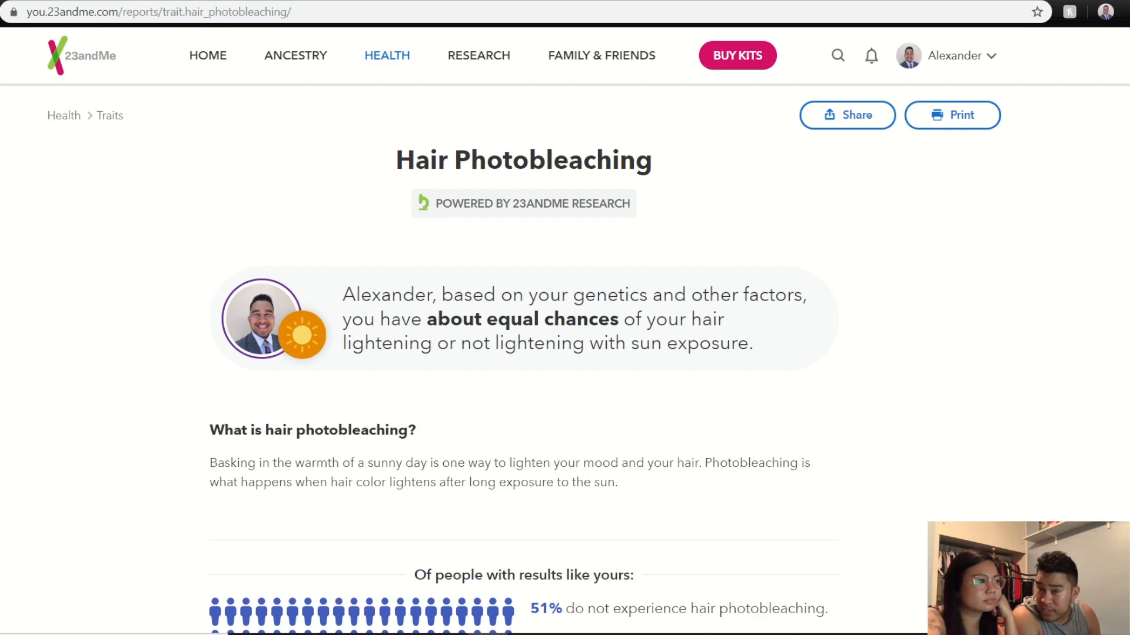
pyautogui.moveTo(61, 128)
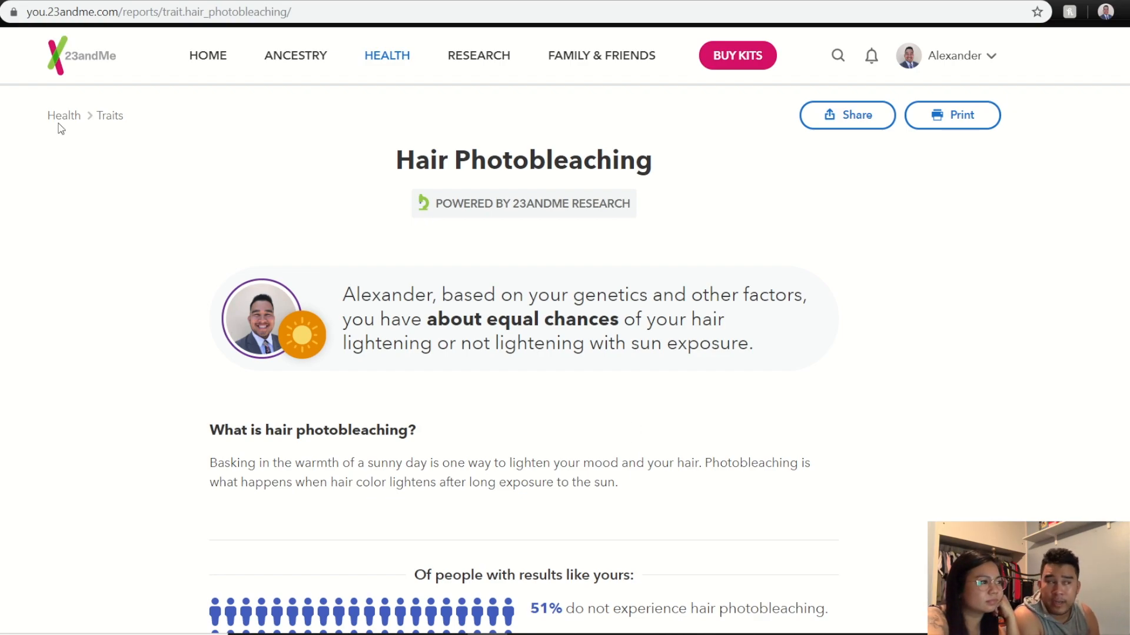
# Return to the full Traits list and scroll down to Newborn Hair and Photic Sneeze Reflex.
pyautogui.click(110, 116)
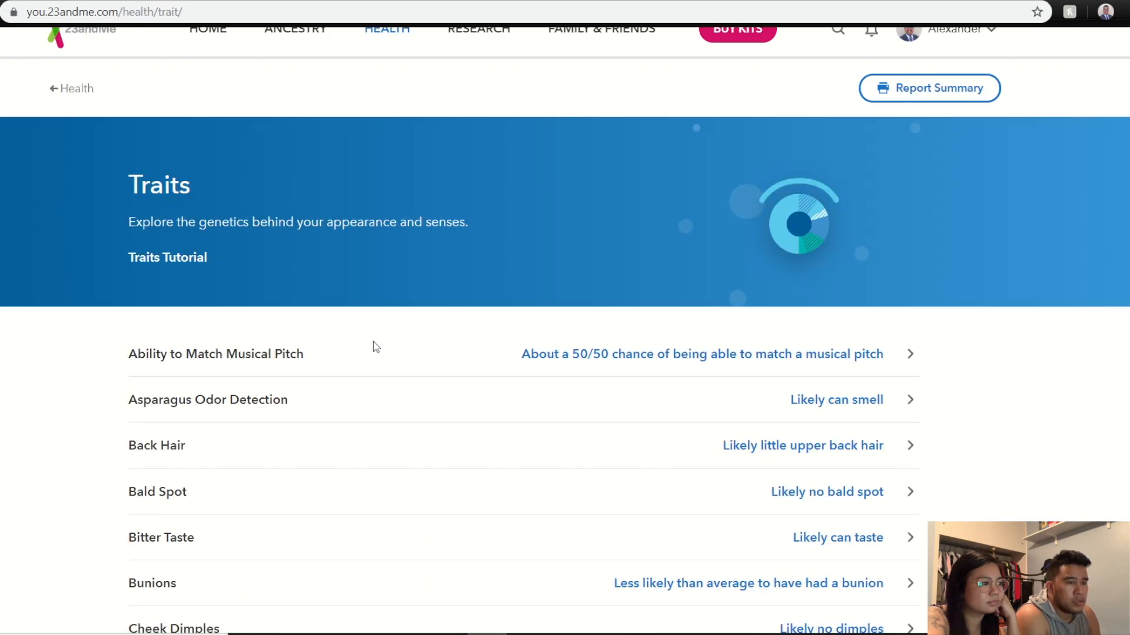
pyautogui.scroll(-3)
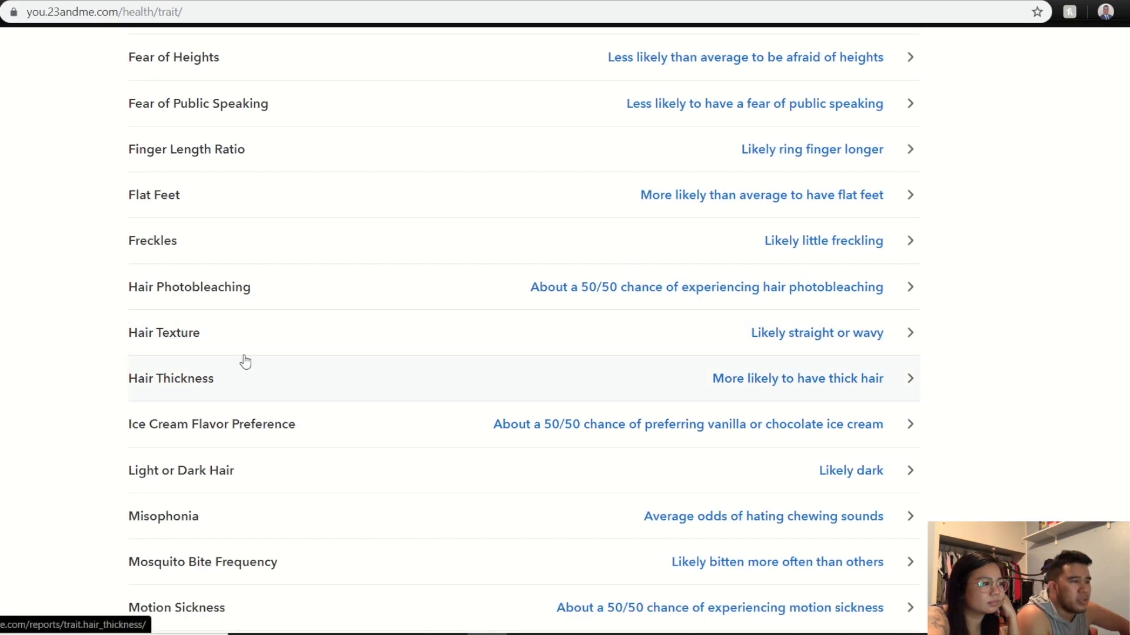
pyautogui.moveTo(800, 339)
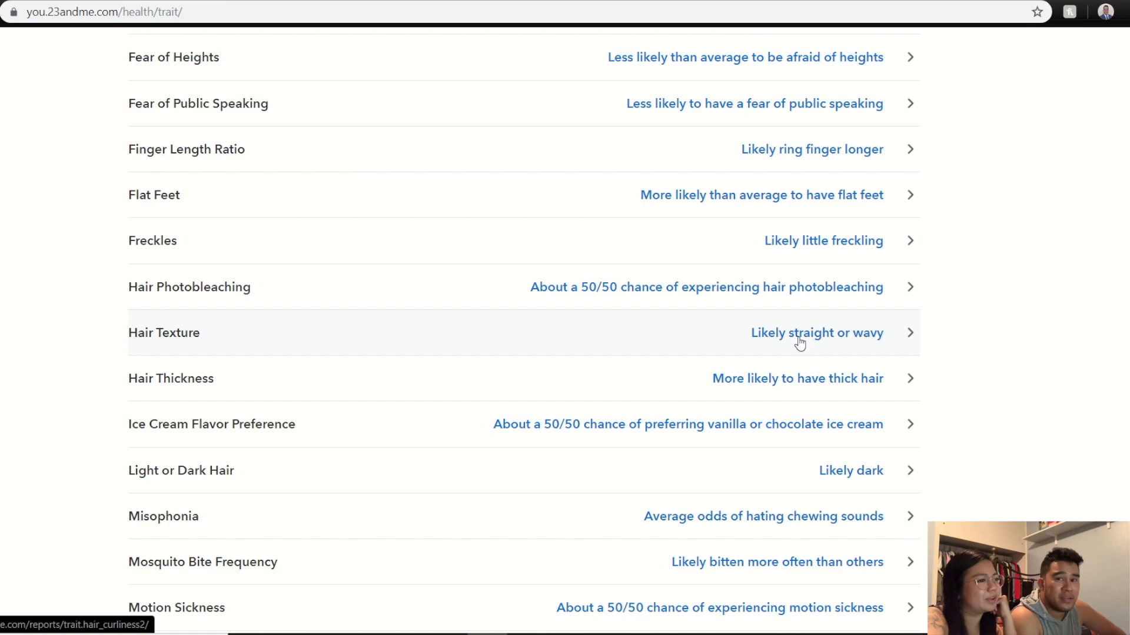
pyautogui.moveTo(792, 385)
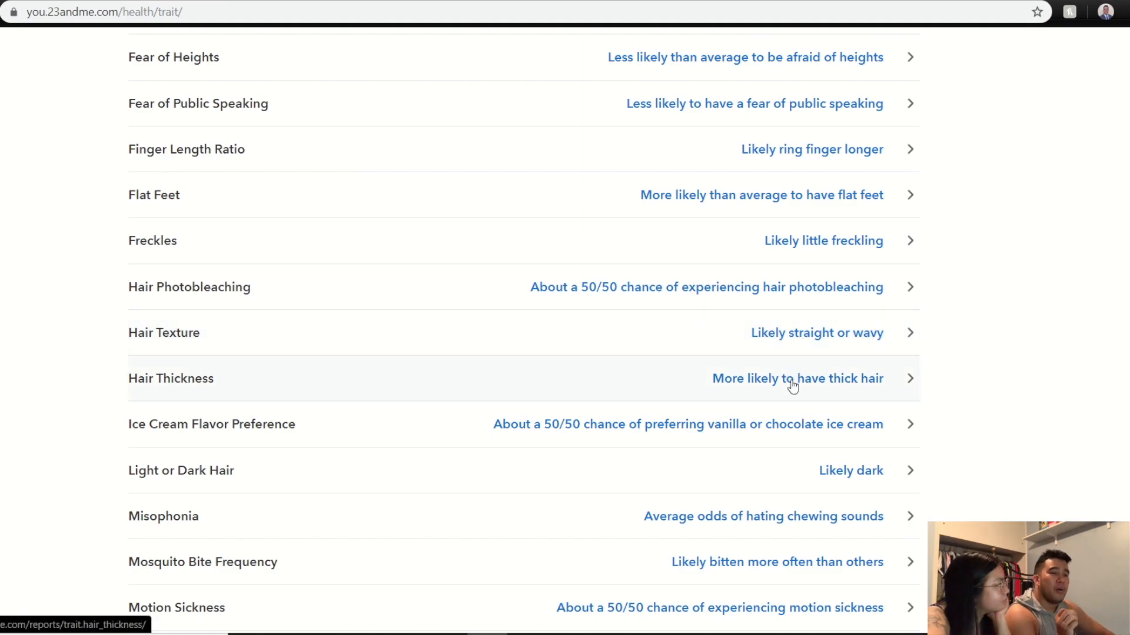
pyautogui.moveTo(784, 389)
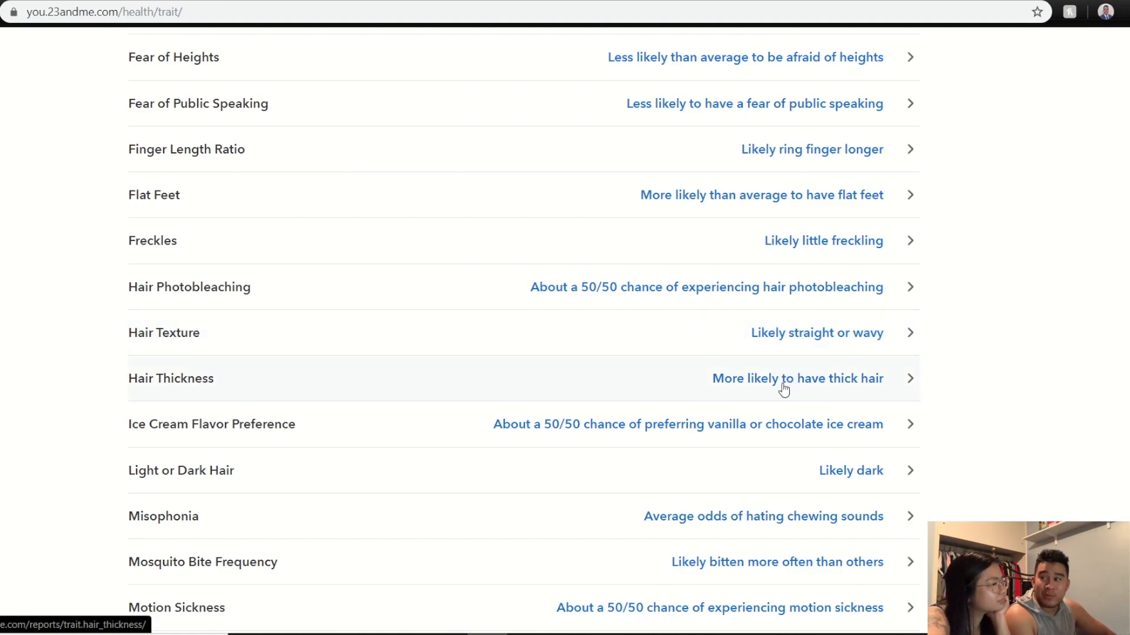
pyautogui.moveTo(780, 391)
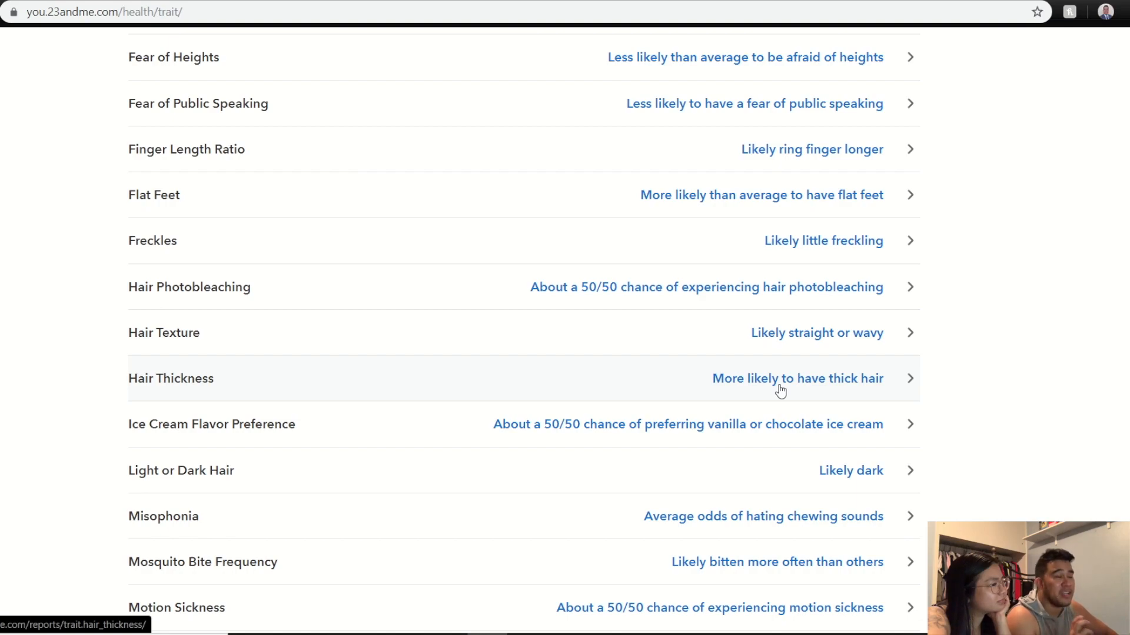
pyautogui.moveTo(776, 392)
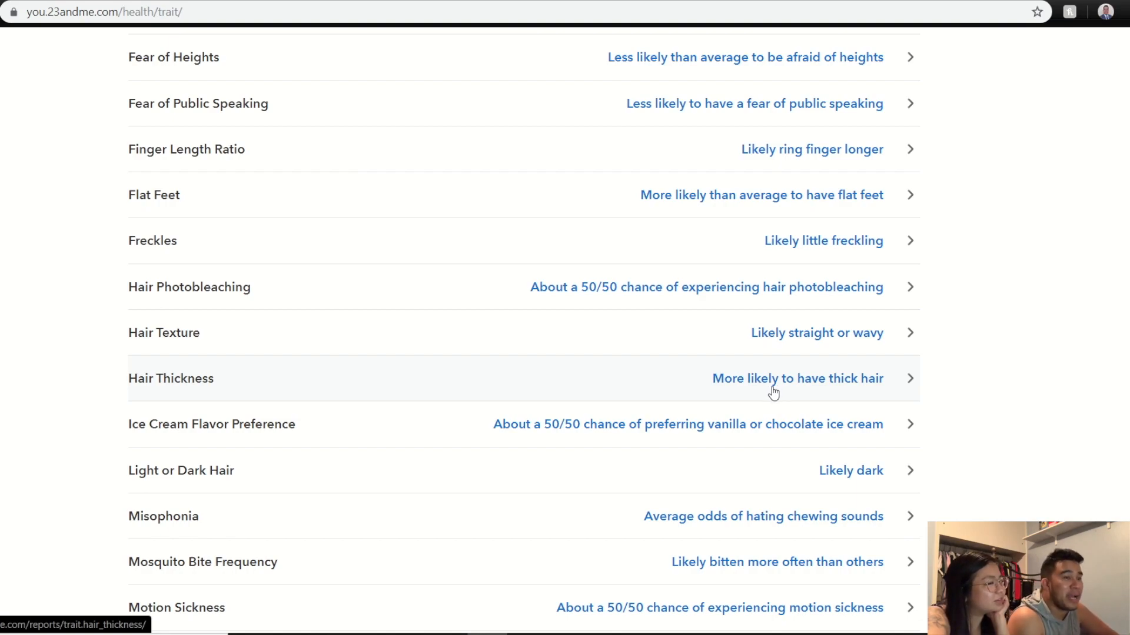
pyautogui.moveTo(751, 386)
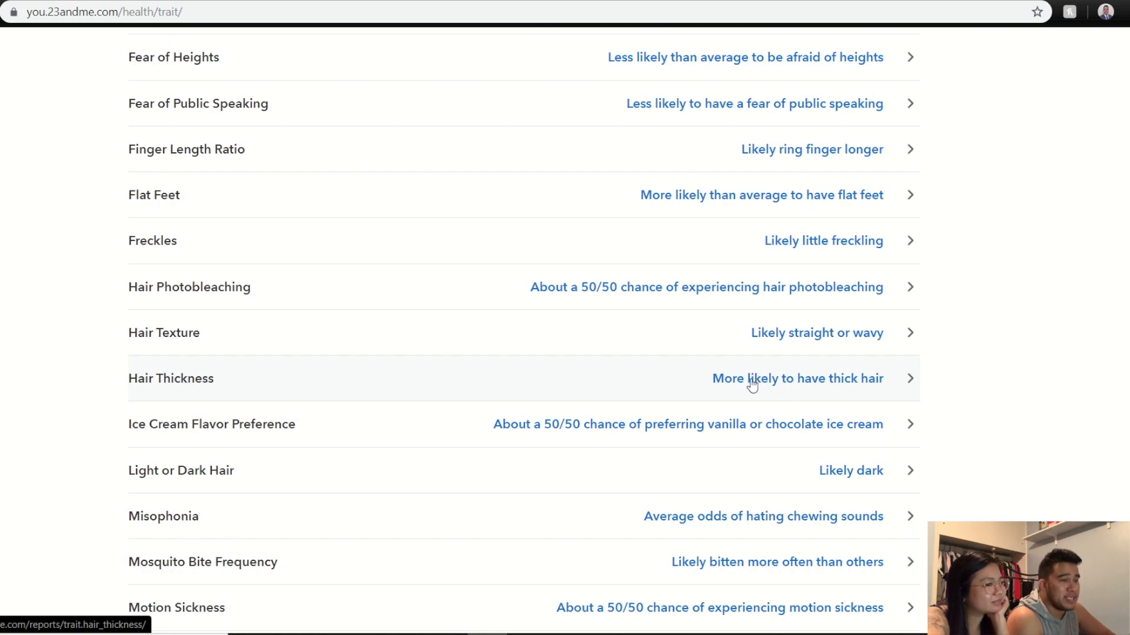
pyautogui.moveTo(742, 438)
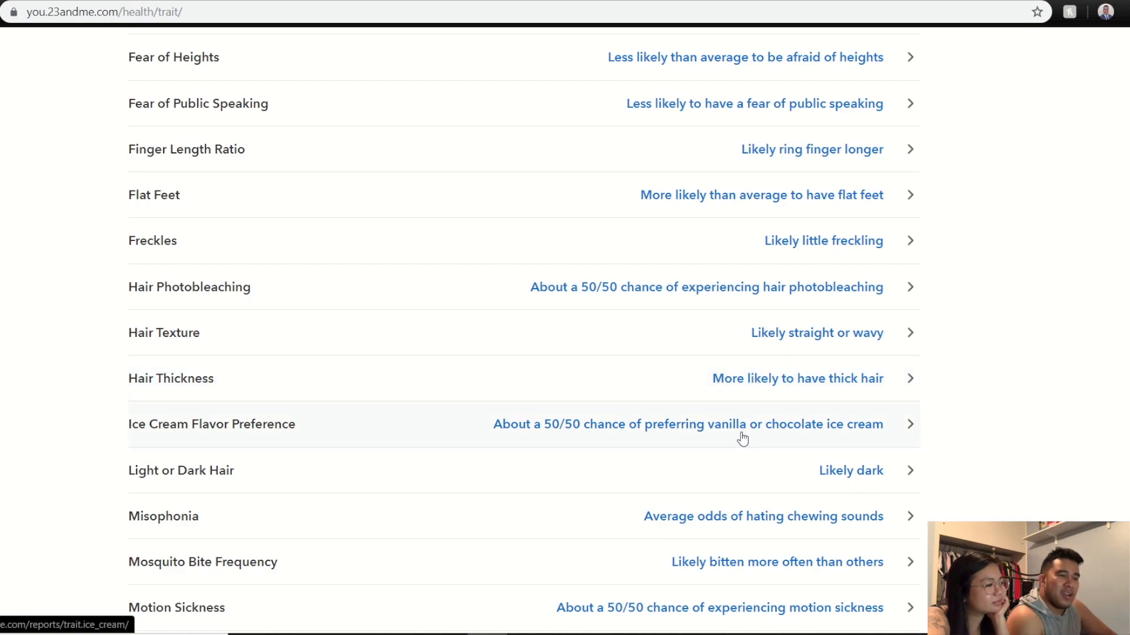
pyautogui.scroll(-3)
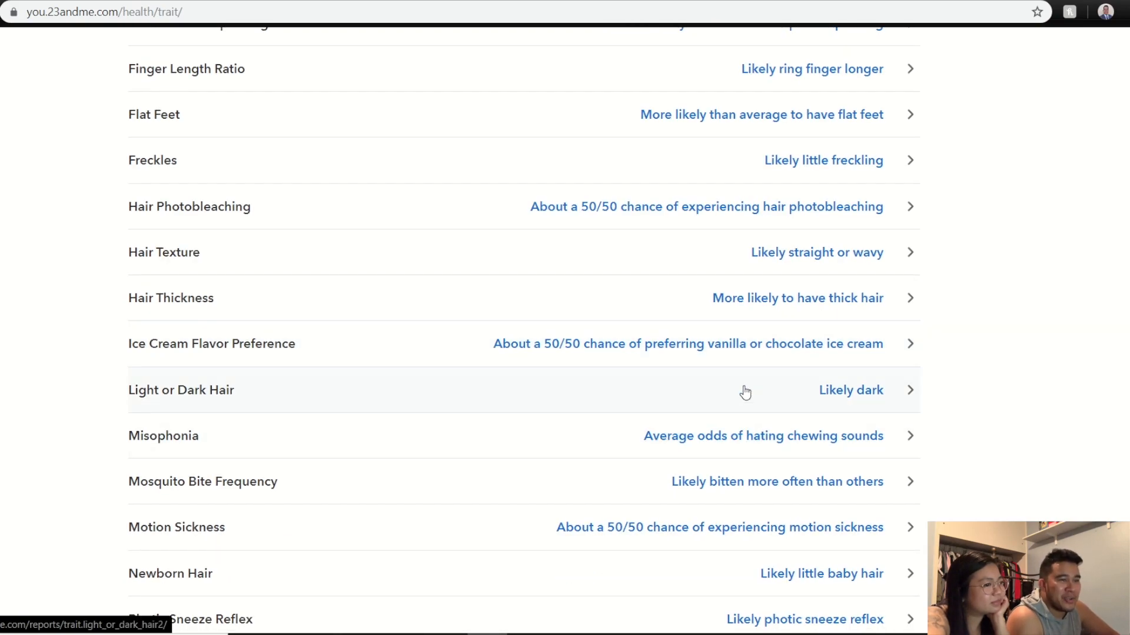
pyautogui.moveTo(633, 404)
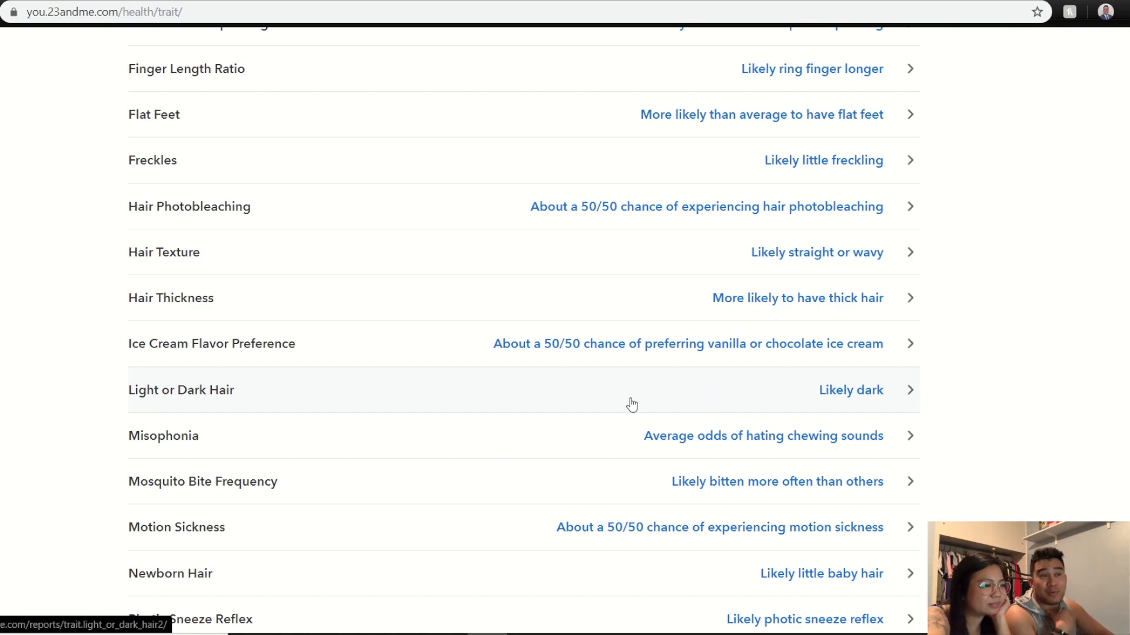
pyautogui.moveTo(415, 434)
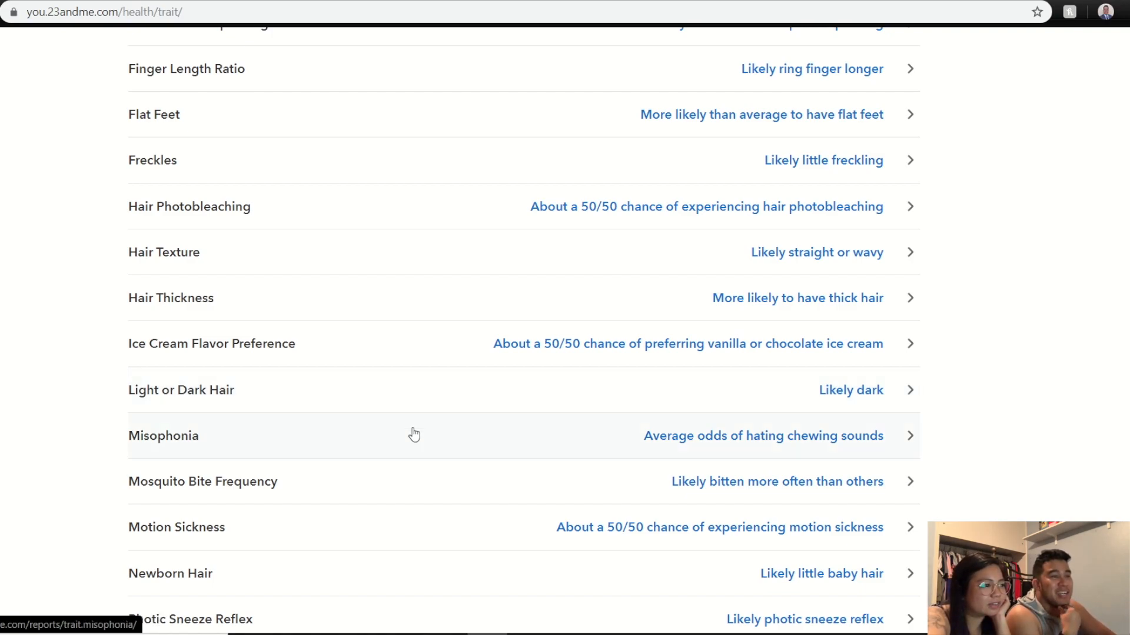
pyautogui.moveTo(609, 445)
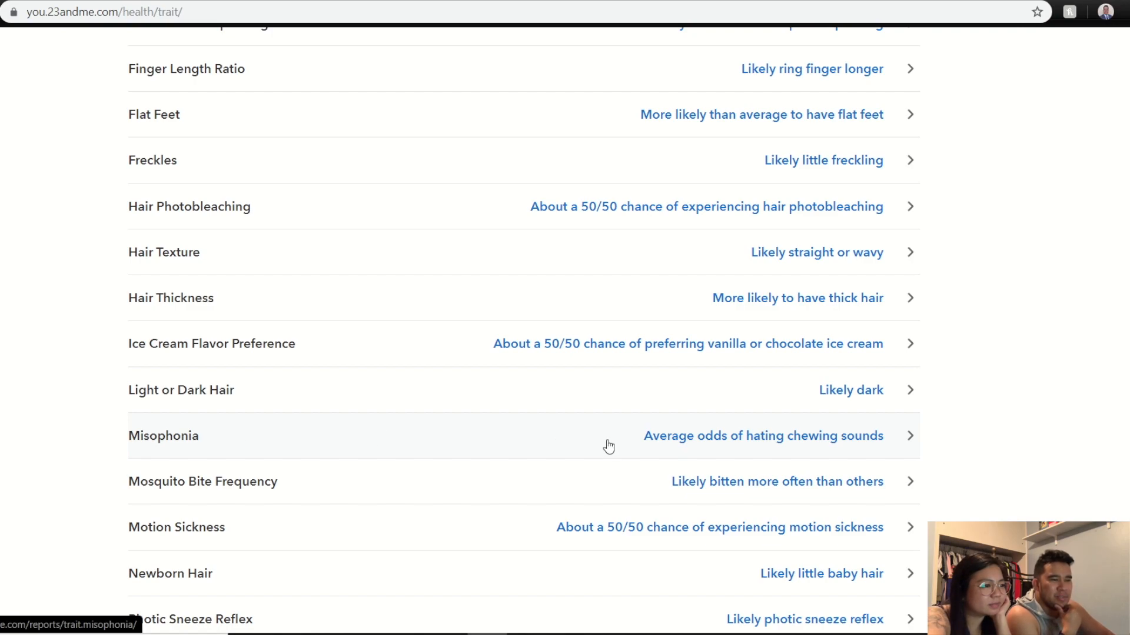
pyautogui.moveTo(677, 443)
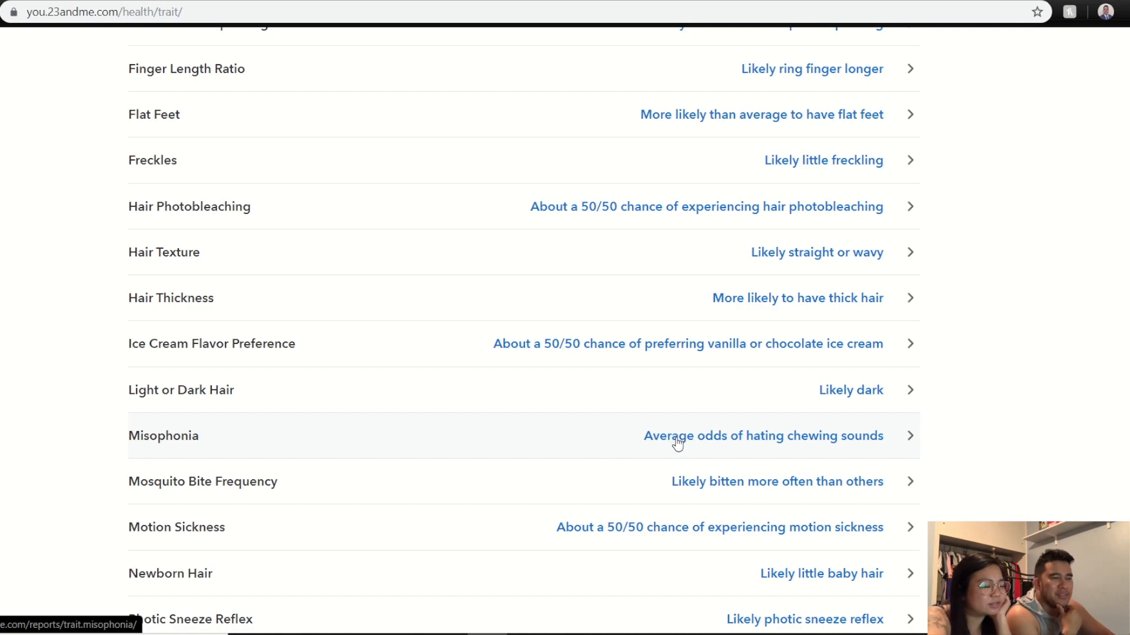
# Scroll the Traits list to its end, showing Misophonia through Widow's Peak.
pyautogui.scroll(-3)
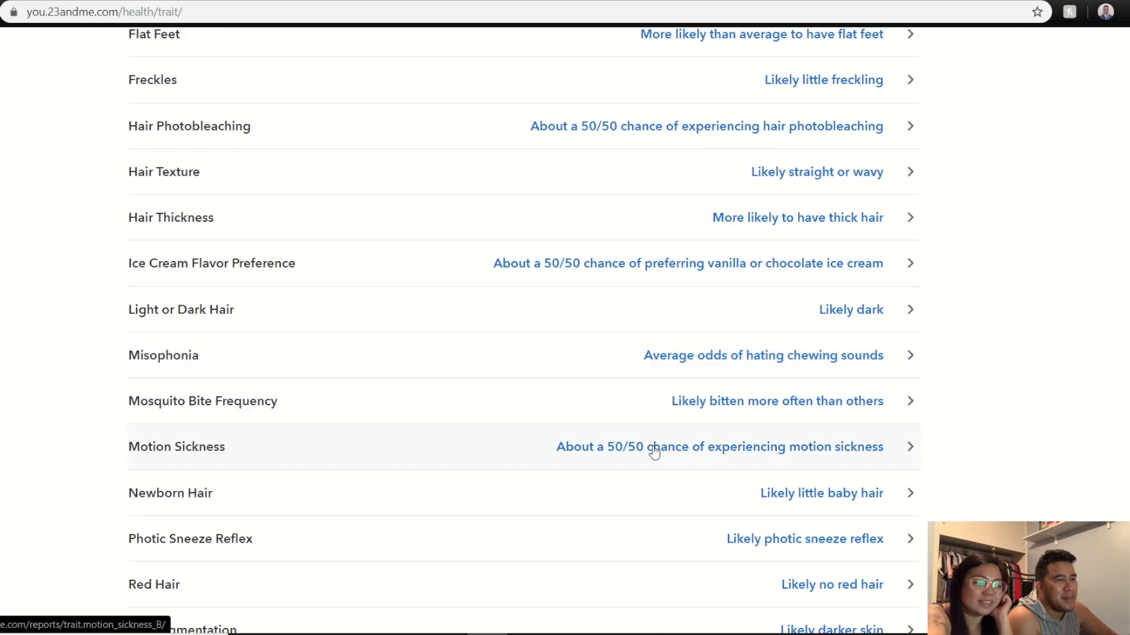
pyautogui.scroll(-3)
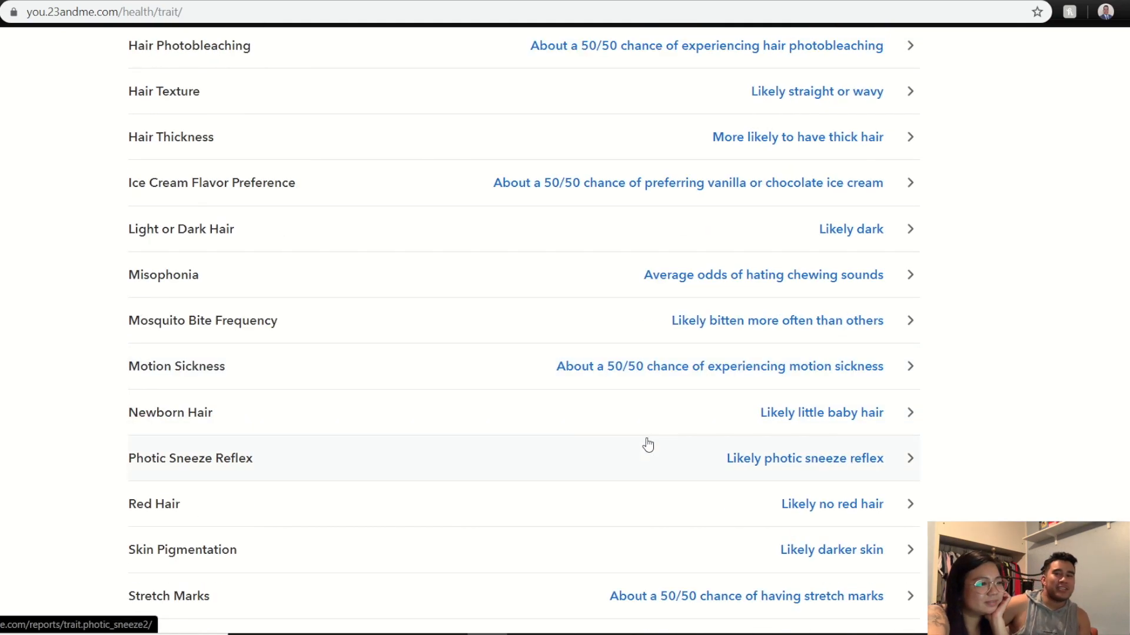
pyautogui.scroll(-3)
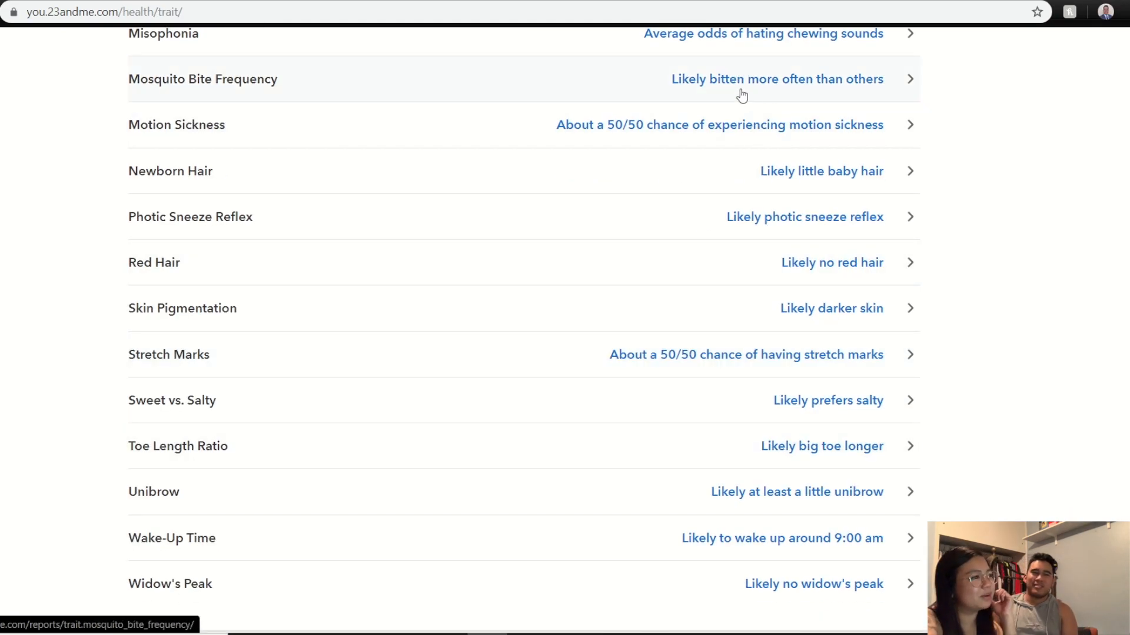
pyautogui.moveTo(828, 93)
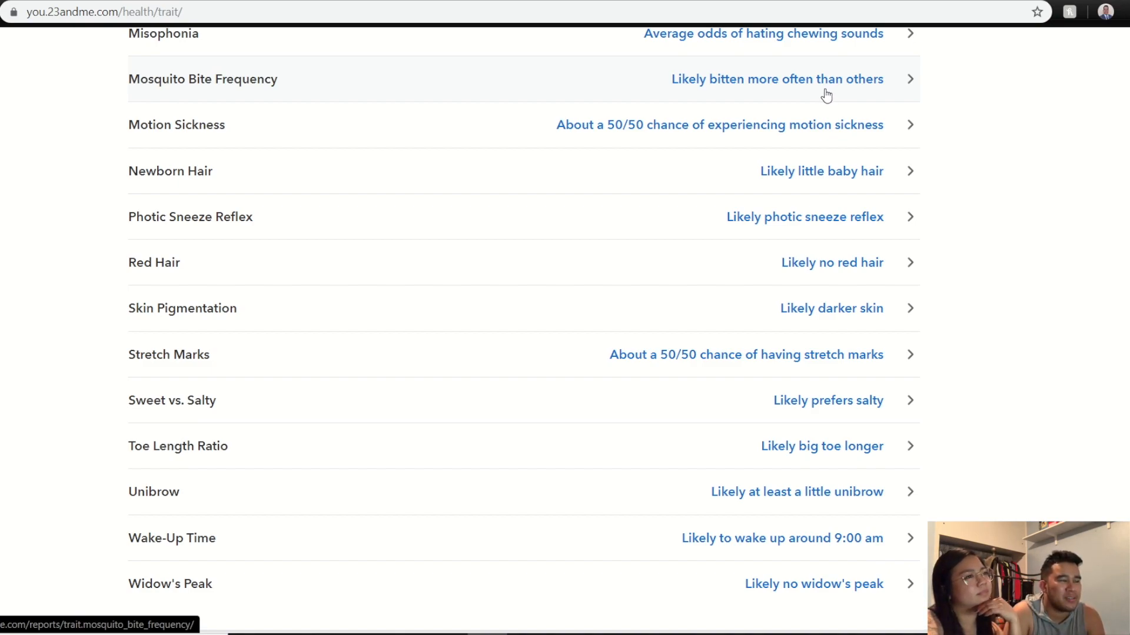
pyautogui.moveTo(820, 106)
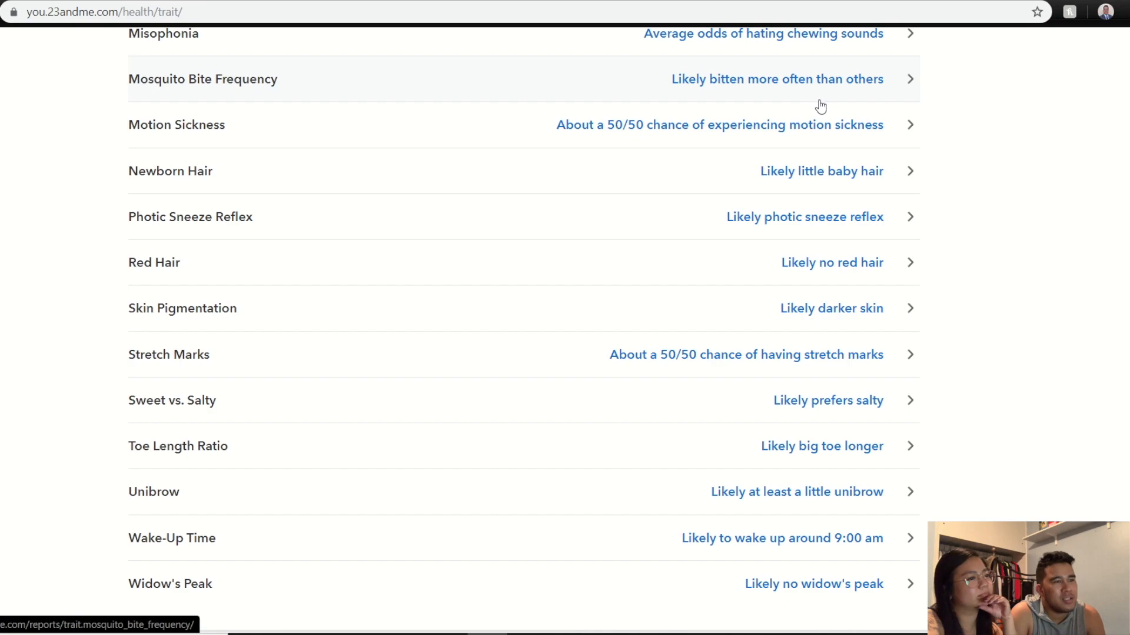
pyautogui.moveTo(838, 192)
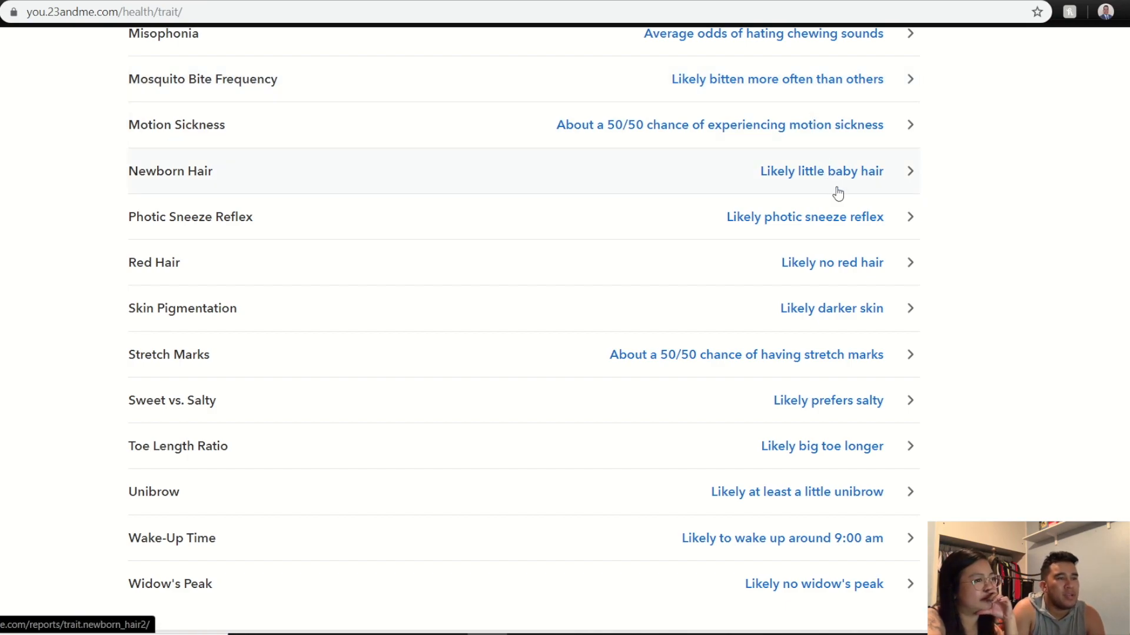
pyautogui.moveTo(849, 177)
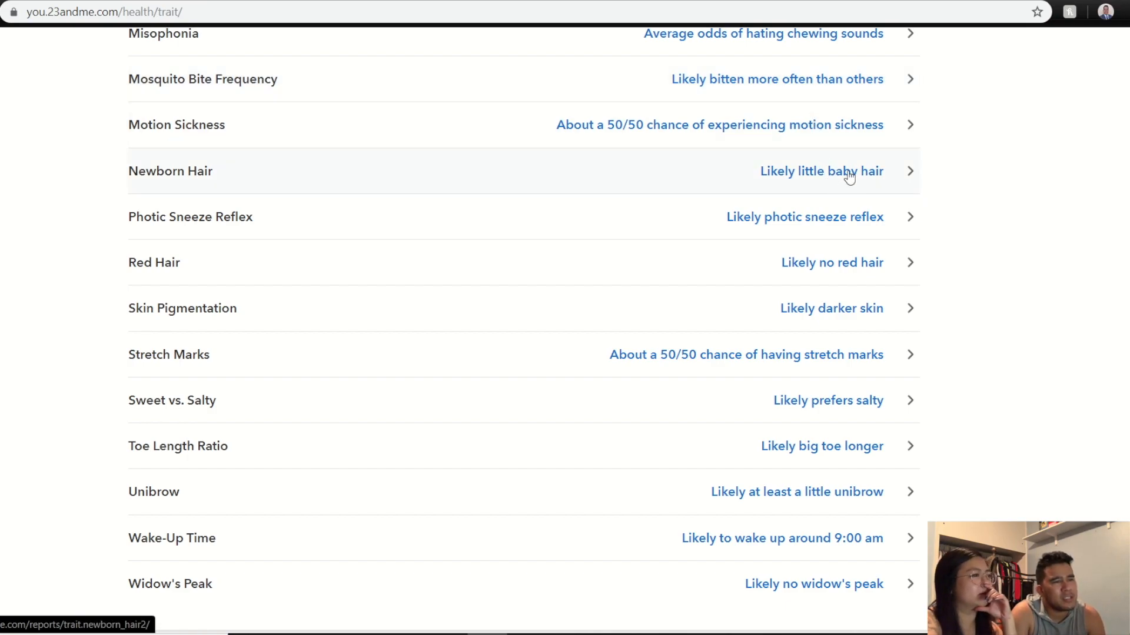
pyautogui.moveTo(834, 178)
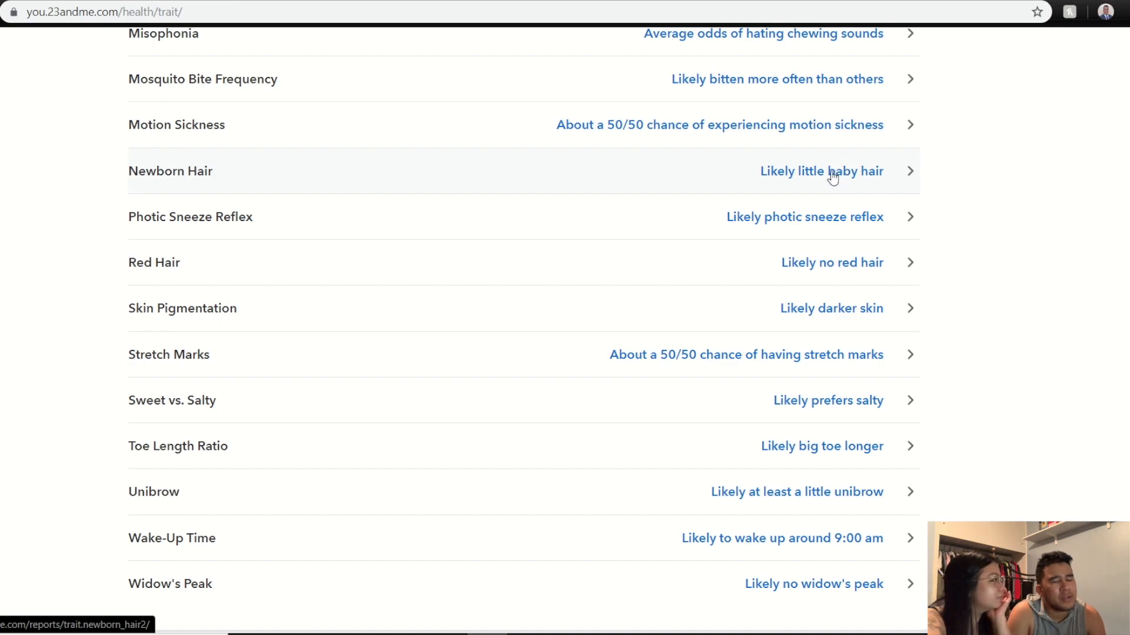
pyautogui.moveTo(747, 141)
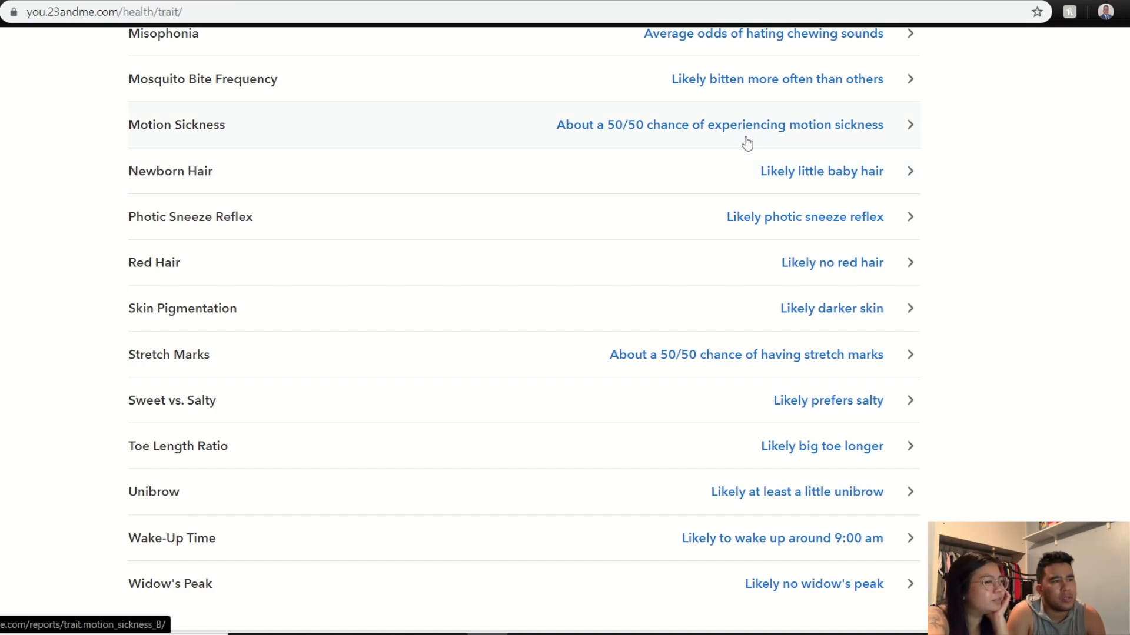
pyautogui.moveTo(719, 137)
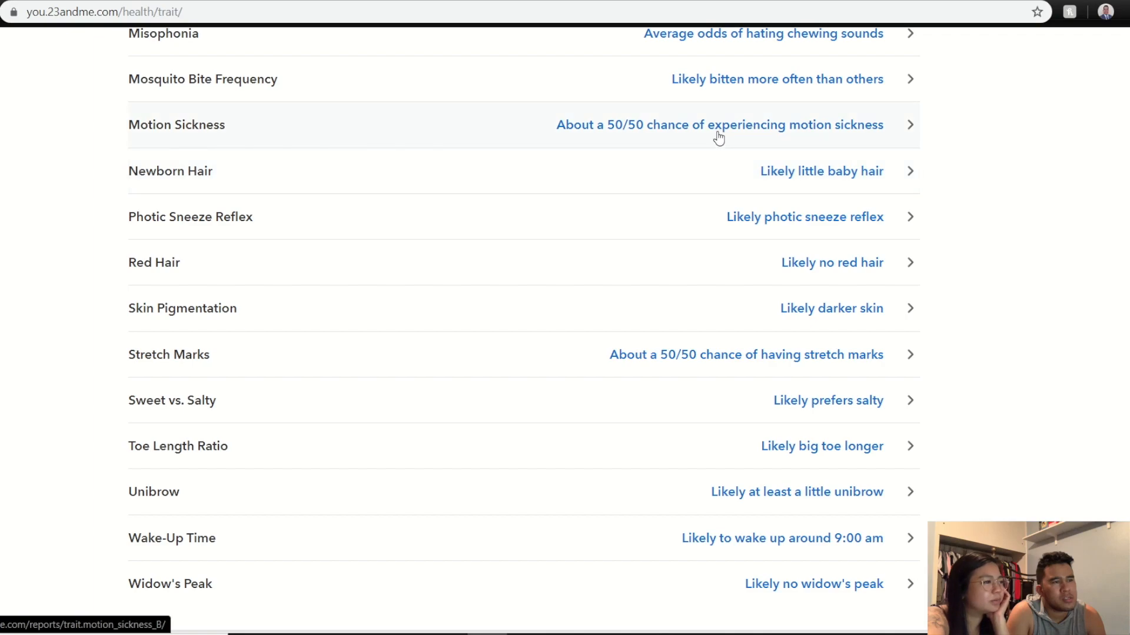
pyautogui.moveTo(791, 229)
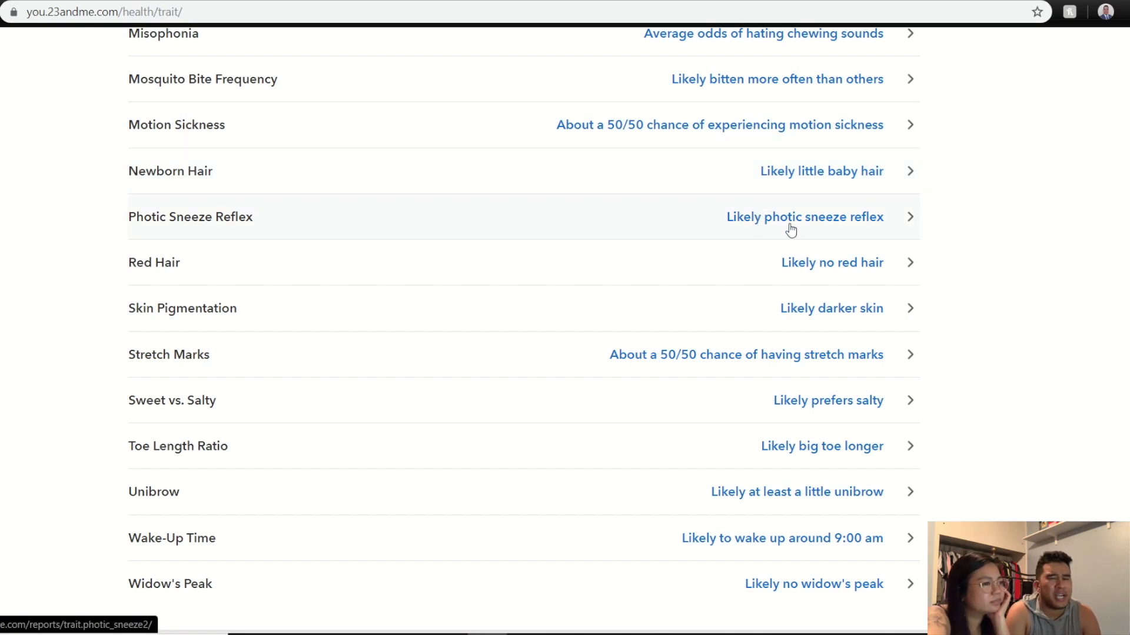
pyautogui.moveTo(812, 218)
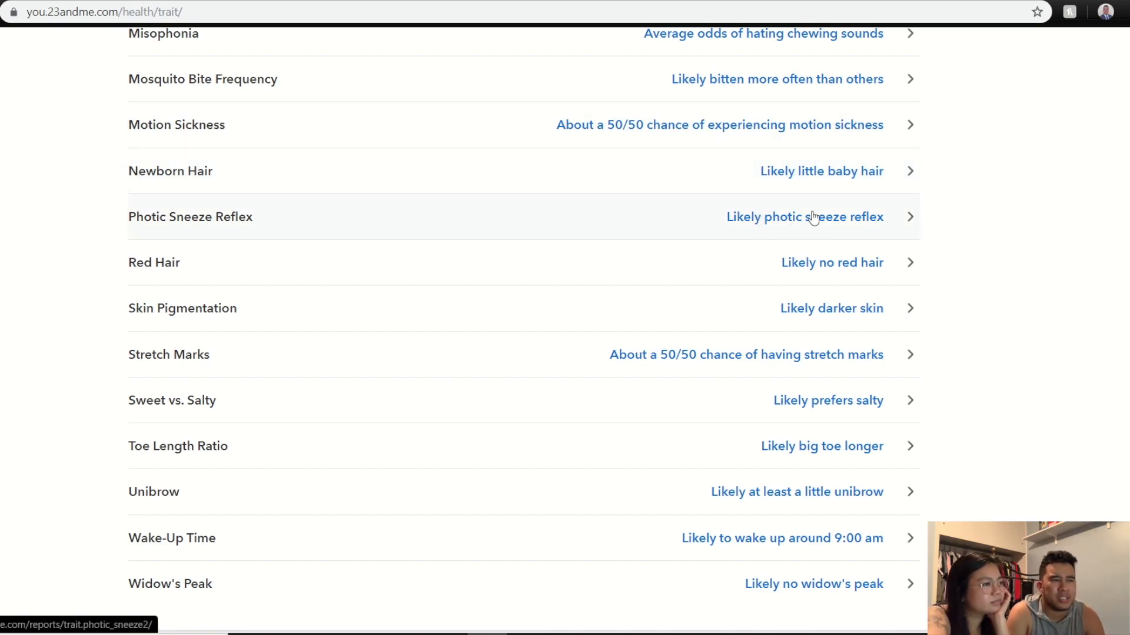
pyautogui.moveTo(829, 309)
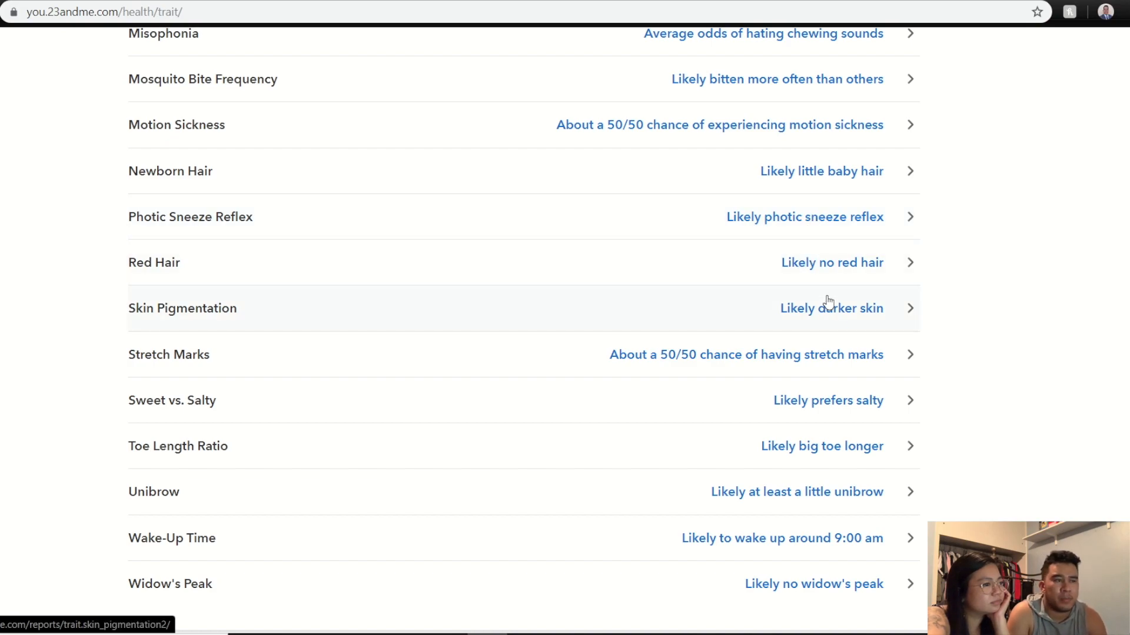
pyautogui.moveTo(809, 186)
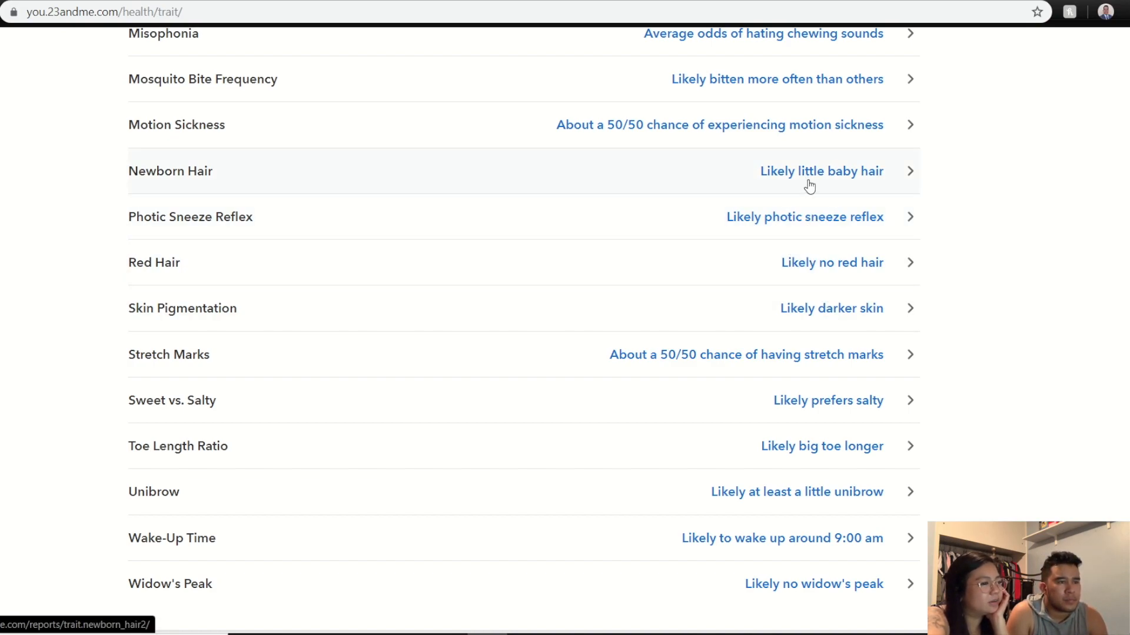
pyautogui.moveTo(816, 224)
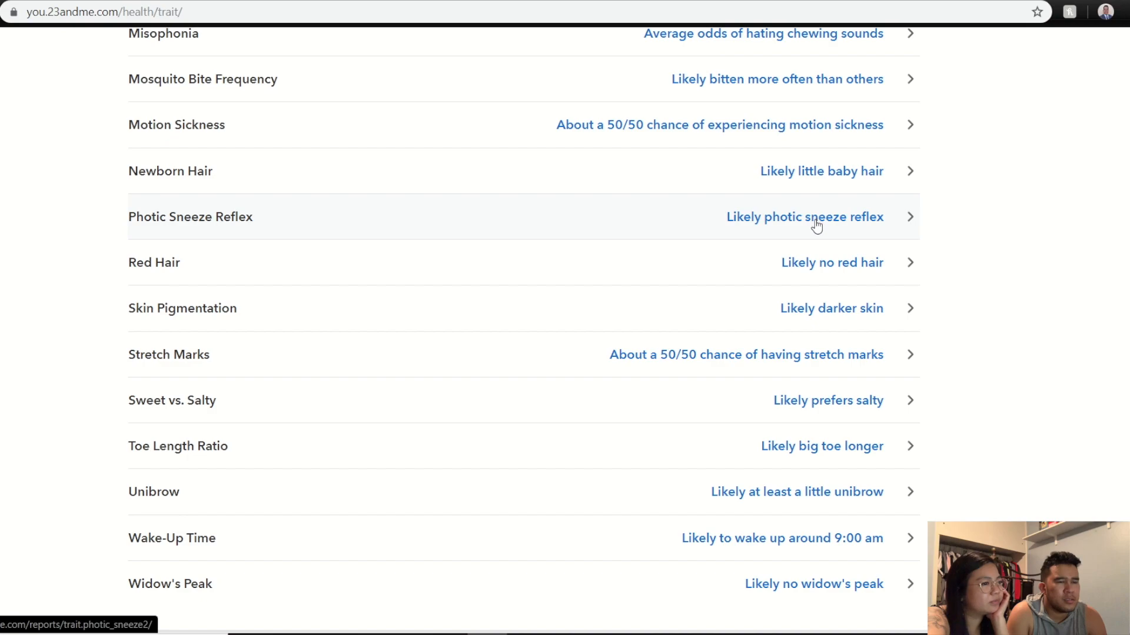
# Open the Photic Sneeze Reflex report and clear the stray text selection.
pyautogui.click(803, 217)
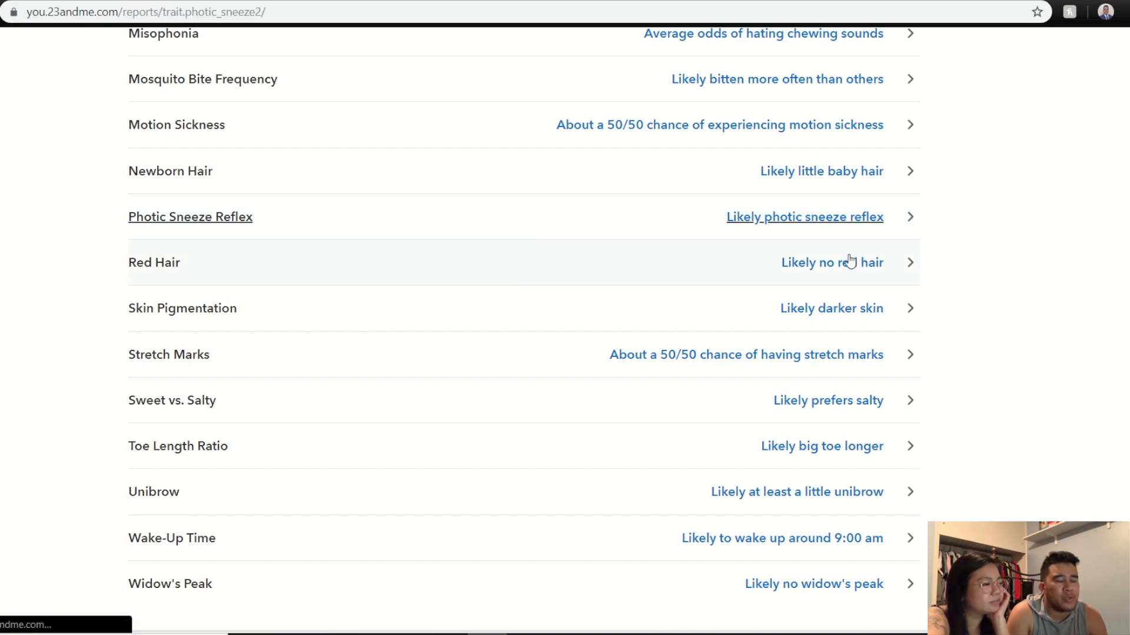
pyautogui.click(190, 216)
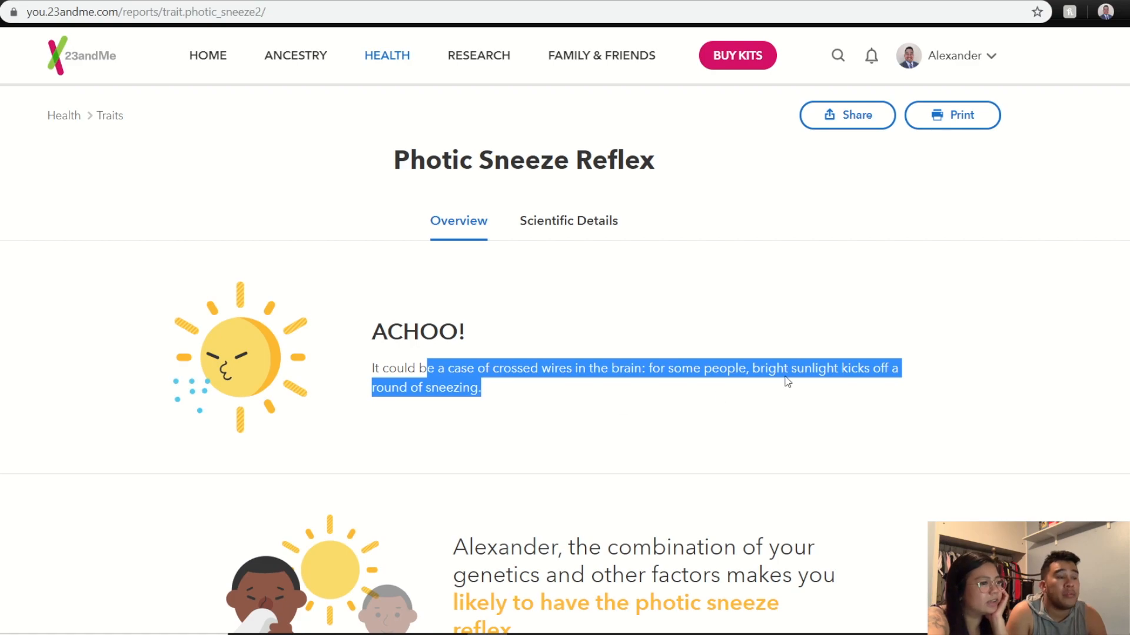
pyautogui.click(295, 213)
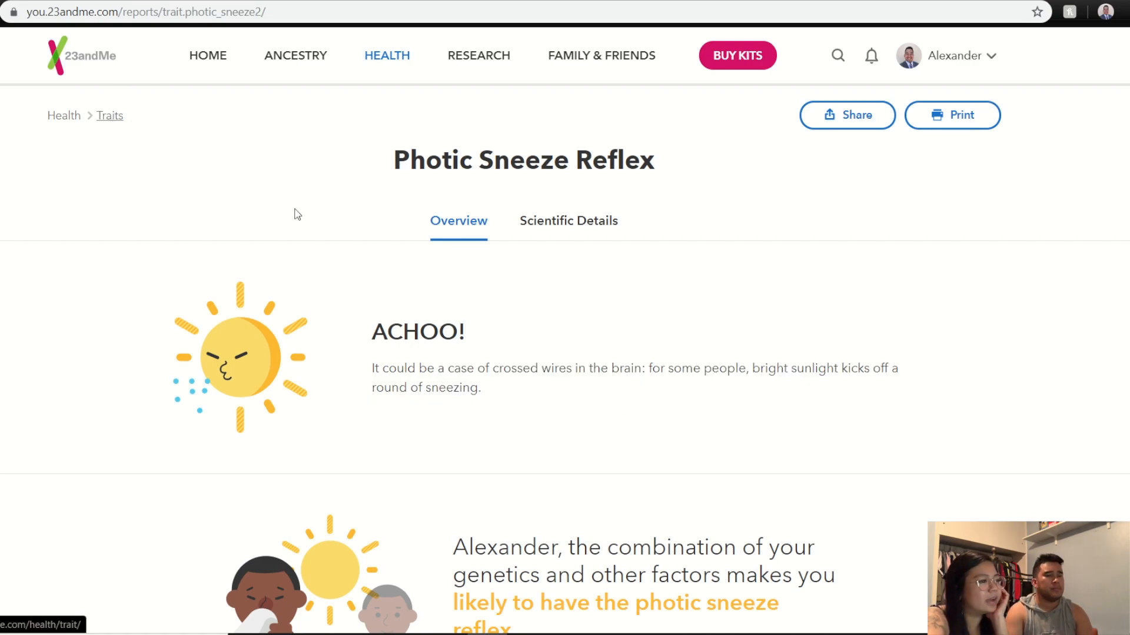
# Return to the Traits list, scroll down to Widow's Peak, then back to the top.
pyautogui.click(109, 115)
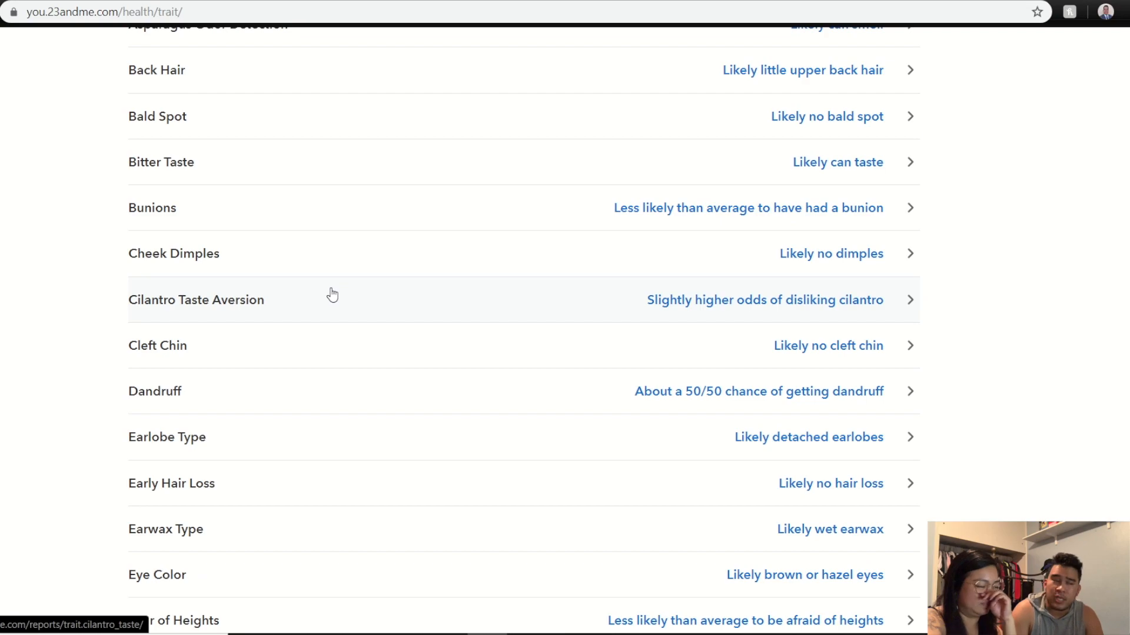
pyautogui.scroll(-3)
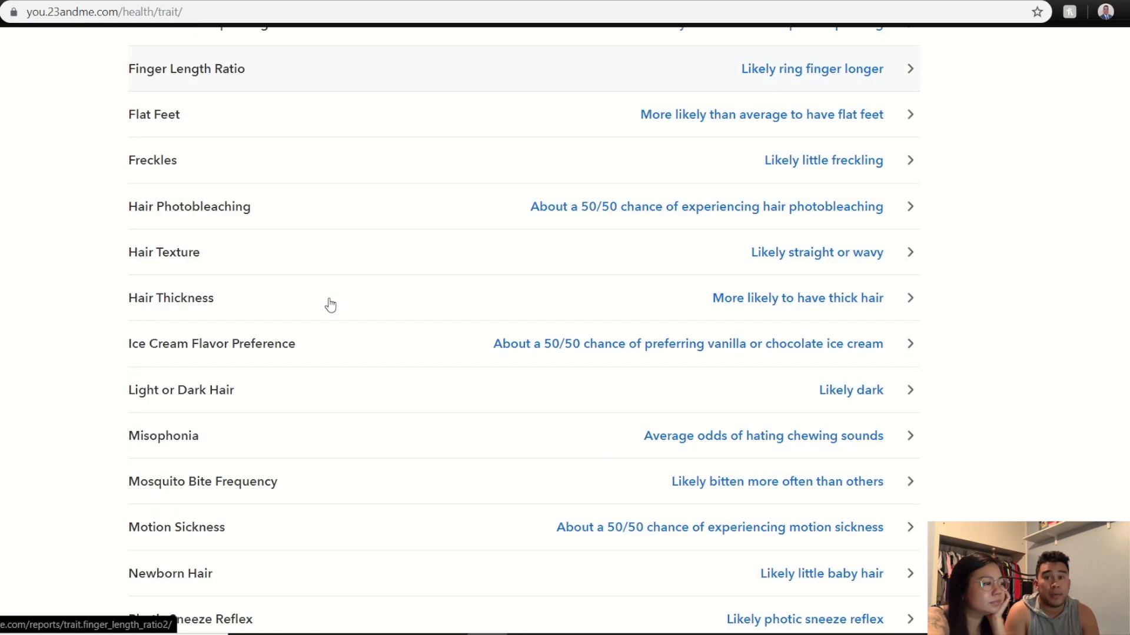
pyautogui.scroll(-3)
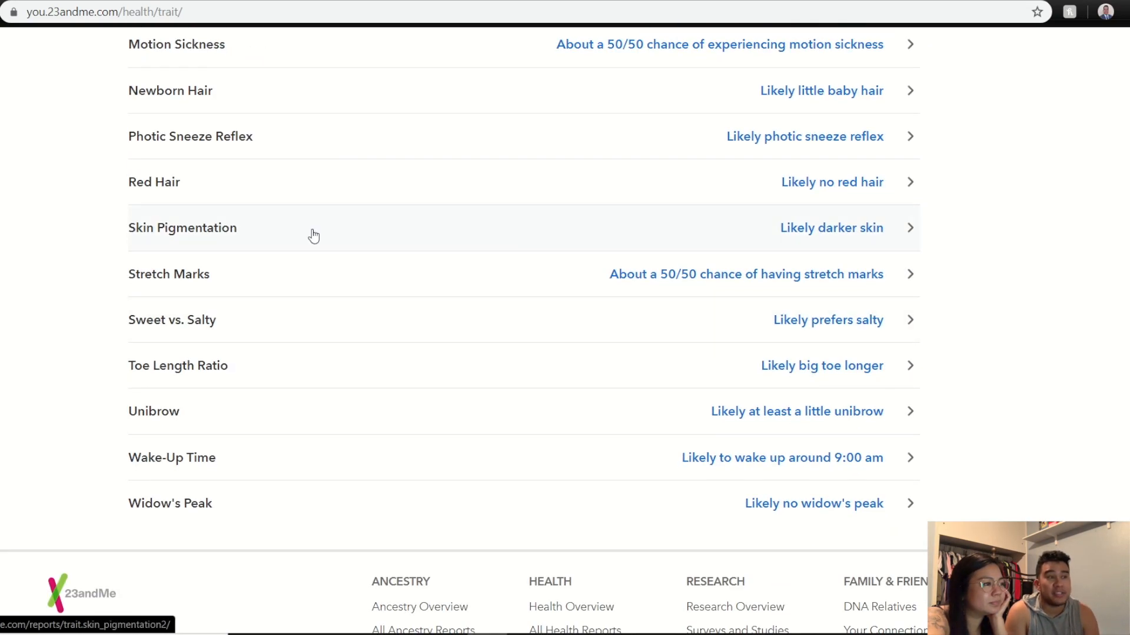
pyautogui.moveTo(485, 190)
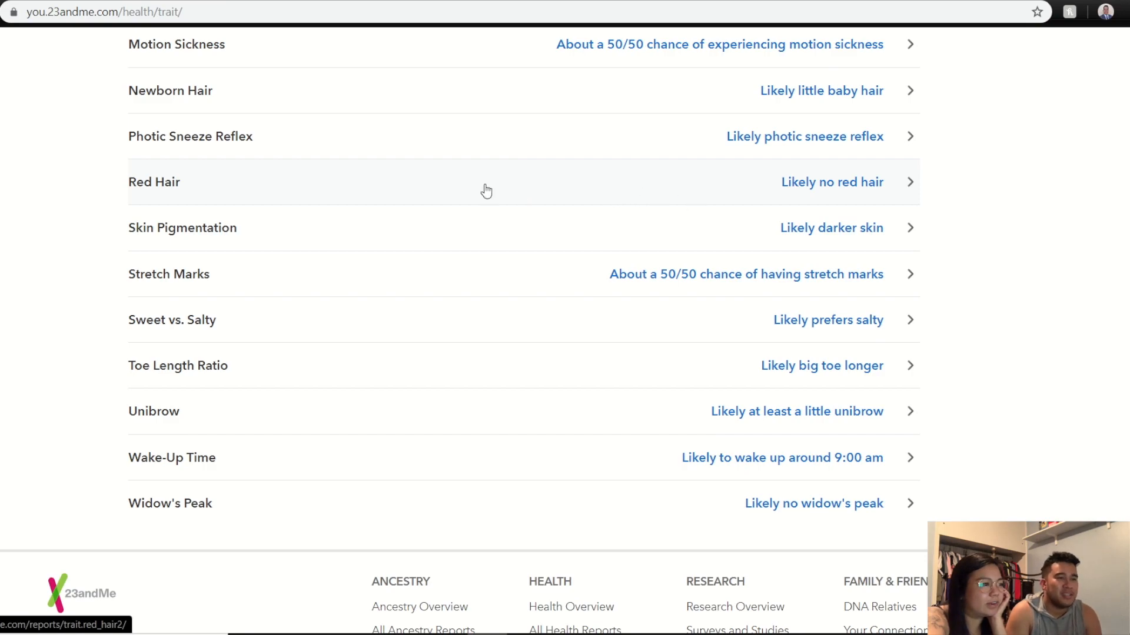
pyautogui.moveTo(884, 249)
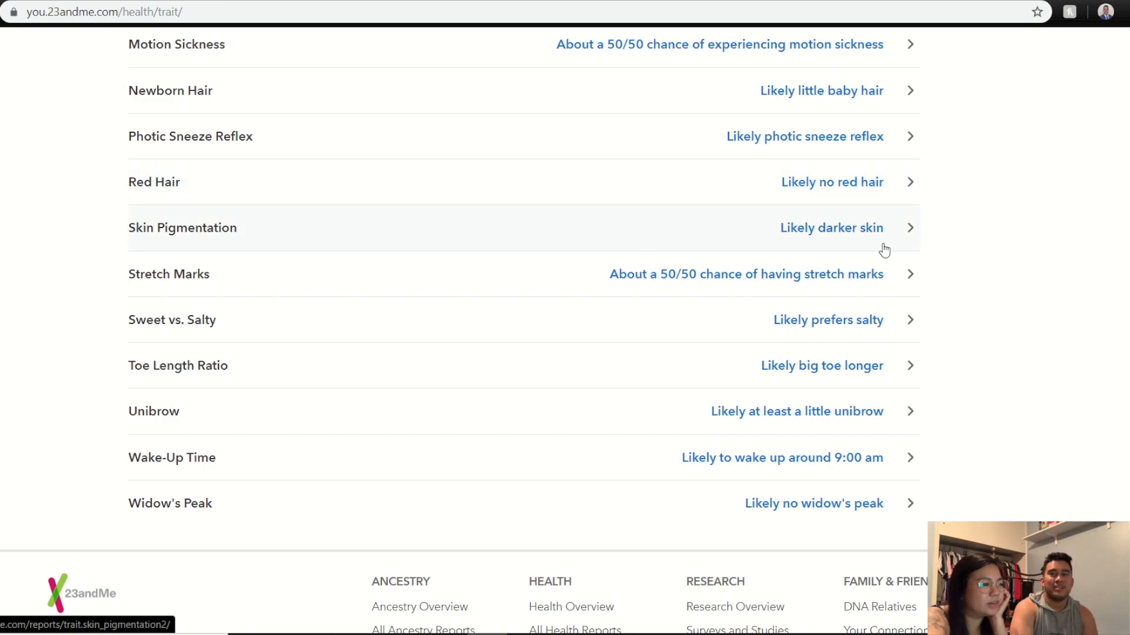
pyautogui.moveTo(569, 240)
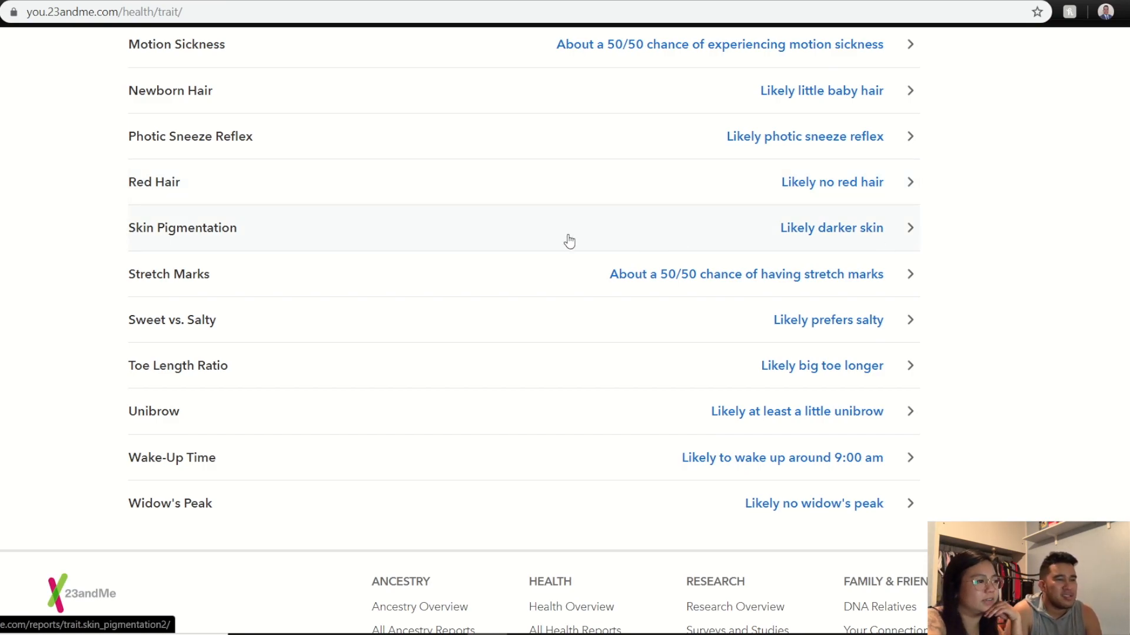
pyautogui.moveTo(649, 299)
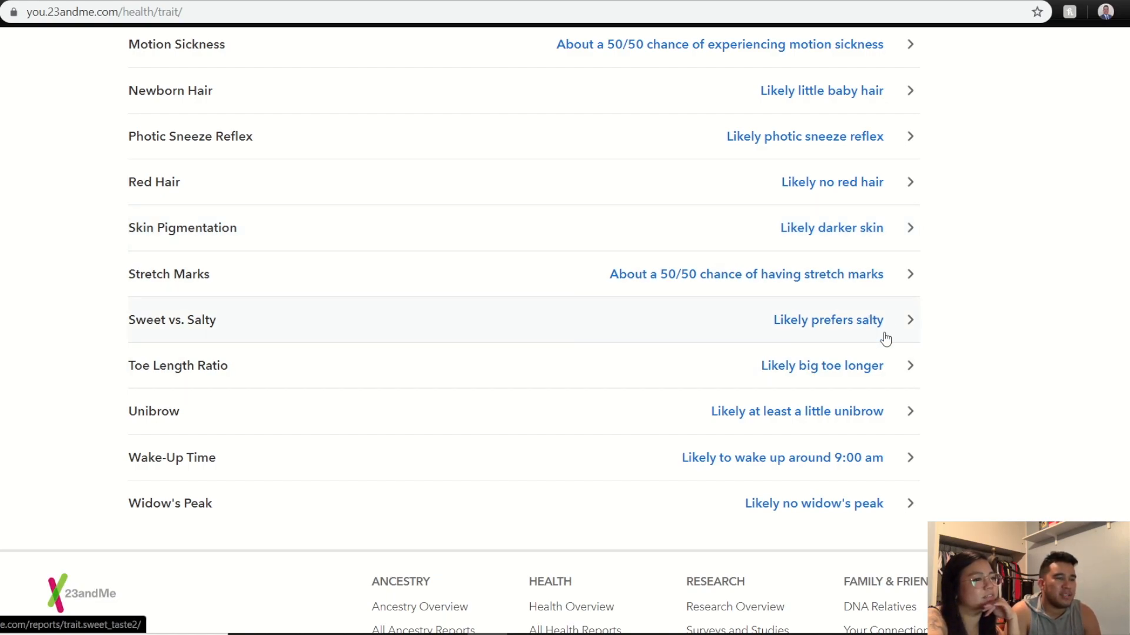
pyautogui.moveTo(843, 375)
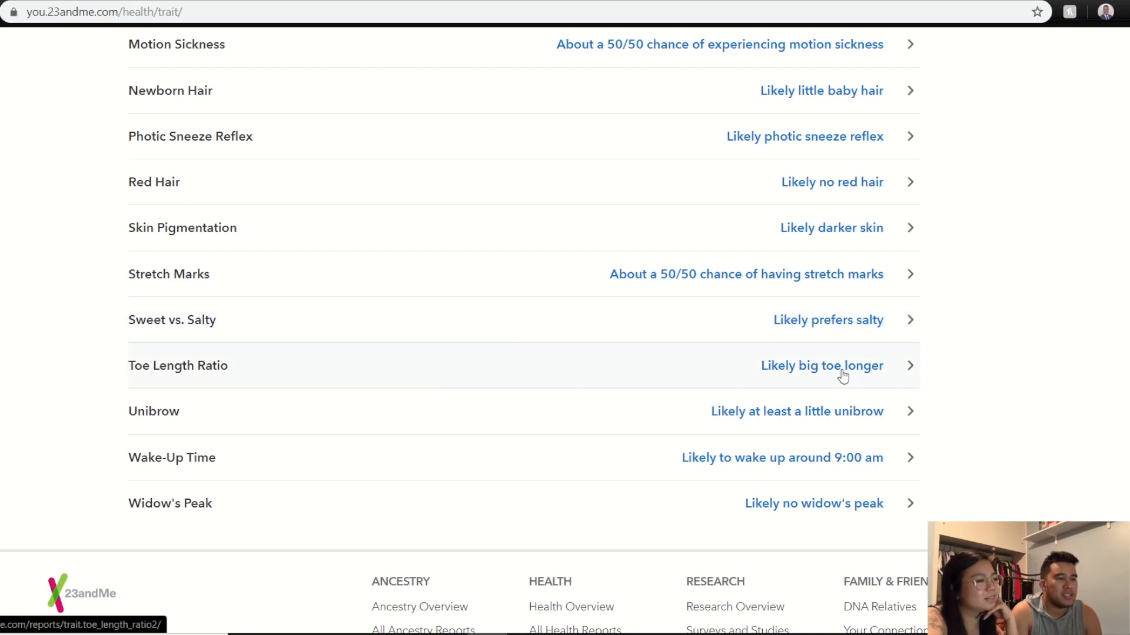
pyautogui.moveTo(843, 364)
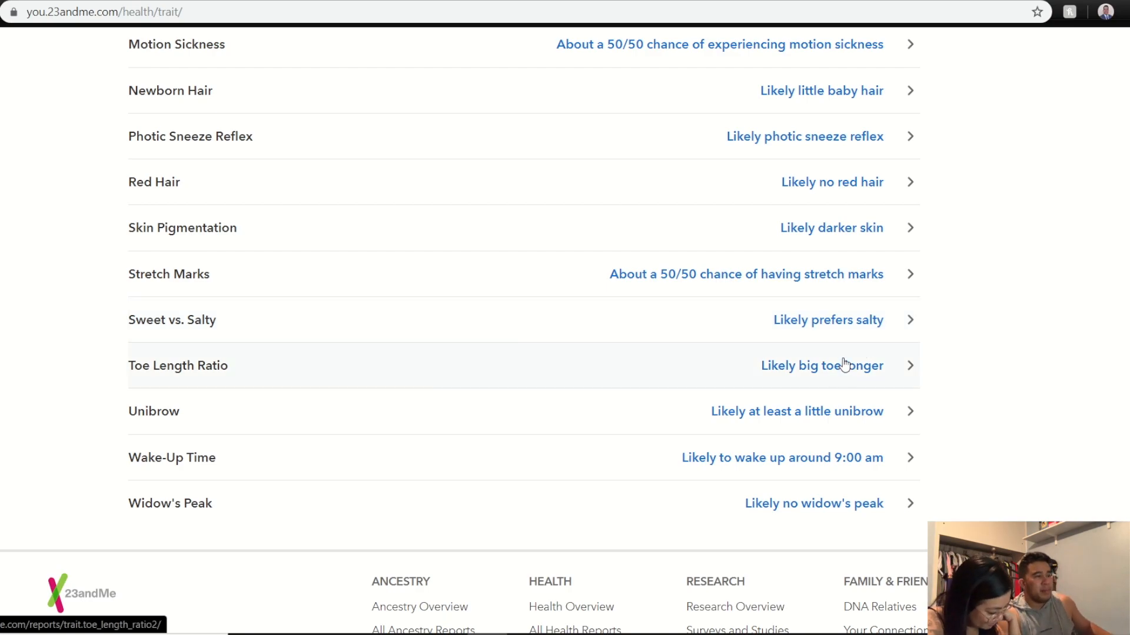
pyautogui.moveTo(842, 353)
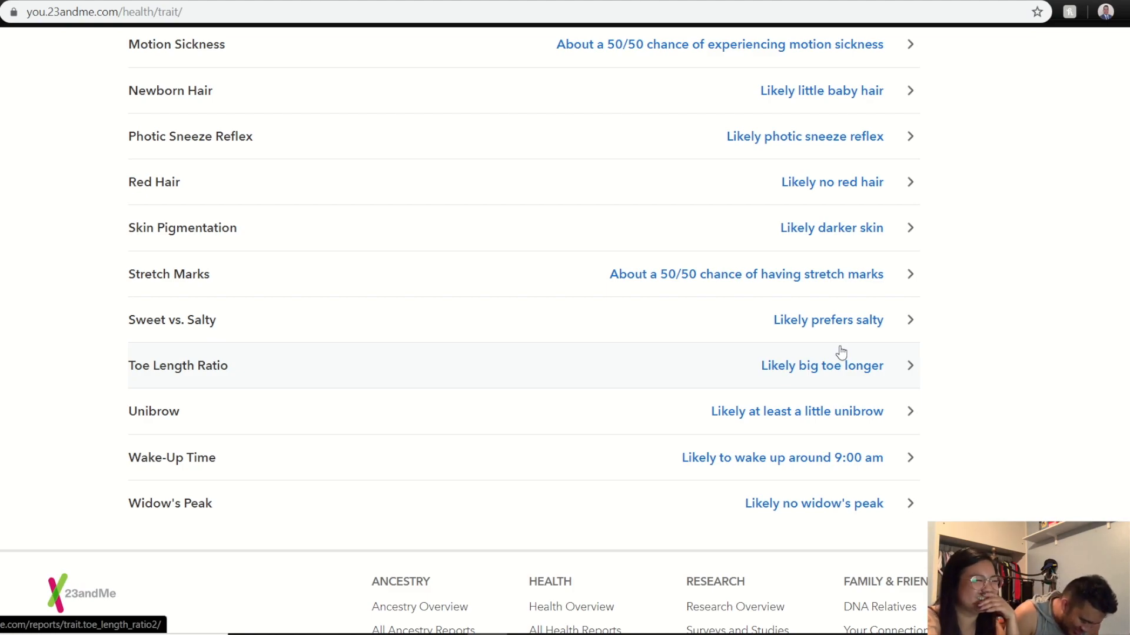
pyautogui.moveTo(808, 377)
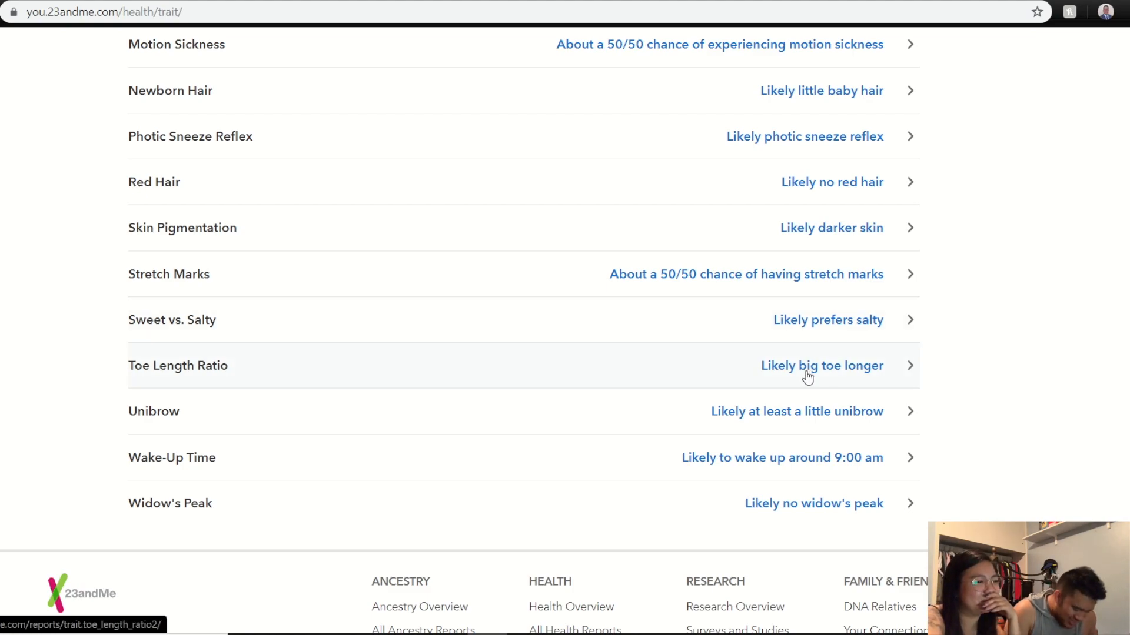
pyautogui.moveTo(808, 424)
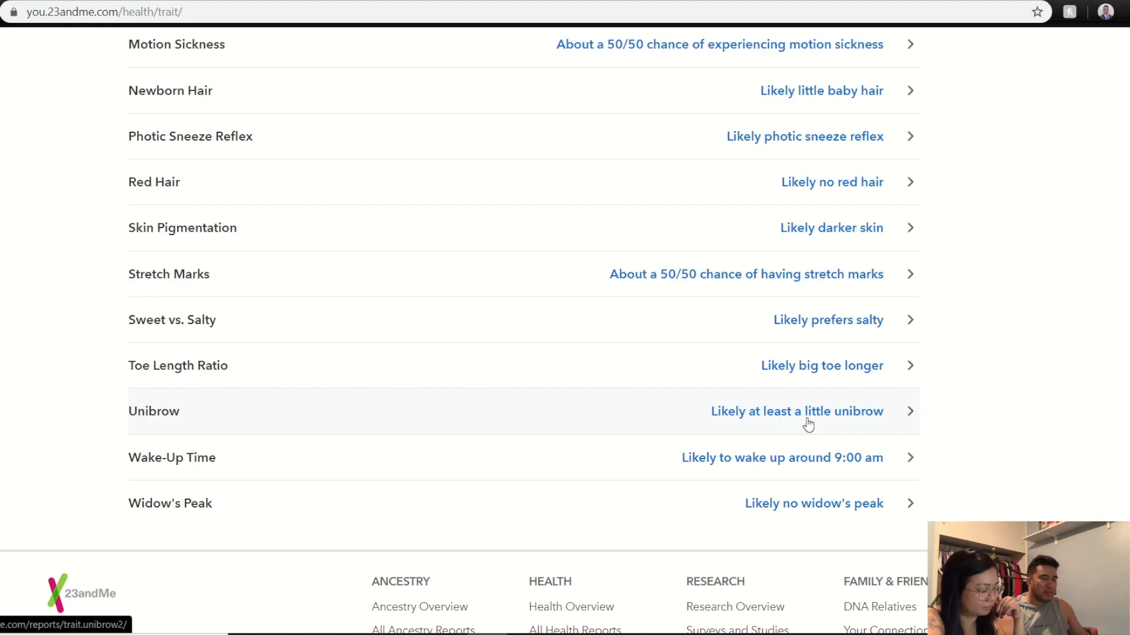
pyautogui.moveTo(863, 416)
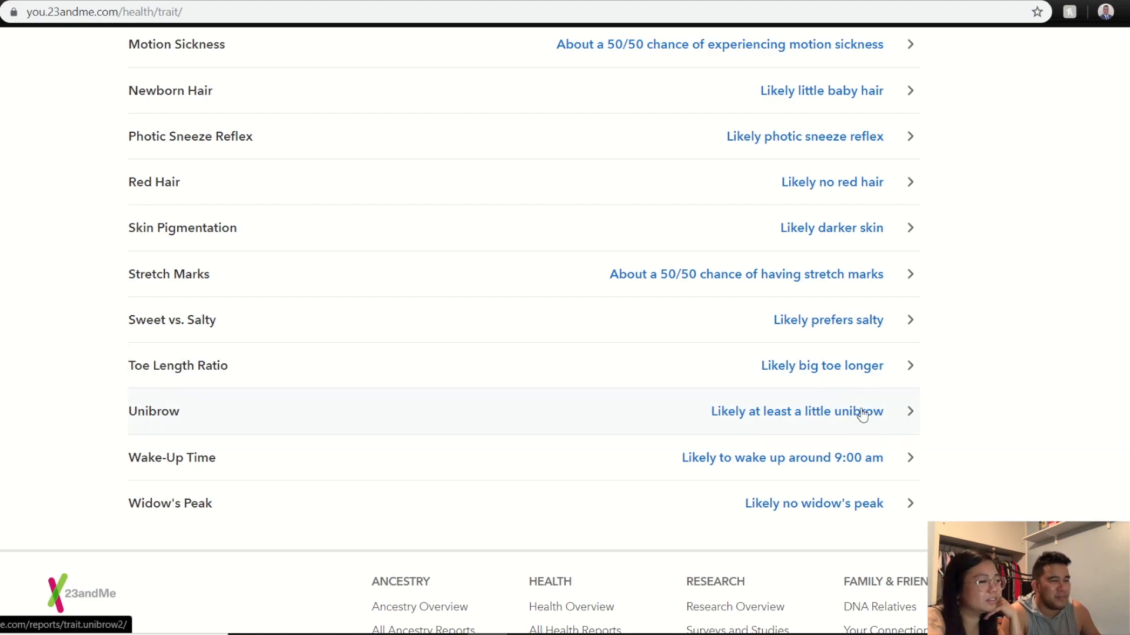
pyautogui.moveTo(787, 427)
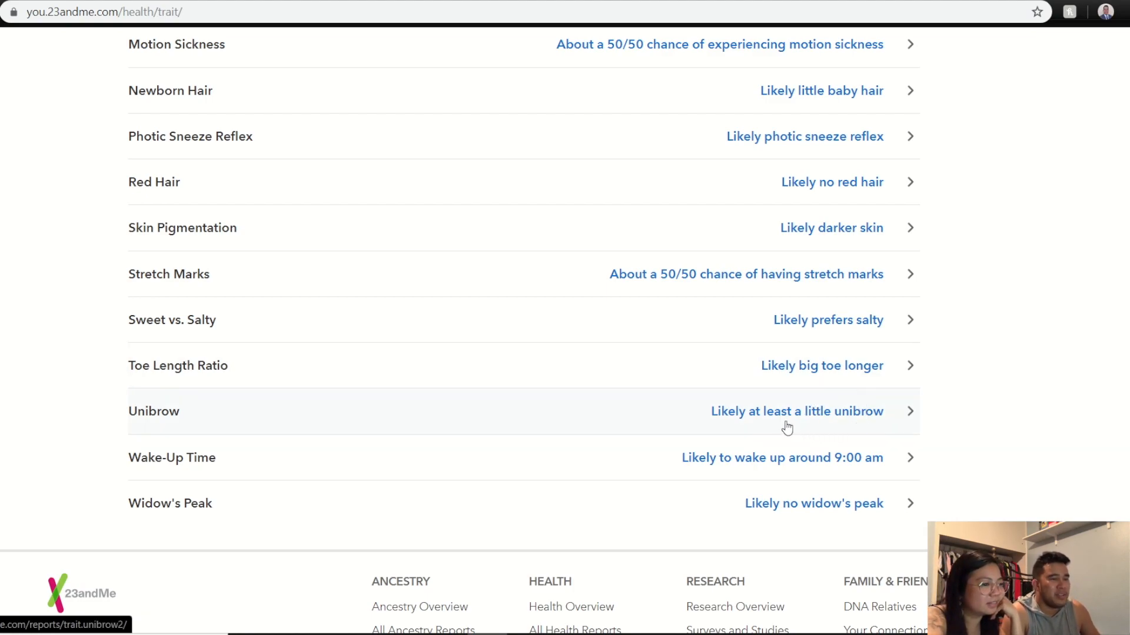
pyautogui.moveTo(808, 469)
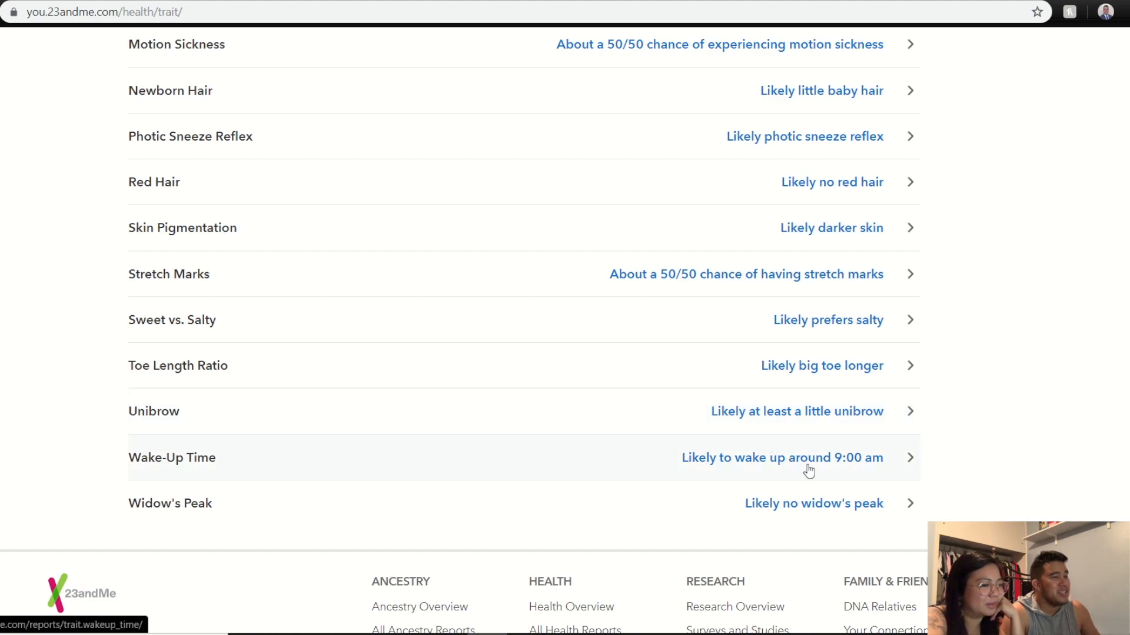
pyautogui.moveTo(837, 510)
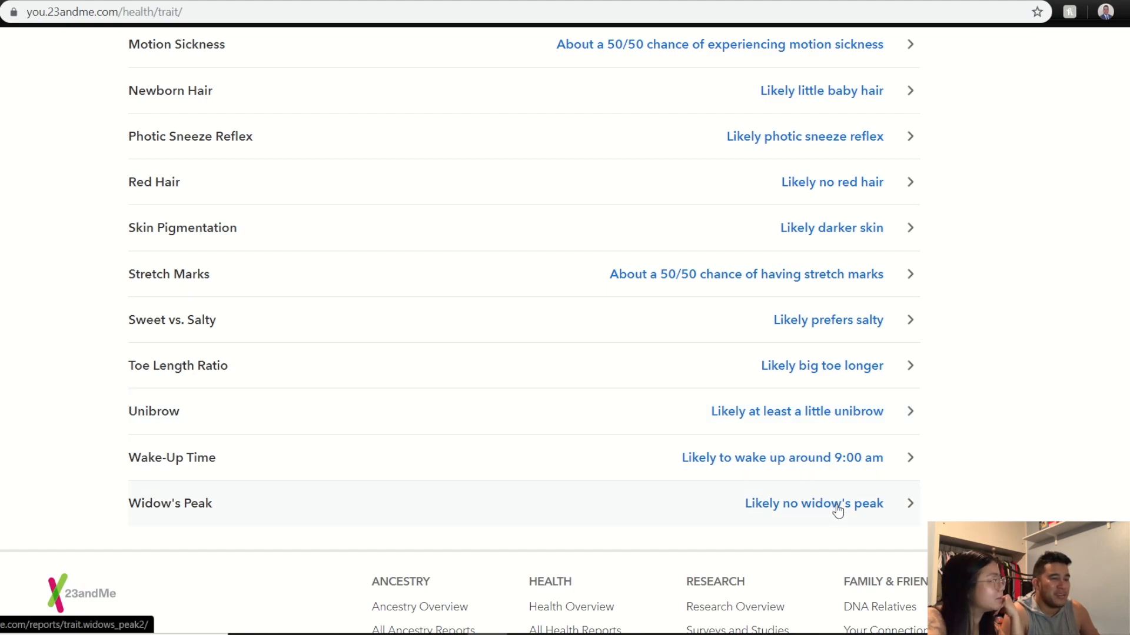
pyautogui.scroll(-3)
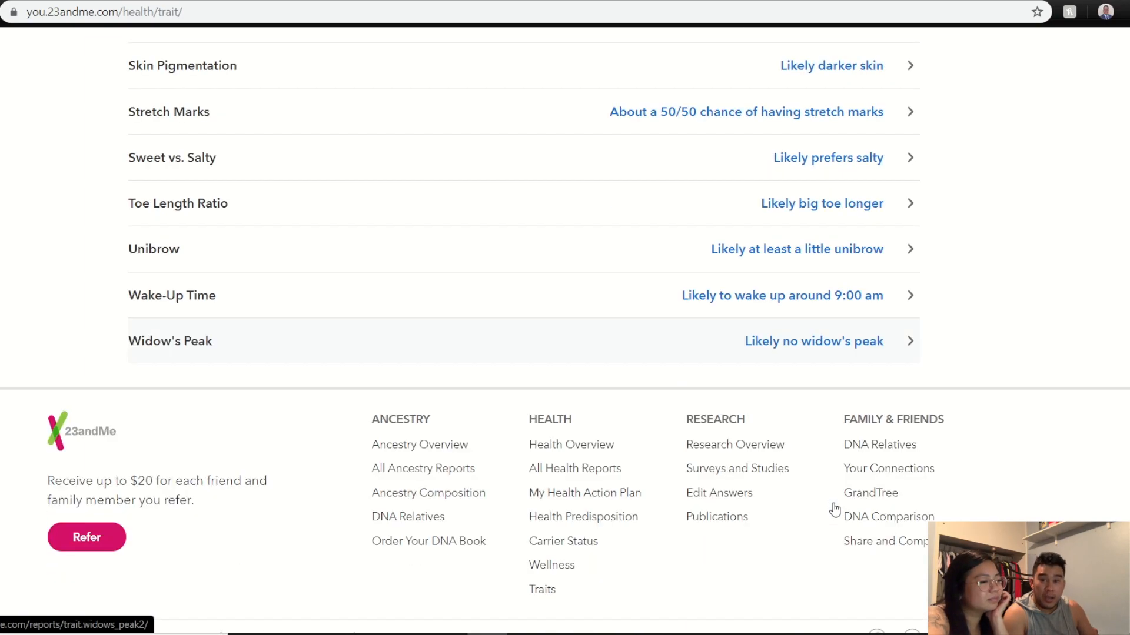
pyautogui.scroll(3)
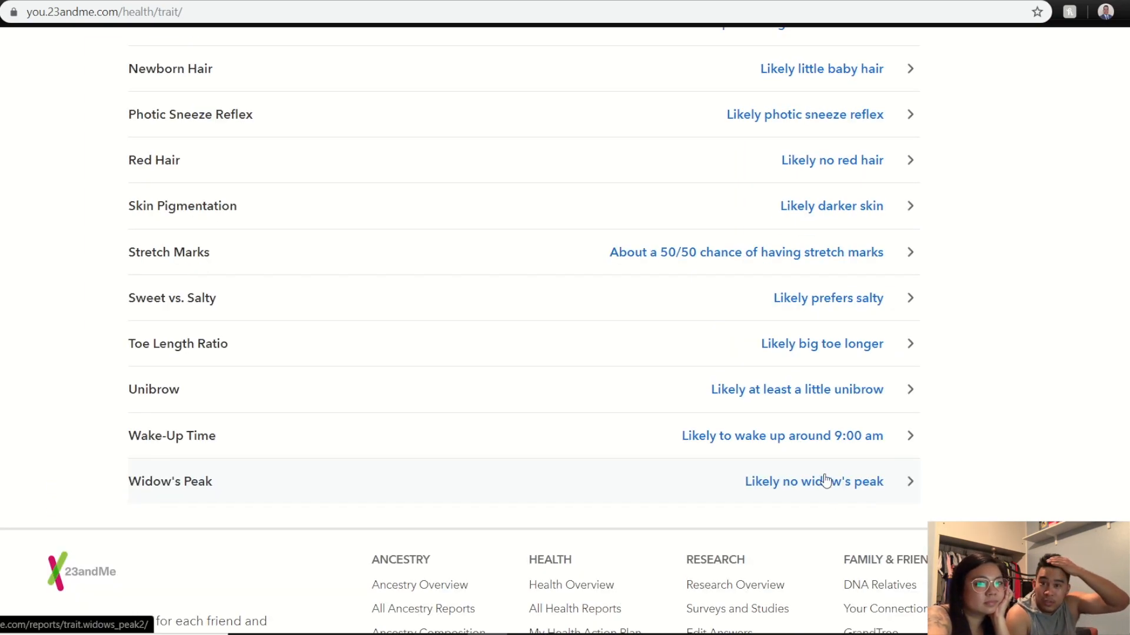
pyautogui.scroll(3)
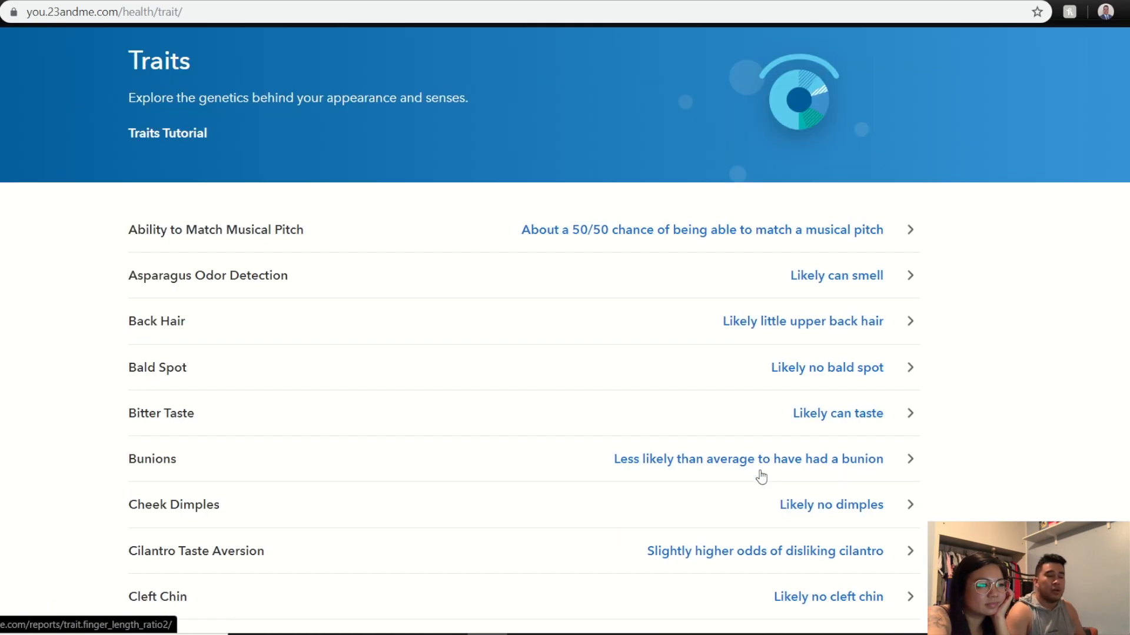
pyautogui.scroll(3)
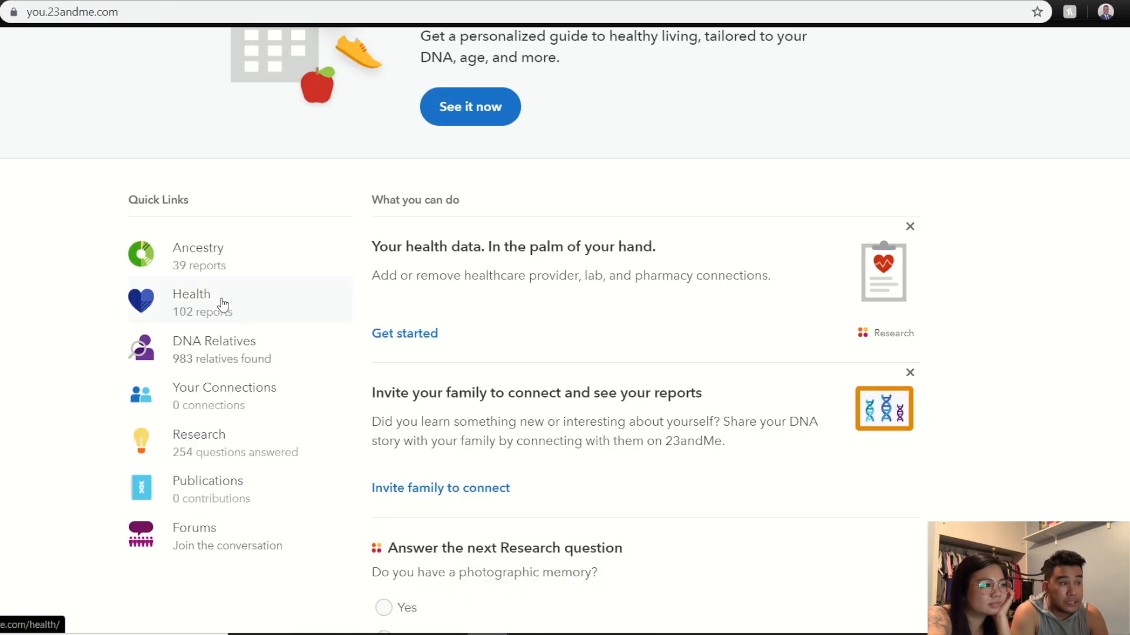
# Open Health from Quick Links and scroll through the Predisposition, Carrier Status, Wellness and Traits cards.
pyautogui.click(191, 294)
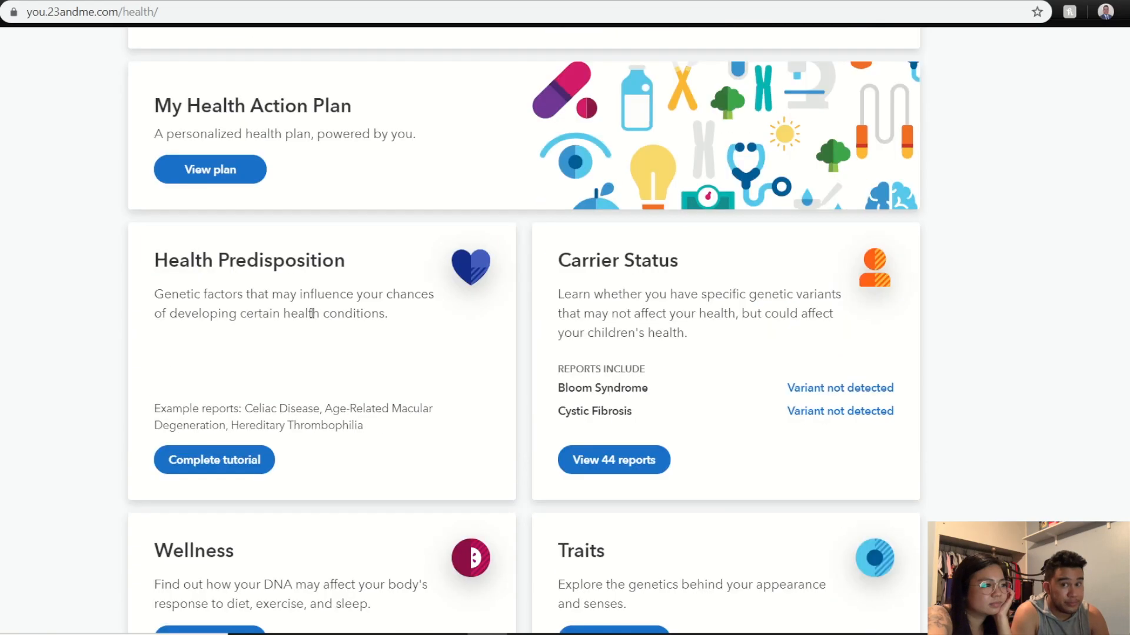
pyautogui.scroll(-3)
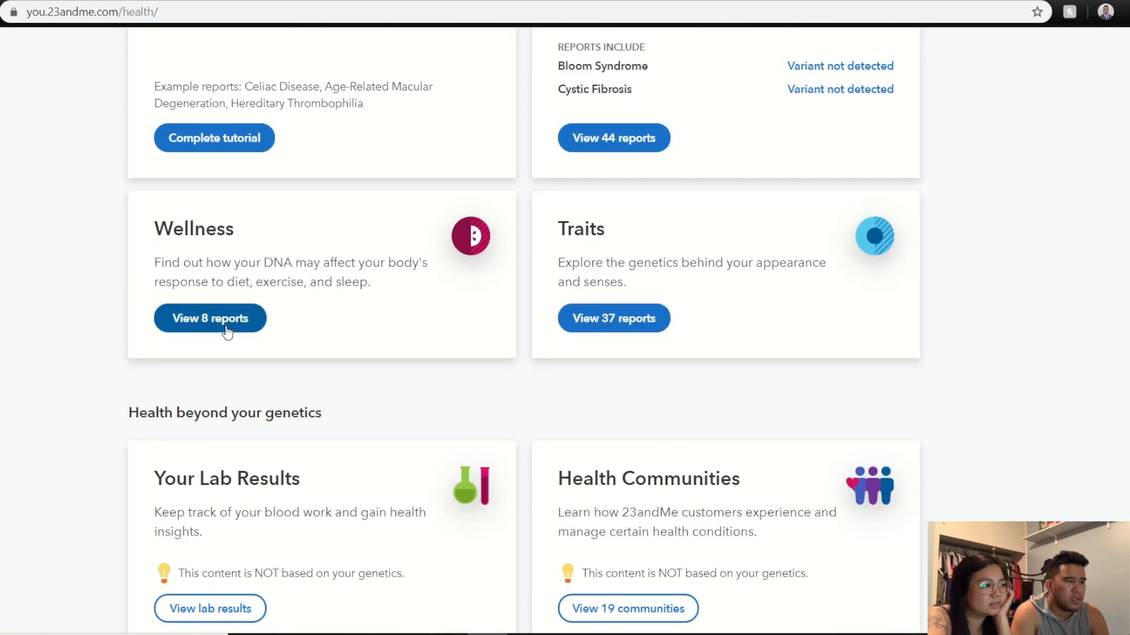
pyautogui.moveTo(210, 318)
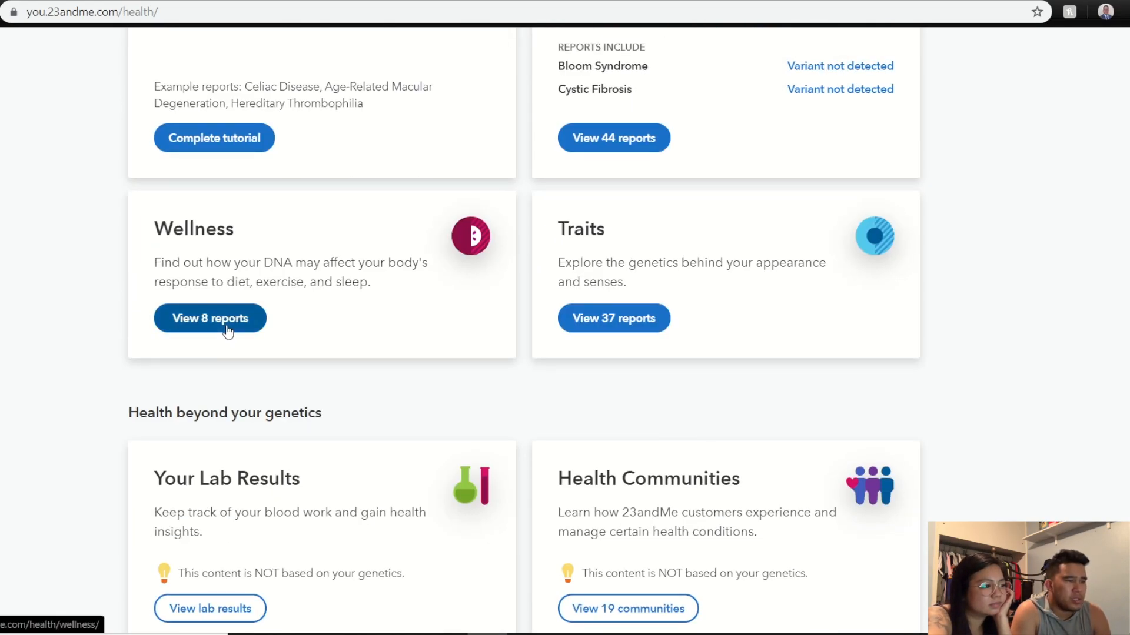
pyautogui.moveTo(218, 344)
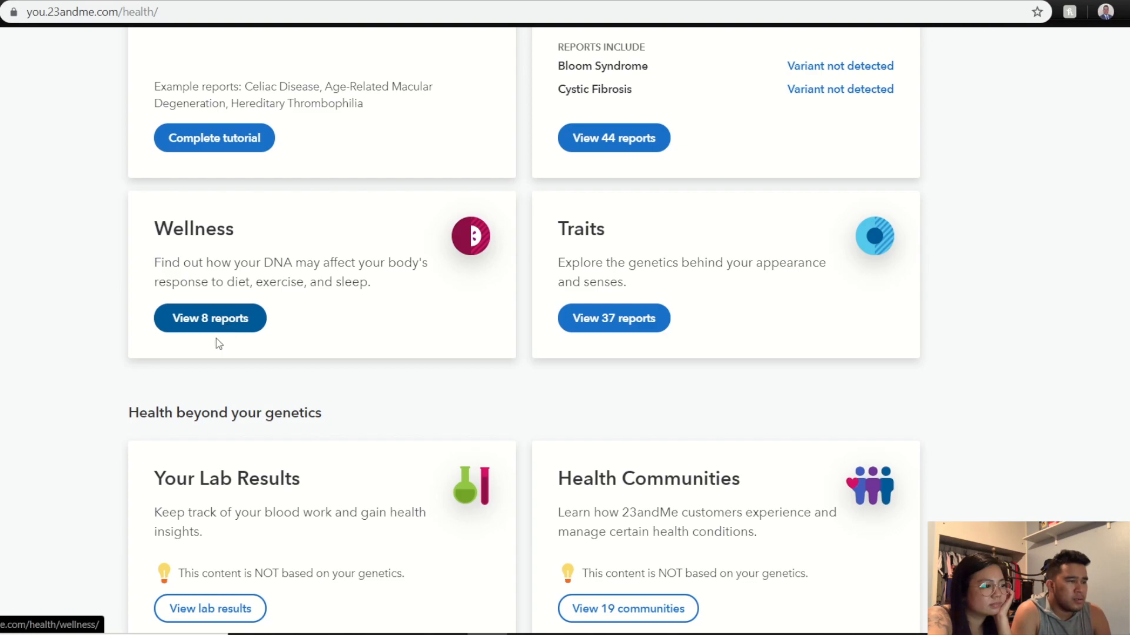
pyautogui.scroll(3)
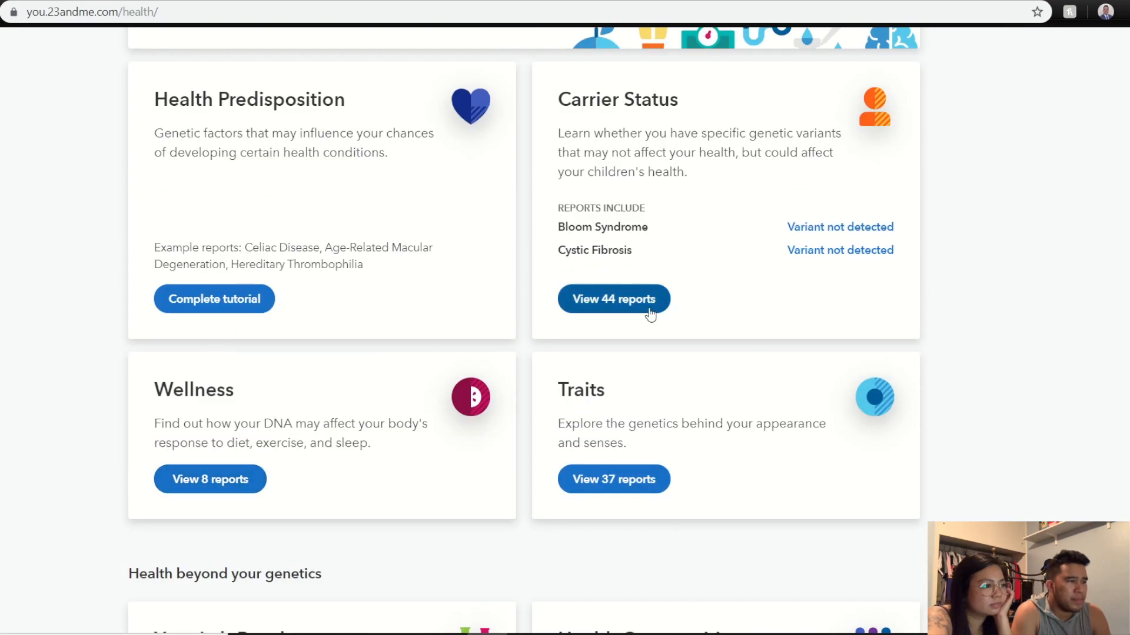
# Open the 44 Carrier Status reports and review ARSACS through Zellweger, all variant not detected.
pyautogui.click(613, 298)
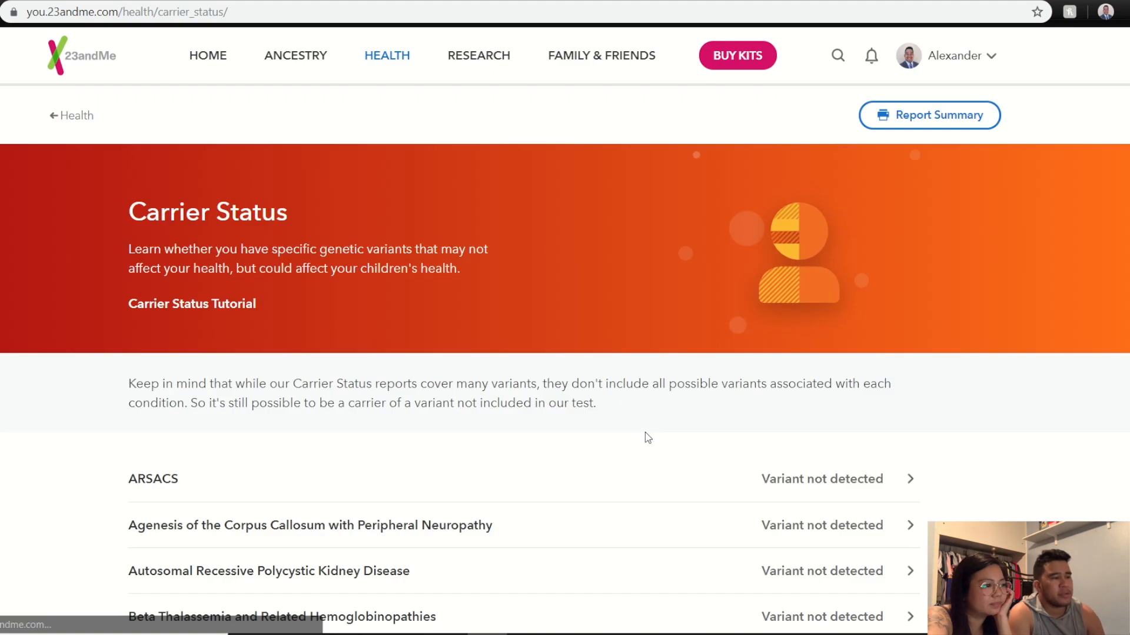
pyautogui.scroll(-3)
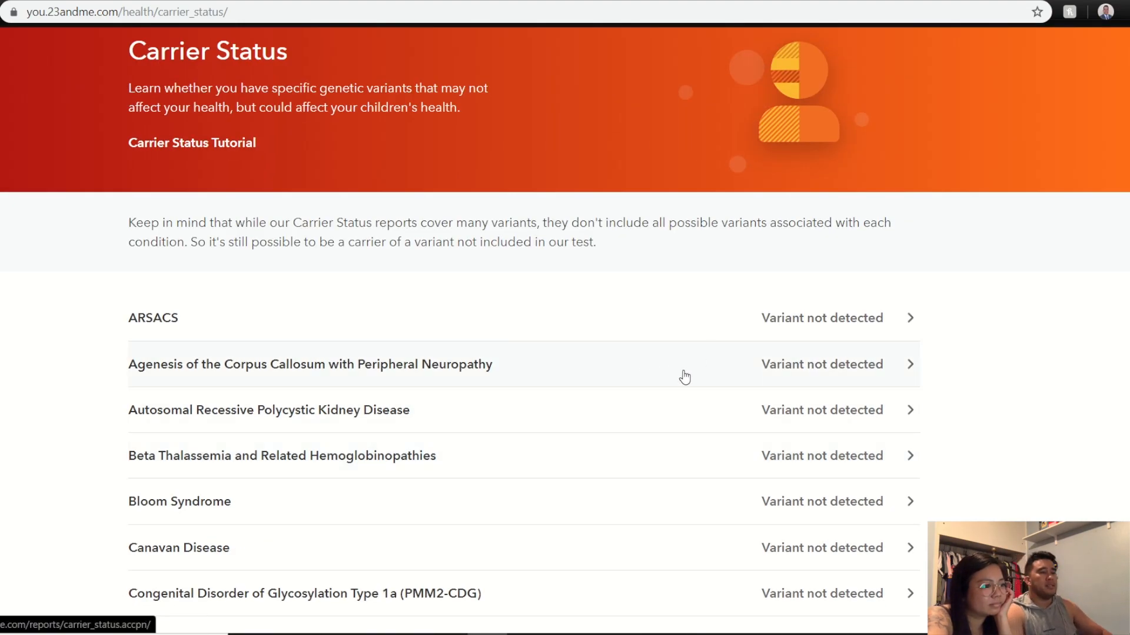
pyautogui.scroll(-3)
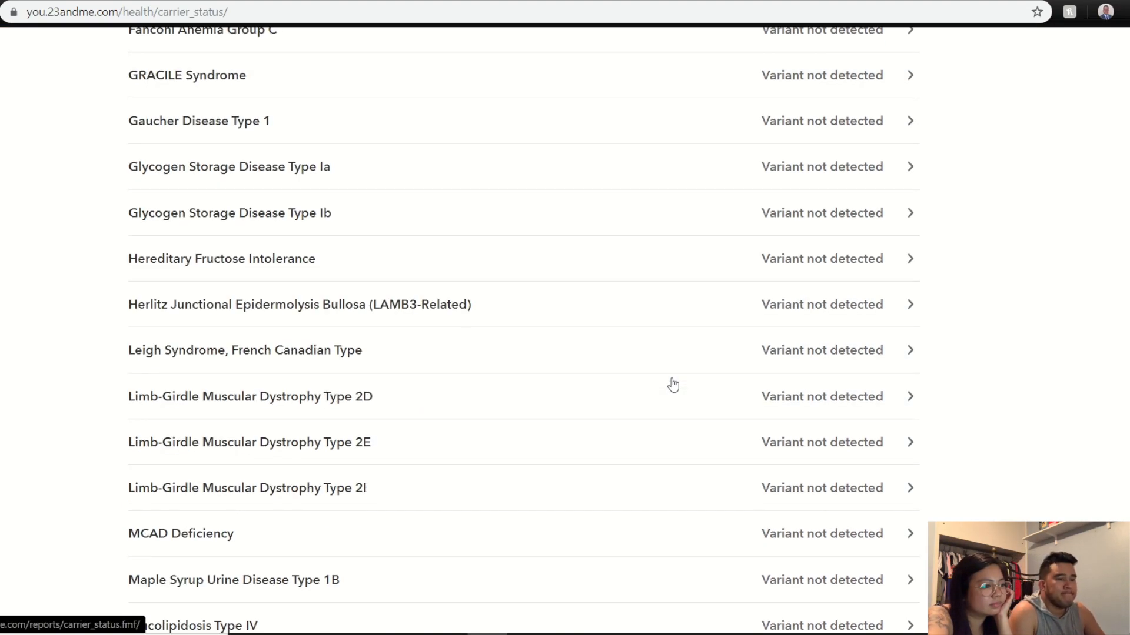
pyautogui.scroll(-3)
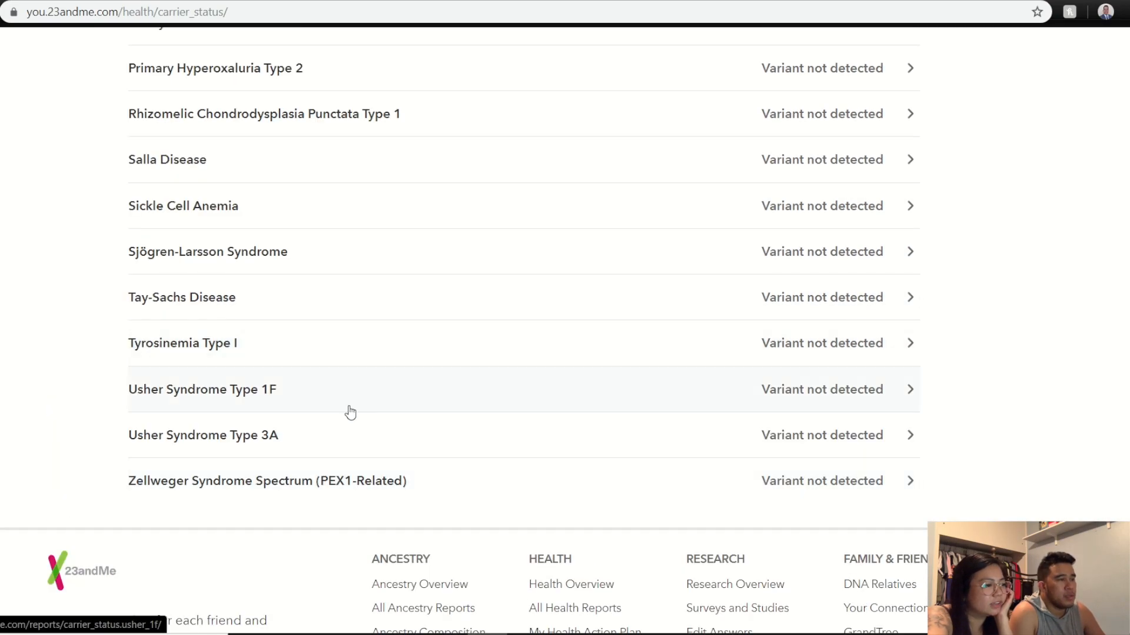
pyautogui.scroll(3)
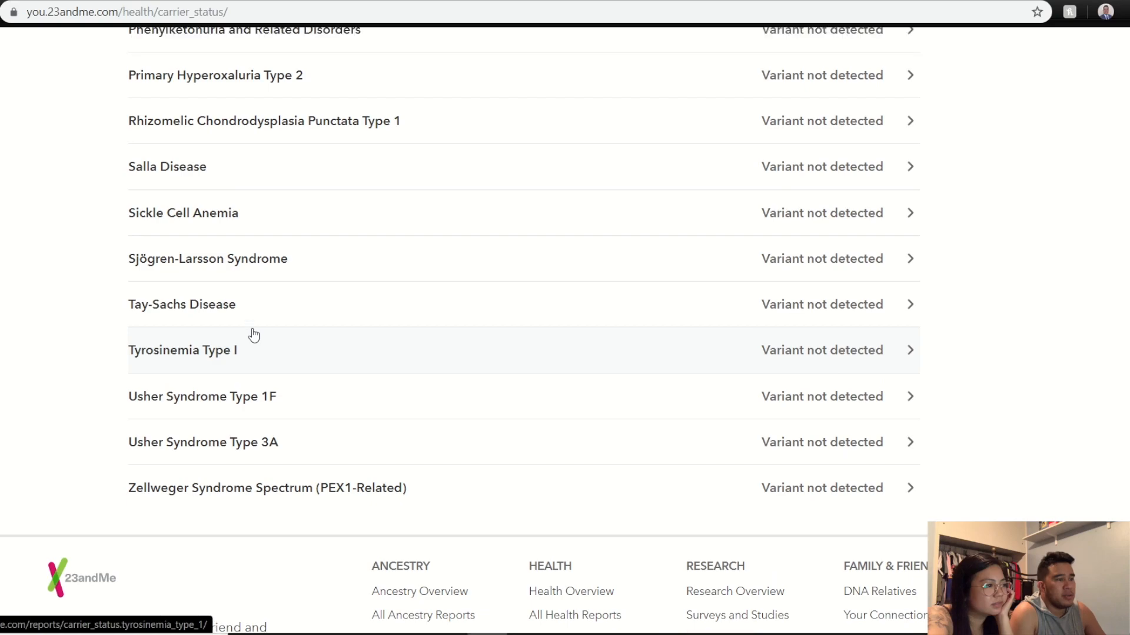
pyautogui.scroll(3)
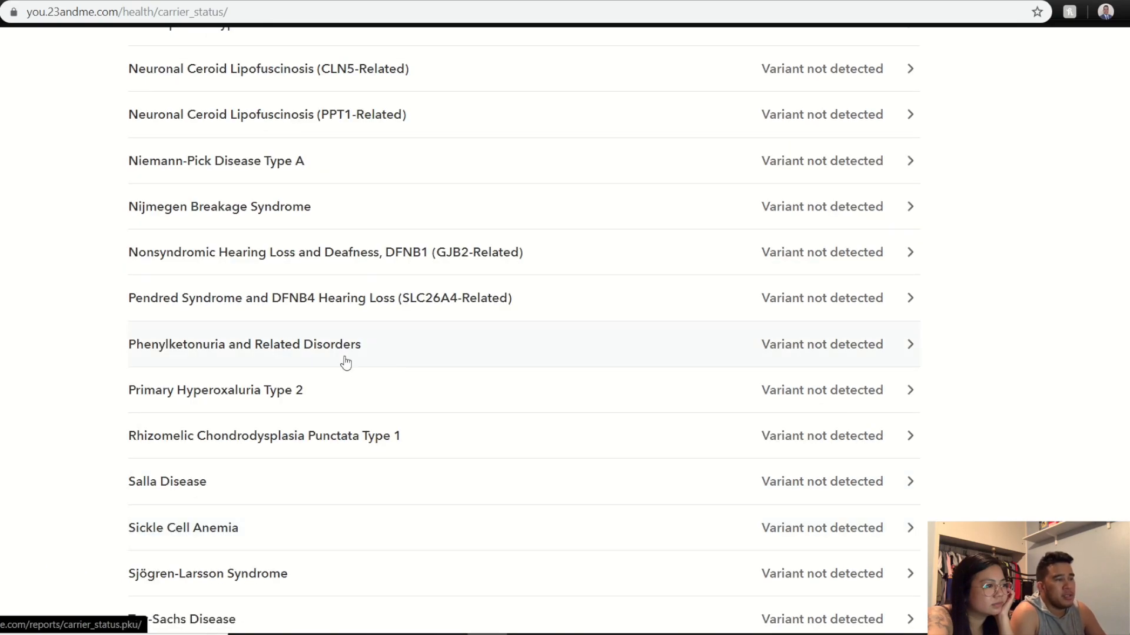
pyautogui.scroll(3)
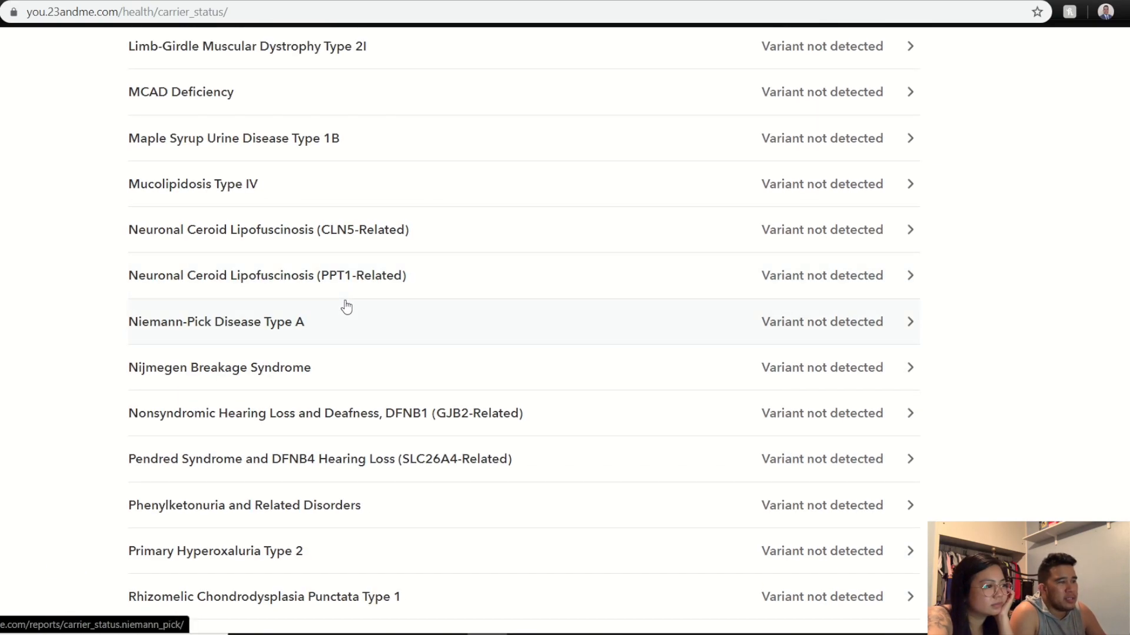
pyautogui.scroll(3)
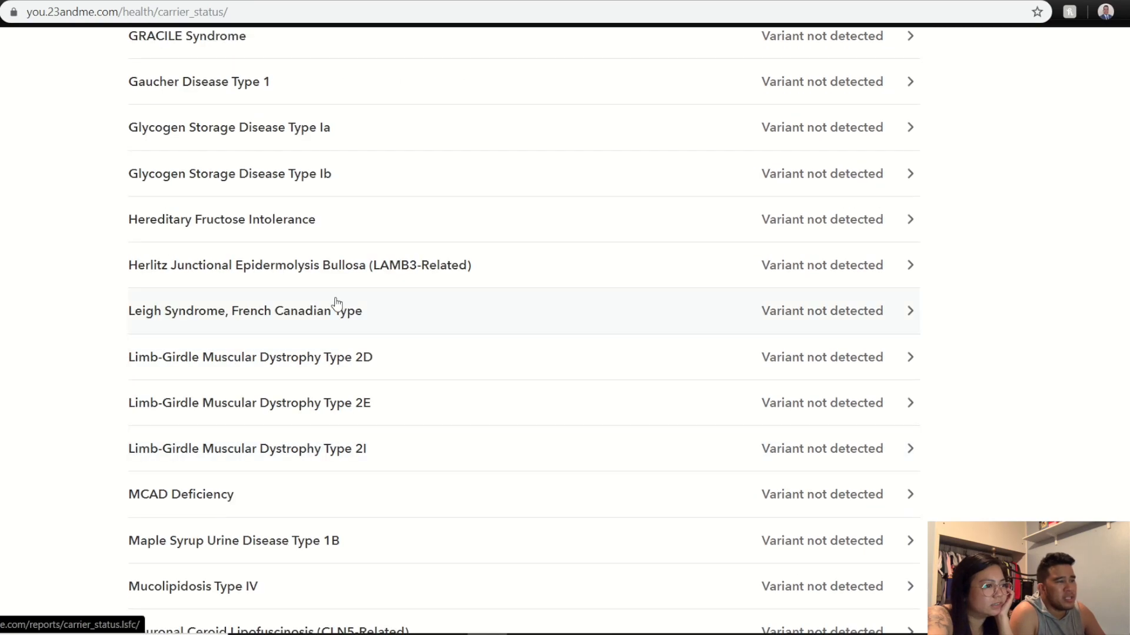
pyautogui.scroll(3)
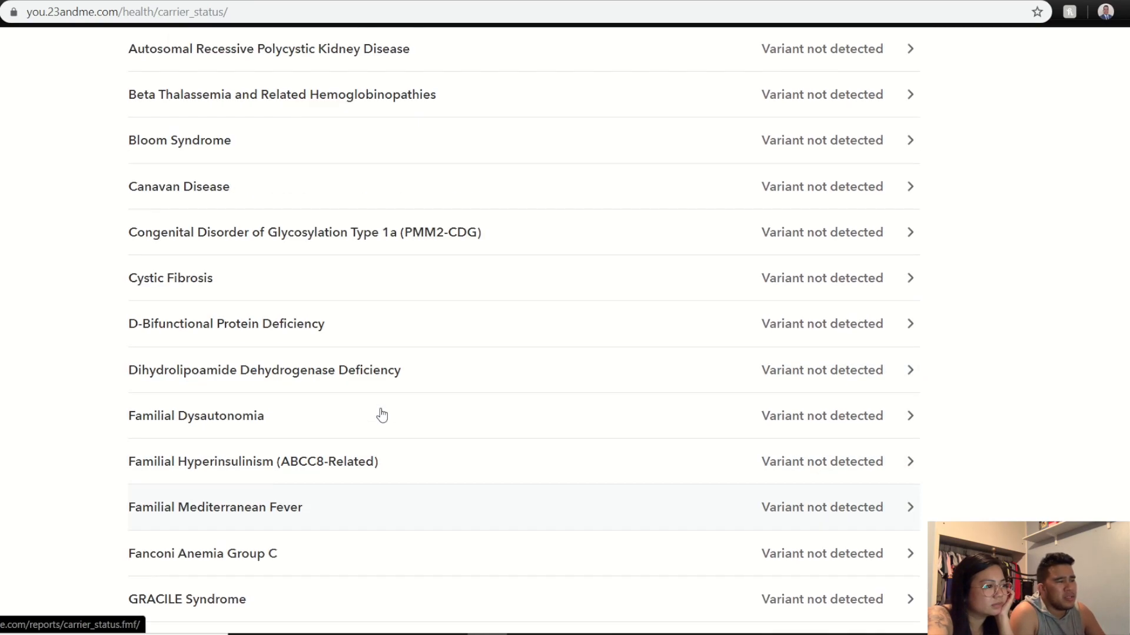
pyautogui.scroll(3)
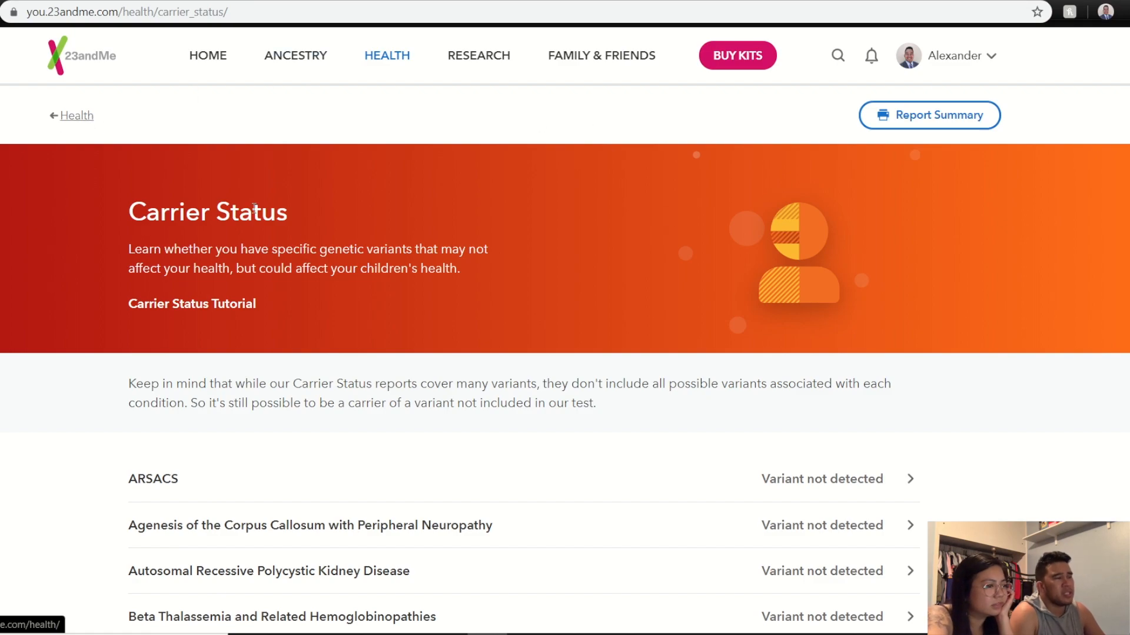
# Go back to the Health overview and open the 8 Wellness reports.
pyautogui.click(77, 116)
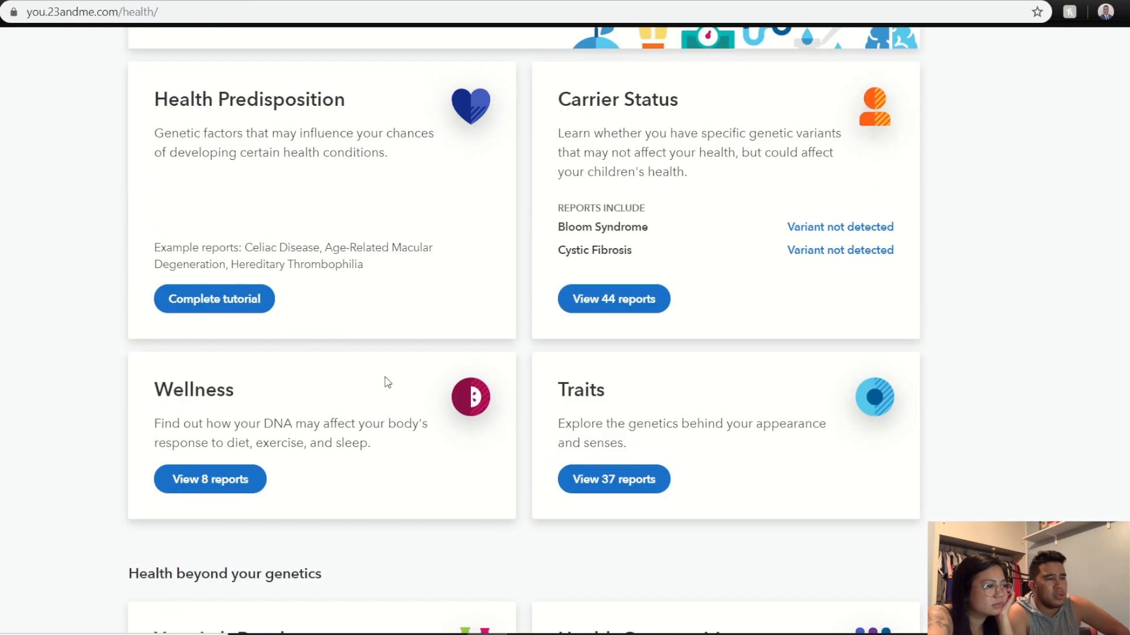
pyautogui.moveTo(209, 479)
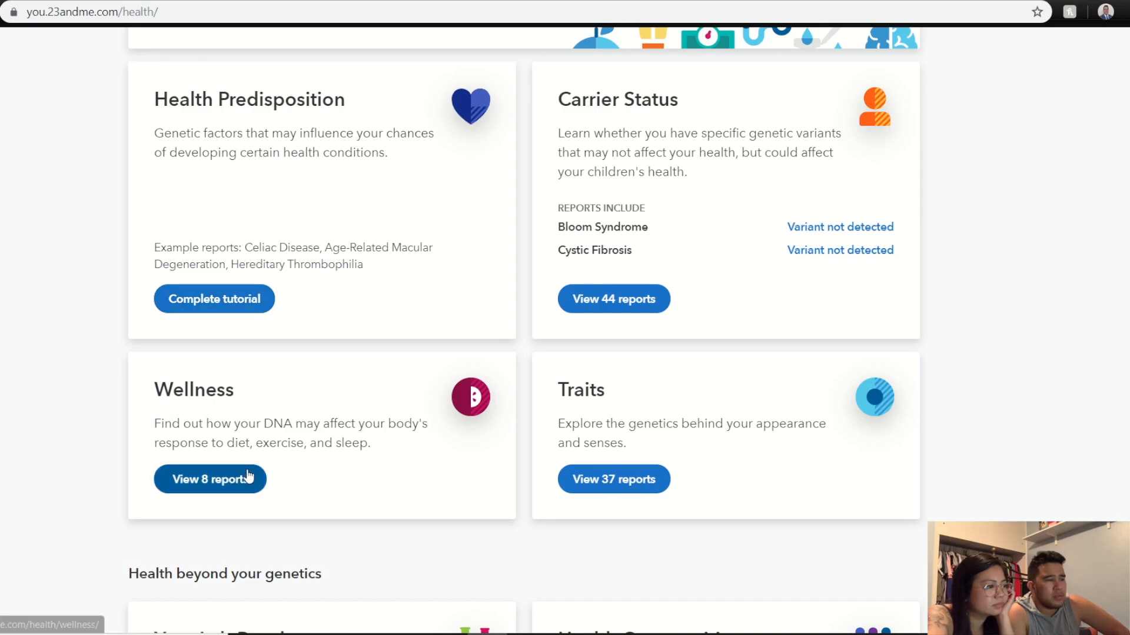
pyautogui.click(210, 479)
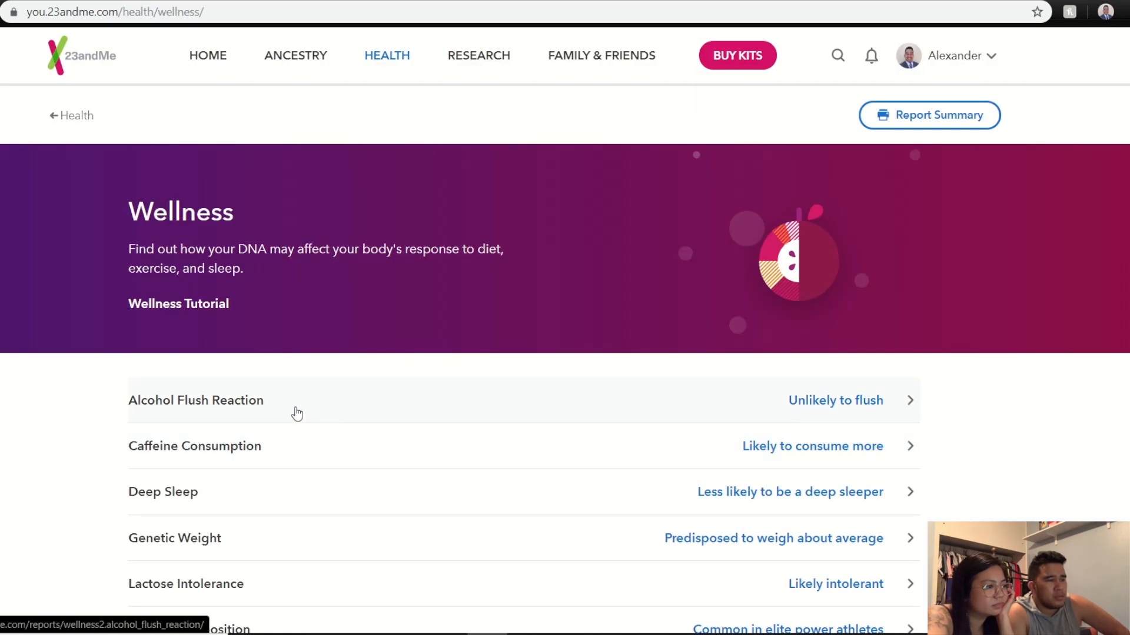
pyautogui.moveTo(862, 420)
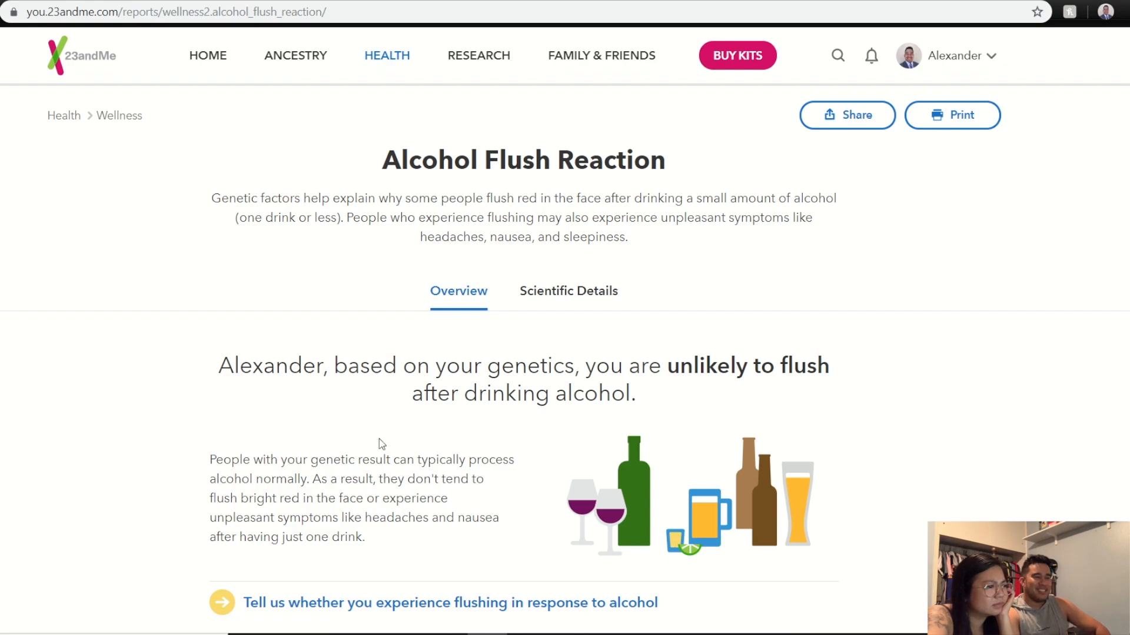
pyautogui.moveTo(299, 494)
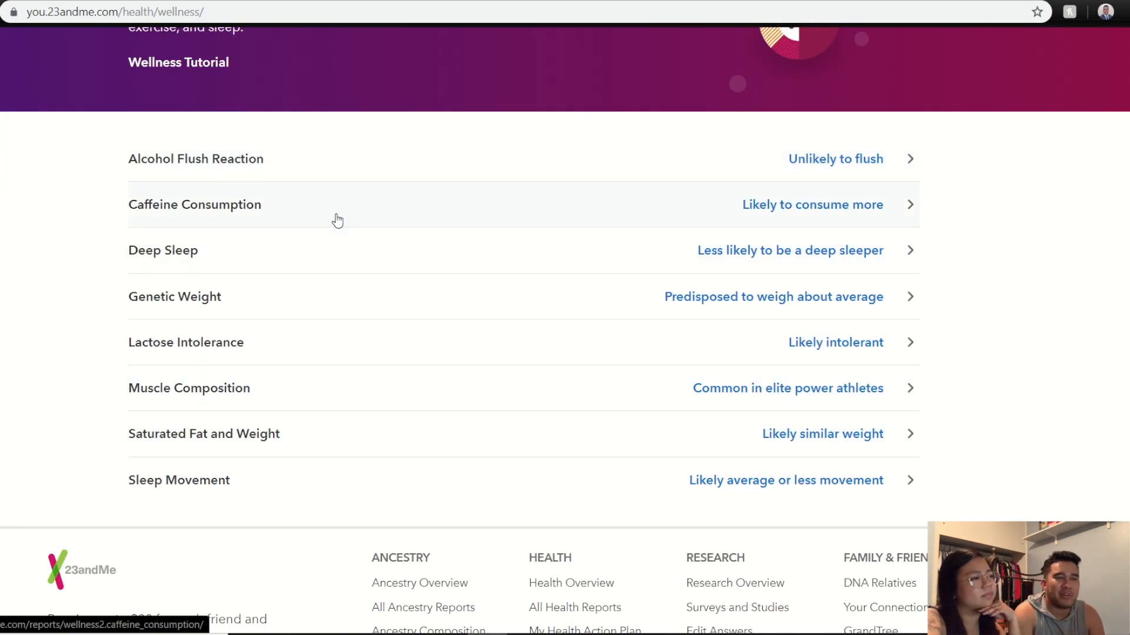
pyautogui.moveTo(779, 224)
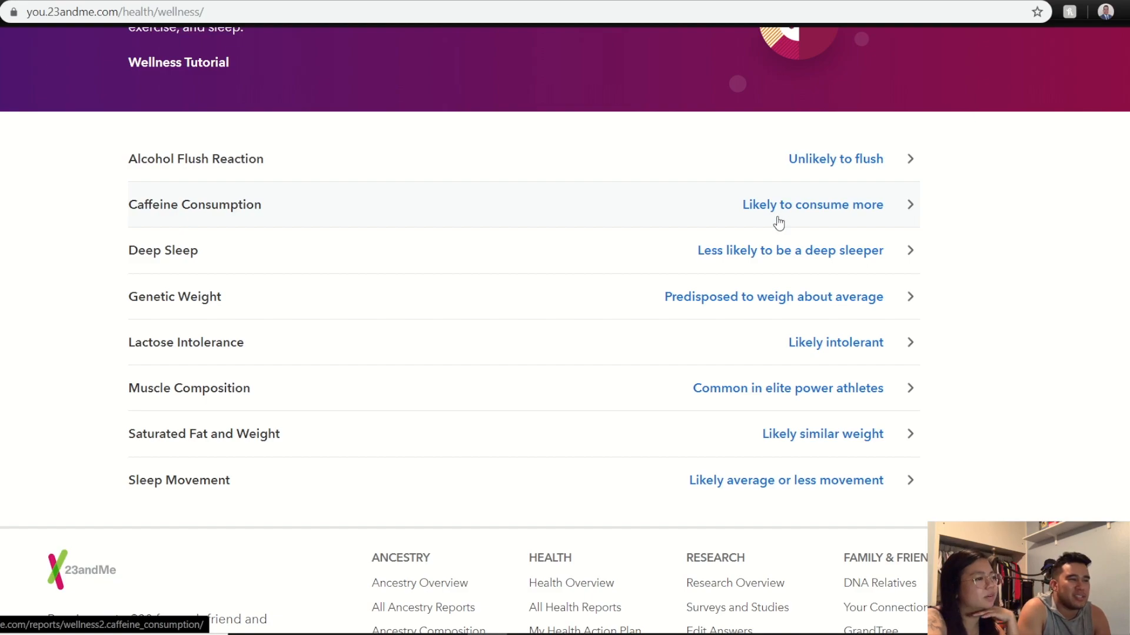
pyautogui.moveTo(760, 259)
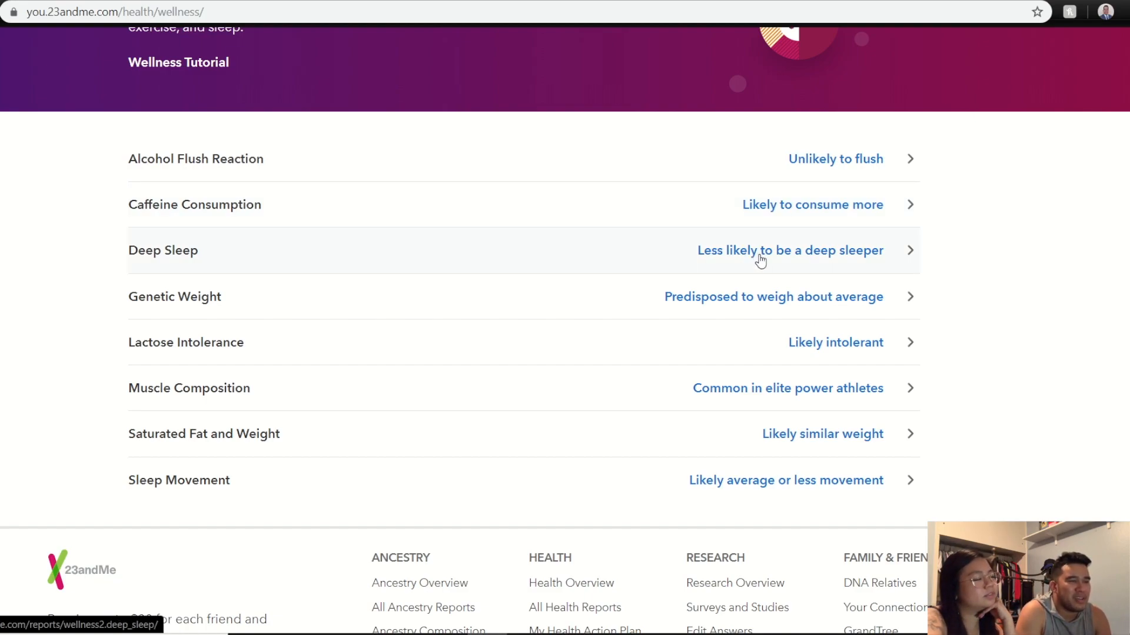
pyautogui.moveTo(749, 301)
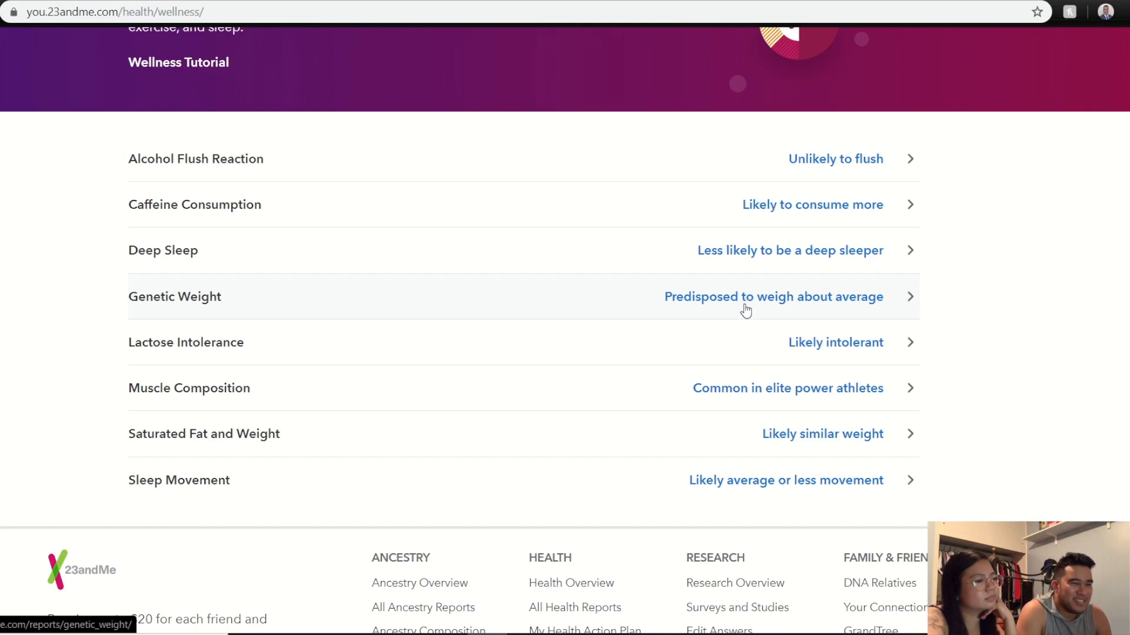
pyautogui.moveTo(749, 339)
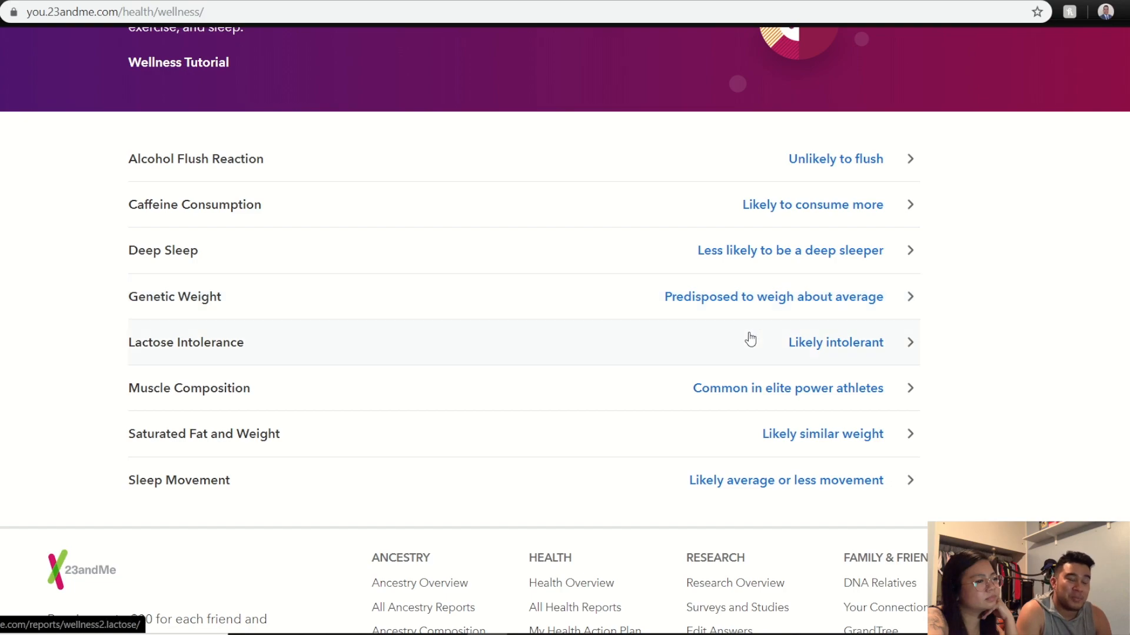
pyautogui.moveTo(815, 350)
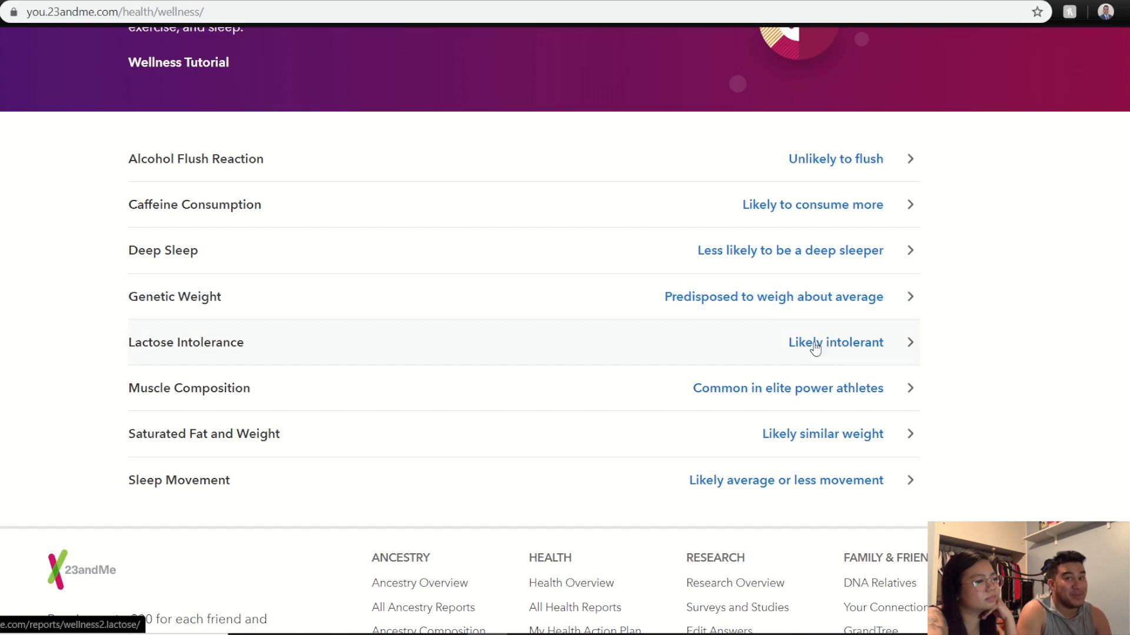
pyautogui.moveTo(840, 354)
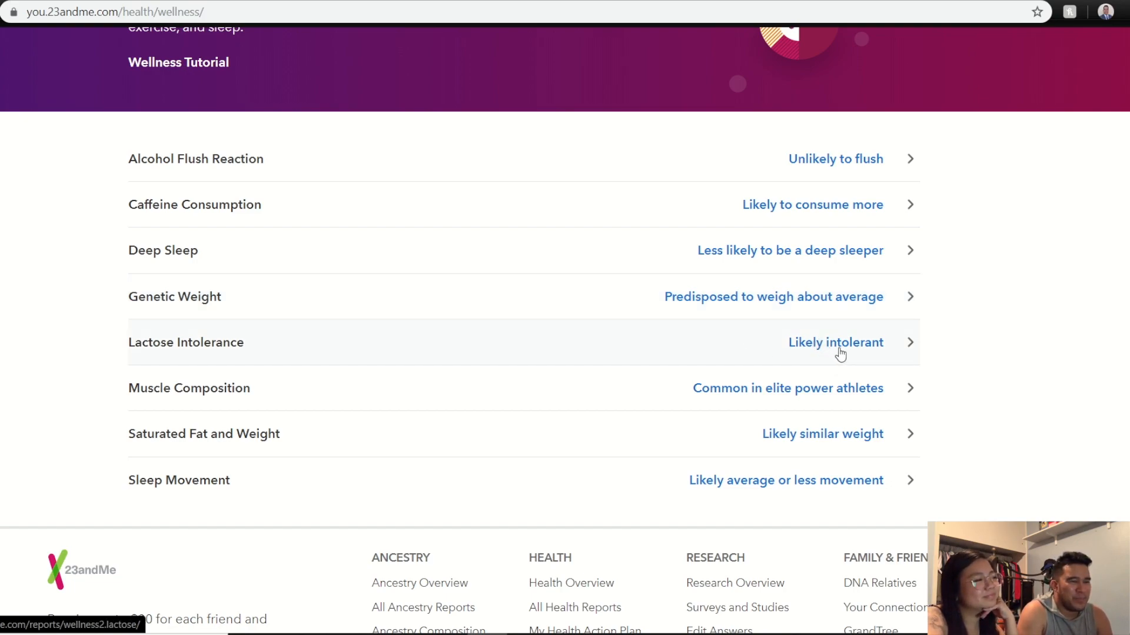
pyautogui.moveTo(857, 352)
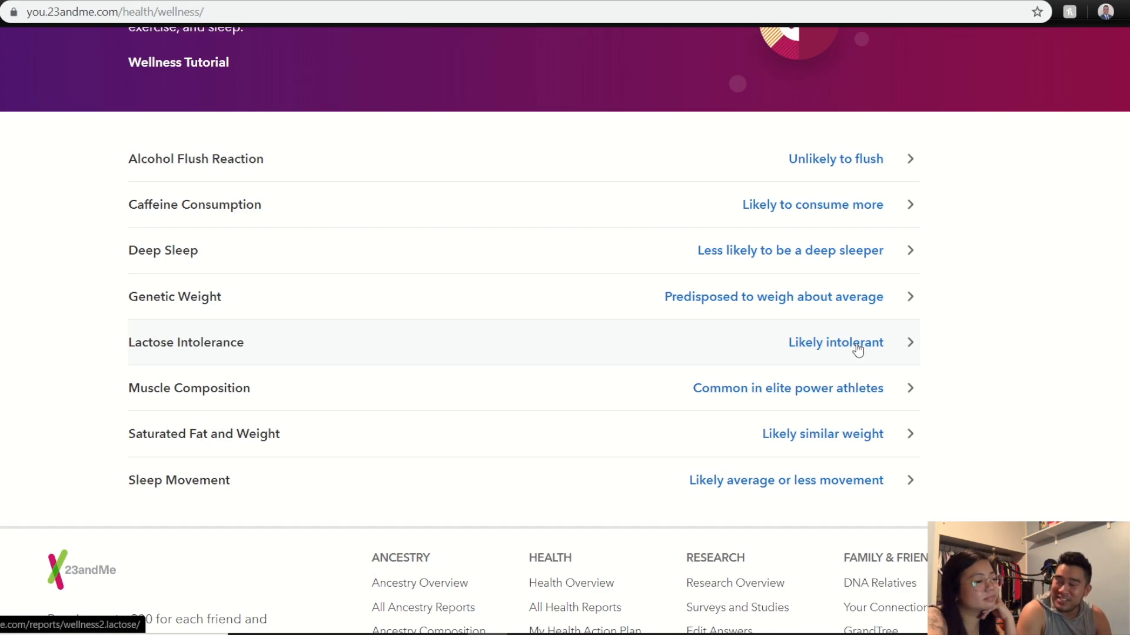
pyautogui.moveTo(808, 396)
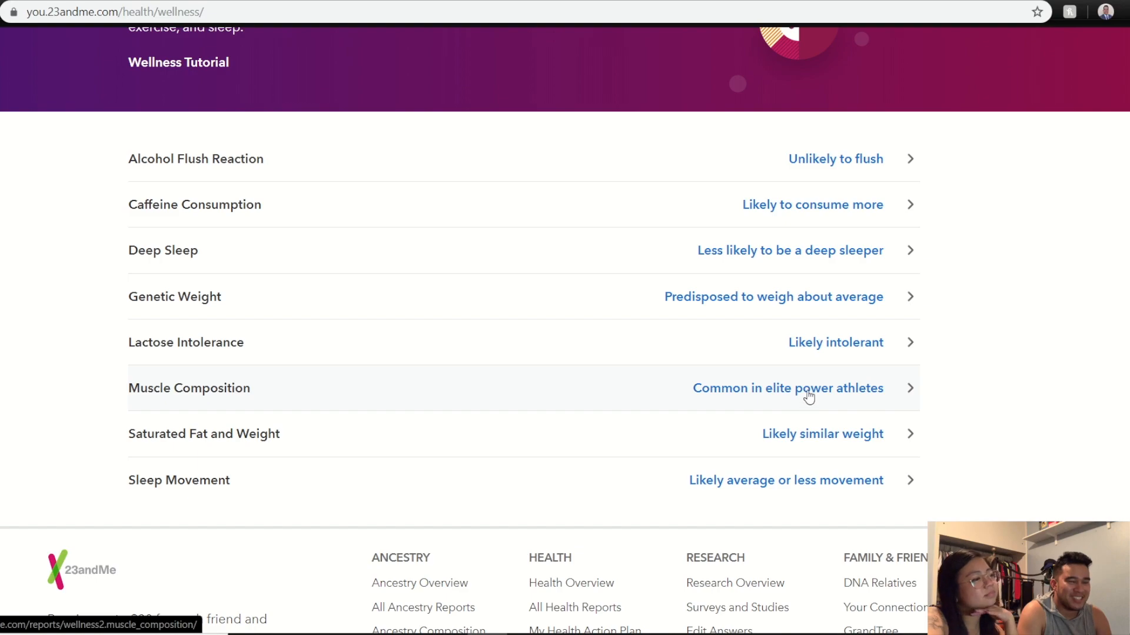
pyautogui.moveTo(813, 401)
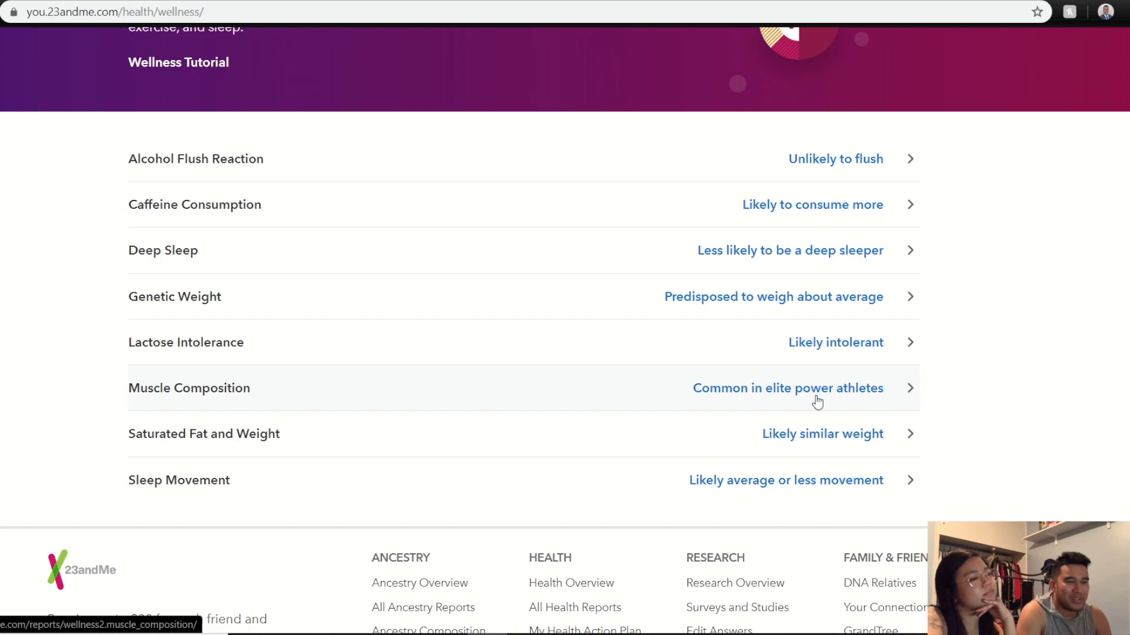
pyautogui.moveTo(867, 410)
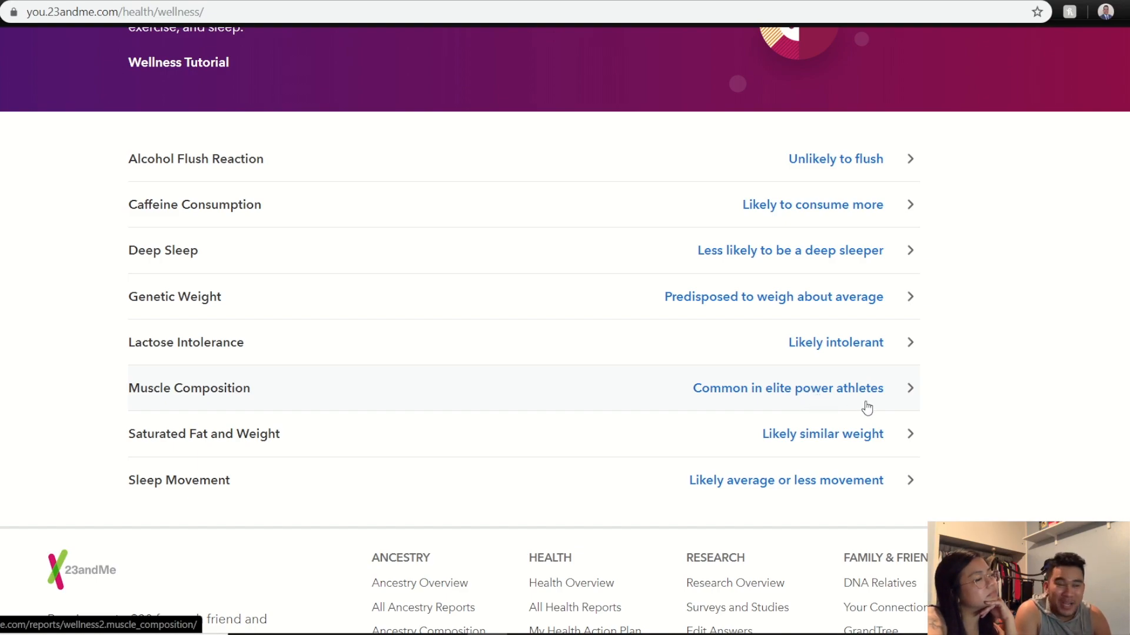
pyautogui.moveTo(867, 446)
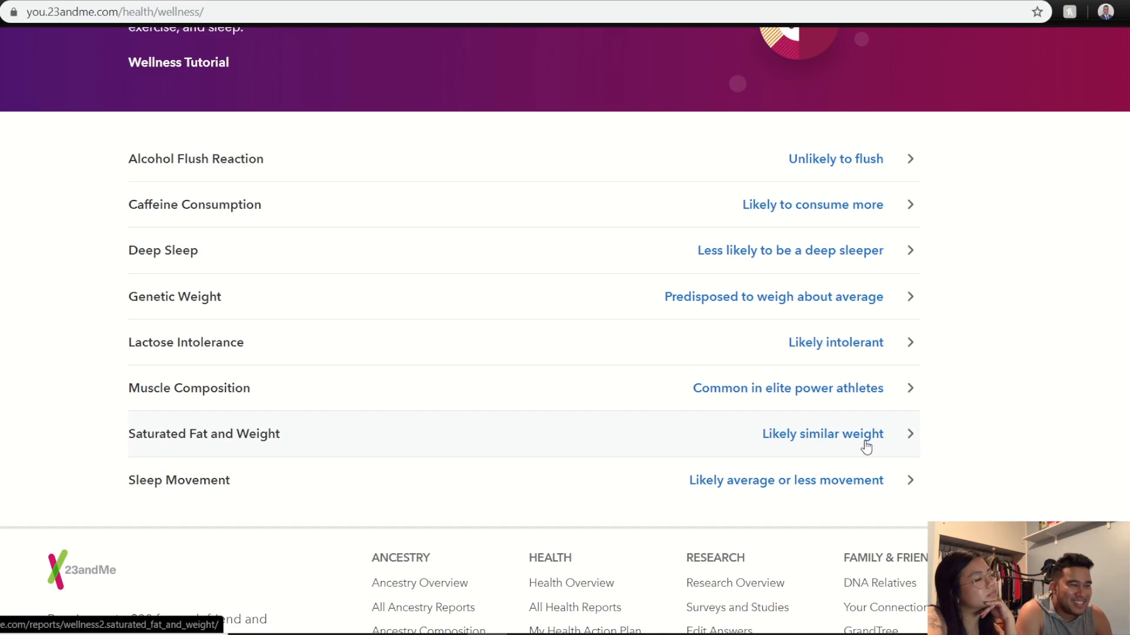
pyautogui.moveTo(843, 494)
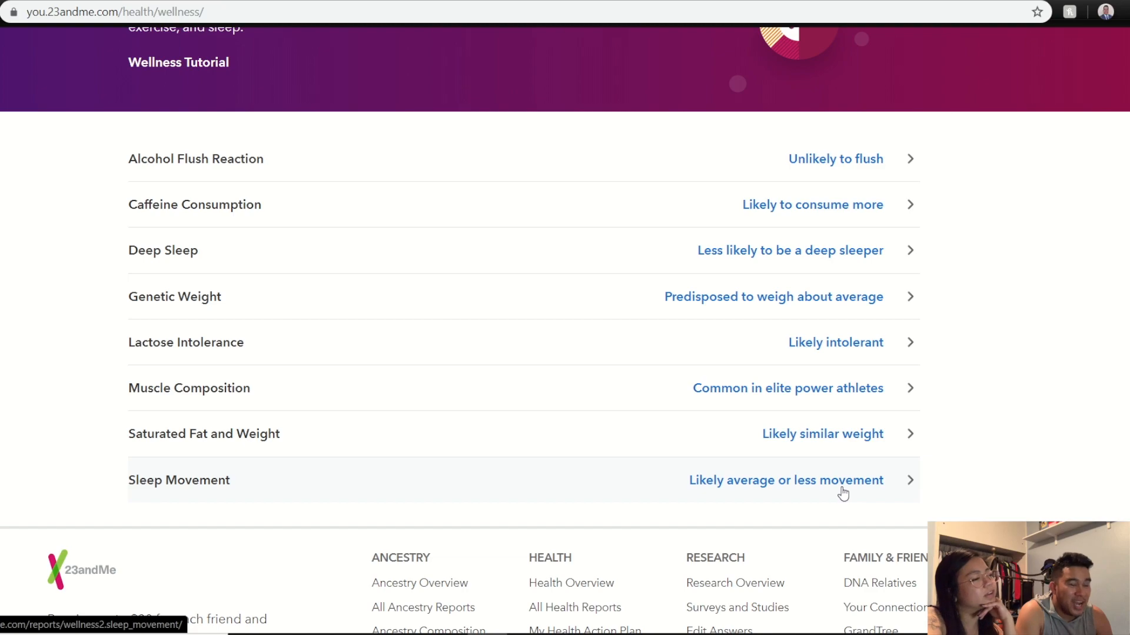
# Scroll through the eight Wellness results, from alcohol flush to sleep movement.
pyautogui.scroll(3)
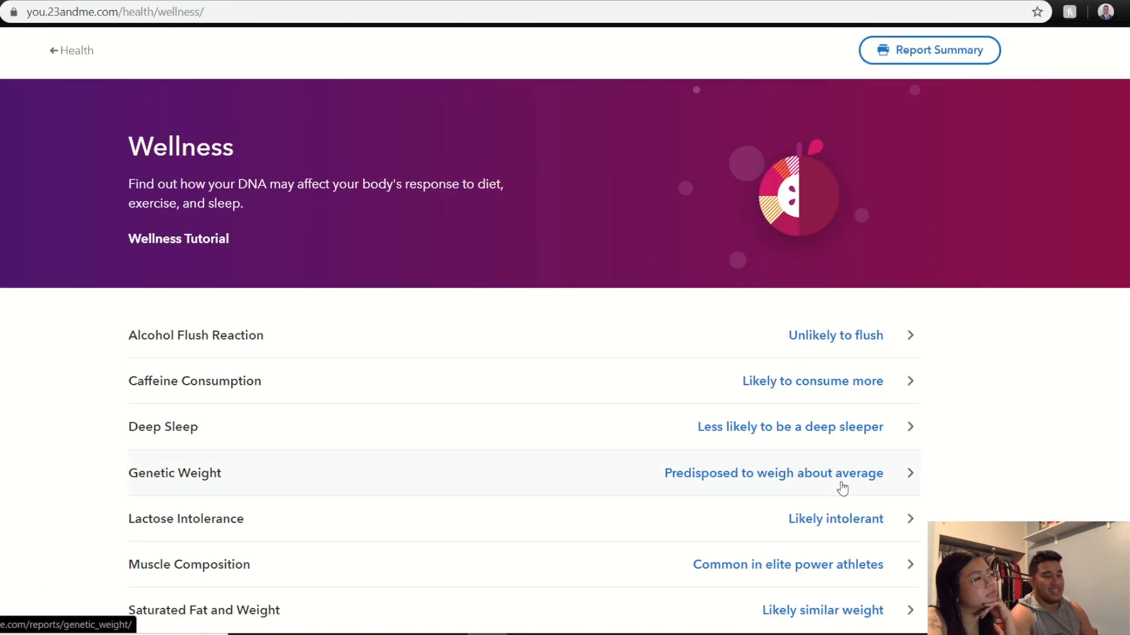
pyautogui.scroll(-3)
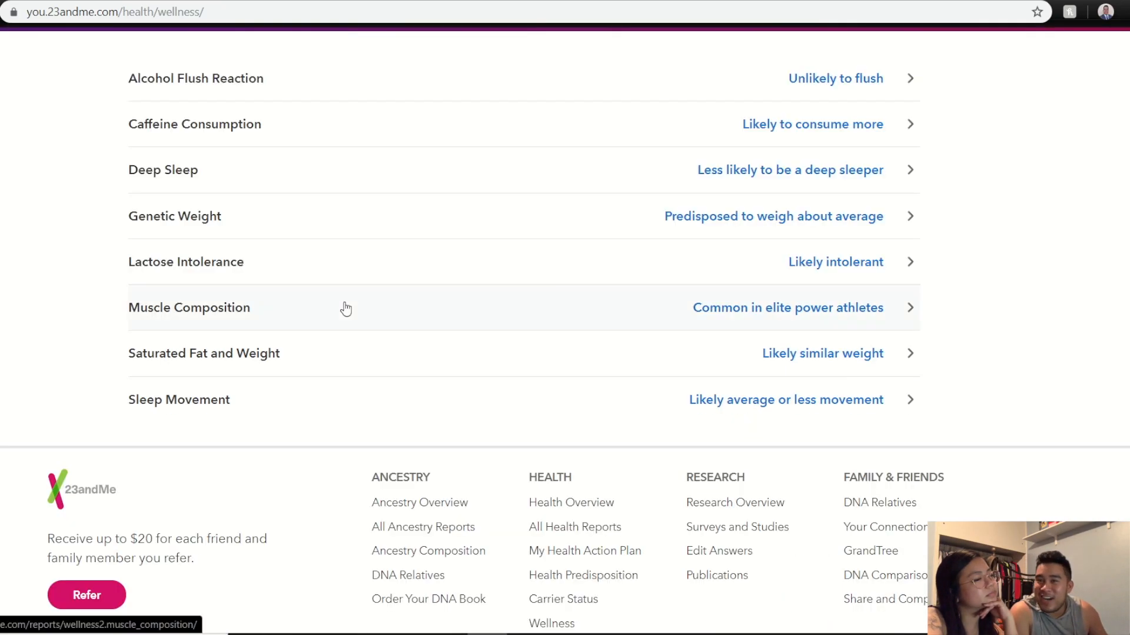
# Return to the Health overview via '← Health' and scroll to the Wellness and Traits groups.
pyautogui.scroll(3)
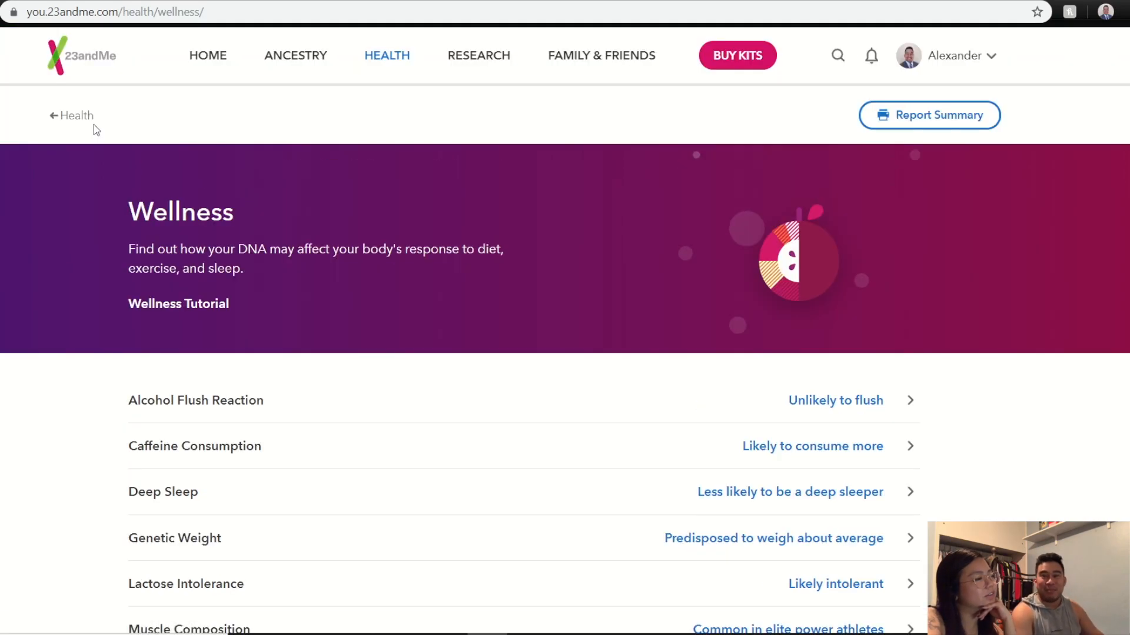
pyautogui.click(76, 116)
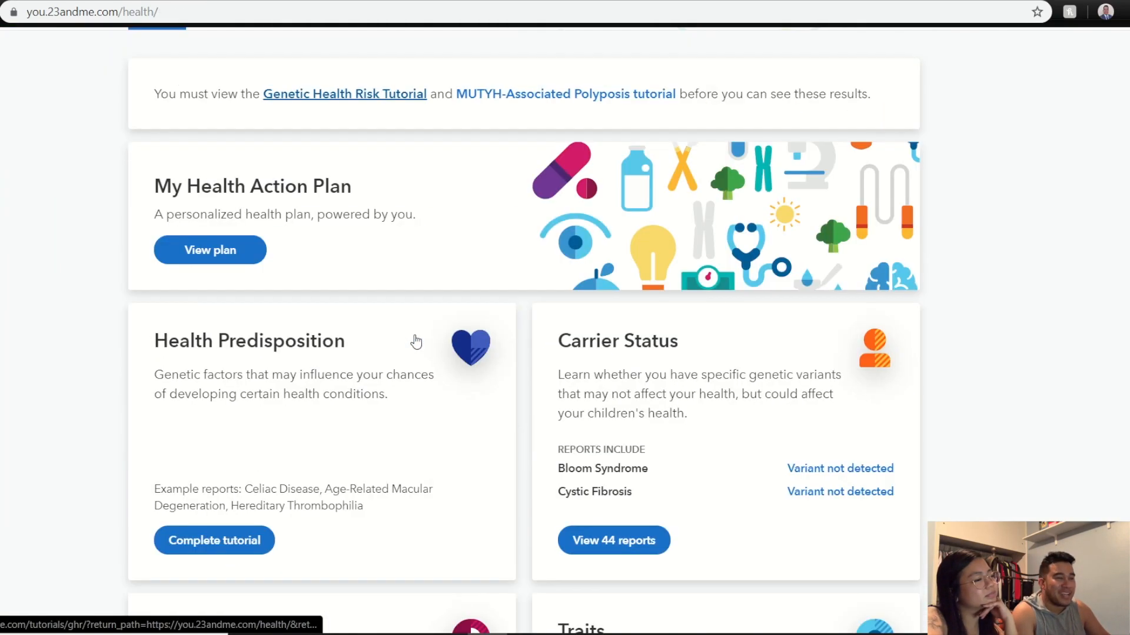
pyautogui.scroll(-3)
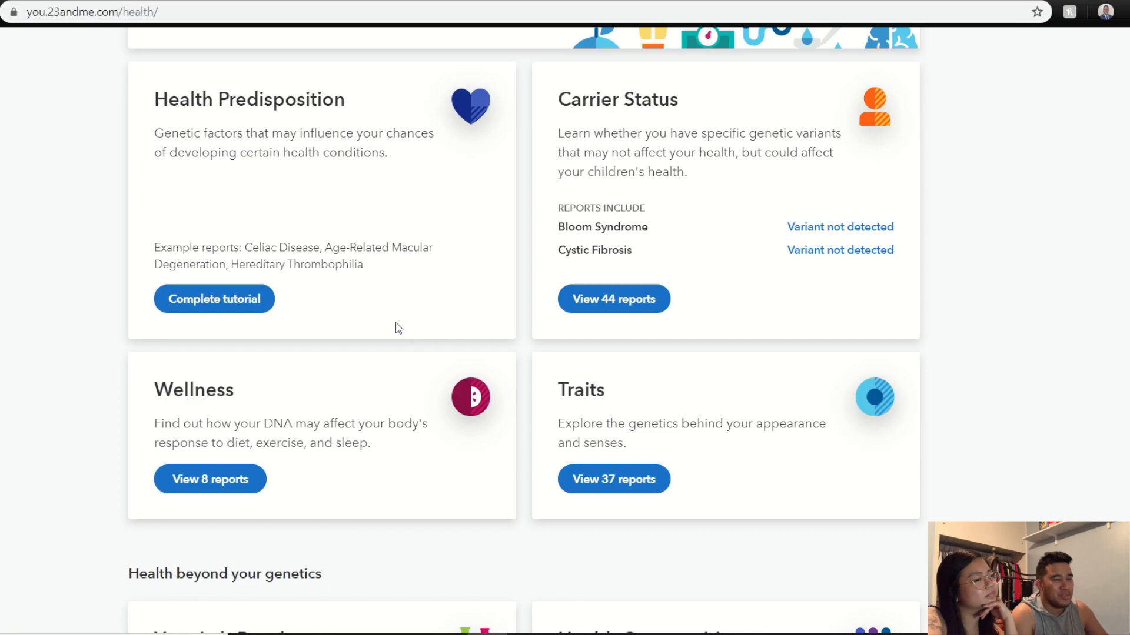
pyautogui.moveTo(265, 302)
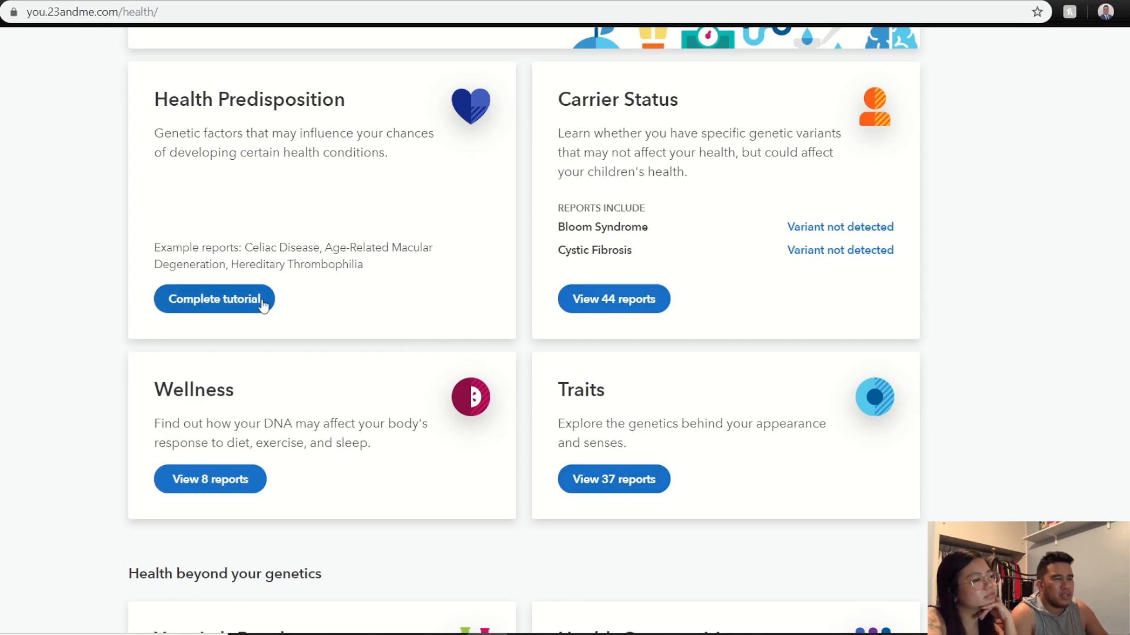
# Start the Genetic Health Risk Tutorial and advance through its slides to the final page.
pyautogui.click(213, 299)
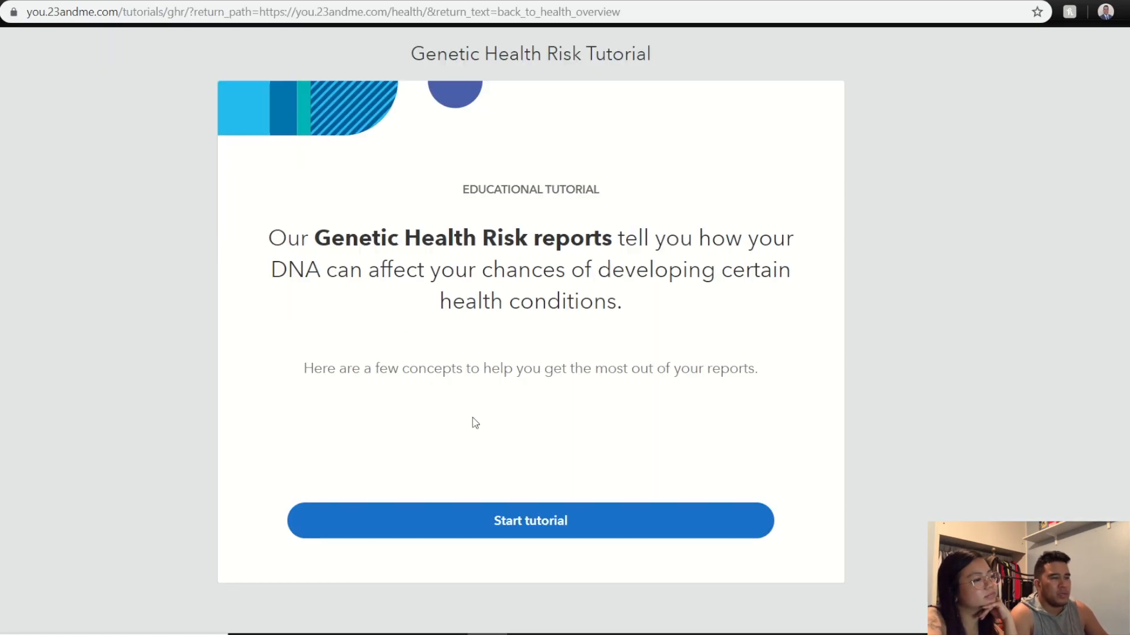
pyautogui.moveTo(501, 440)
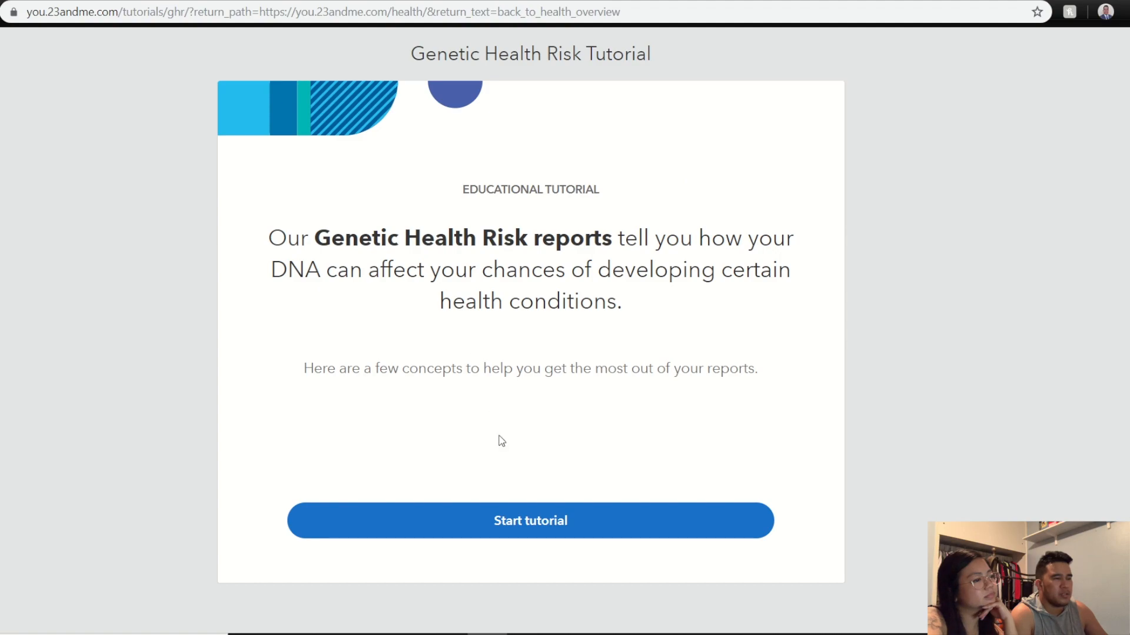
pyautogui.click(529, 520)
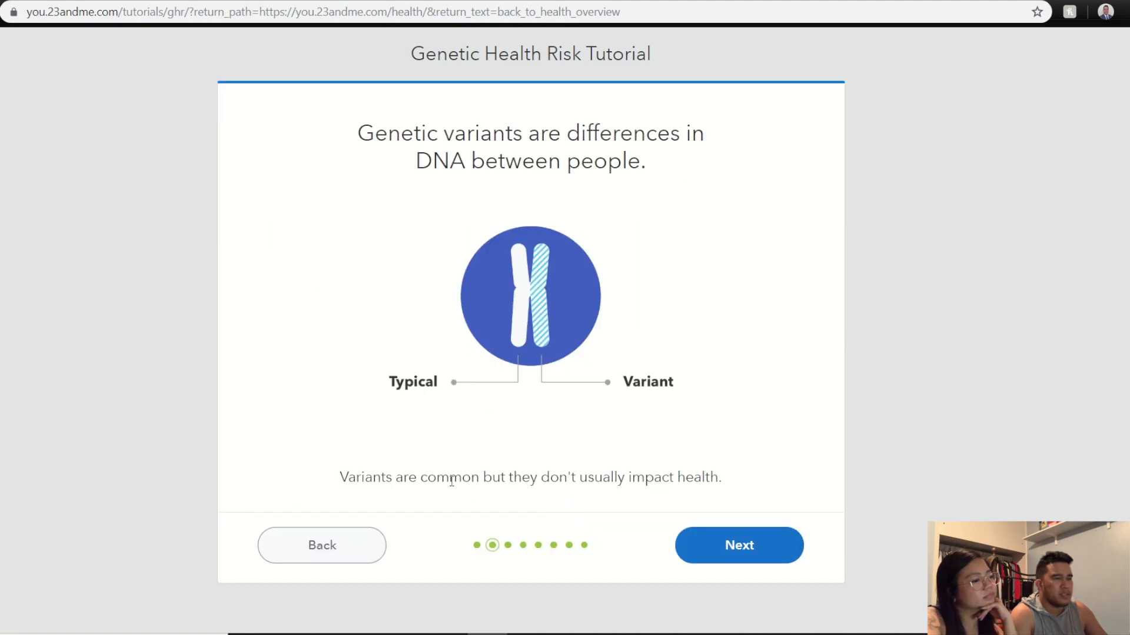
pyautogui.click(738, 545)
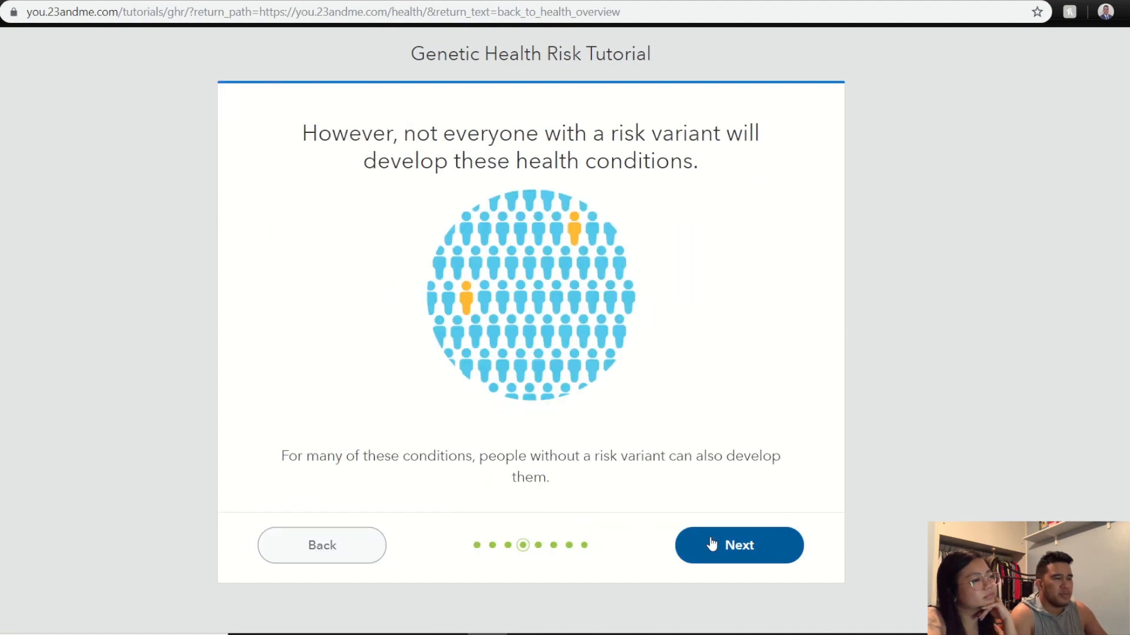
pyautogui.click(738, 545)
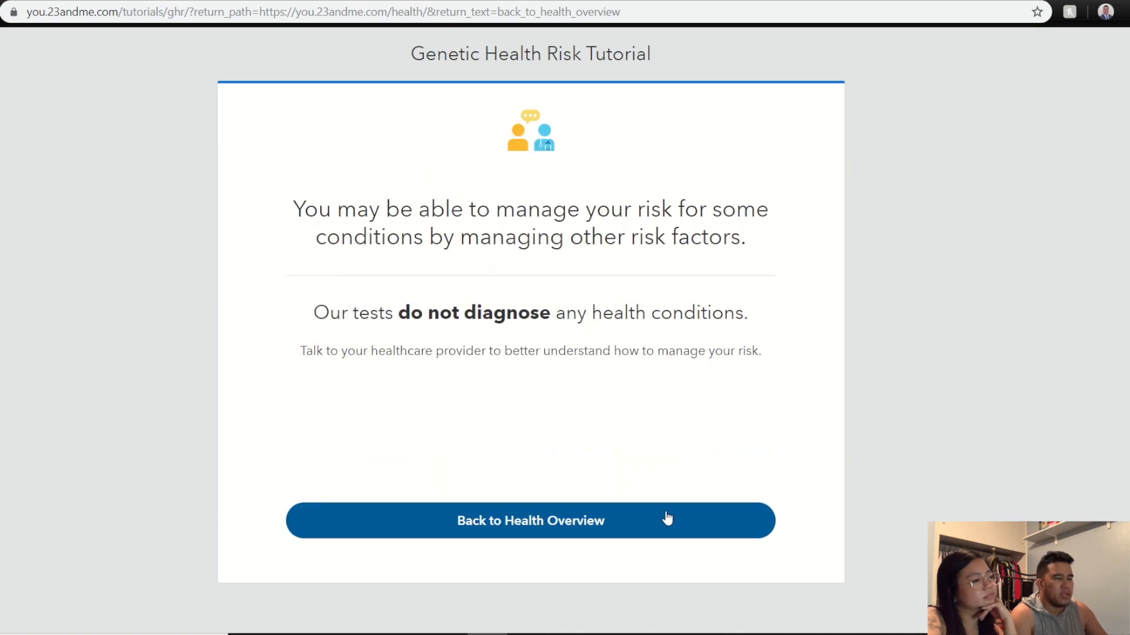
pyautogui.moveTo(630, 512)
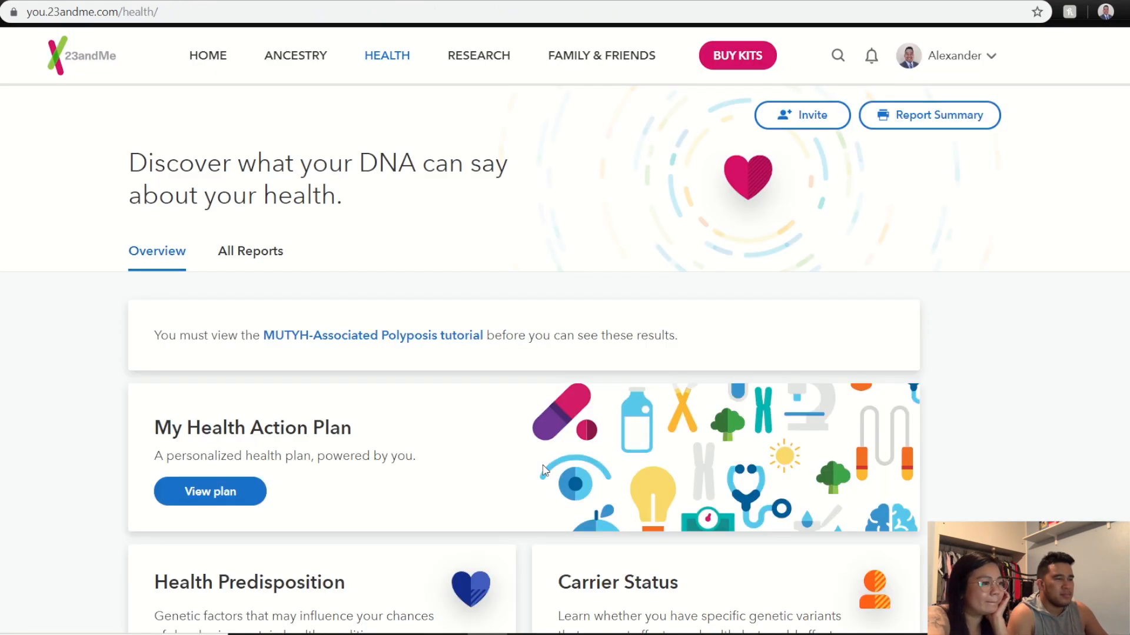
# Scroll the Health overview and open the 13 Health Predisposition reports.
pyautogui.scroll(-3)
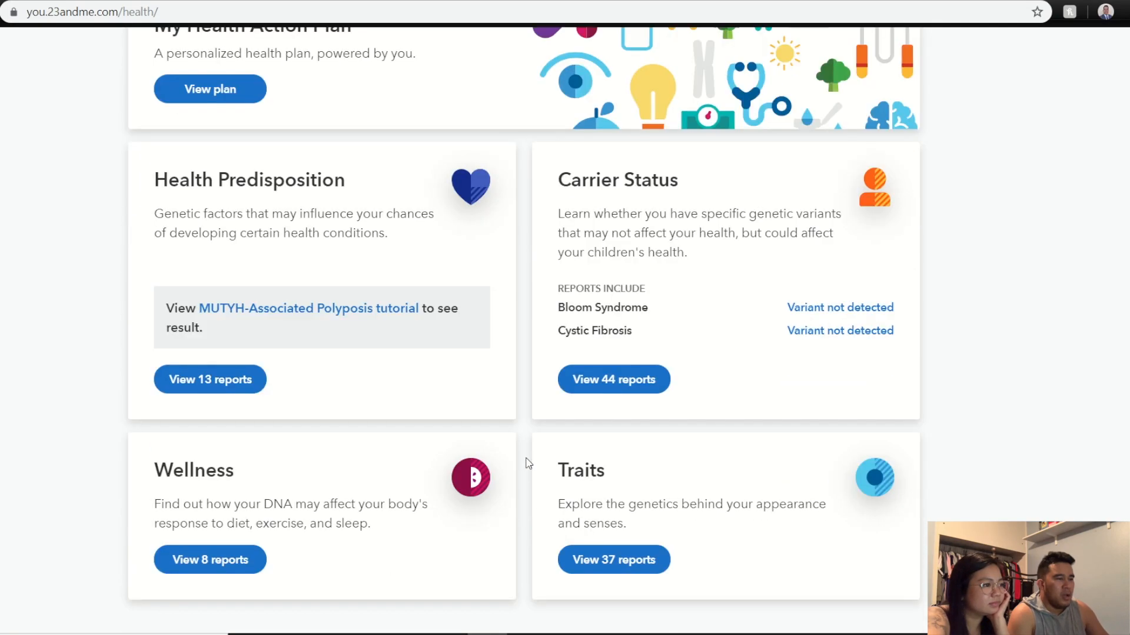
pyautogui.scroll(-3)
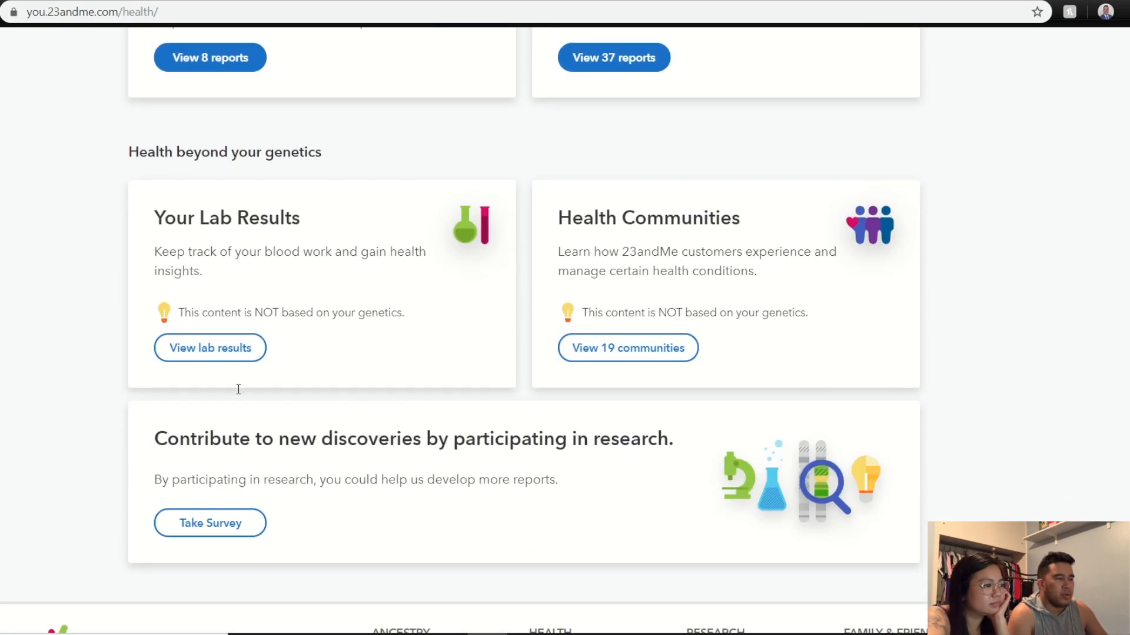
pyautogui.scroll(3)
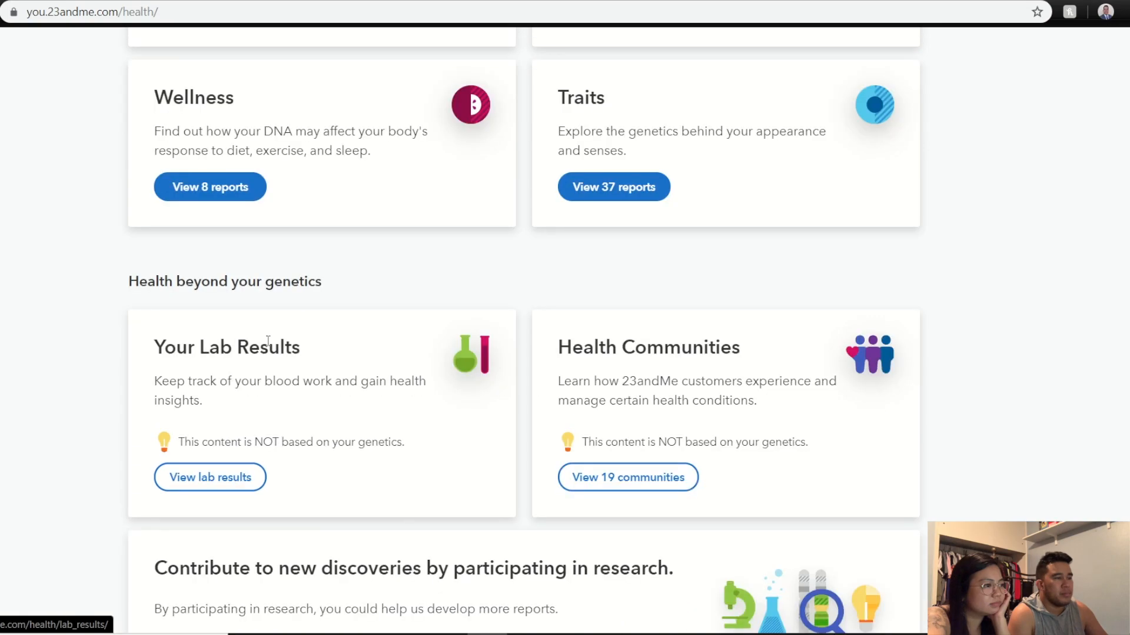
pyautogui.scroll(3)
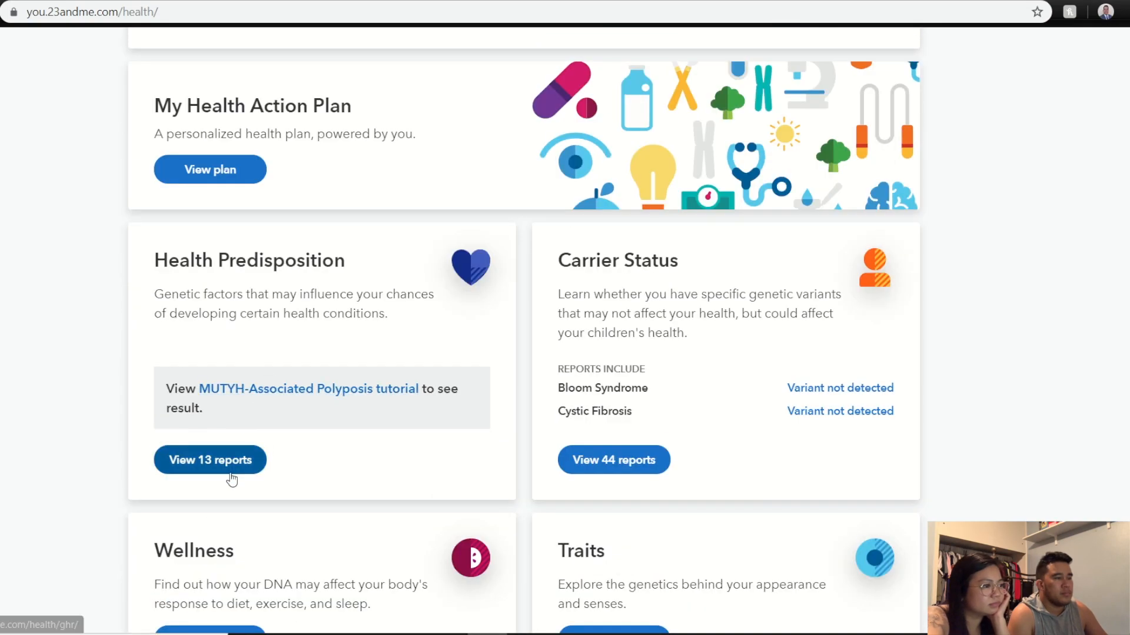
pyautogui.click(209, 460)
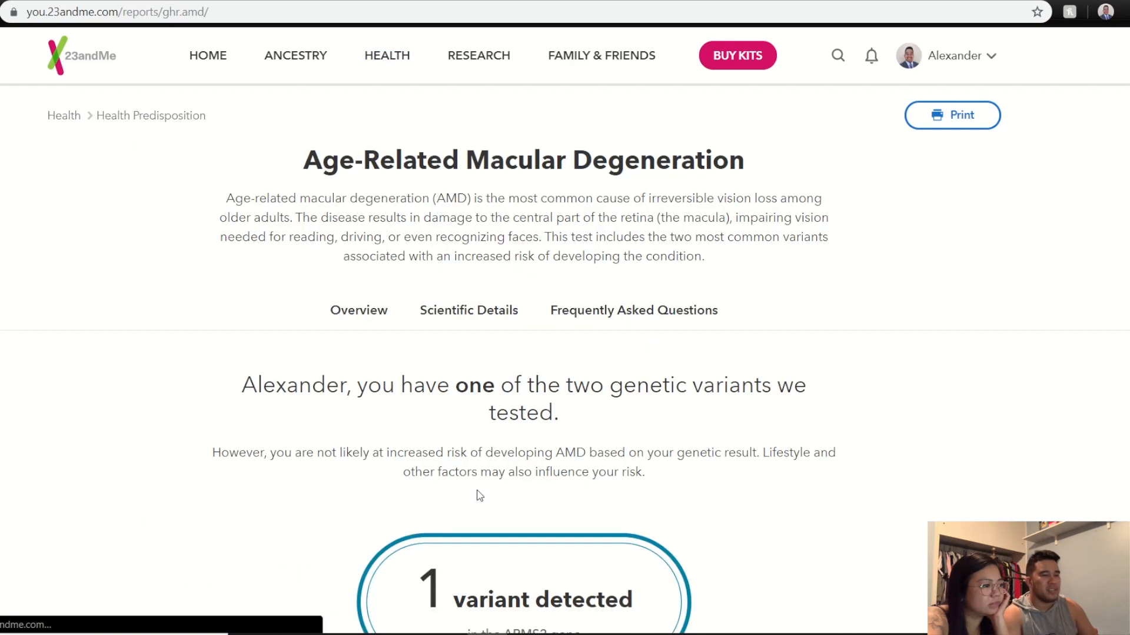
pyautogui.click(358, 310)
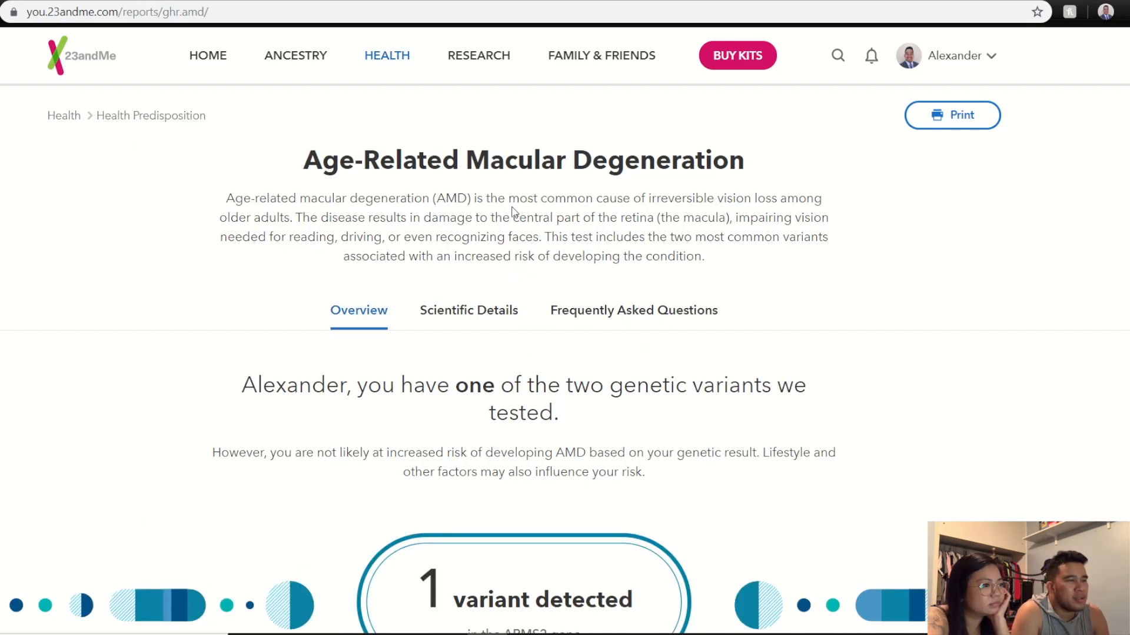
pyautogui.moveTo(375, 215)
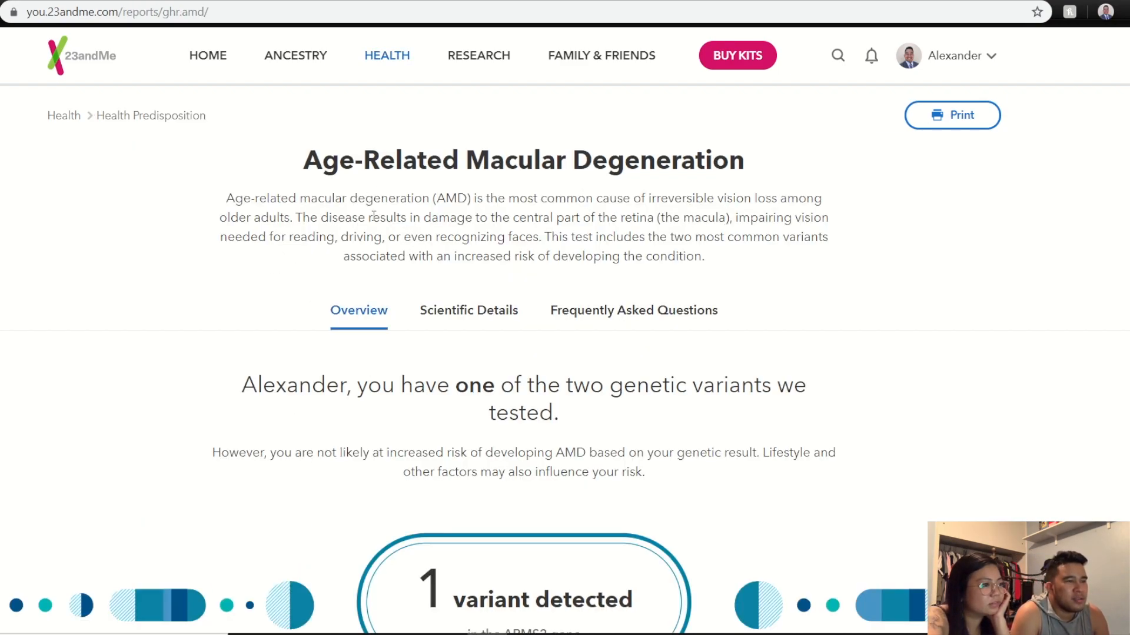
pyautogui.moveTo(651, 231)
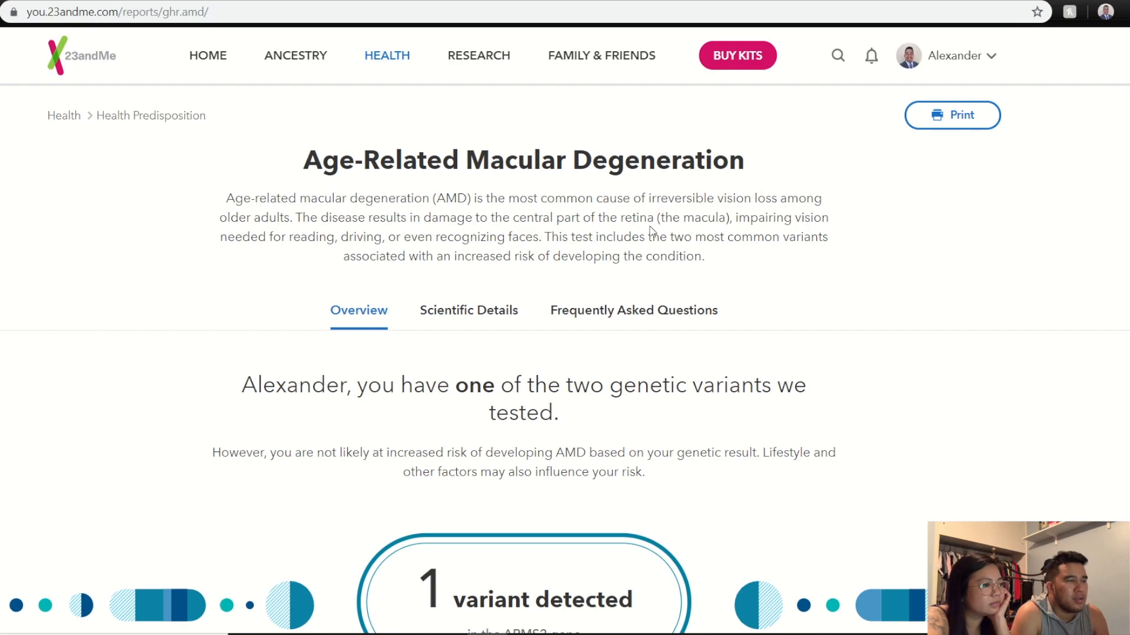
pyautogui.moveTo(581, 250)
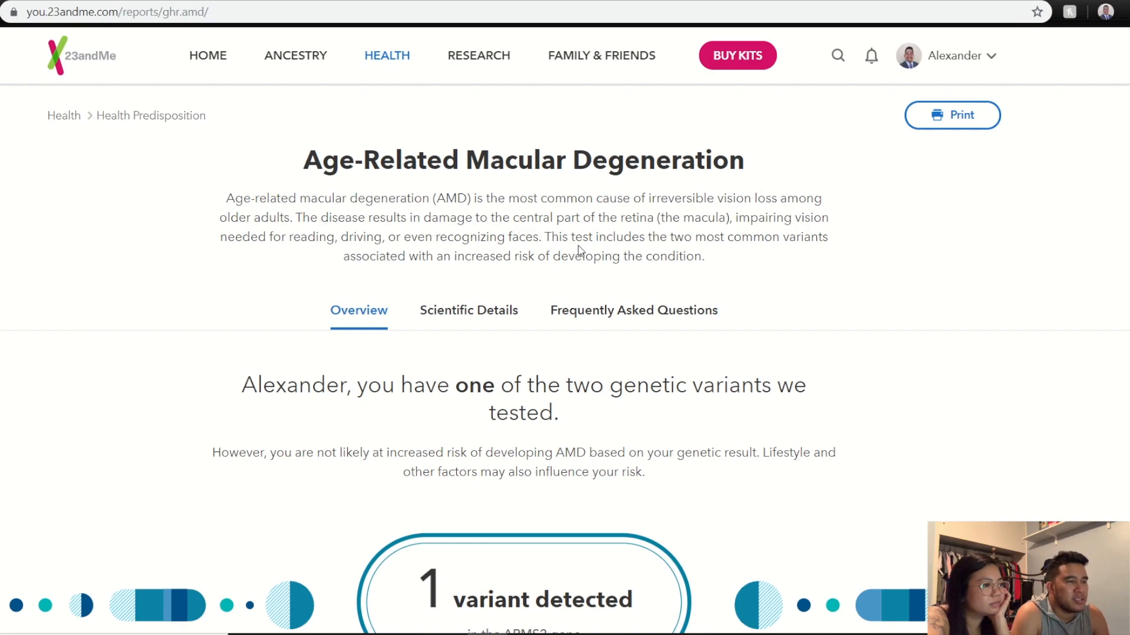
pyautogui.moveTo(553, 298)
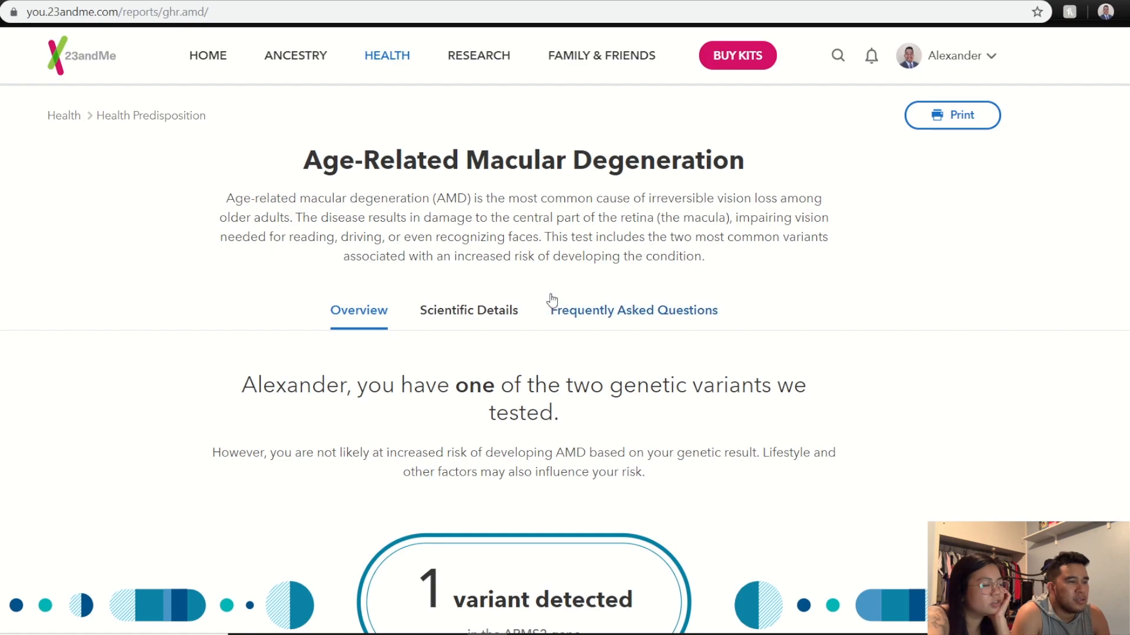
pyautogui.scroll(-3)
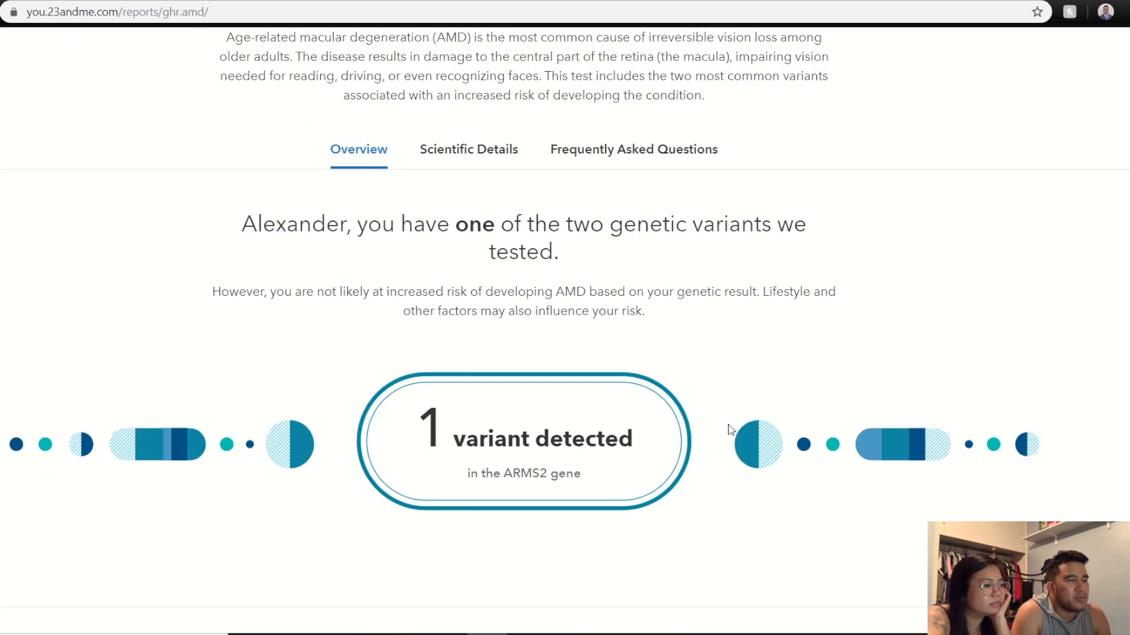
pyautogui.scroll(3)
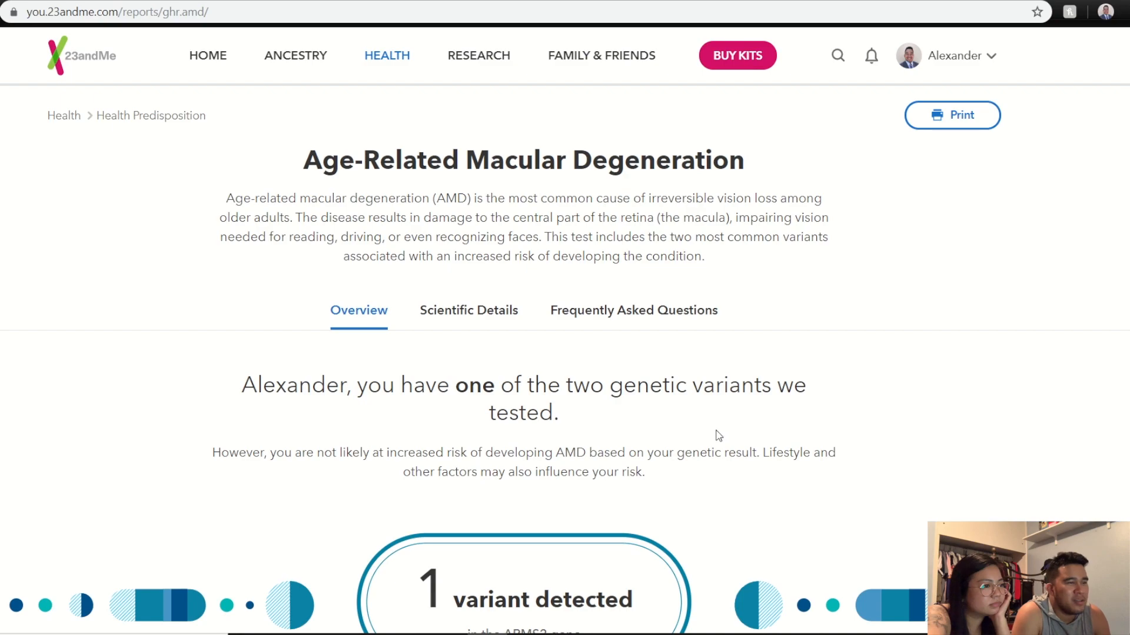
pyautogui.moveTo(704, 442)
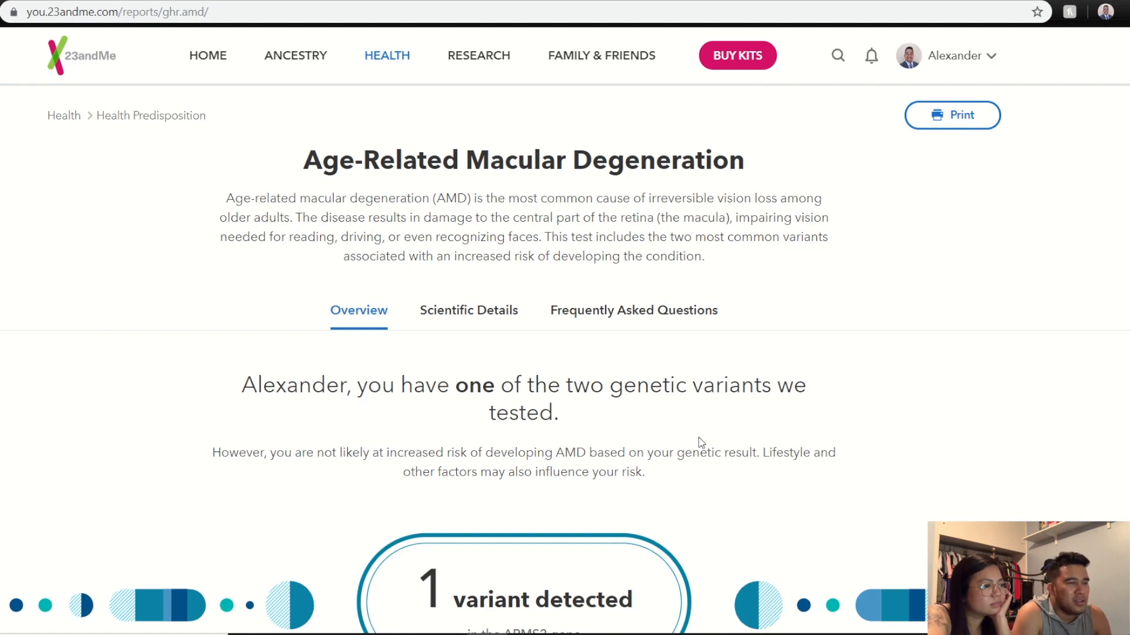
pyautogui.scroll(-3)
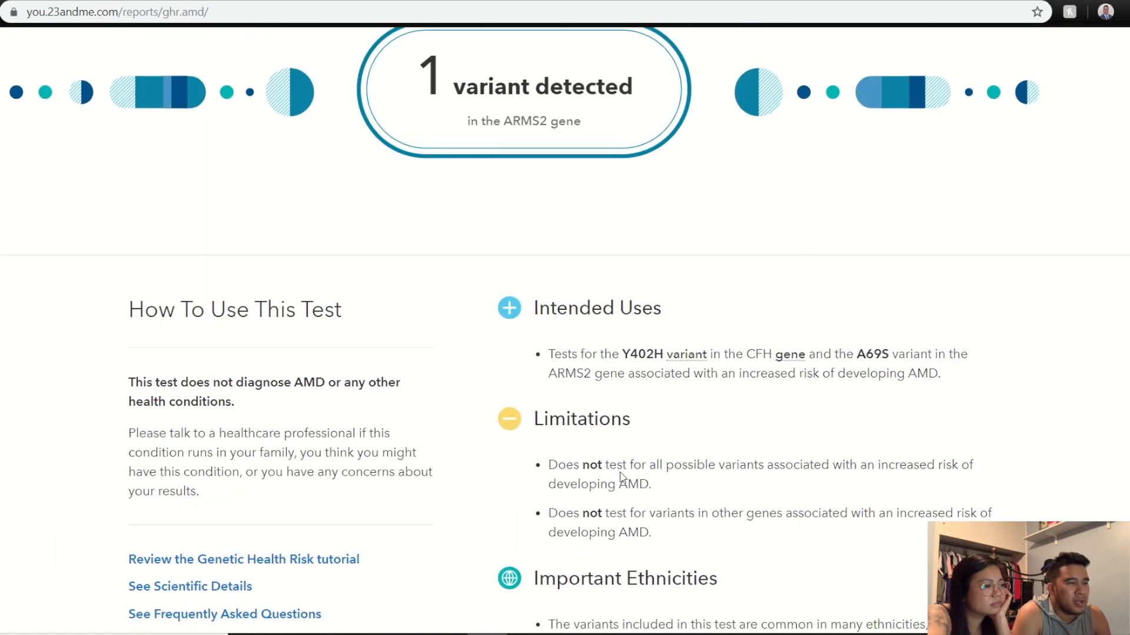
pyautogui.scroll(-3)
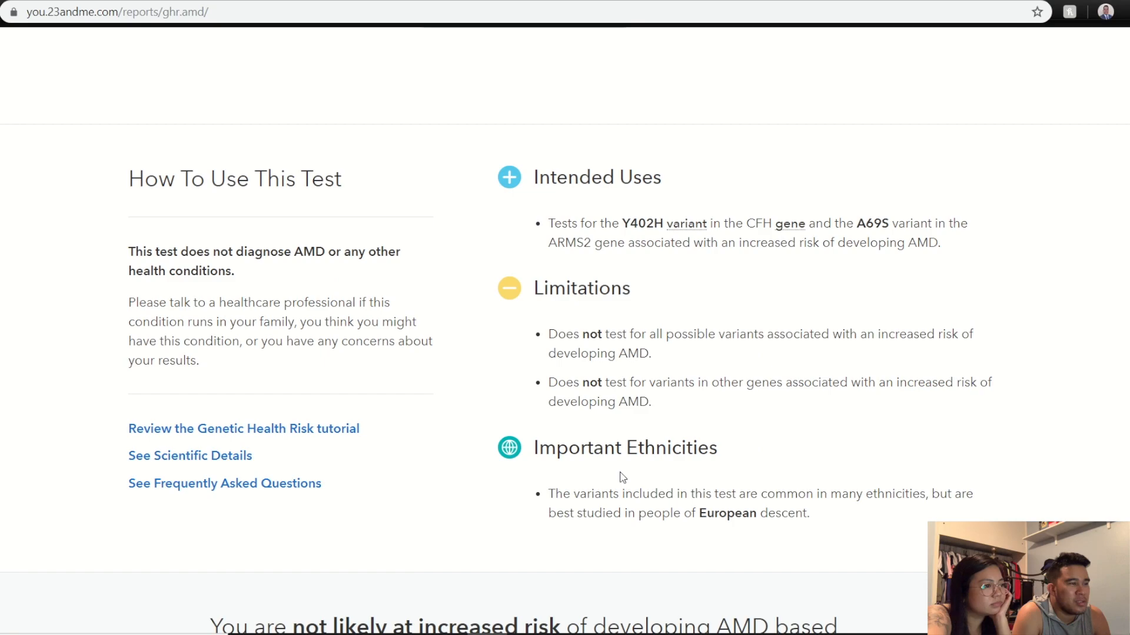
pyautogui.scroll(3)
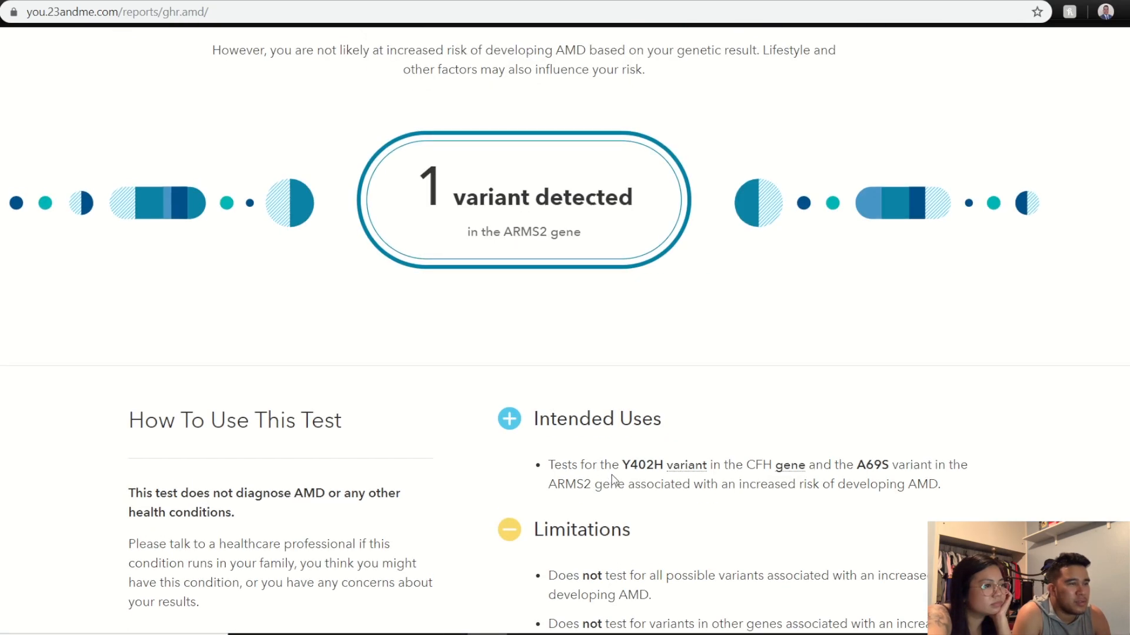
pyautogui.scroll(3)
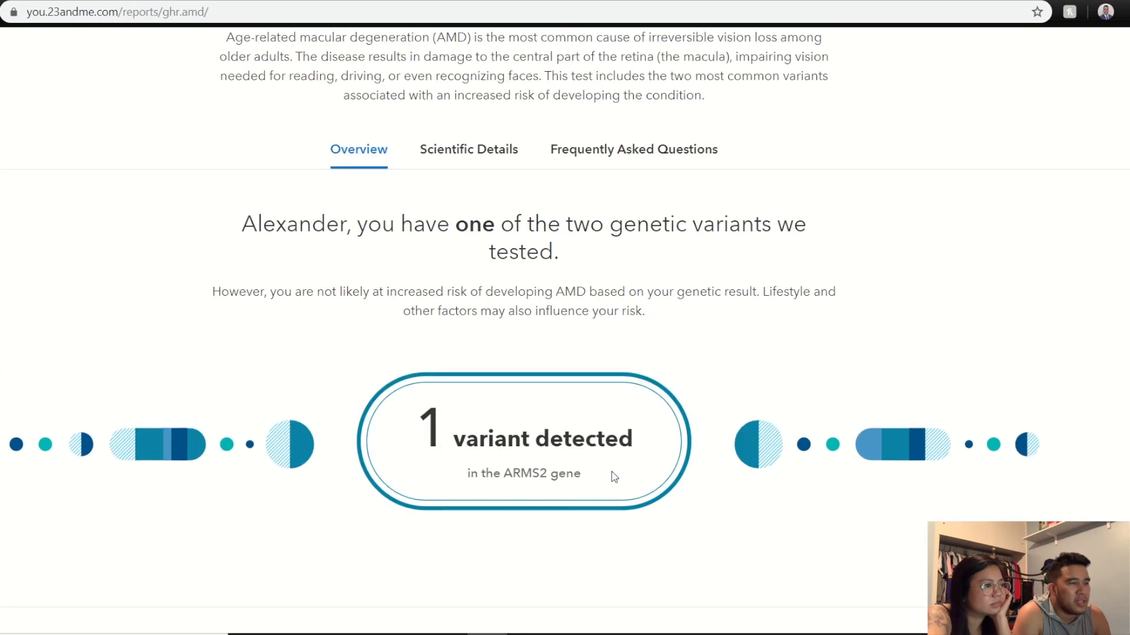
pyautogui.scroll(3)
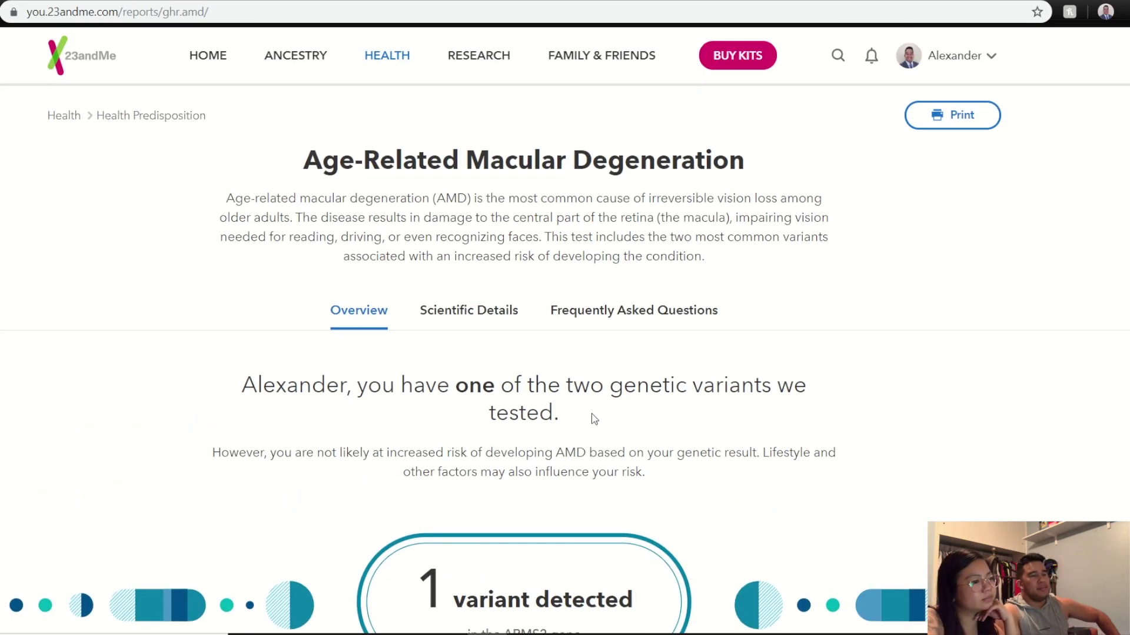
pyautogui.moveTo(587, 391)
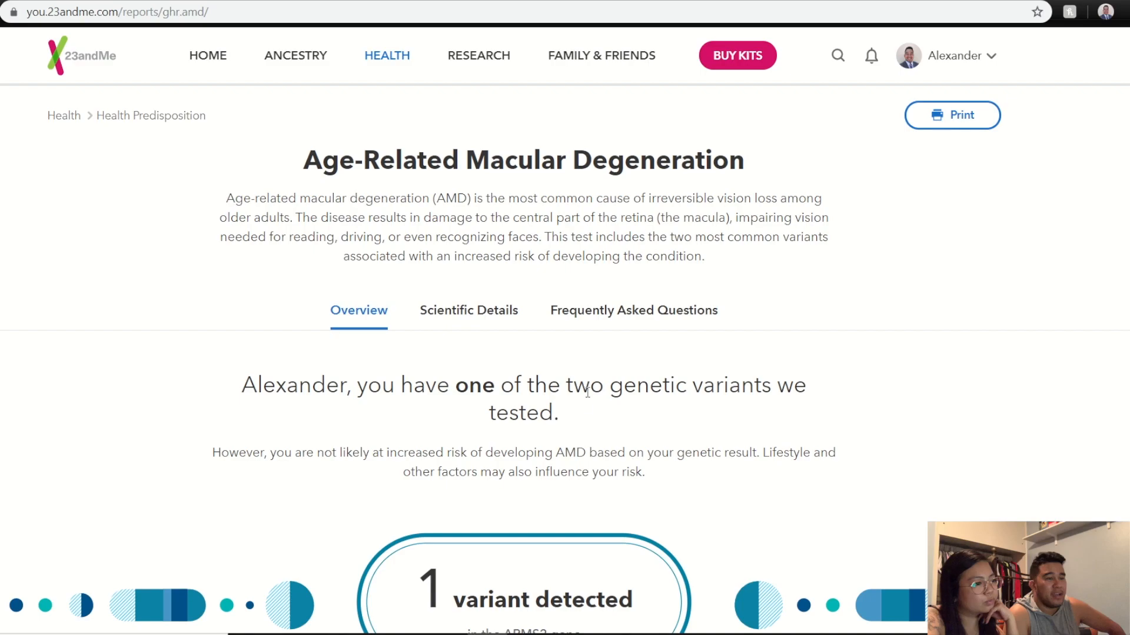
pyautogui.scroll(-3)
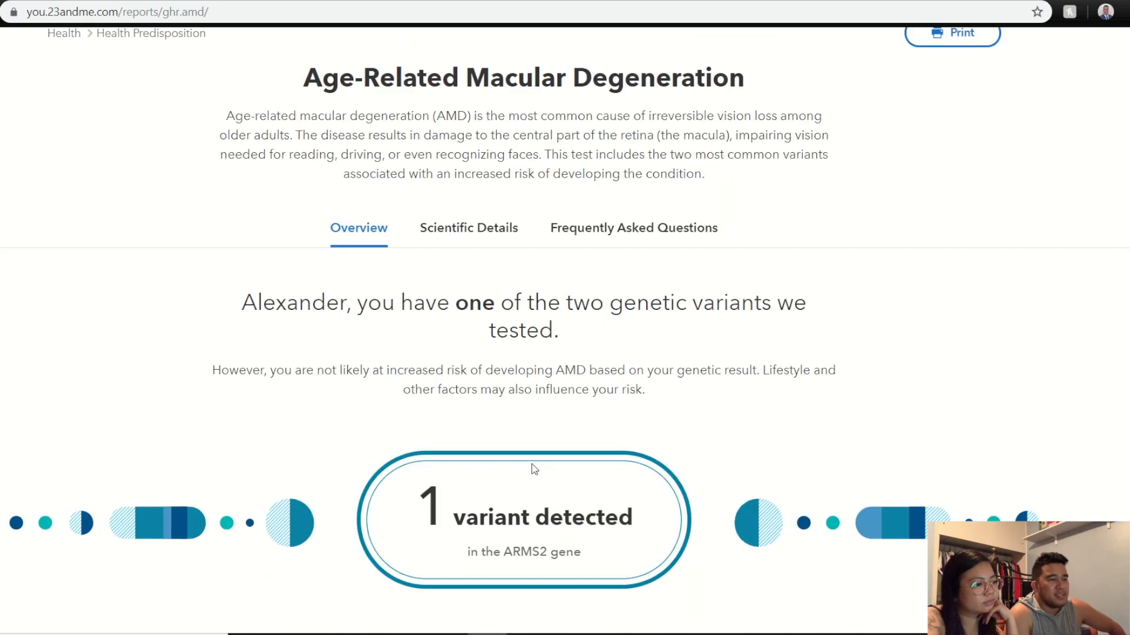
pyautogui.scroll(3)
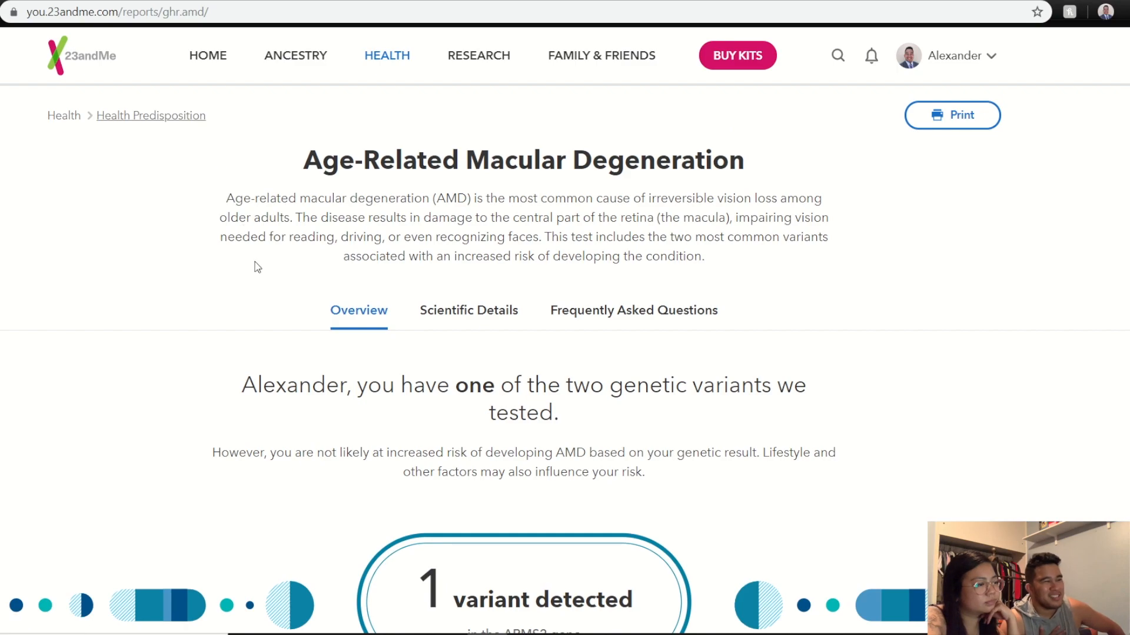
pyautogui.moveTo(151, 115)
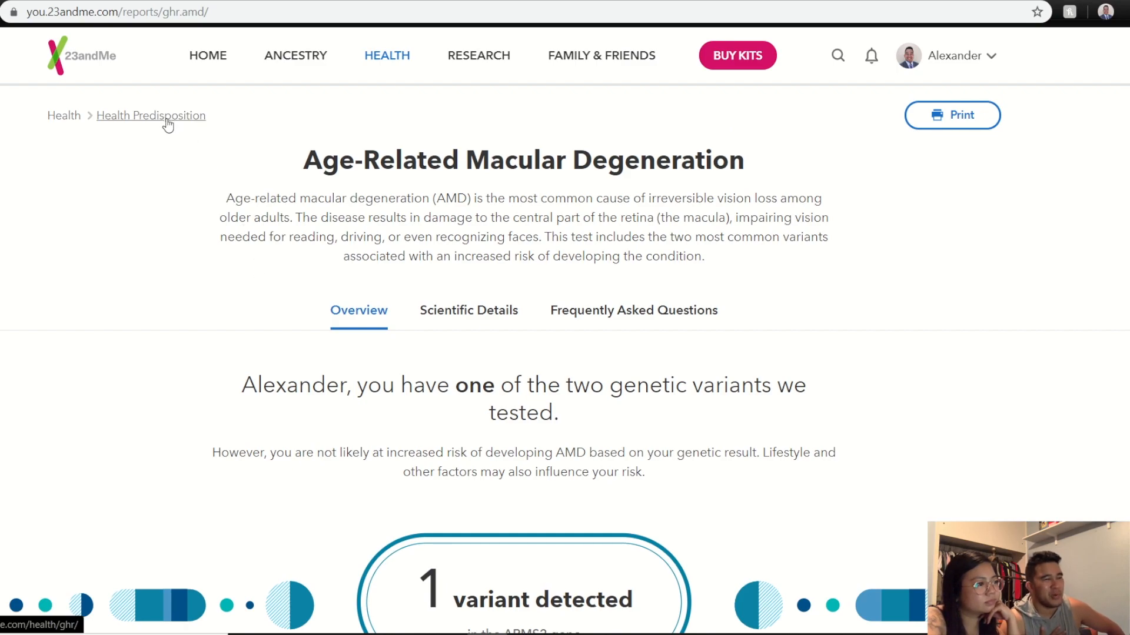
# Return to the Health Predisposition list and scroll its results, with macular degeneration flagged.
pyautogui.click(151, 115)
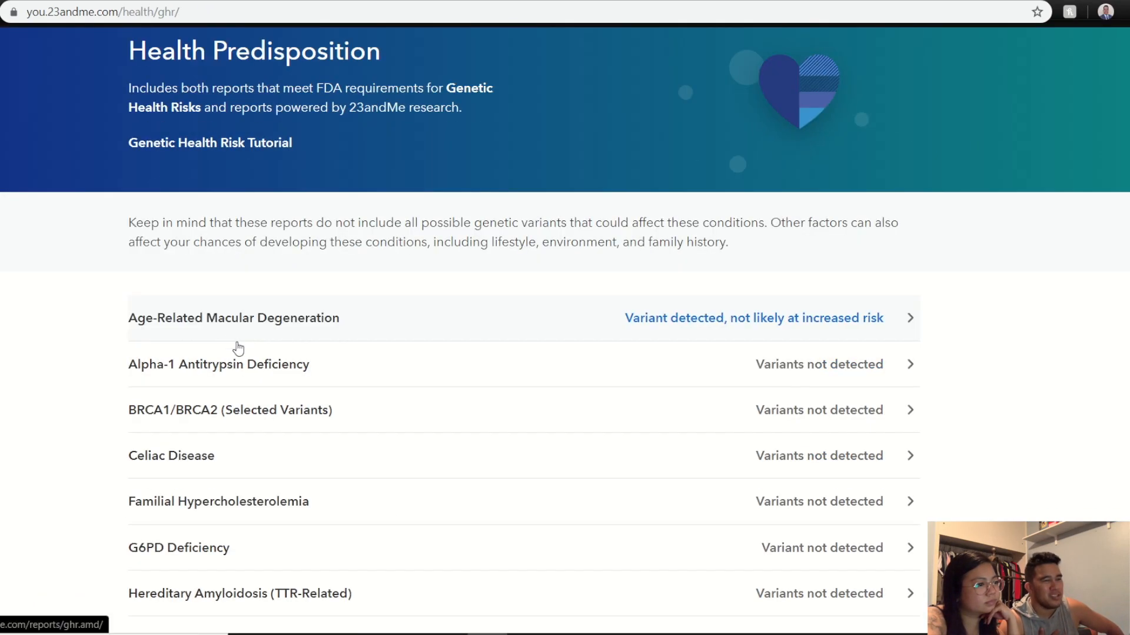
pyautogui.scroll(-3)
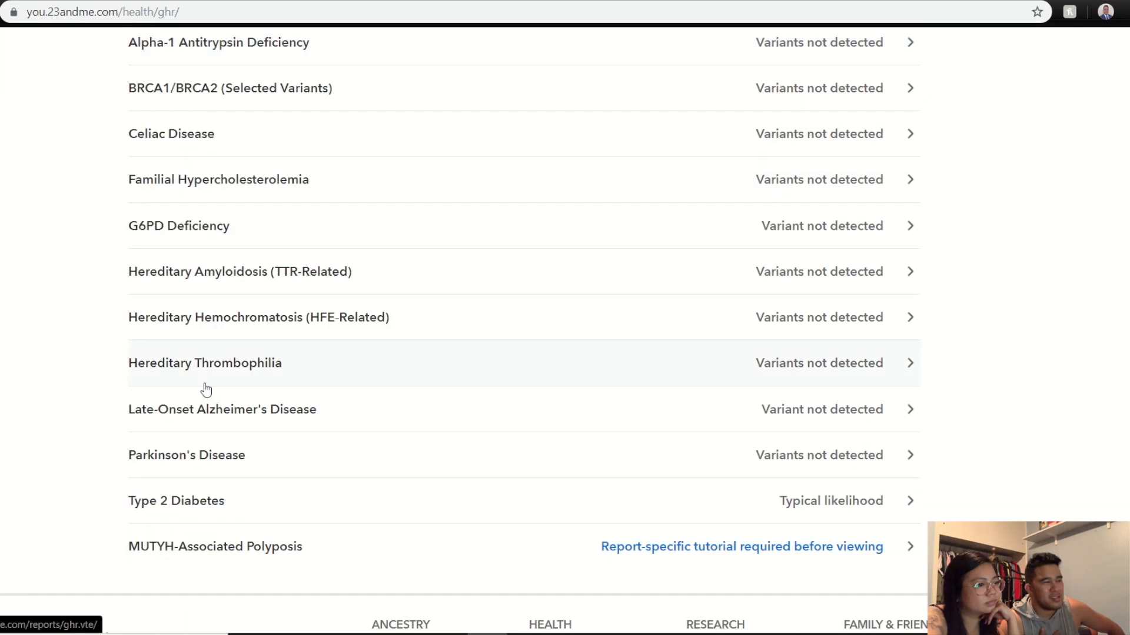
pyautogui.moveTo(831, 517)
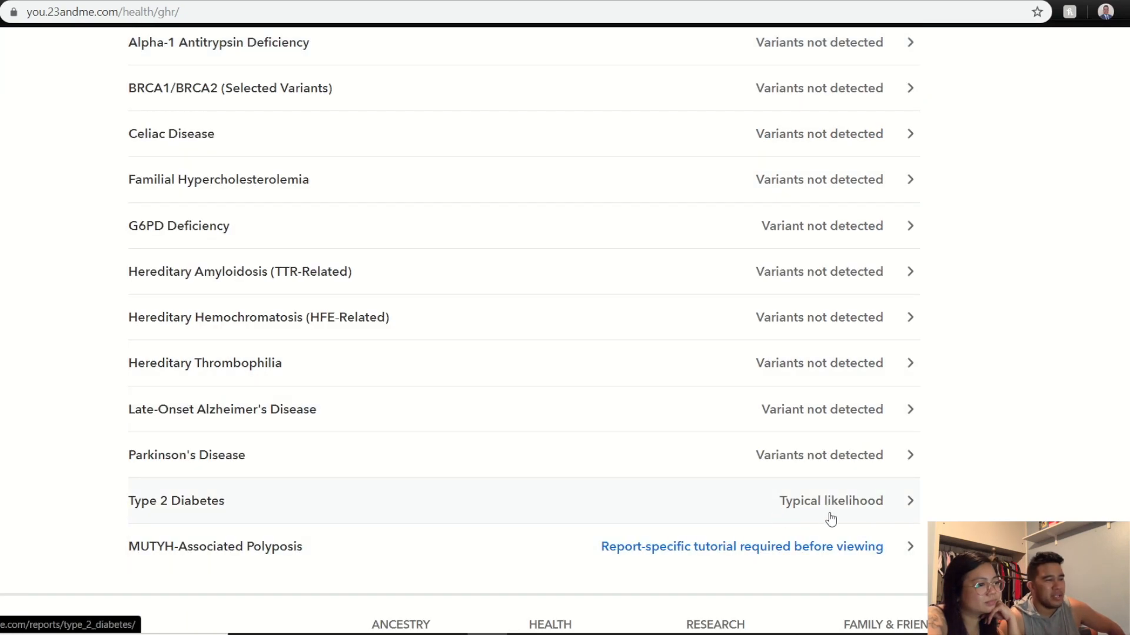
pyautogui.moveTo(1014, 508)
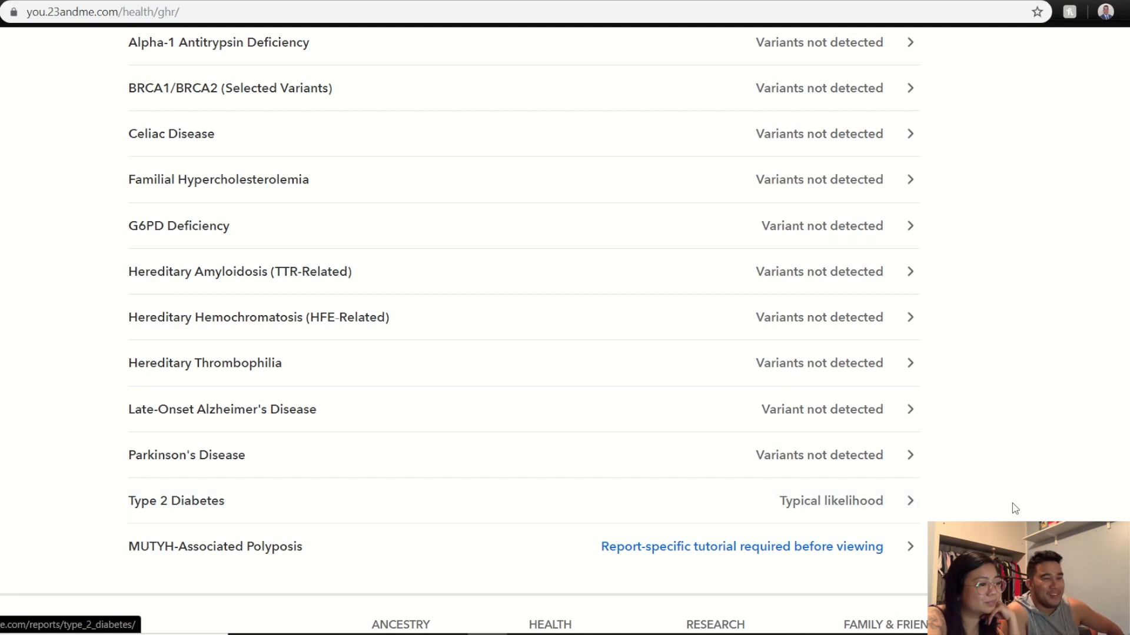
pyautogui.moveTo(850, 513)
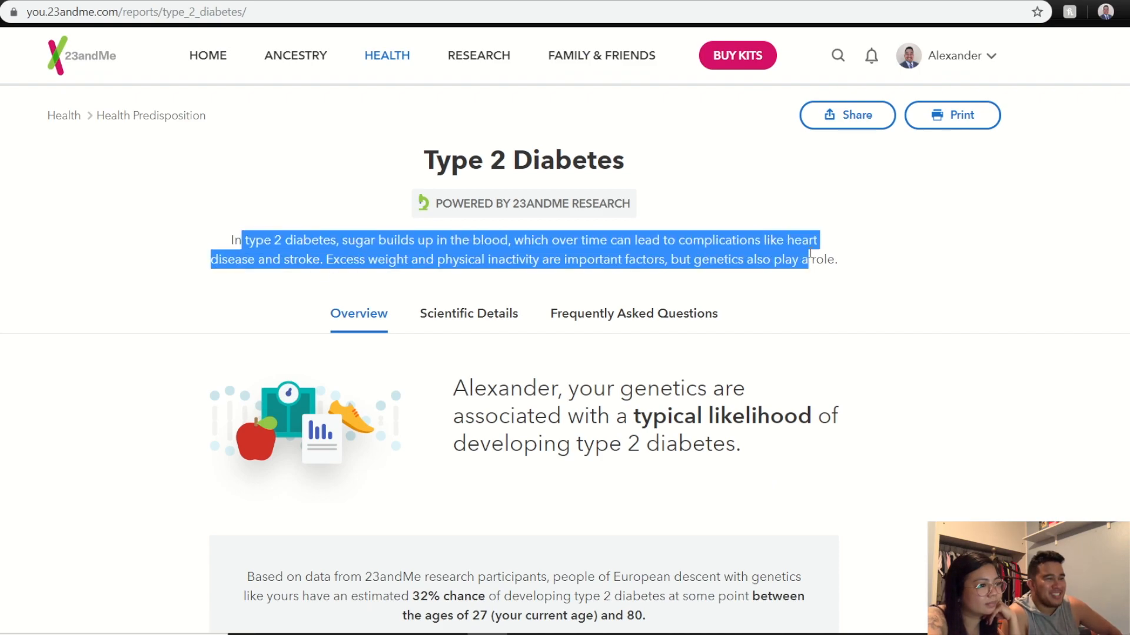
# Read through the rest of the Type 2 Diabetes report.
pyautogui.scroll(-3)
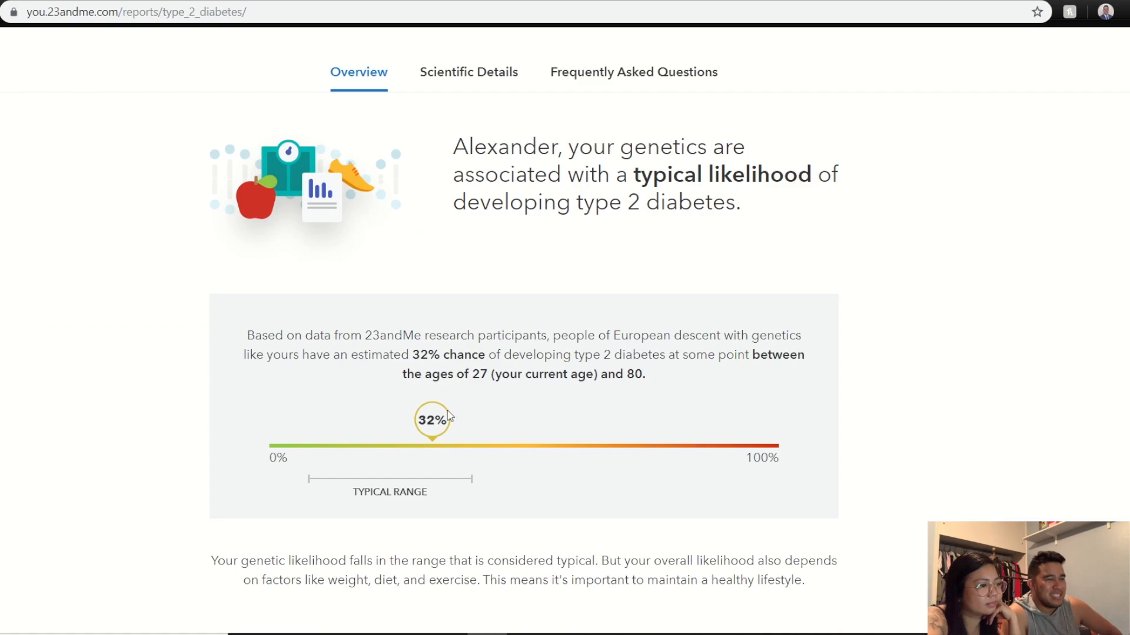
pyautogui.moveTo(430, 462)
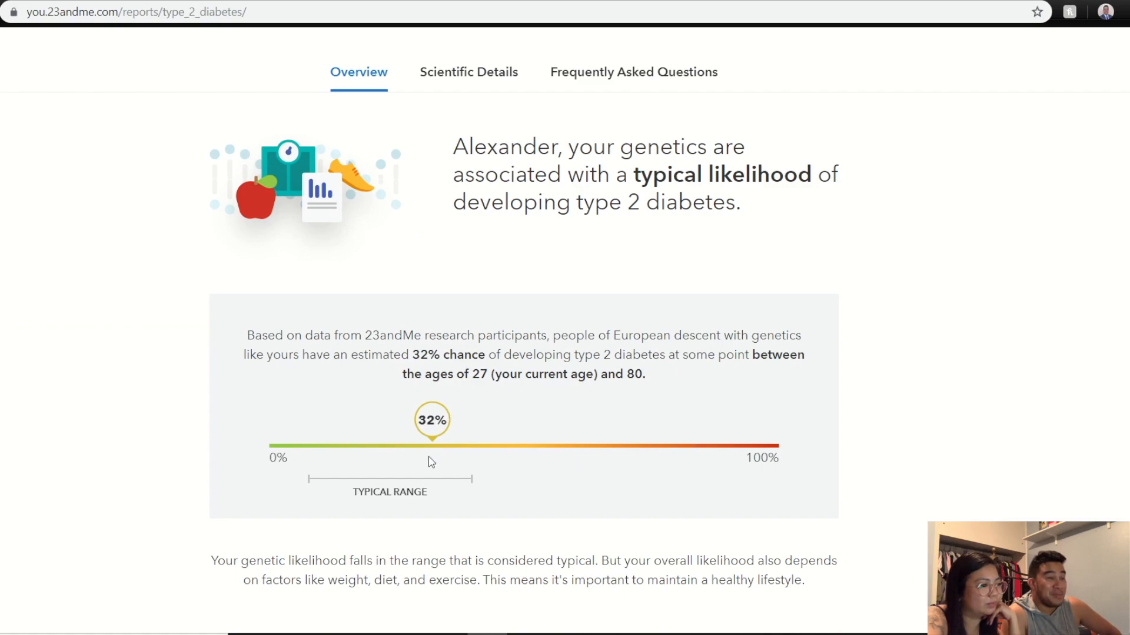
pyautogui.moveTo(317, 351)
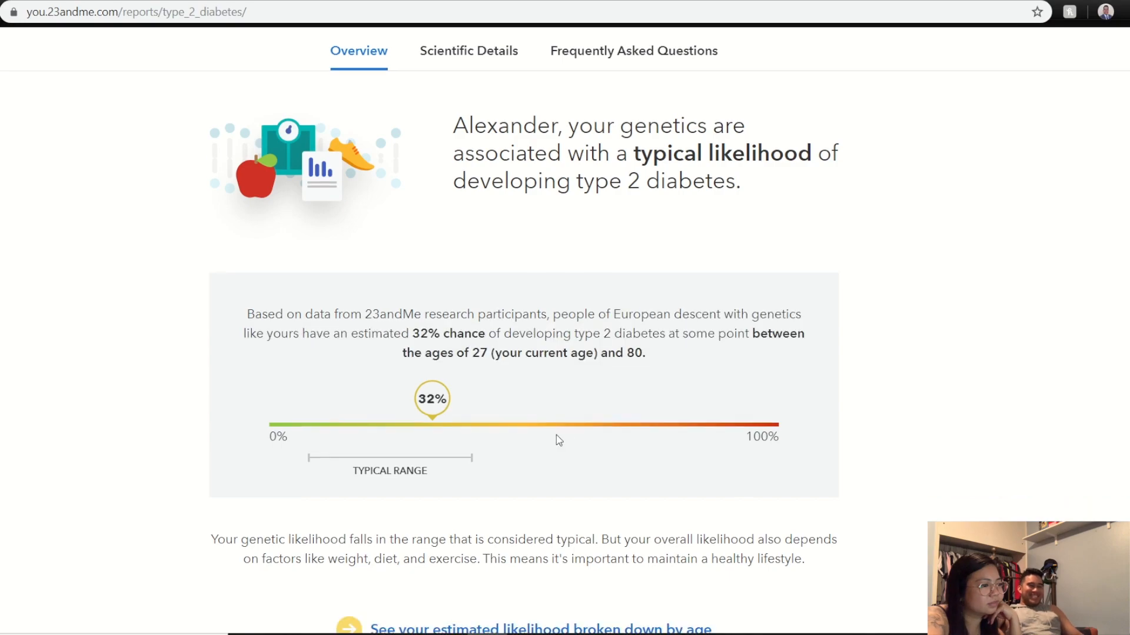
pyautogui.scroll(-3)
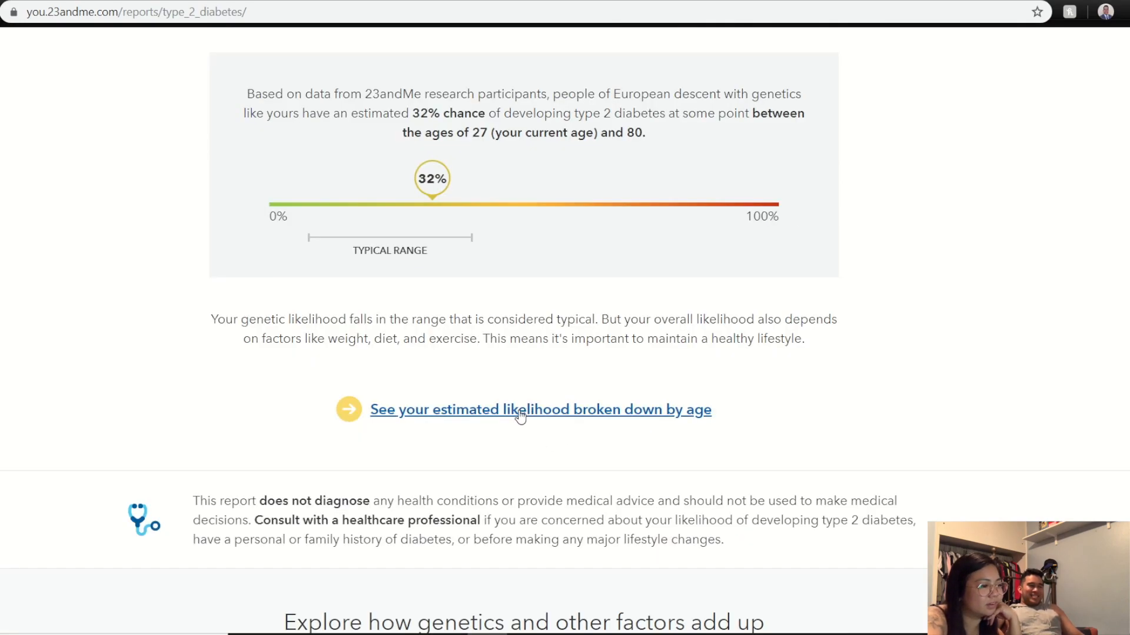
pyautogui.scroll(3)
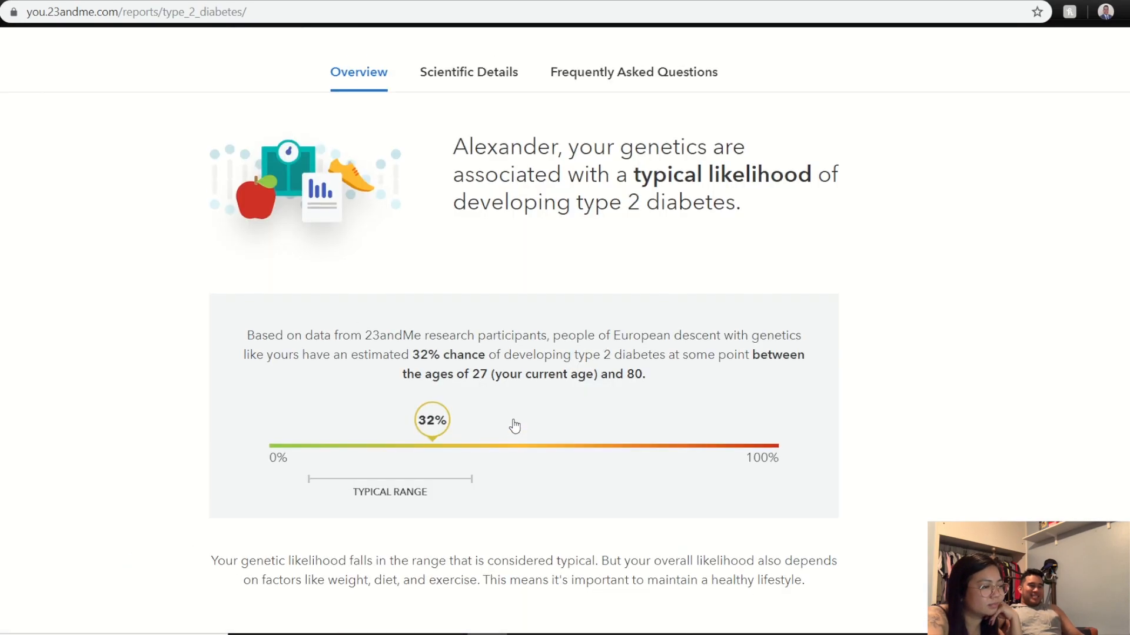
pyautogui.scroll(-3)
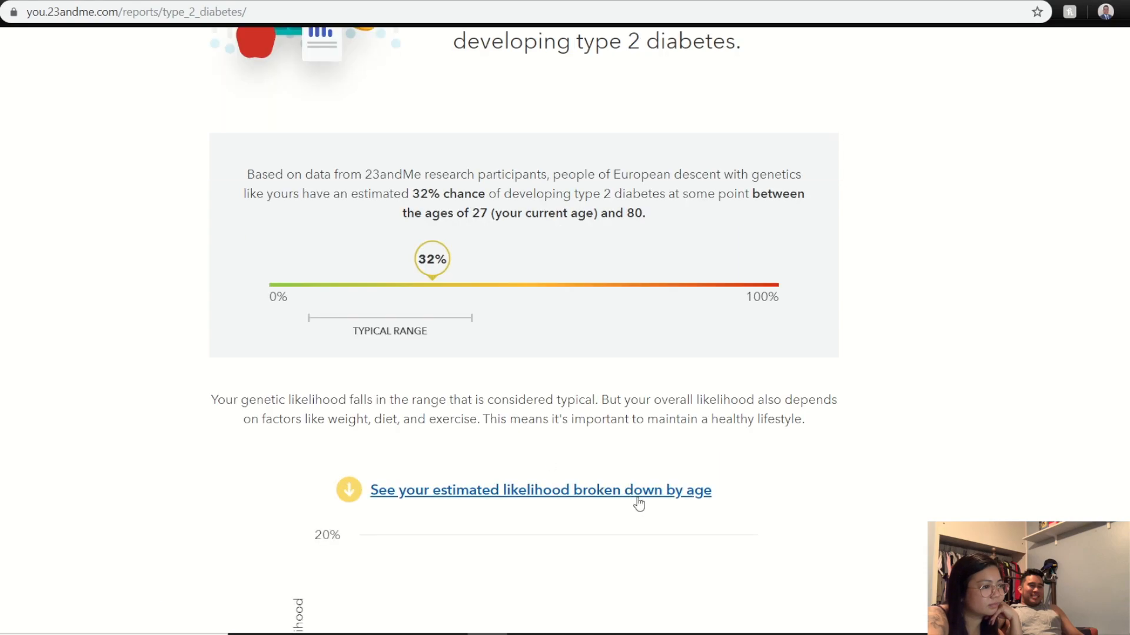
pyautogui.scroll(-3)
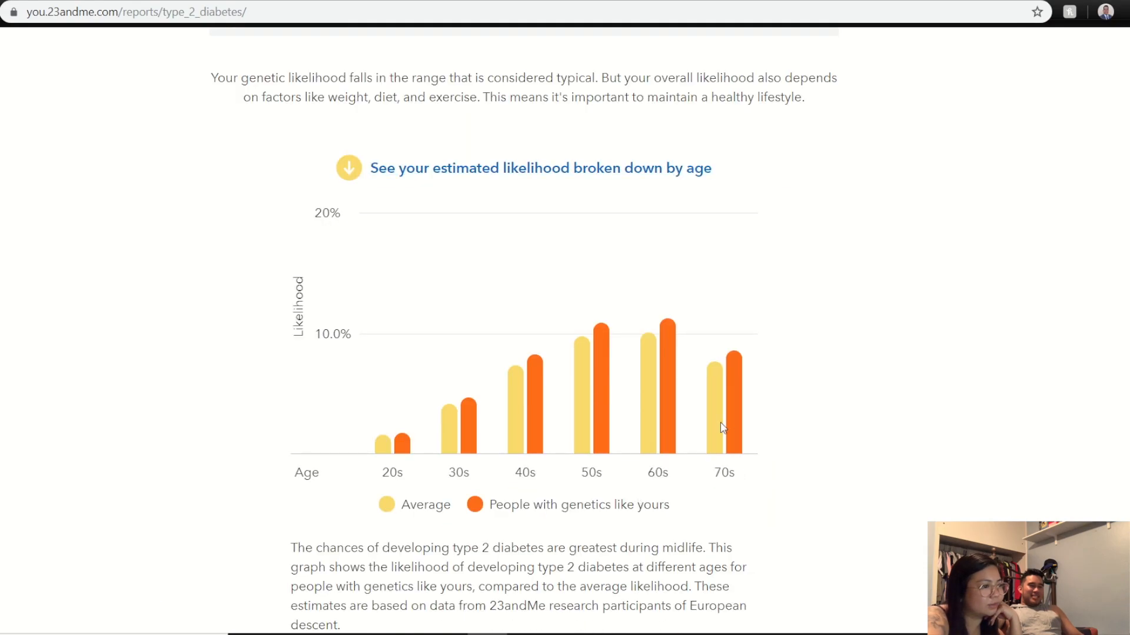
pyautogui.moveTo(467, 422)
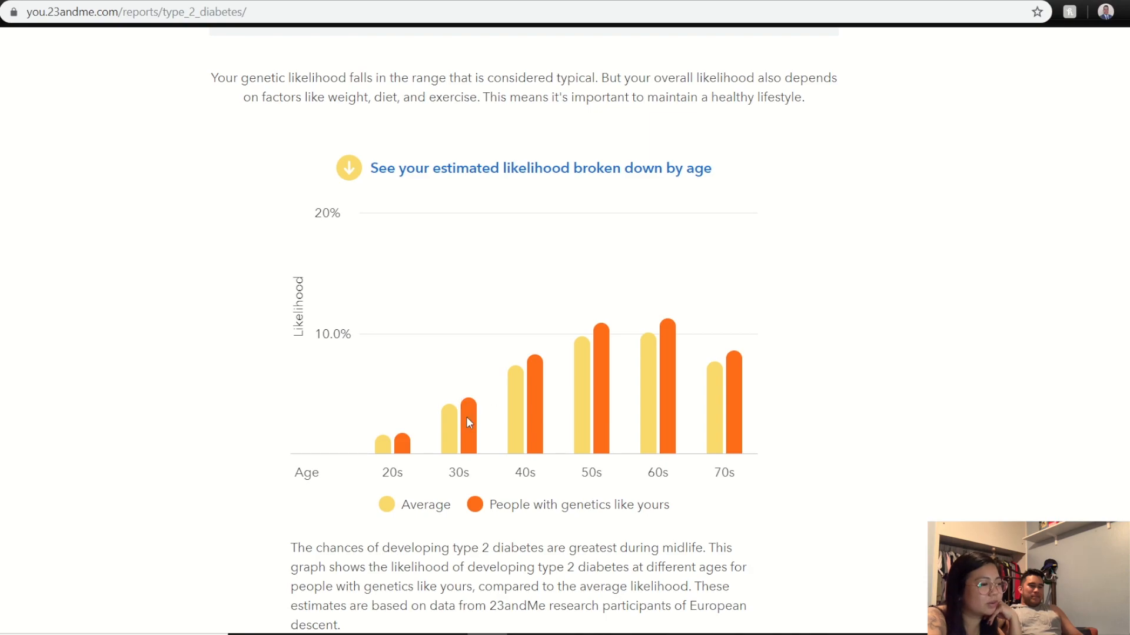
pyautogui.scroll(-3)
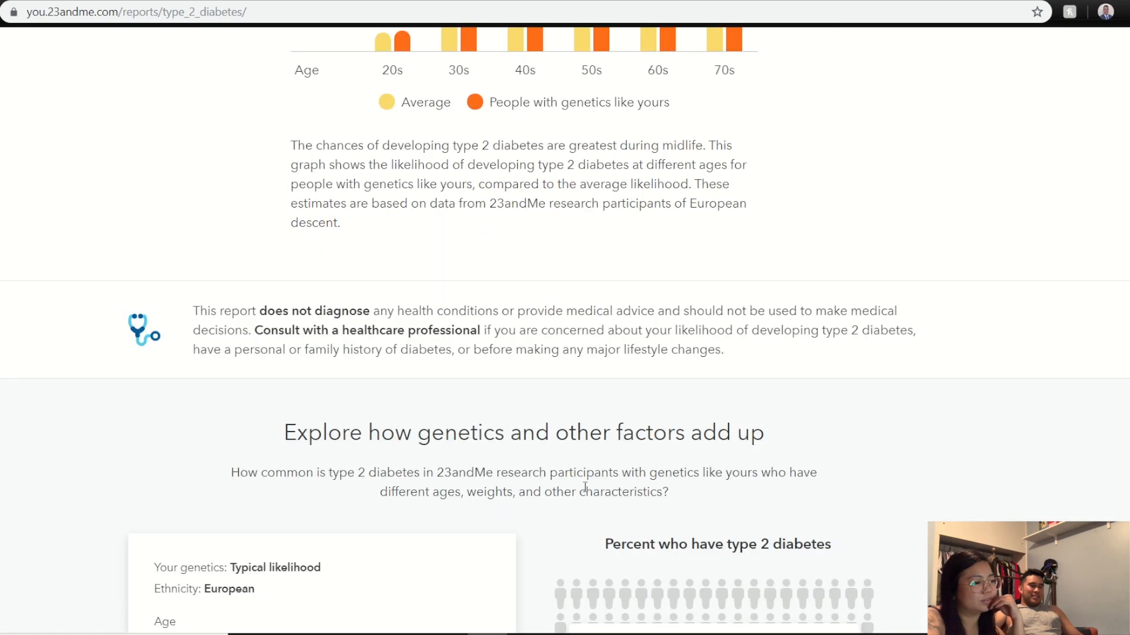
pyautogui.scroll(-3)
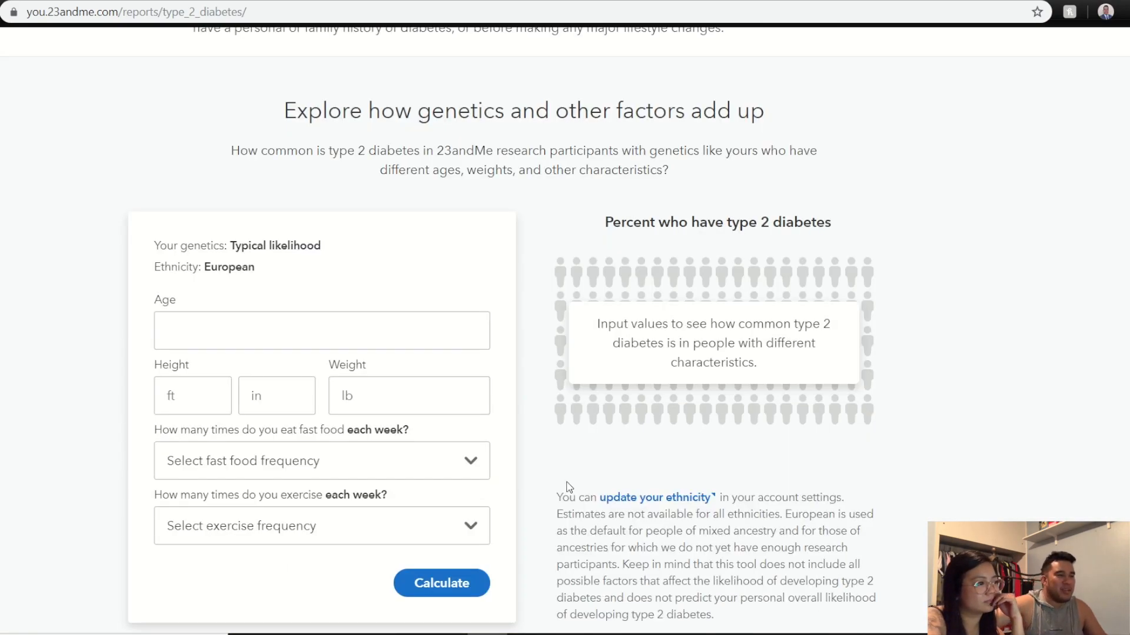
pyautogui.scroll(-3)
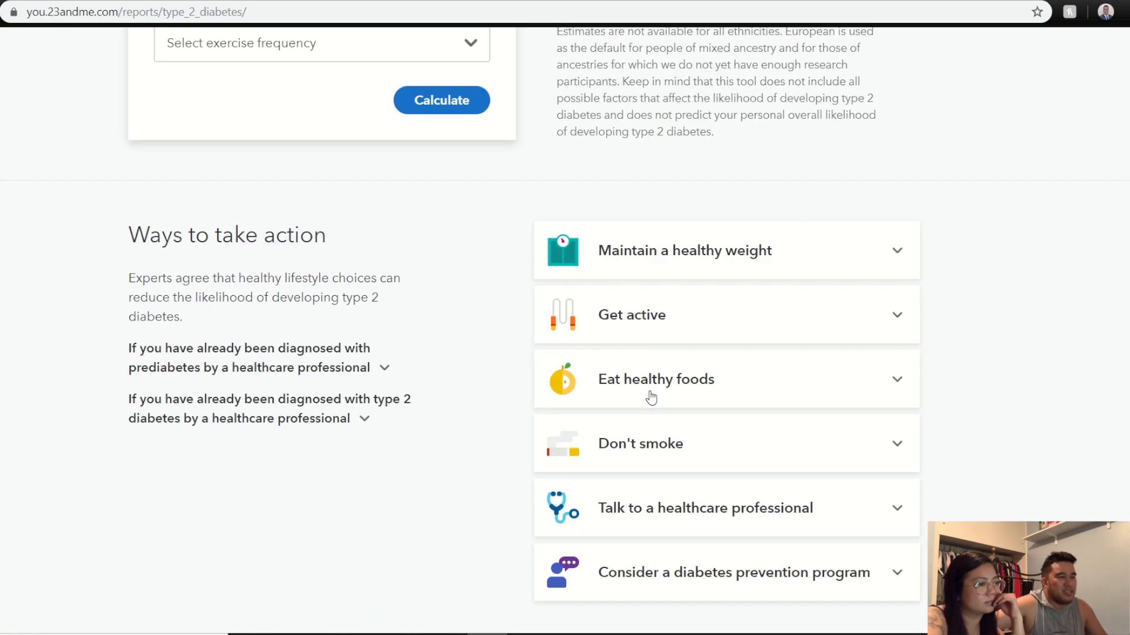
pyautogui.scroll(-3)
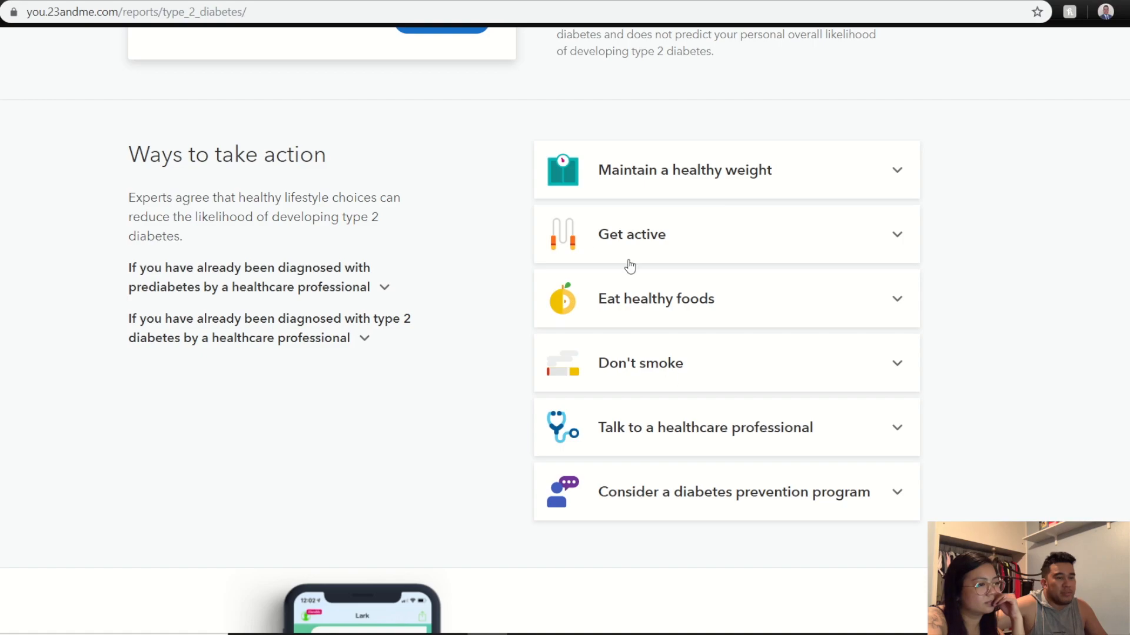
pyautogui.scroll(-3)
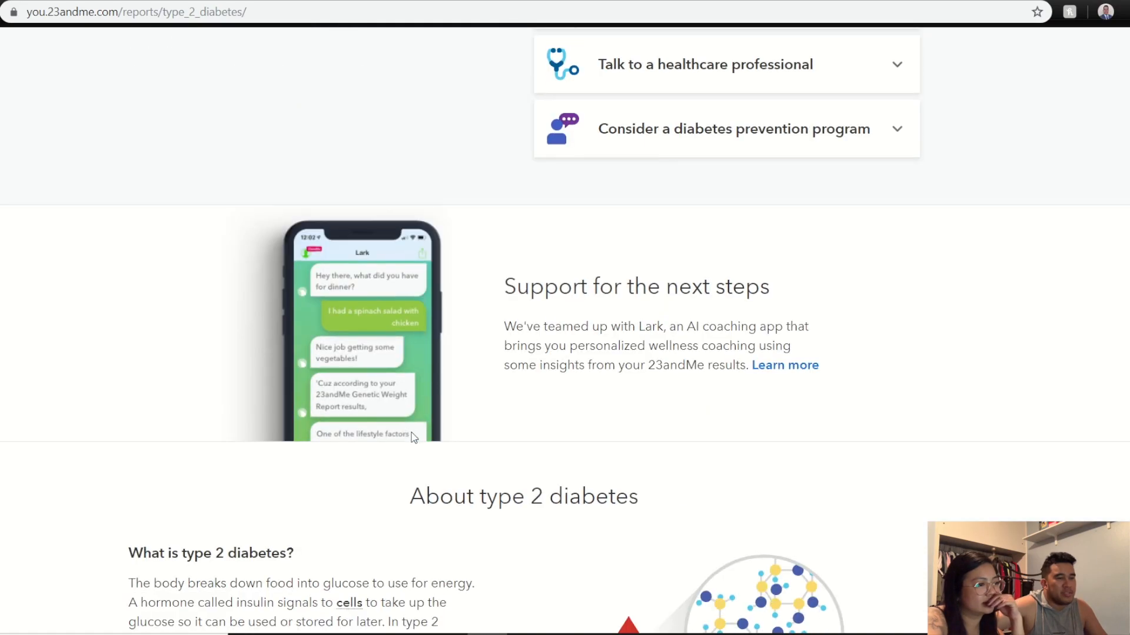
pyautogui.scroll(-3)
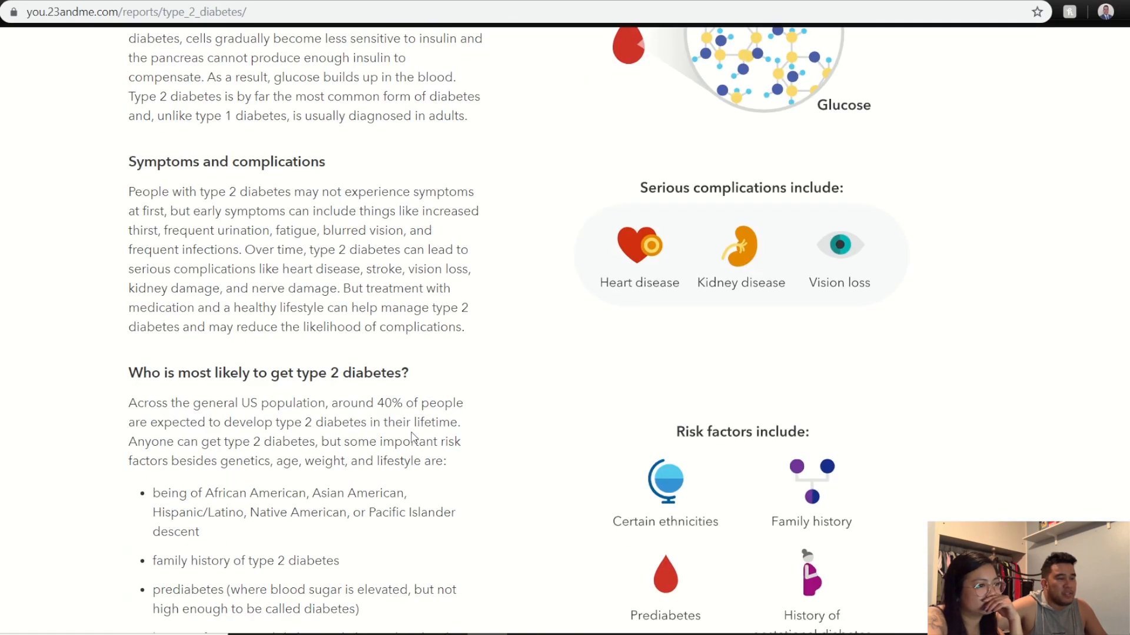
pyautogui.scroll(-3)
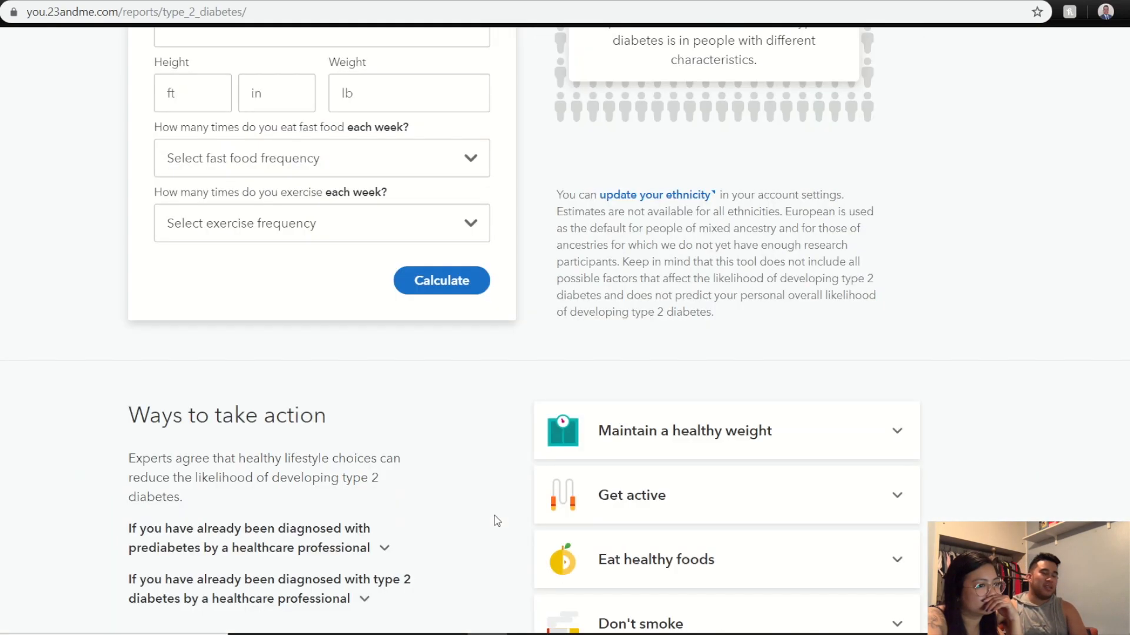
# Open the MUTYH-Associated Polyposis report and acknowledge the tutorial-required notice.
pyautogui.scroll(3)
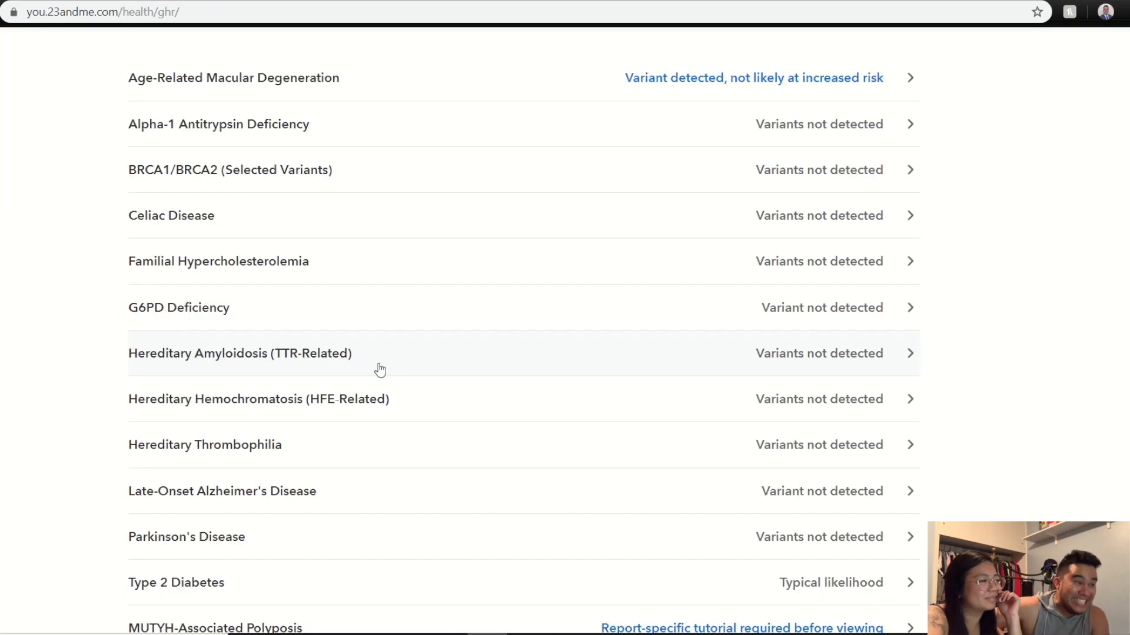
pyautogui.click(740, 626)
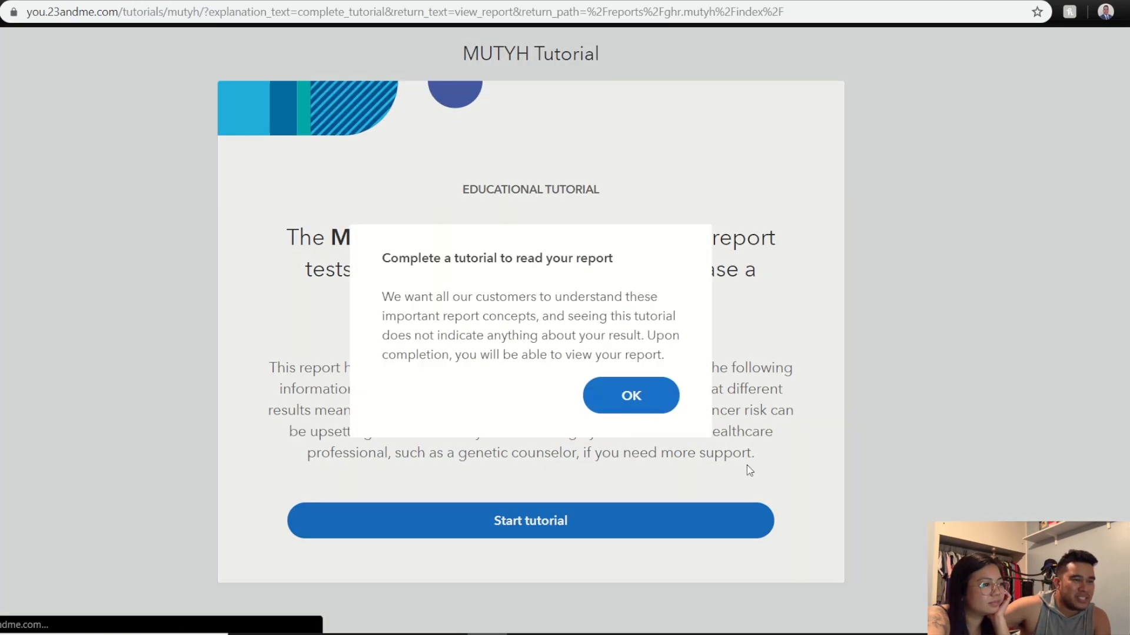
pyautogui.moveTo(630, 395)
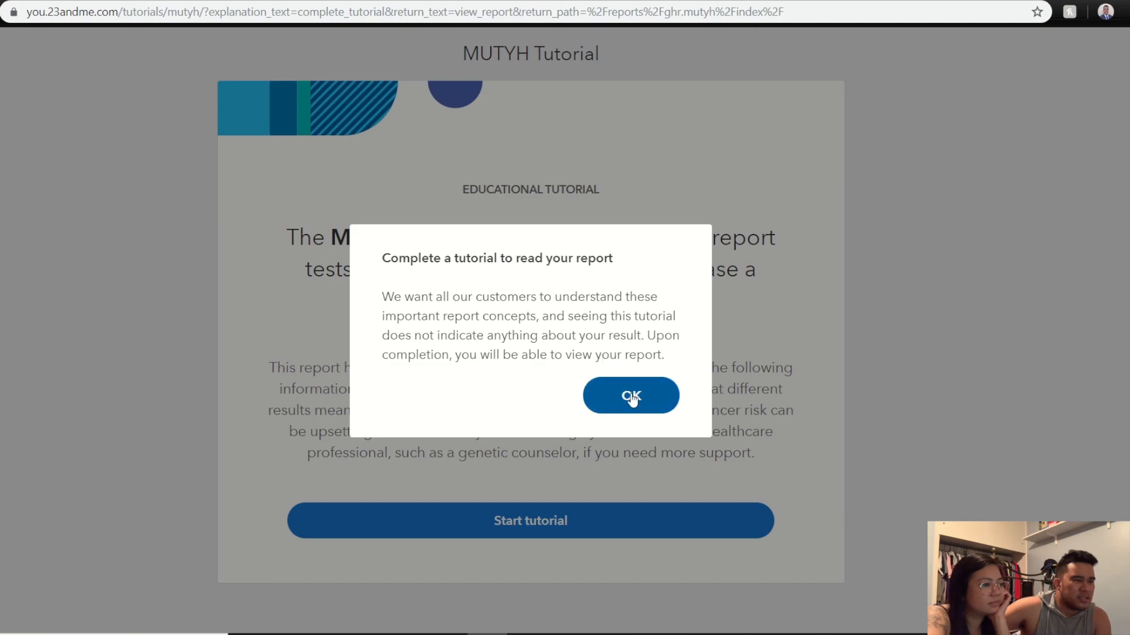
pyautogui.click(630, 396)
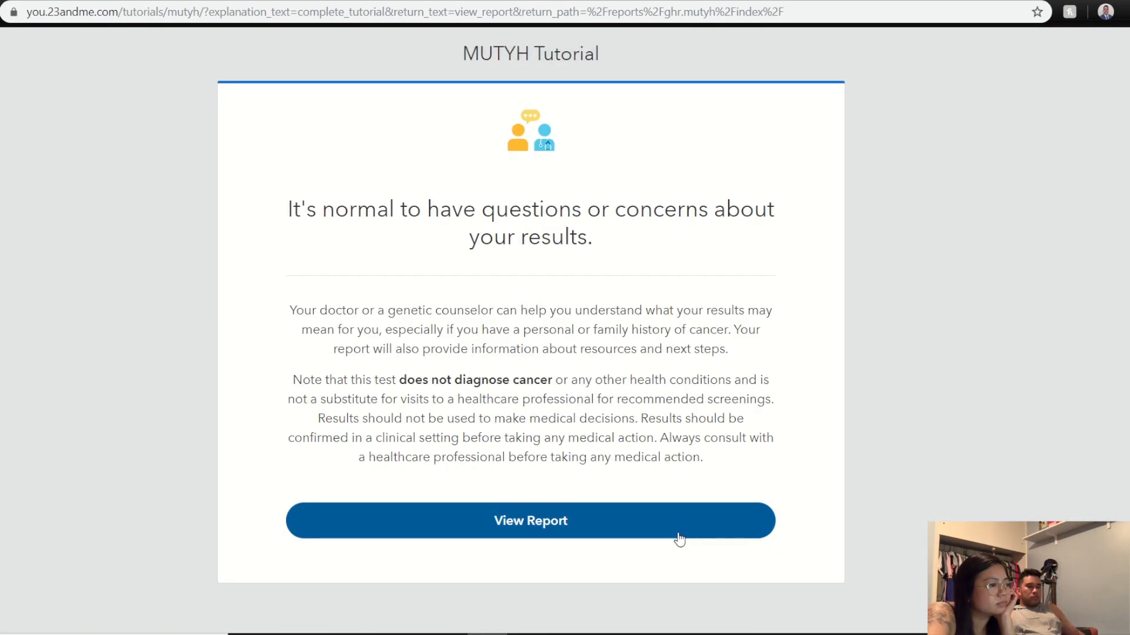
# View the MUTYH report showing zero variants detected, then return to the Health overview.
pyautogui.click(530, 520)
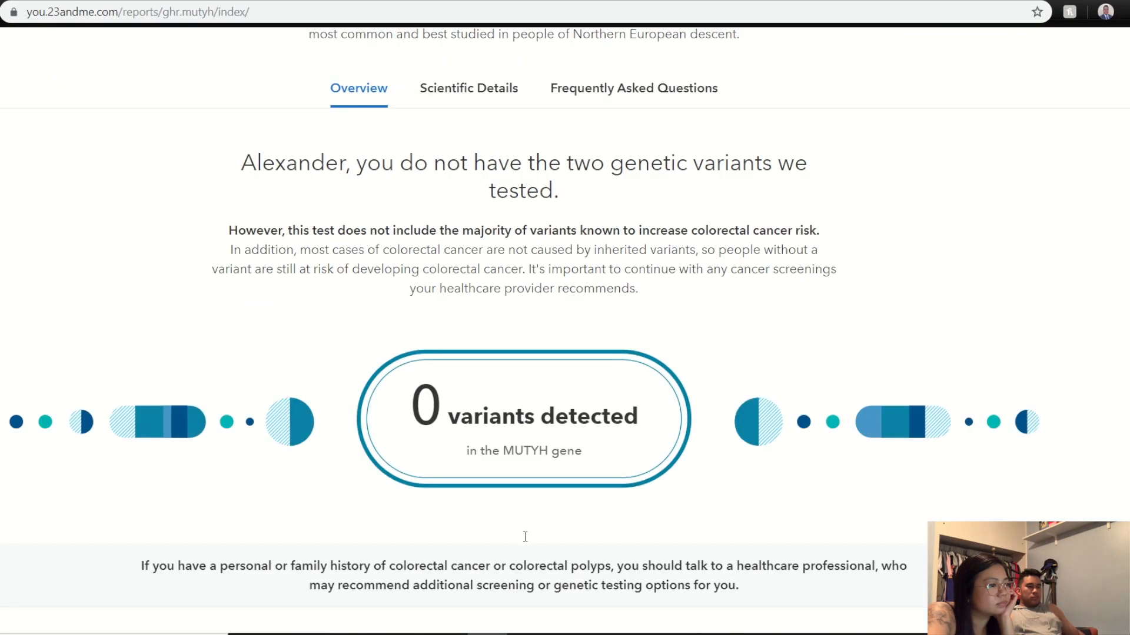
pyautogui.scroll(3)
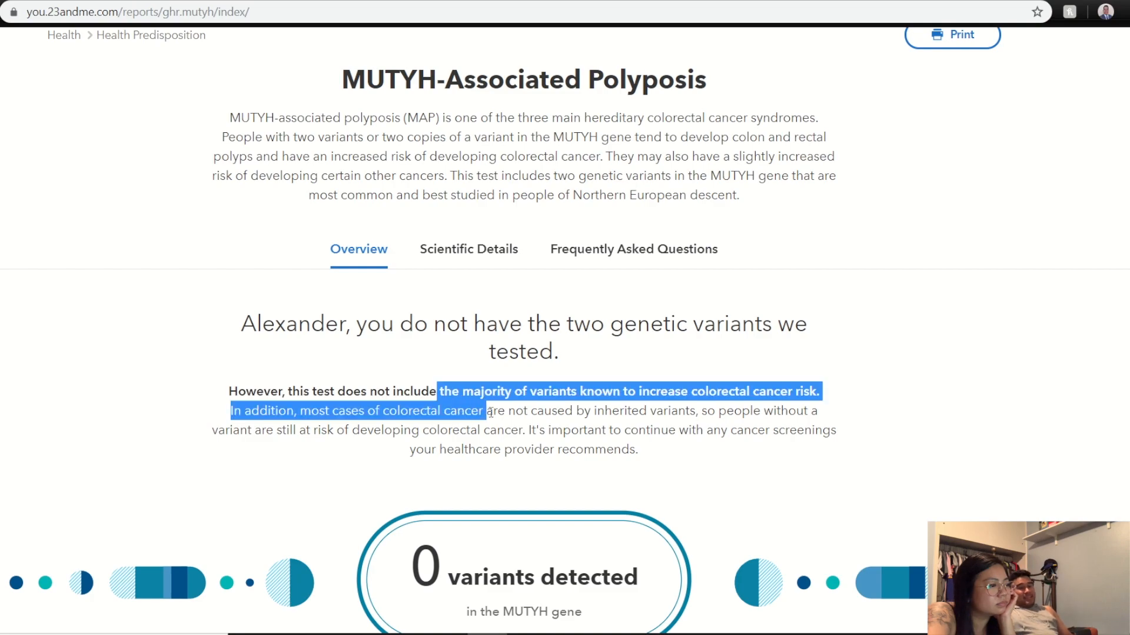
pyautogui.click(646, 391)
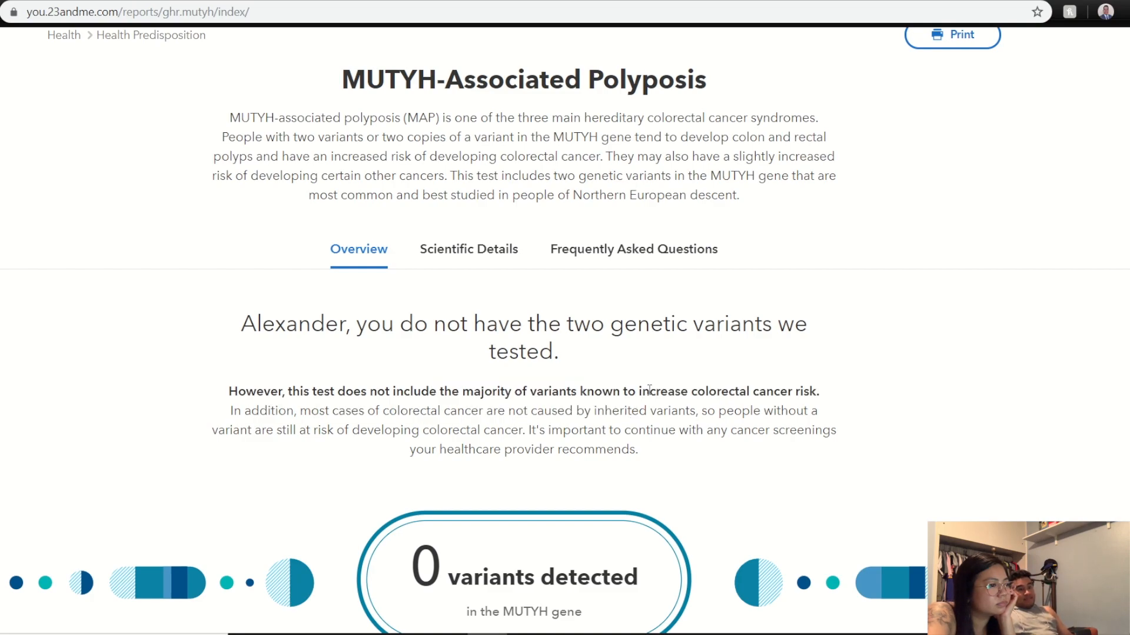
pyautogui.scroll(3)
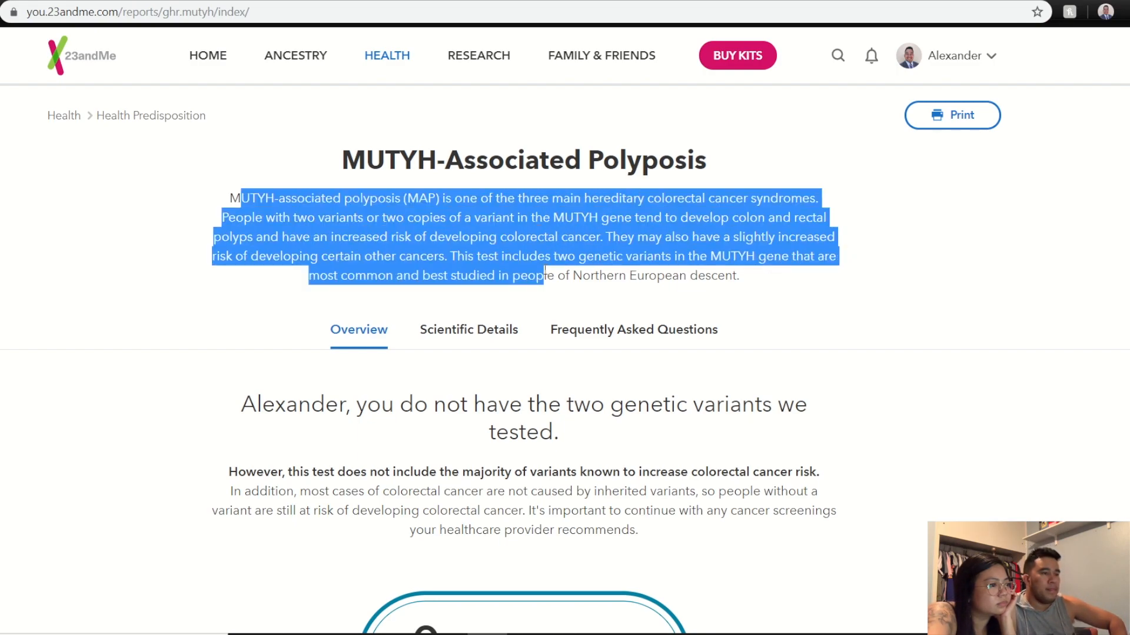
pyautogui.moveTo(561, 301)
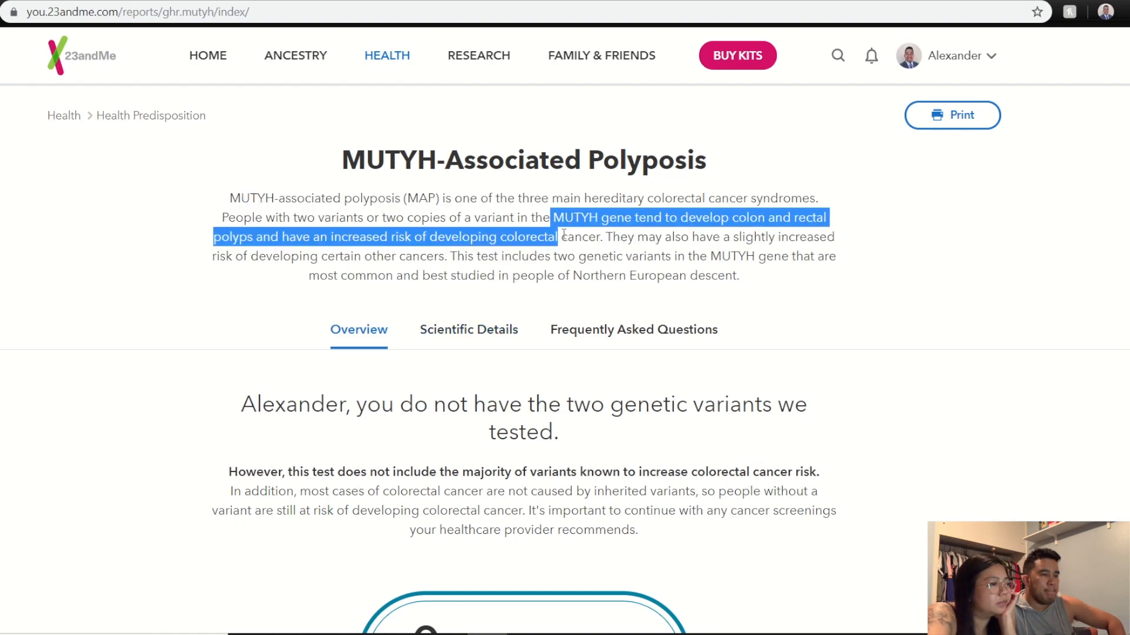
pyautogui.scroll(-3)
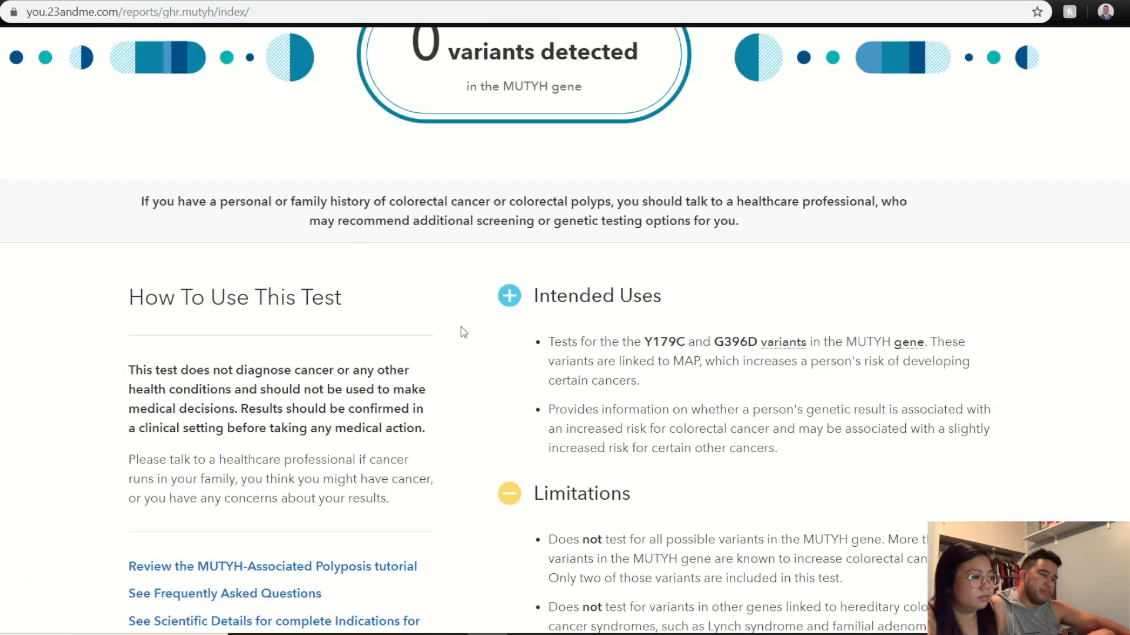
pyautogui.scroll(-3)
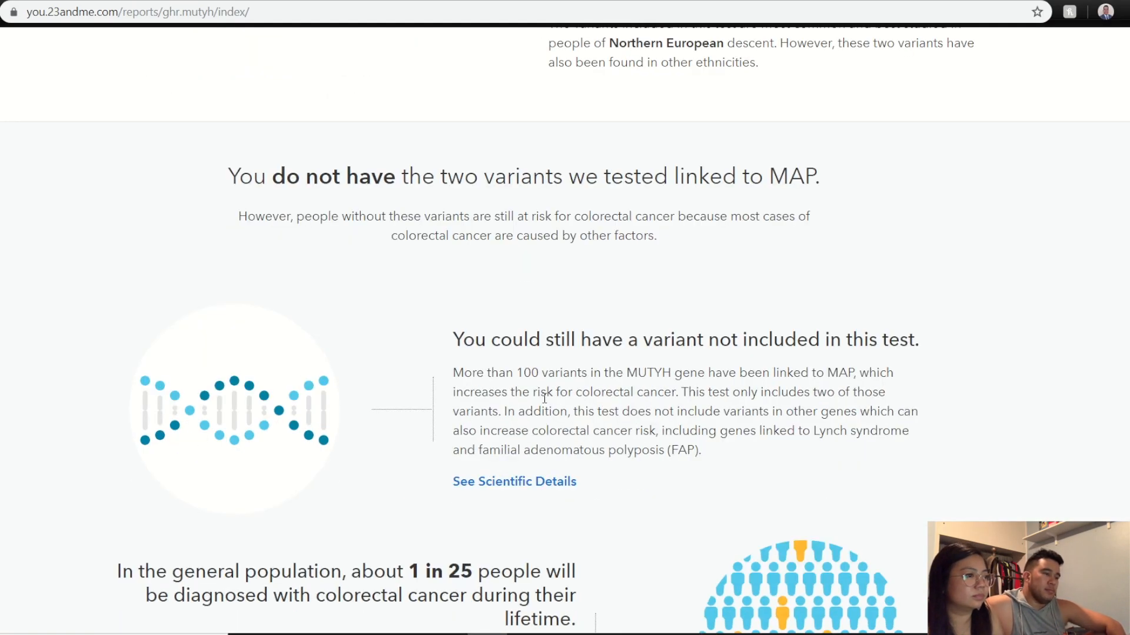
pyautogui.scroll(3)
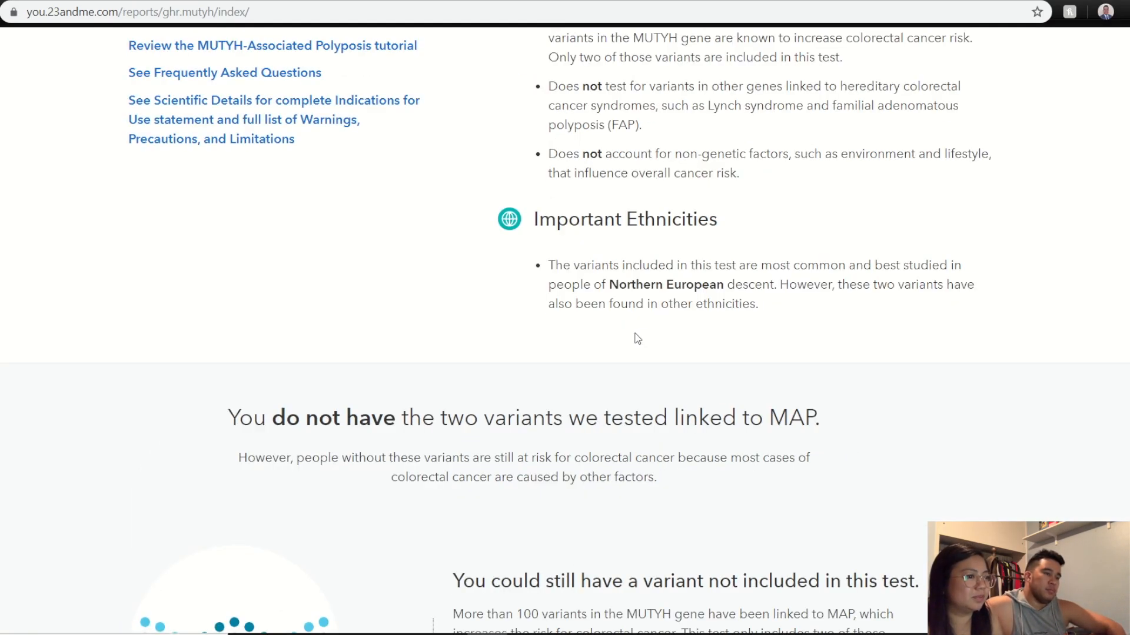
pyautogui.scroll(3)
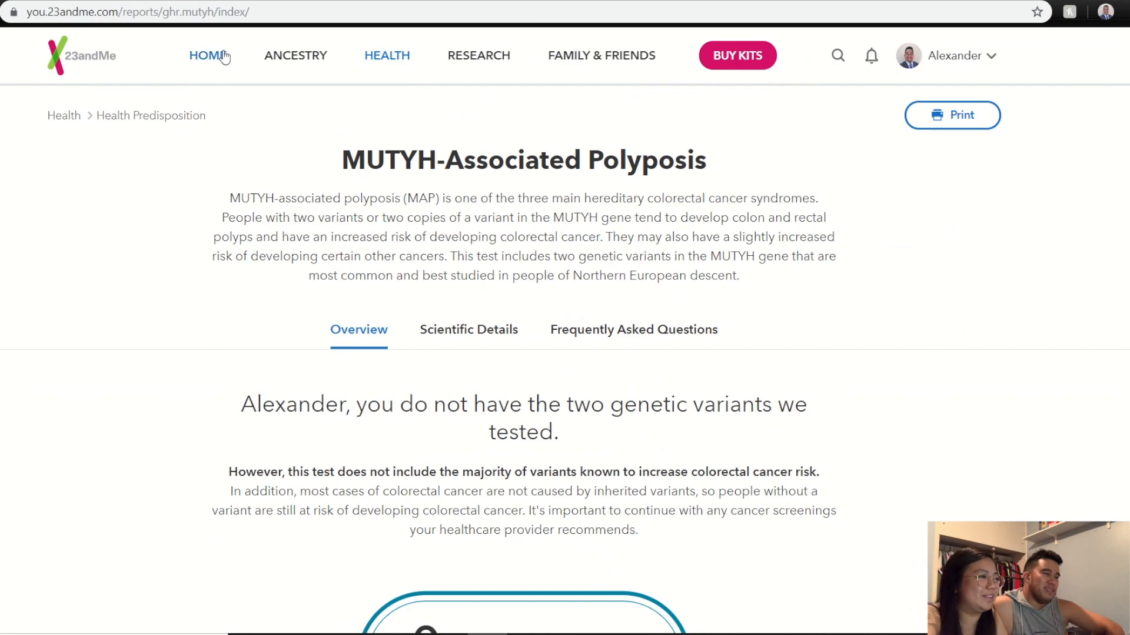
pyautogui.click(208, 56)
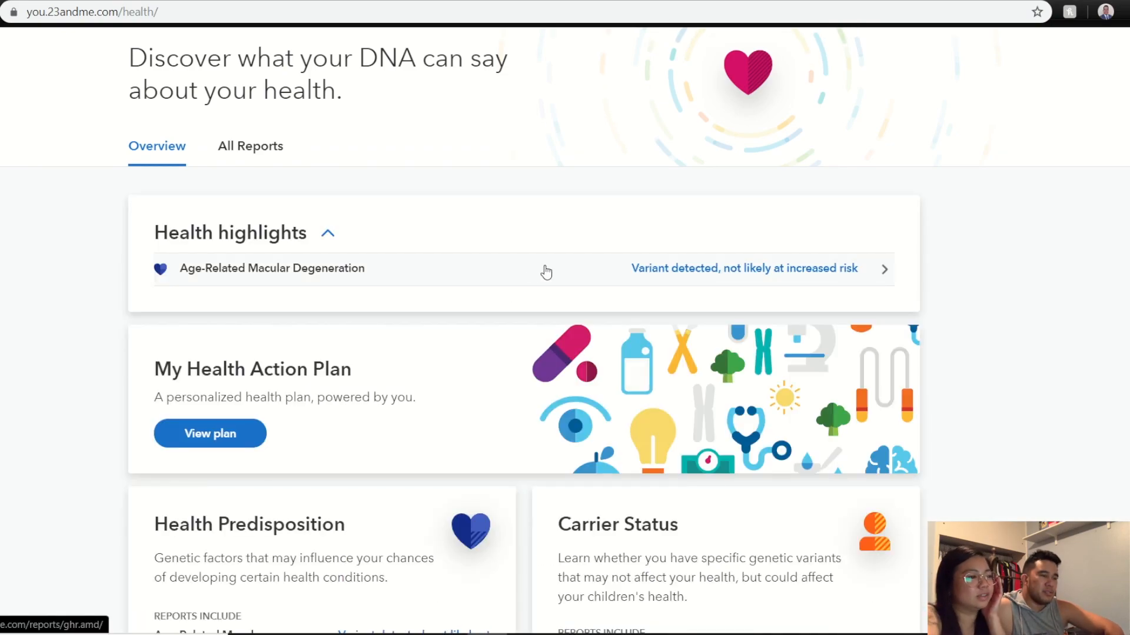
pyautogui.scroll(-3)
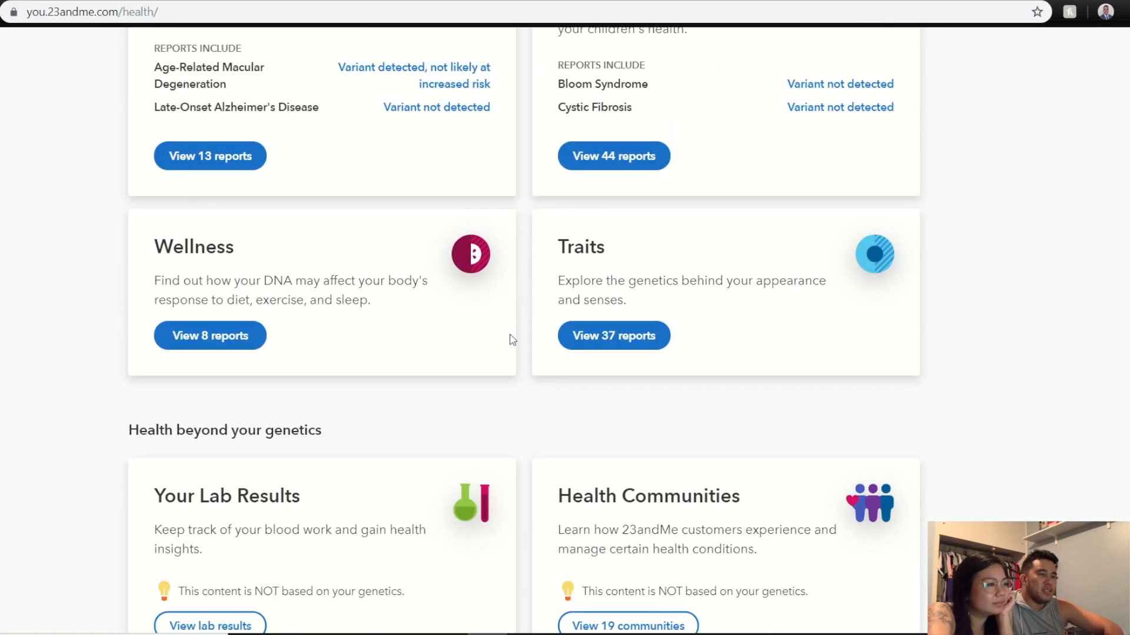
pyautogui.scroll(3)
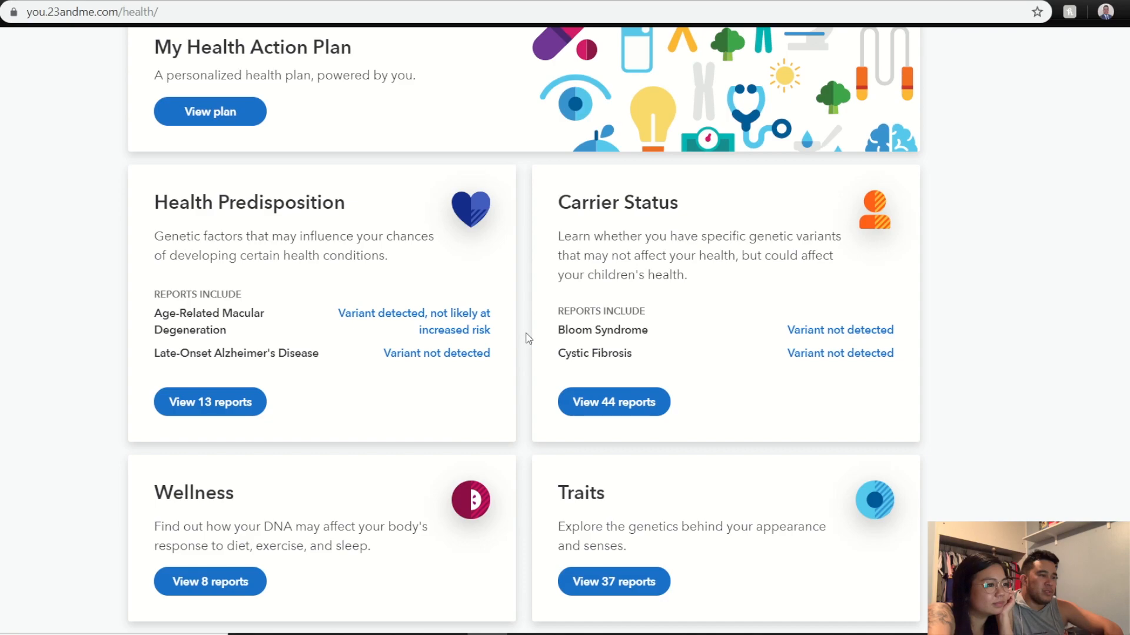
pyautogui.scroll(3)
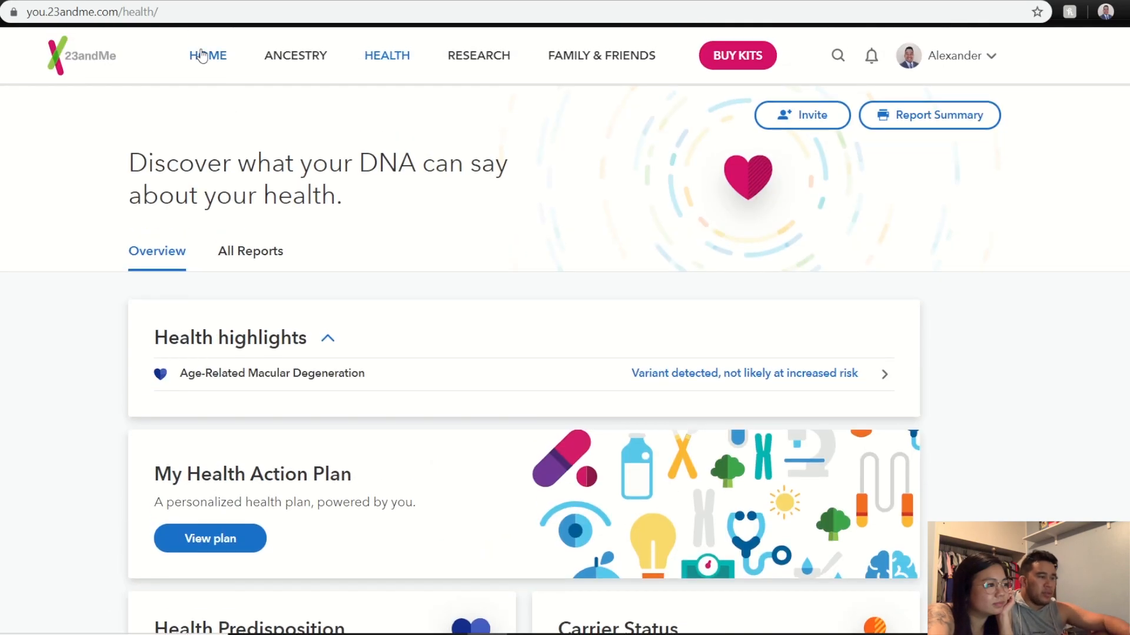
pyautogui.click(208, 55)
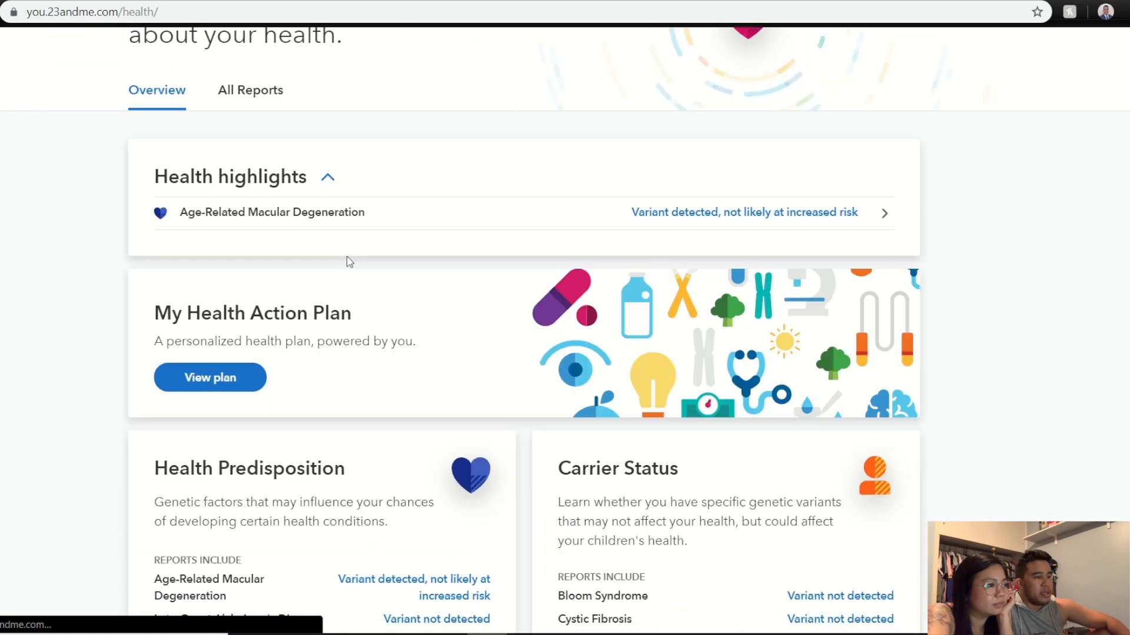
pyautogui.click(209, 376)
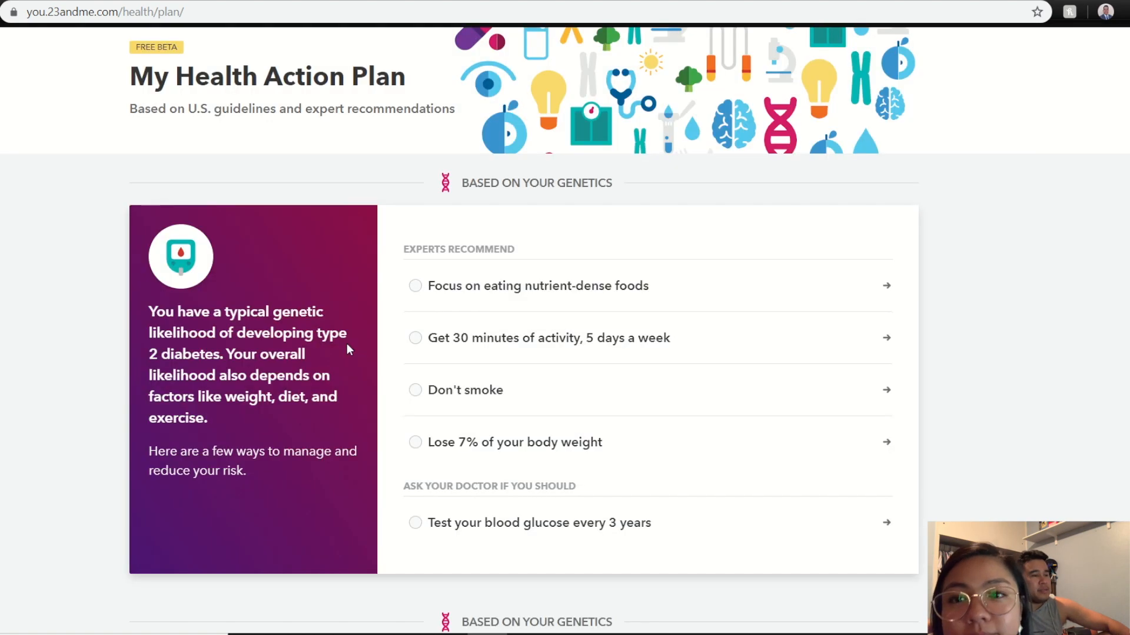
pyautogui.moveTo(445, 295)
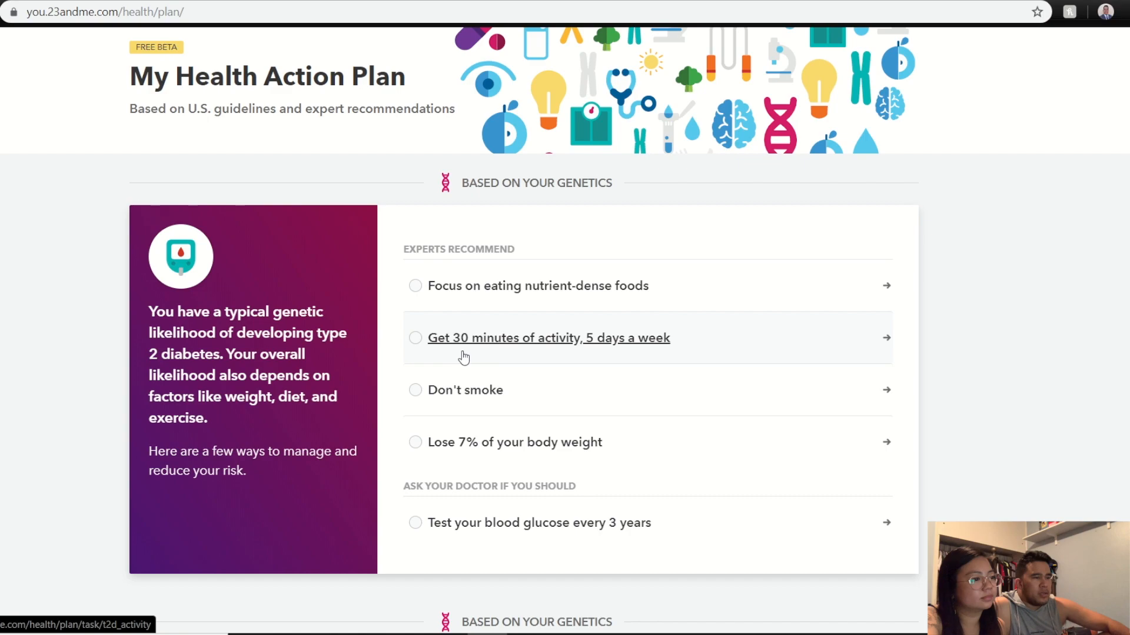
pyautogui.moveTo(482, 443)
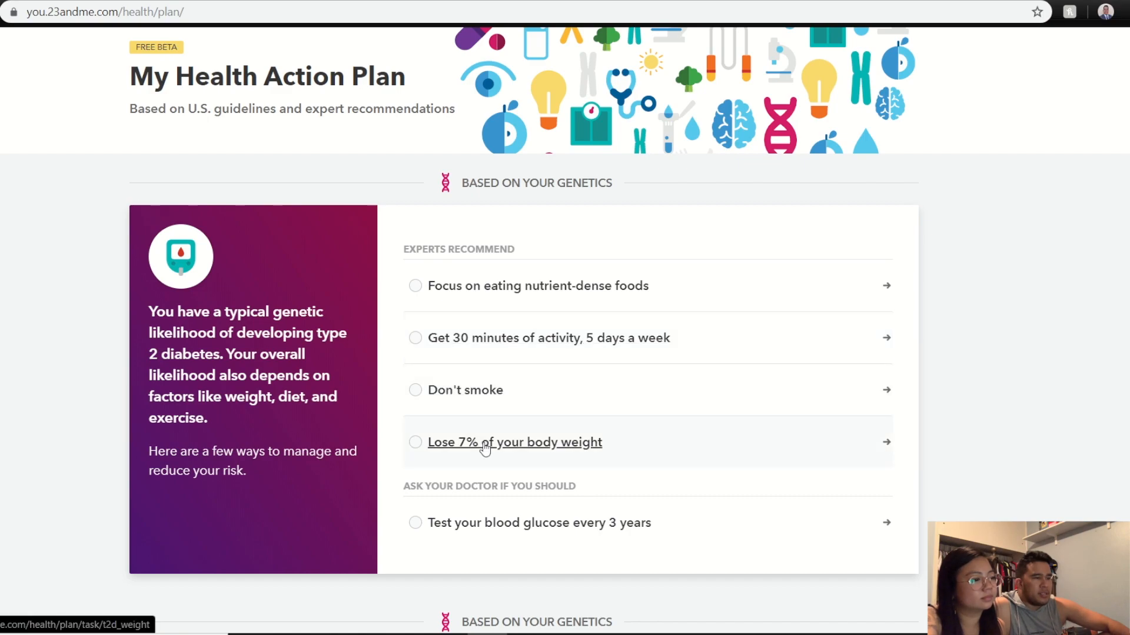
pyautogui.moveTo(763, 546)
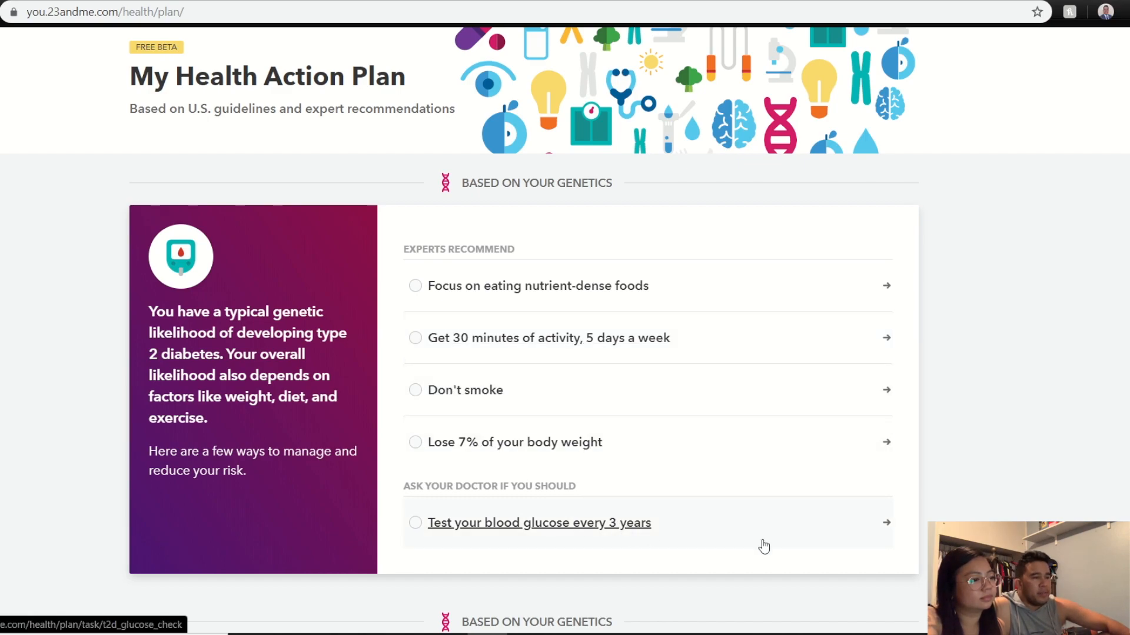
# Scroll down through the Health Action Plan recommendations.
pyautogui.scroll(-3)
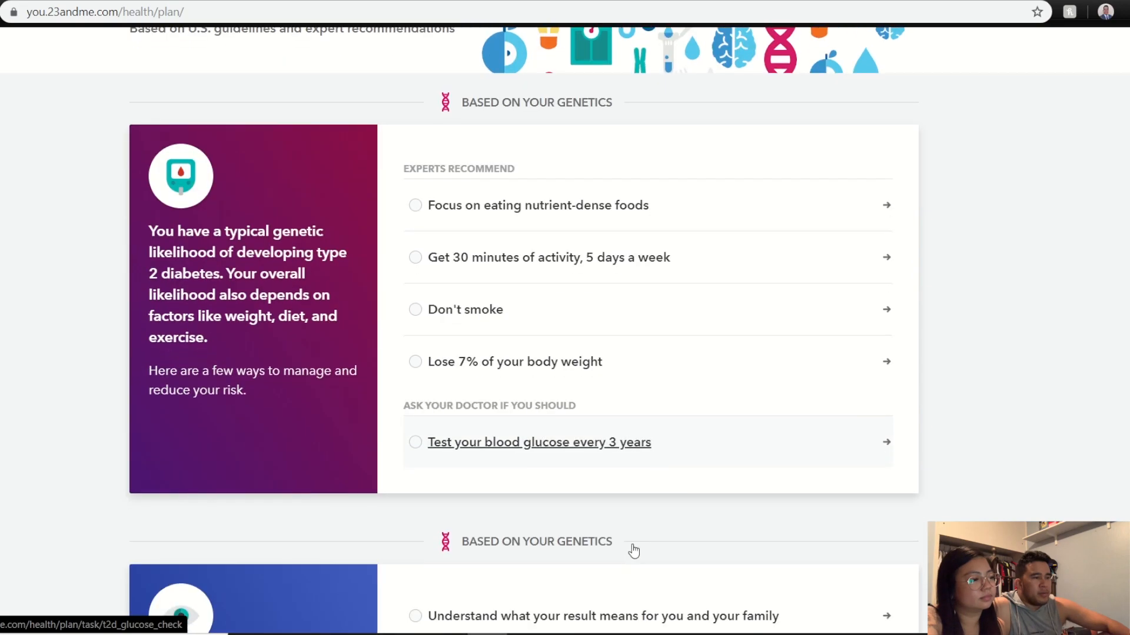
pyautogui.scroll(-3)
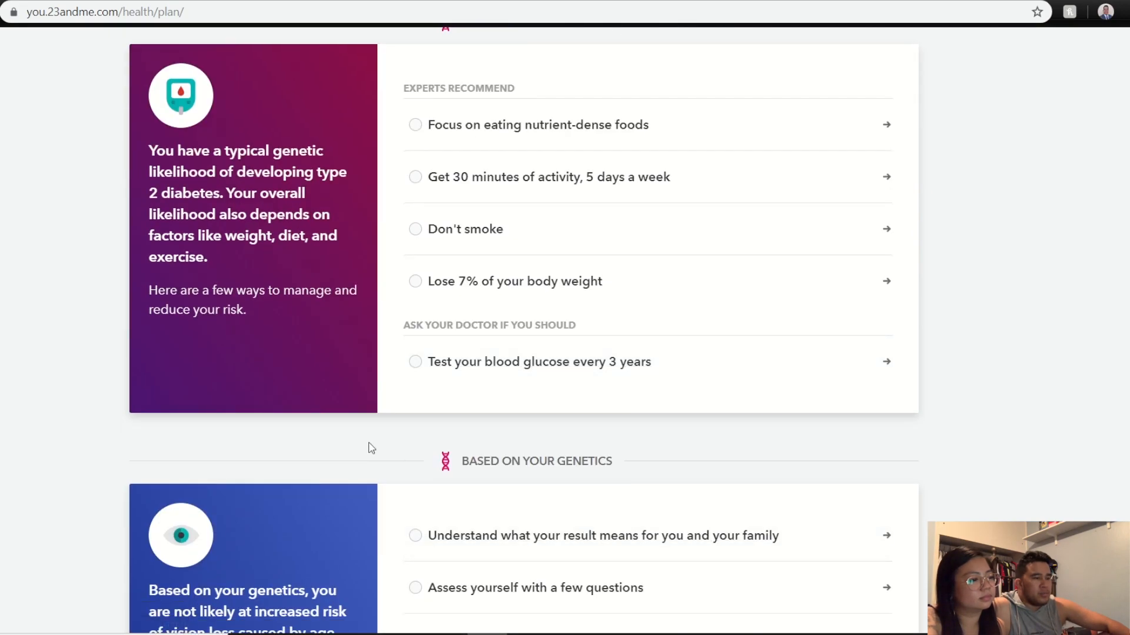
pyautogui.scroll(-3)
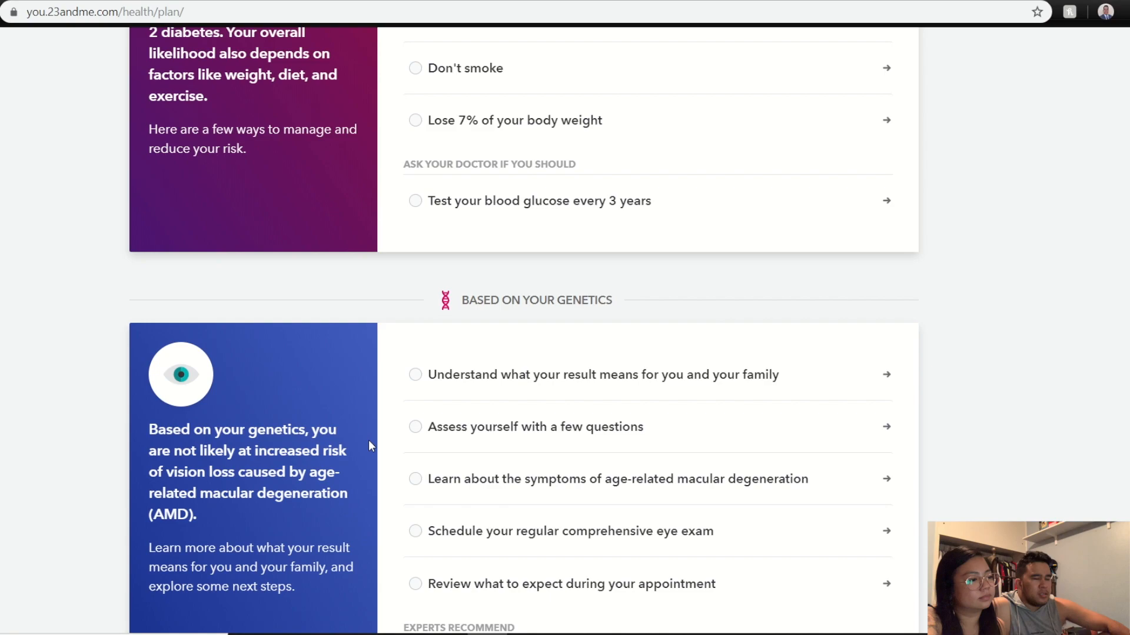
pyautogui.scroll(-3)
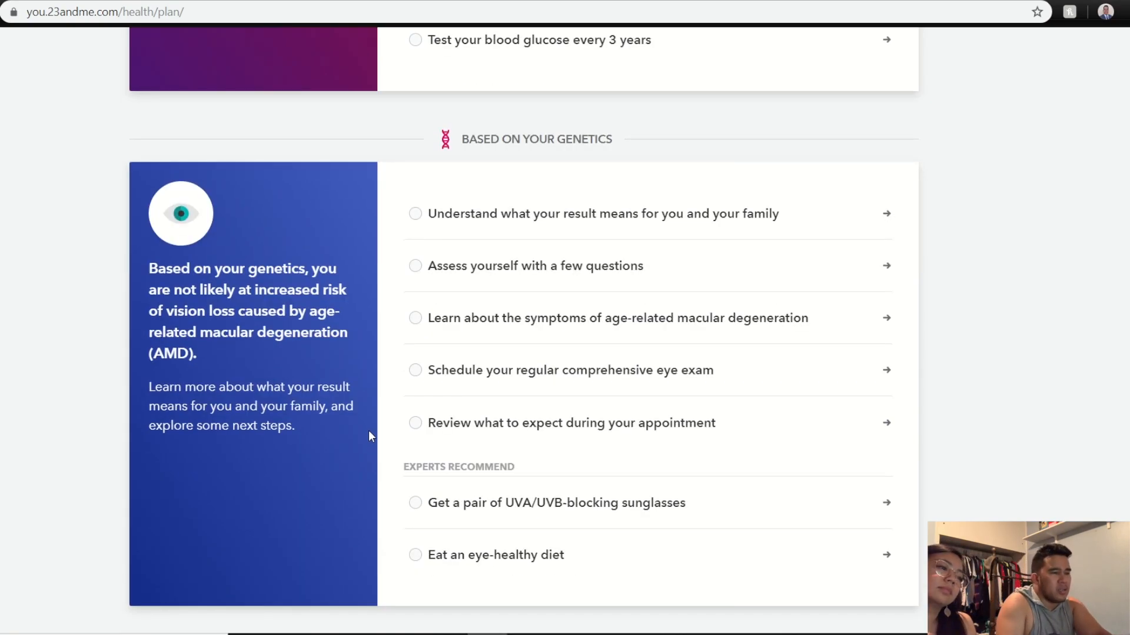
pyautogui.scroll(-3)
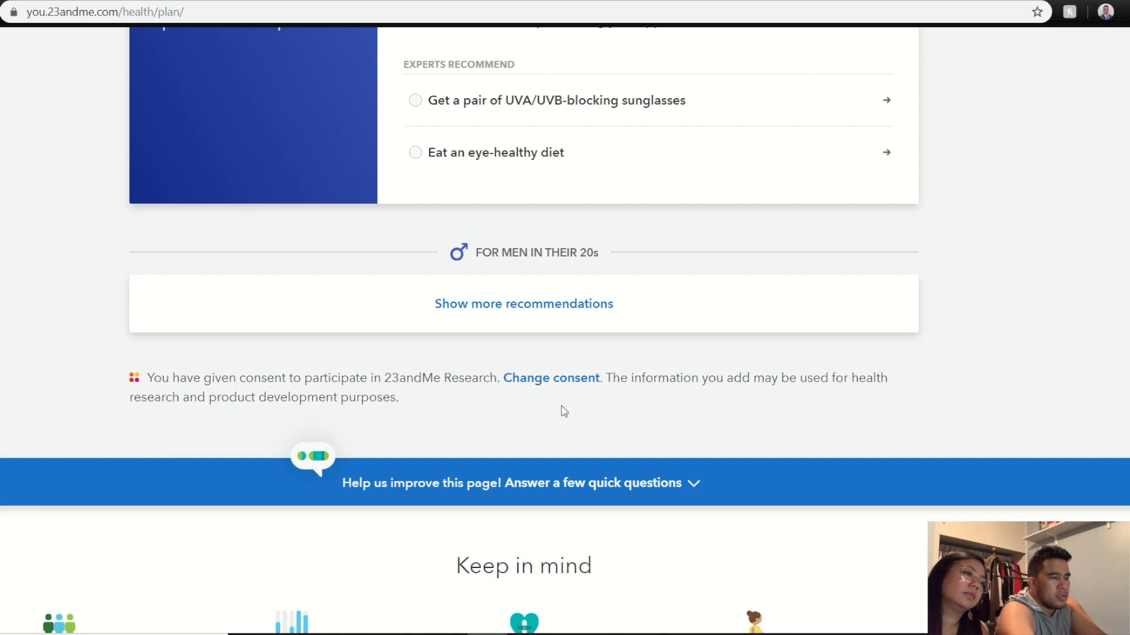
# Open the DNA Relatives list showing 983 predicted relatives.
pyautogui.scroll(3)
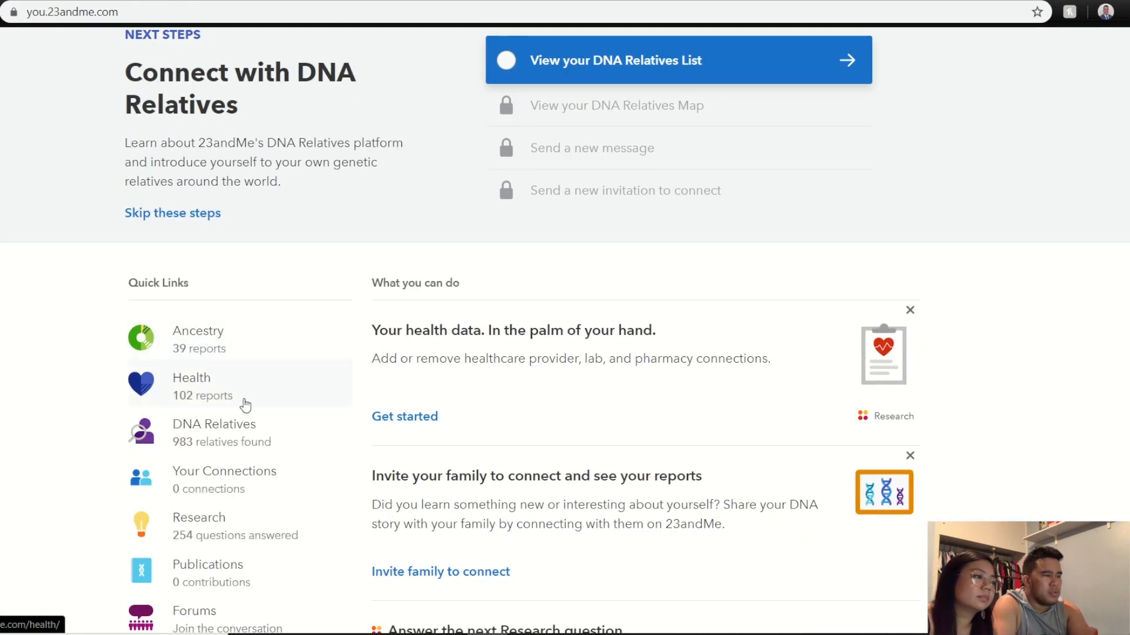
pyautogui.click(677, 60)
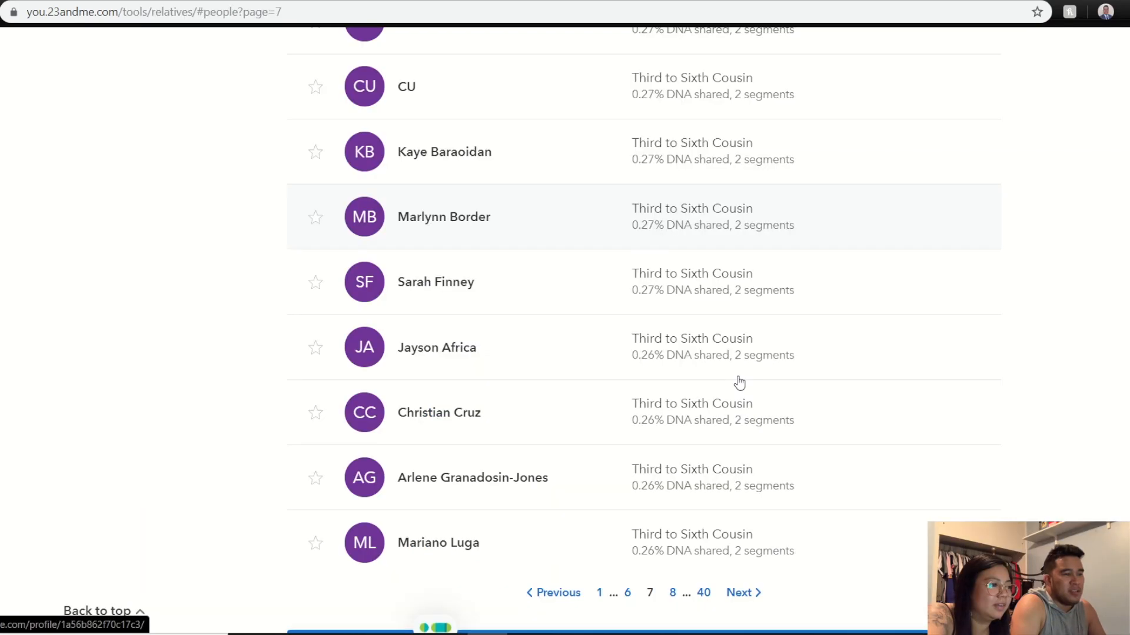
pyautogui.scroll(3)
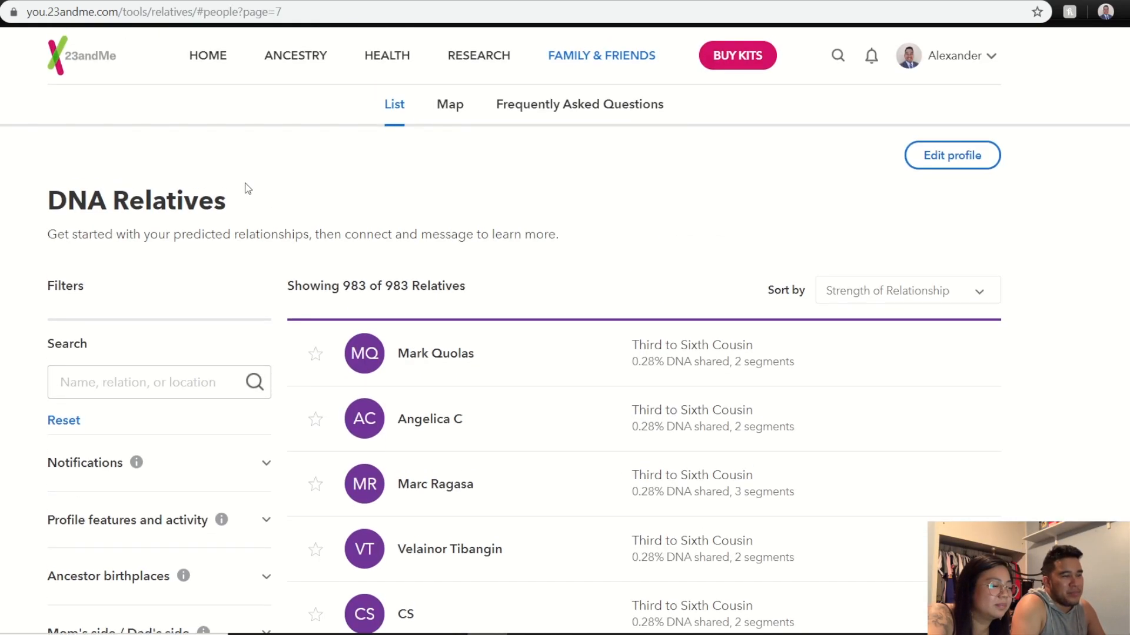
pyautogui.moveTo(212, 65)
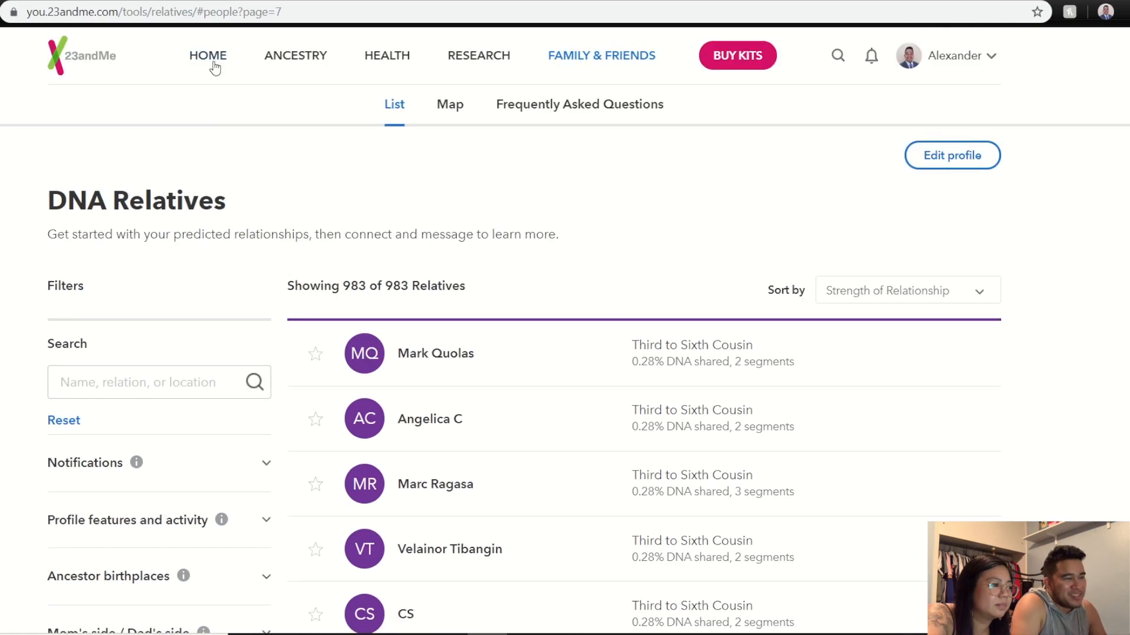
# Browse the home dashboard suggestions, then open Ancestry from Quick Links.
pyautogui.click(208, 55)
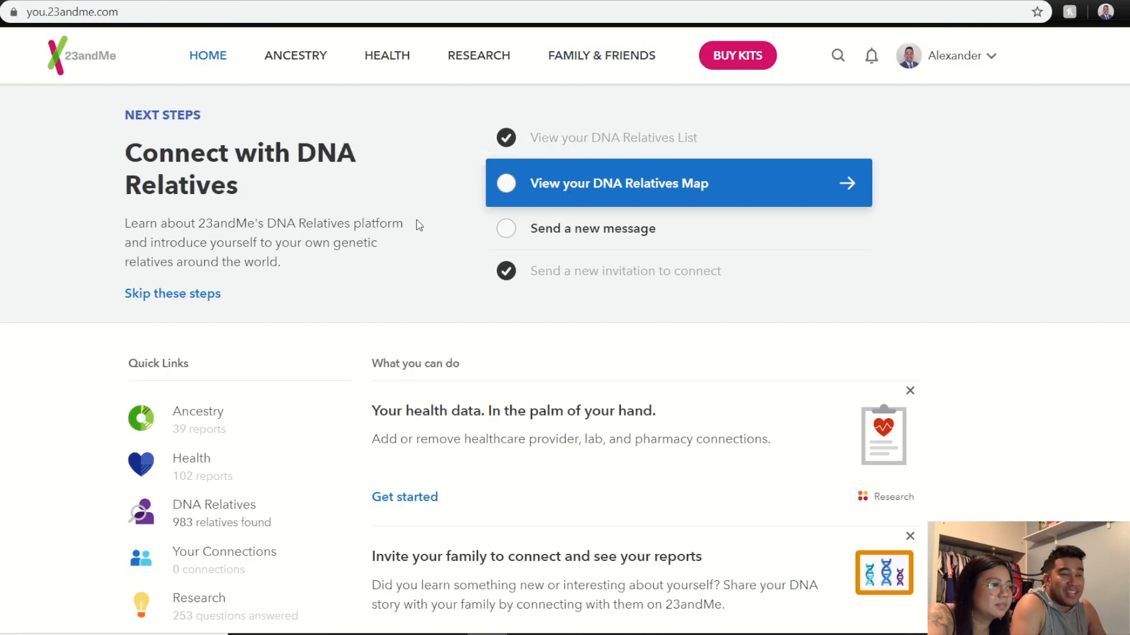
pyautogui.scroll(-3)
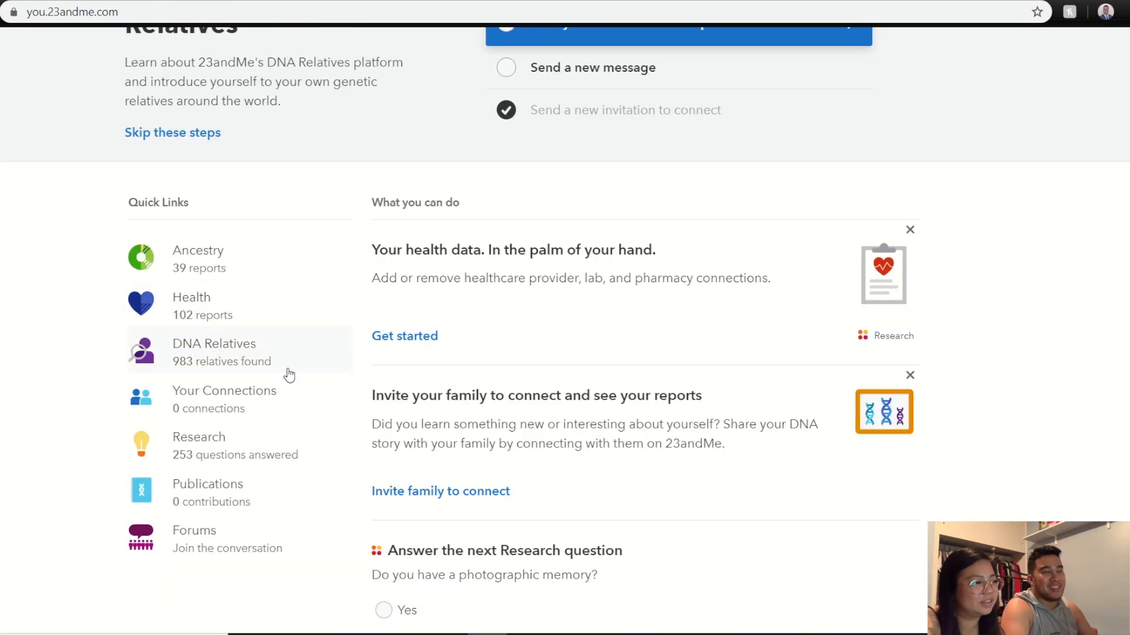
pyautogui.moveTo(270, 445)
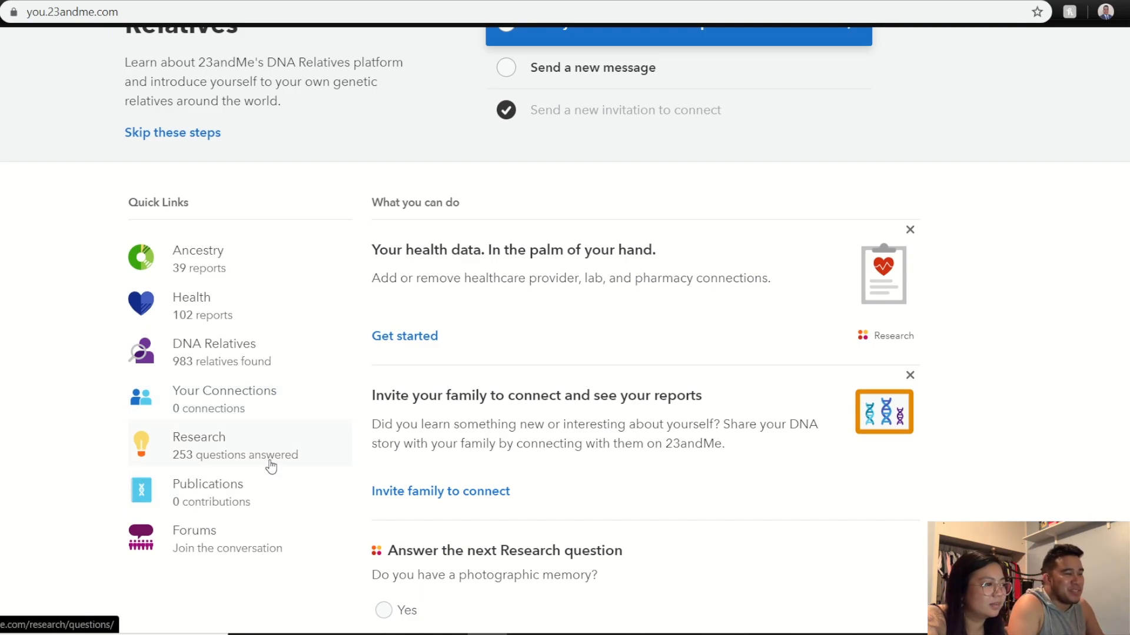
pyautogui.scroll(-3)
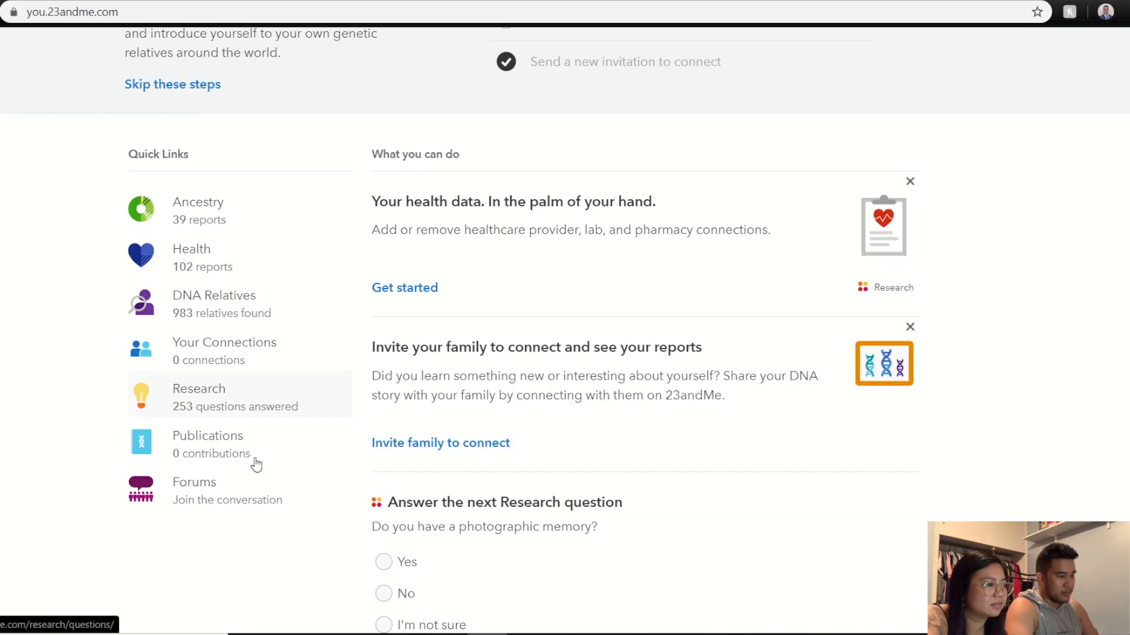
pyautogui.scroll(-3)
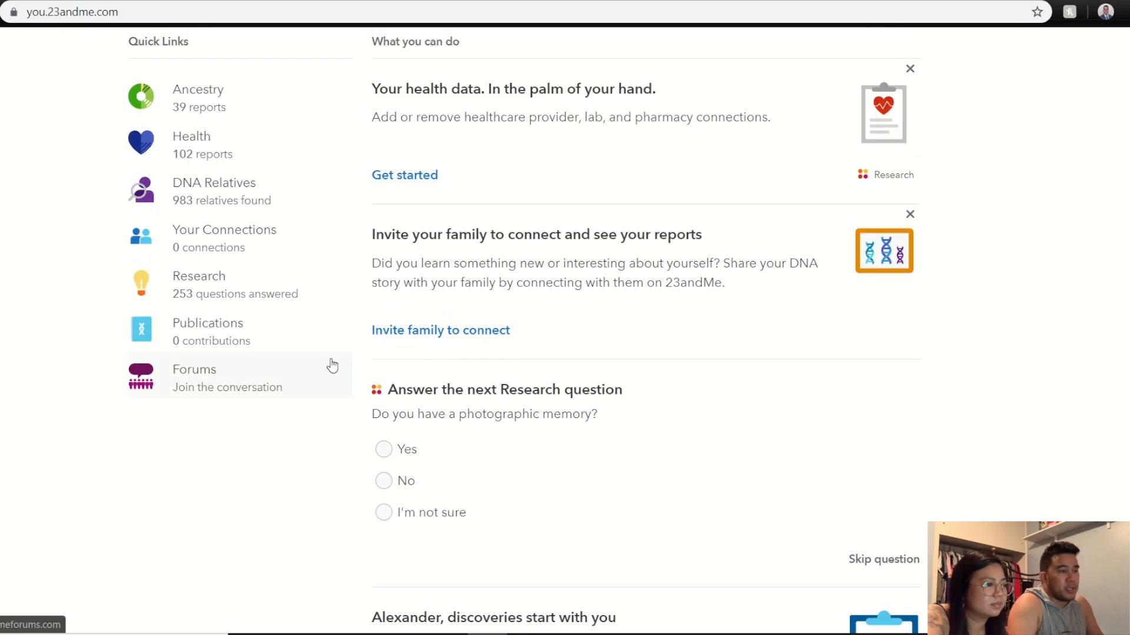
pyautogui.scroll(3)
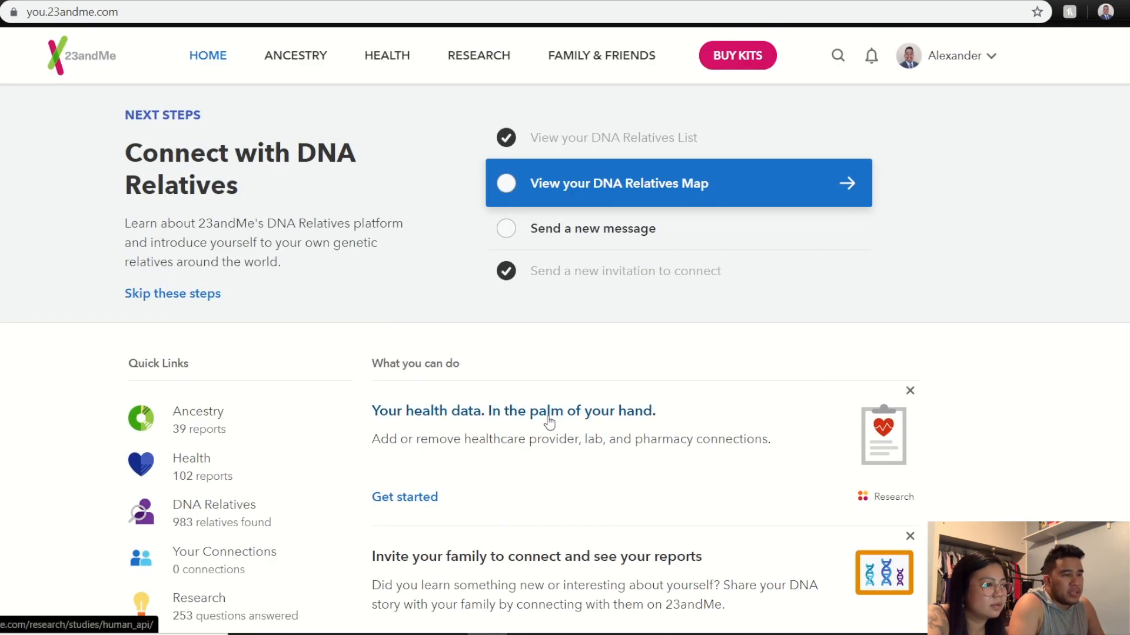
pyautogui.moveTo(485, 323)
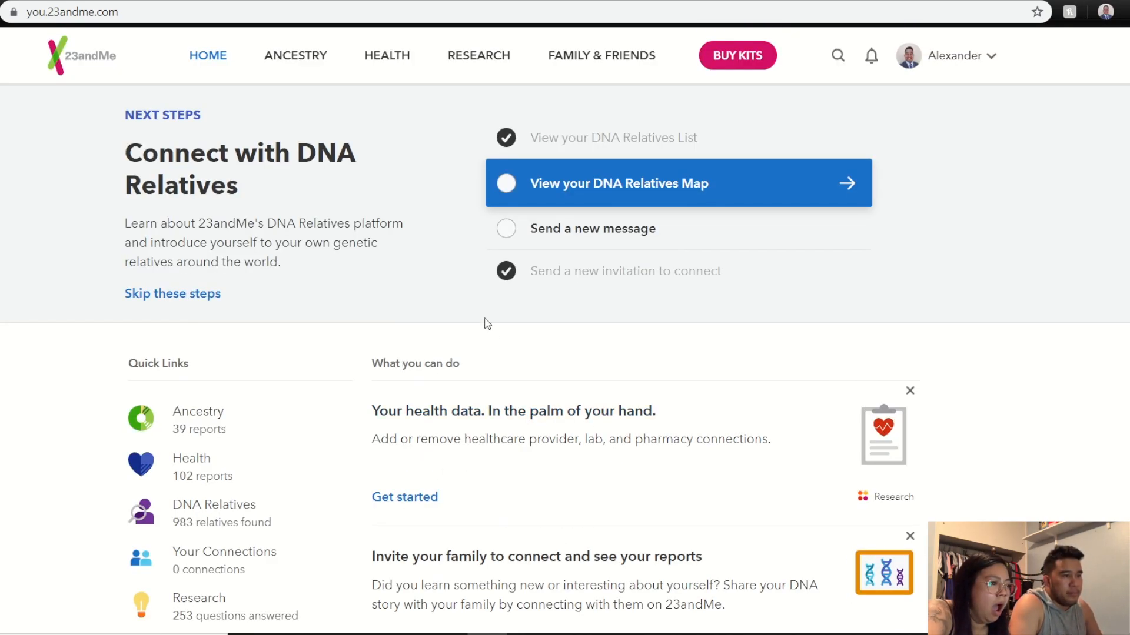
pyautogui.moveTo(198, 420)
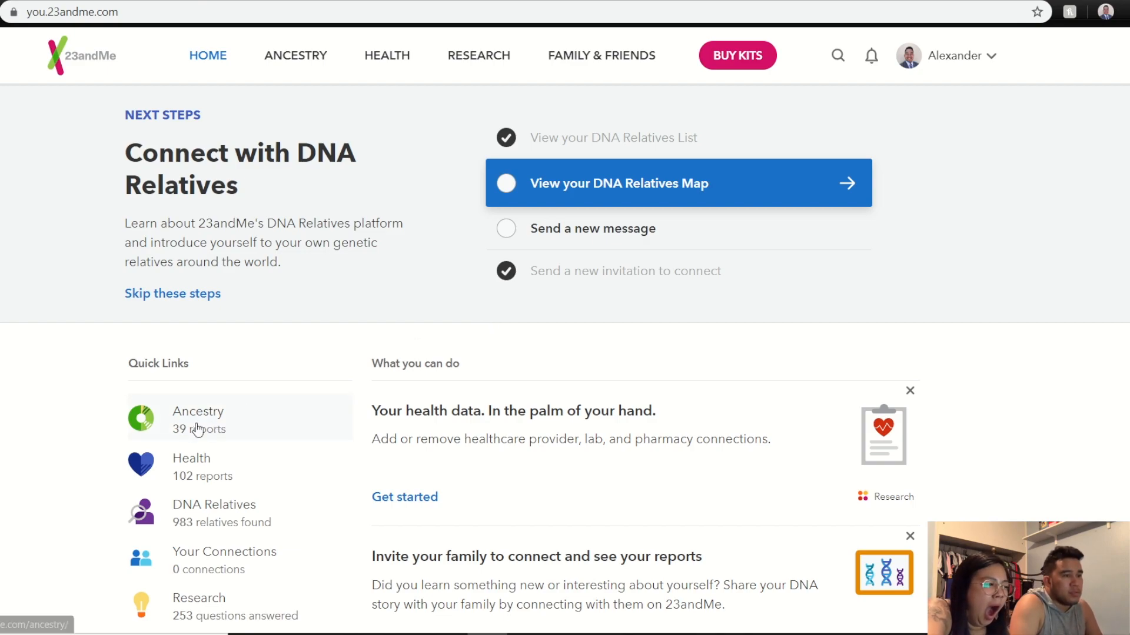
pyautogui.click(197, 420)
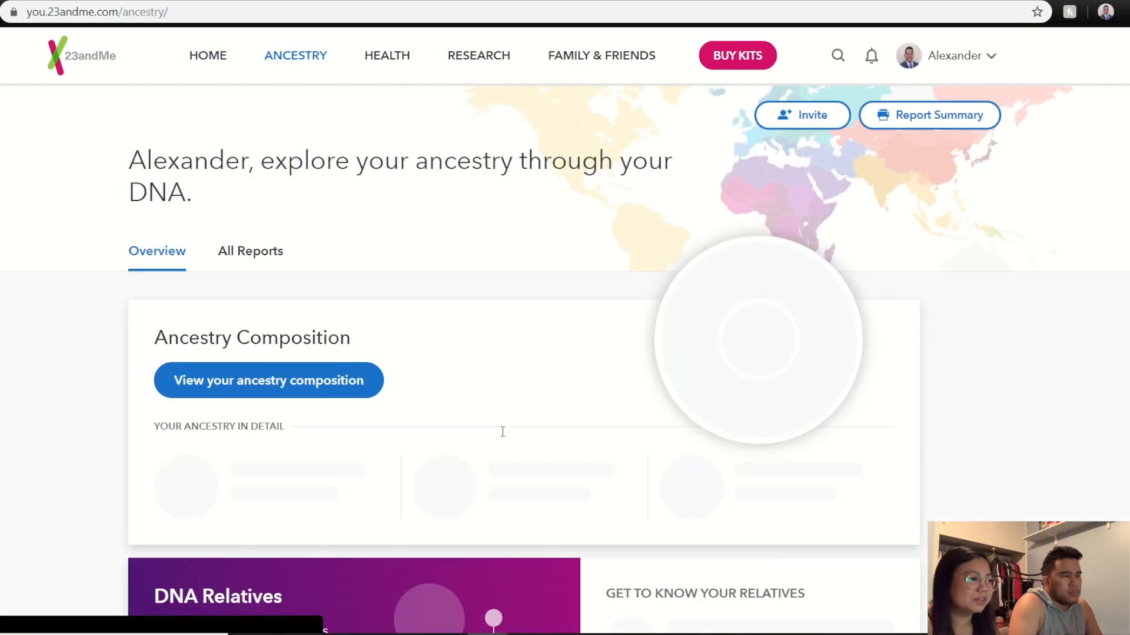